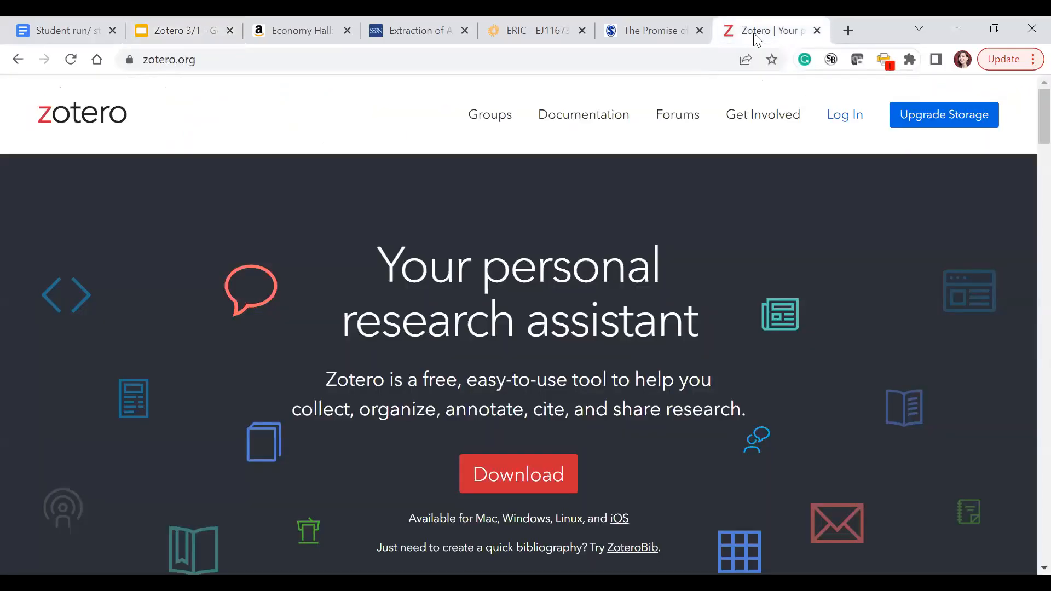
mouse_move(822, 222)
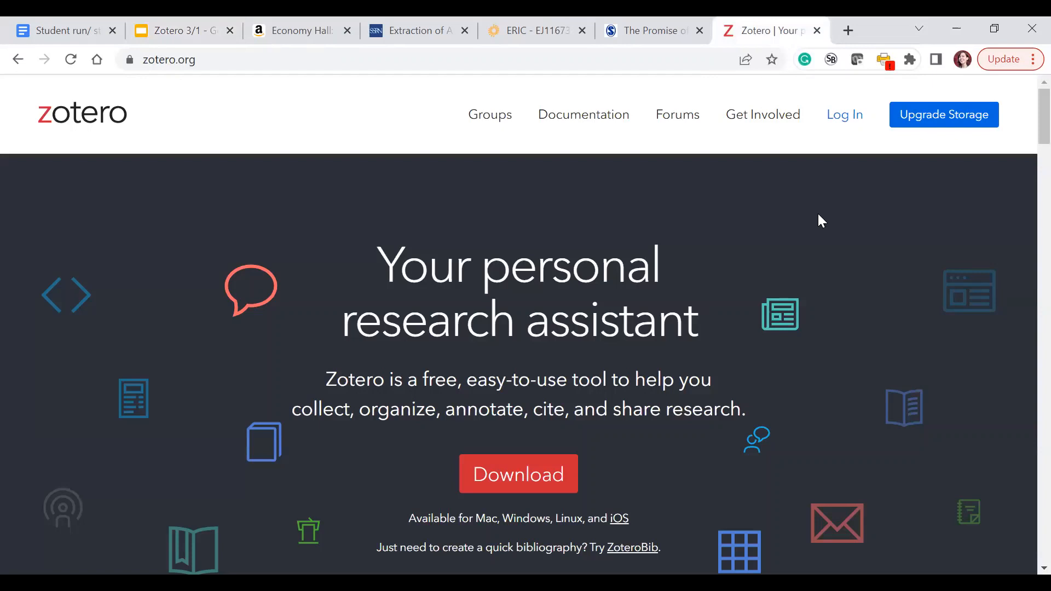
mouse_move(852, 281)
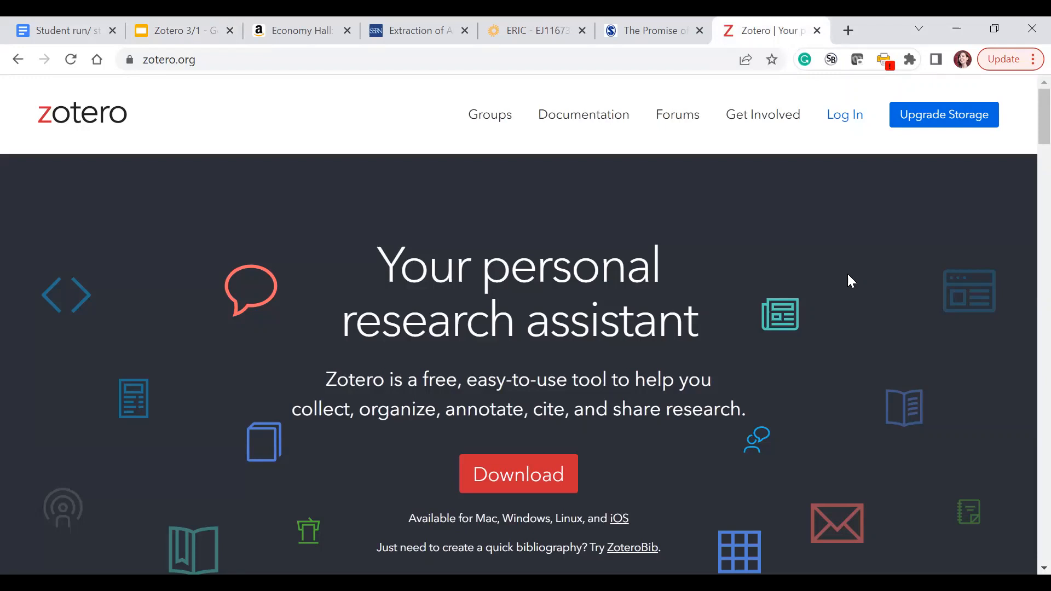
mouse_move(712, 355)
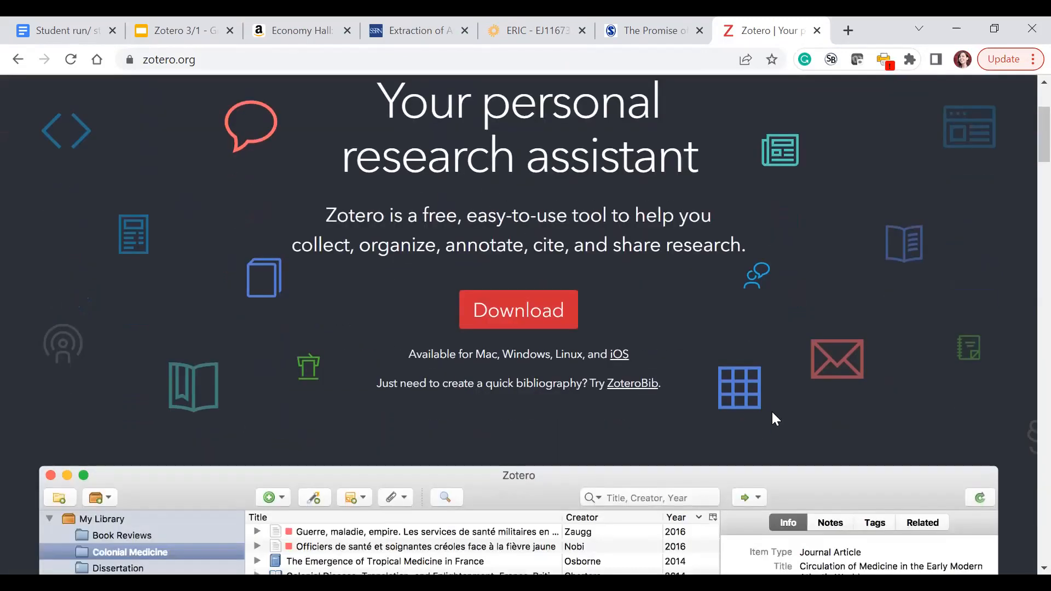
mouse_move(467, 320)
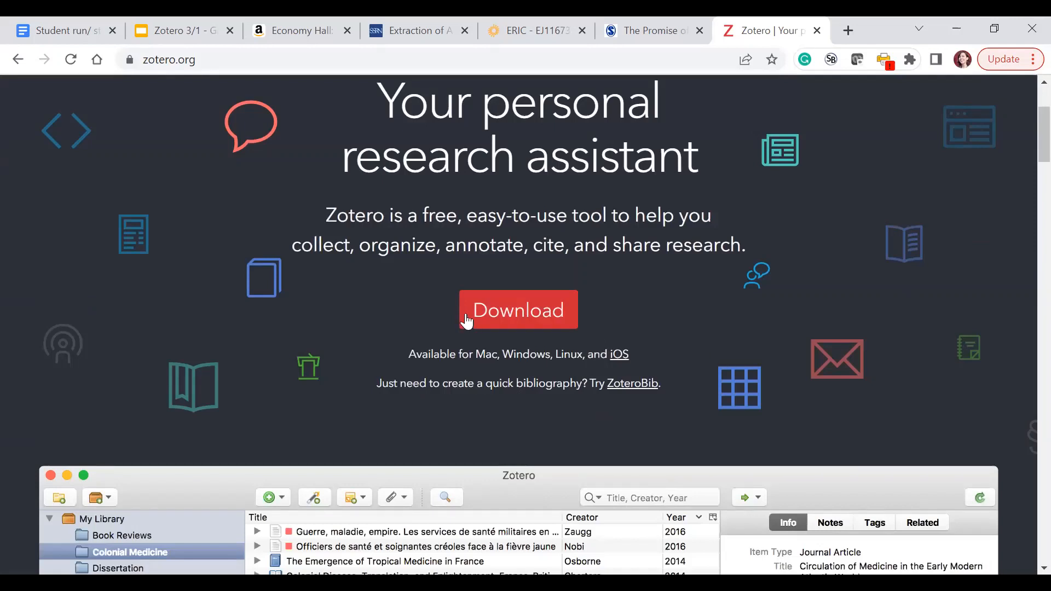
Open zotero.org's Downloads page and scroll to the Windows and Chrome Connector options
click(518, 310)
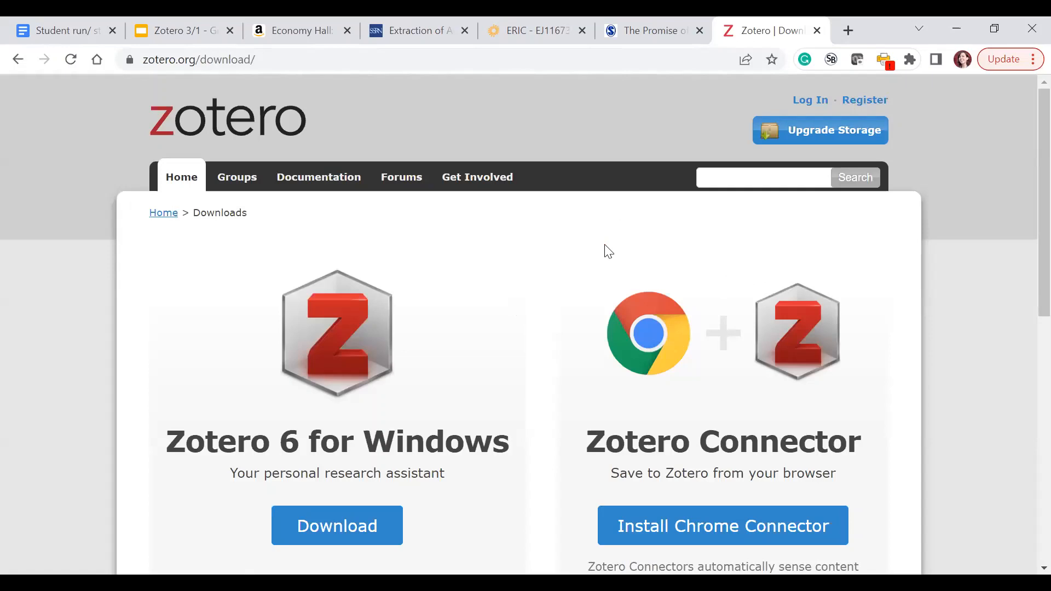
scroll(down, 3)
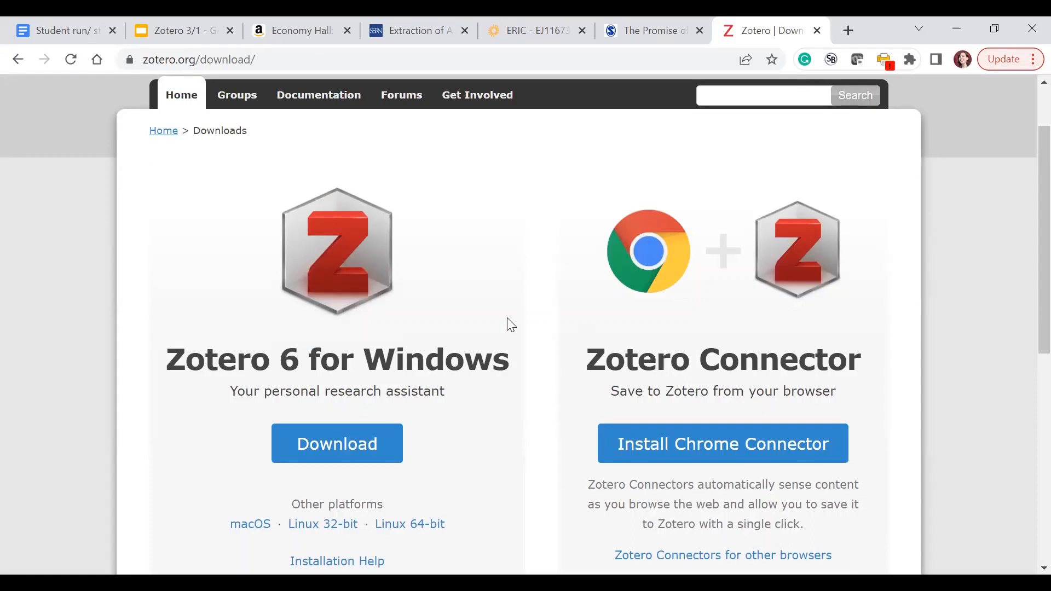
mouse_move(510, 239)
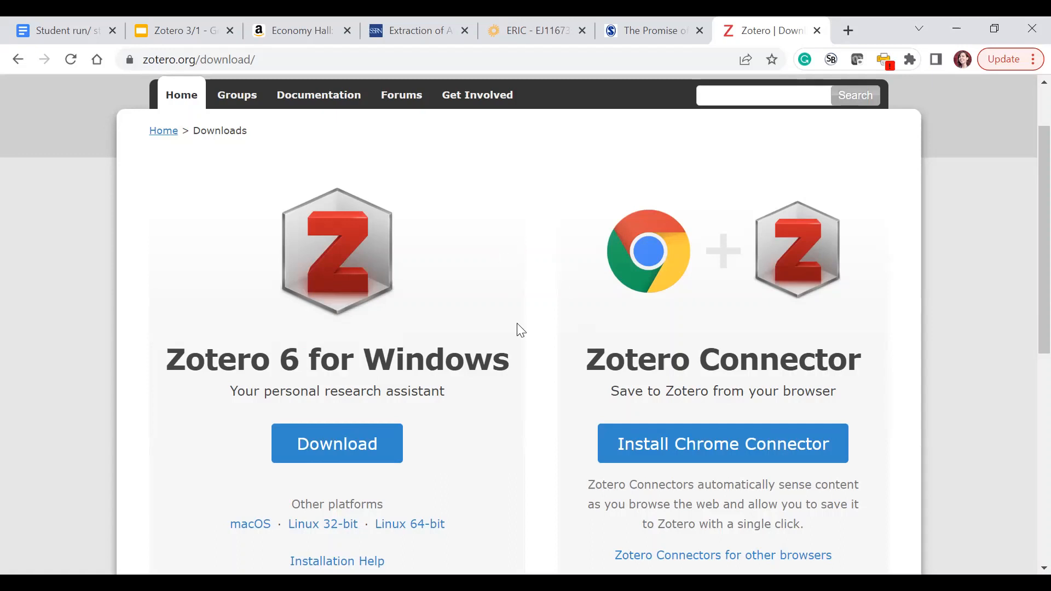
scroll(down, 3)
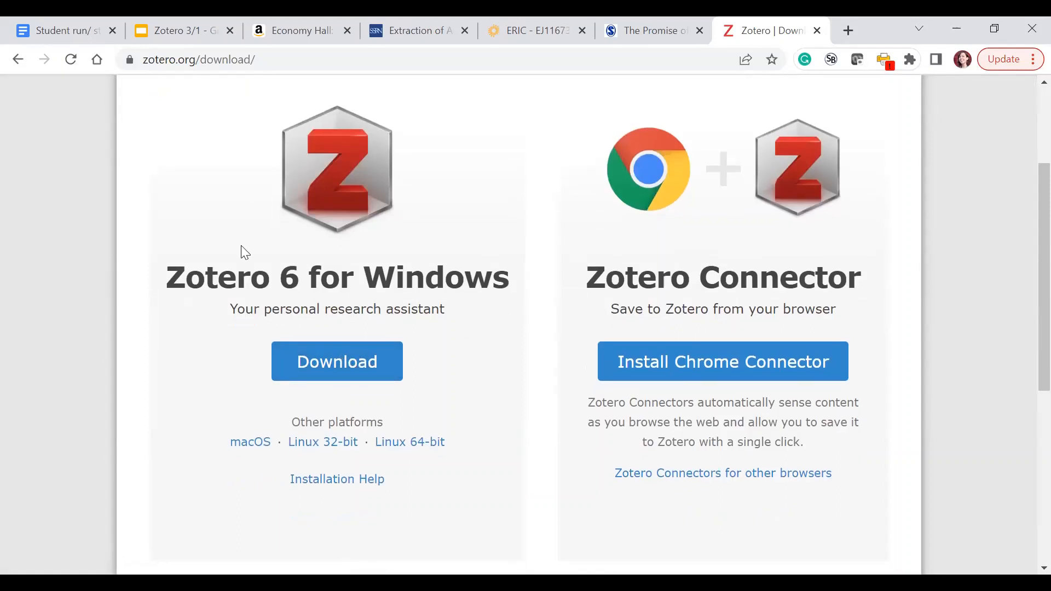
mouse_move(337, 361)
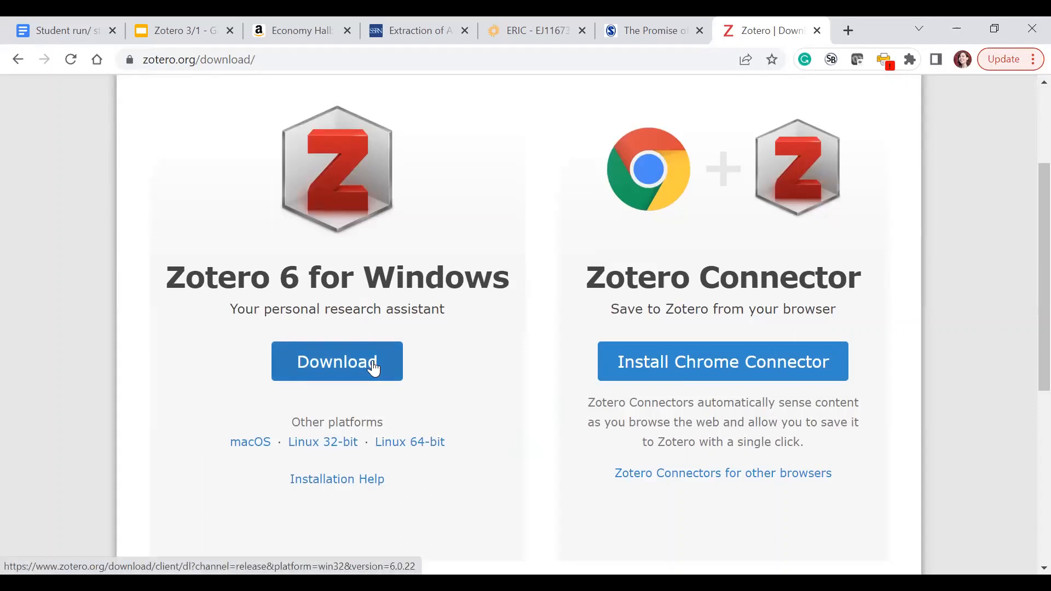
mouse_move(734, 396)
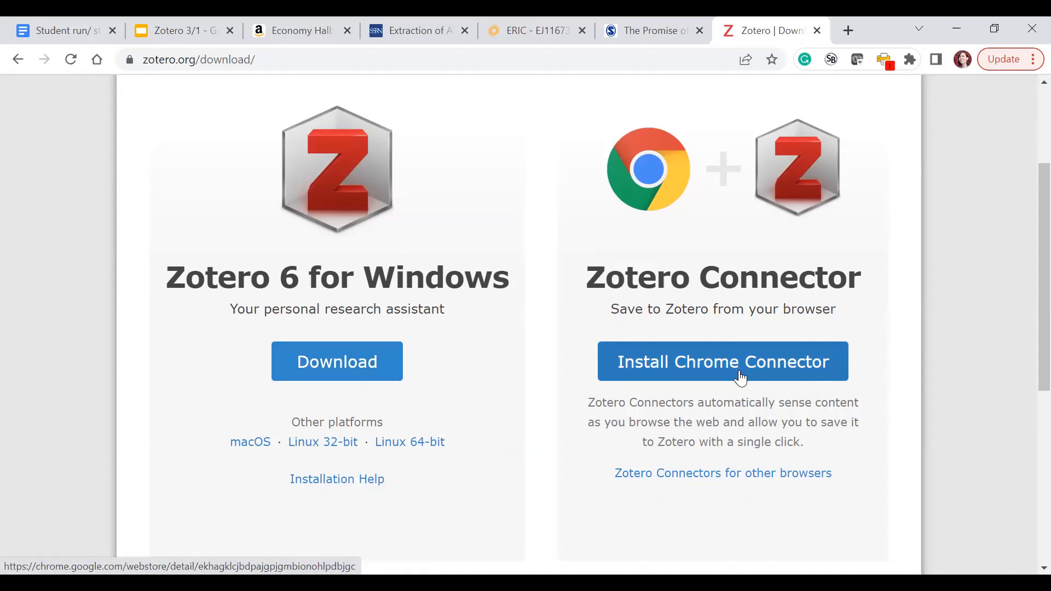
mouse_move(741, 385)
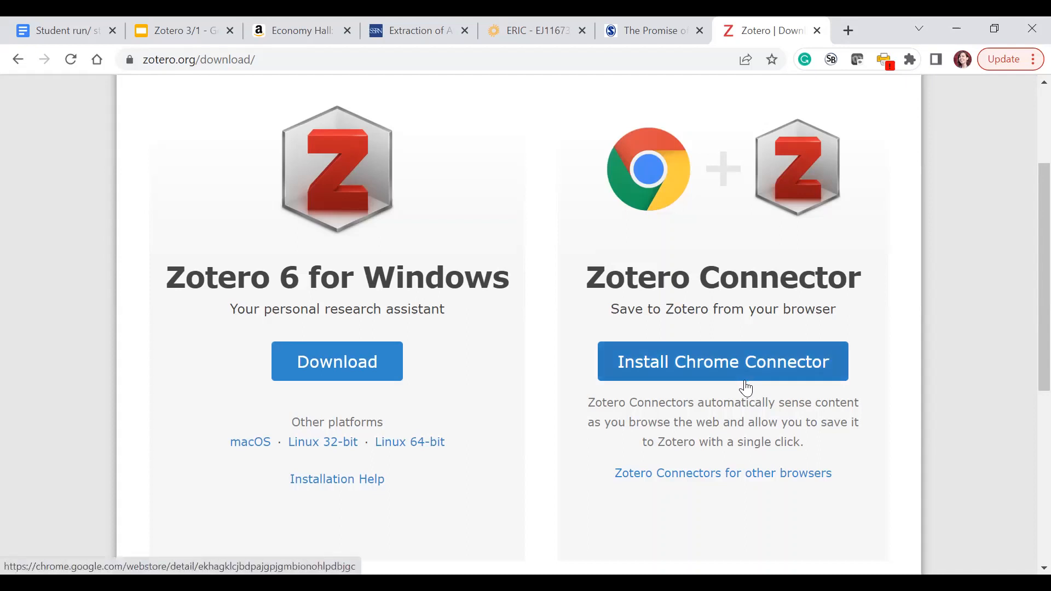
mouse_move(723, 361)
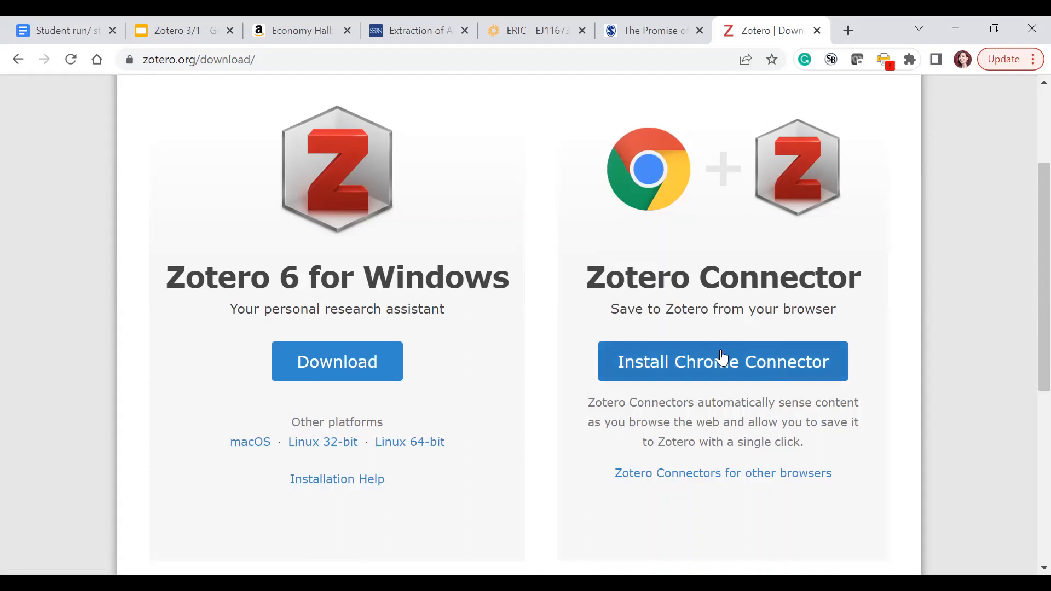
mouse_move(770, 394)
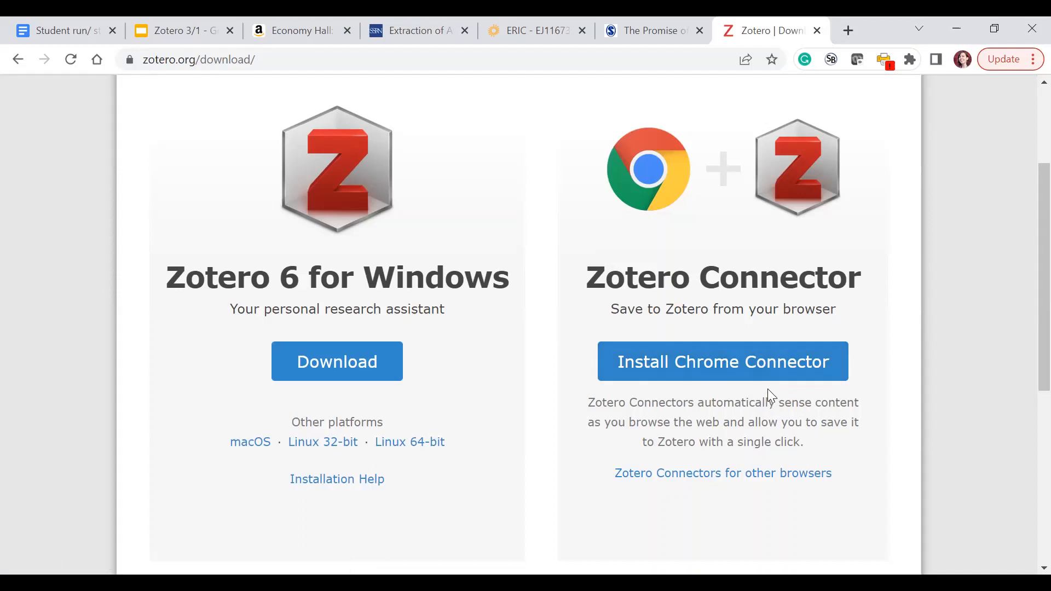
mouse_move(723, 361)
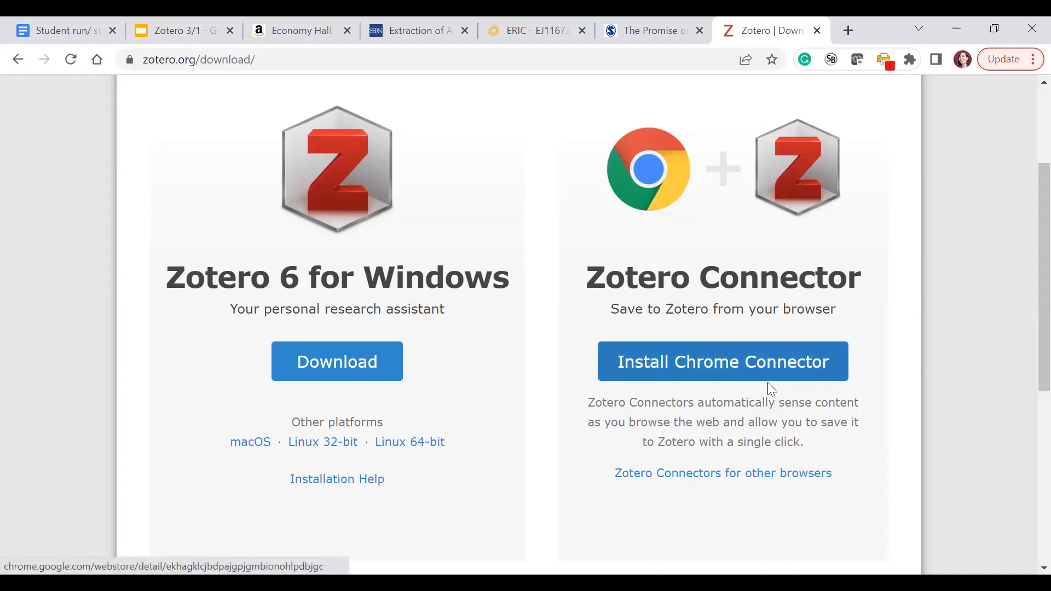
mouse_move(679, 361)
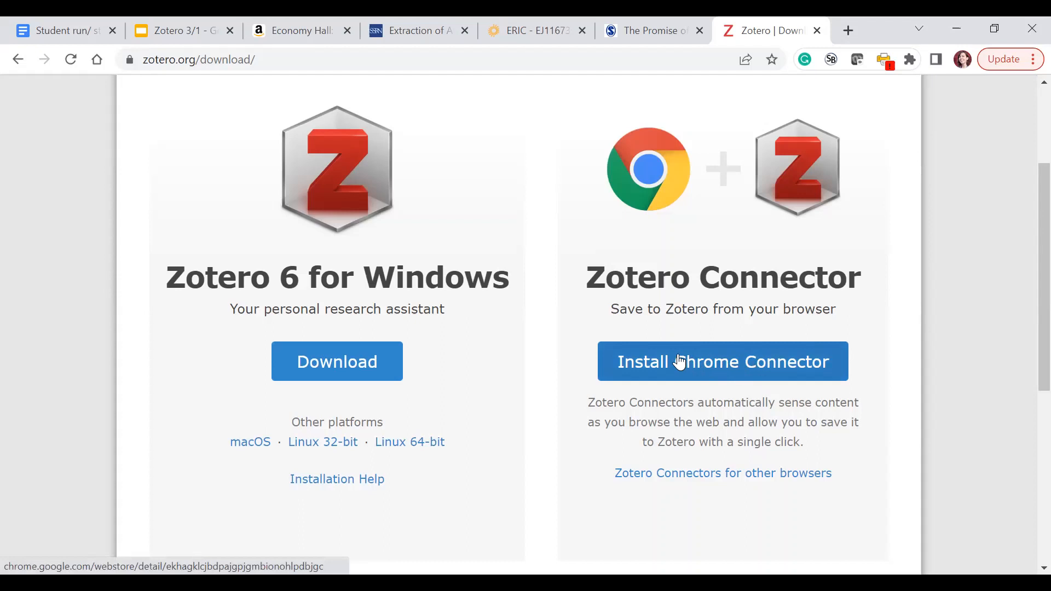
mouse_move(755, 294)
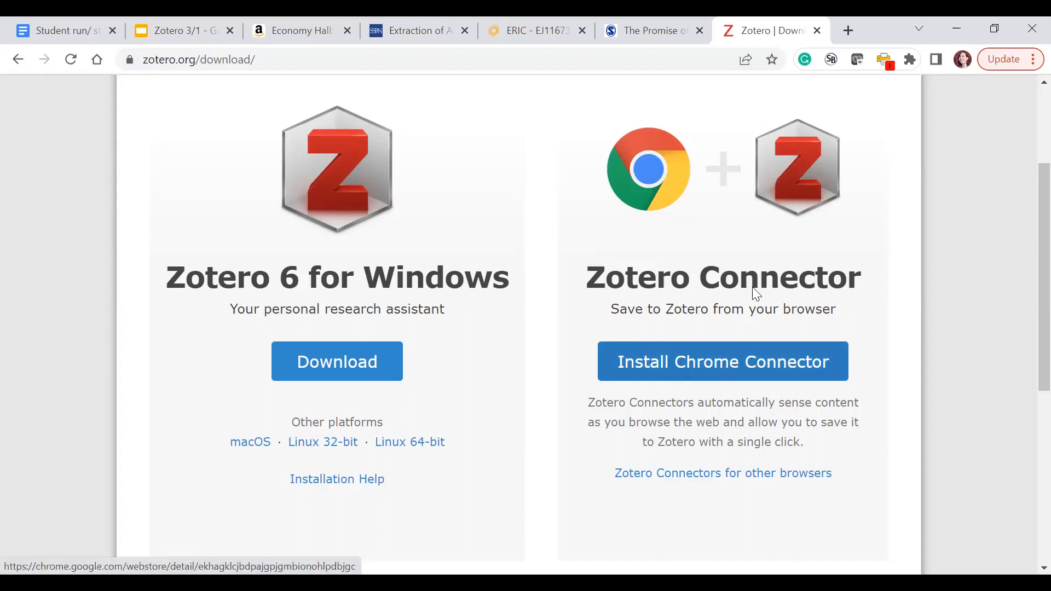
mouse_move(624, 167)
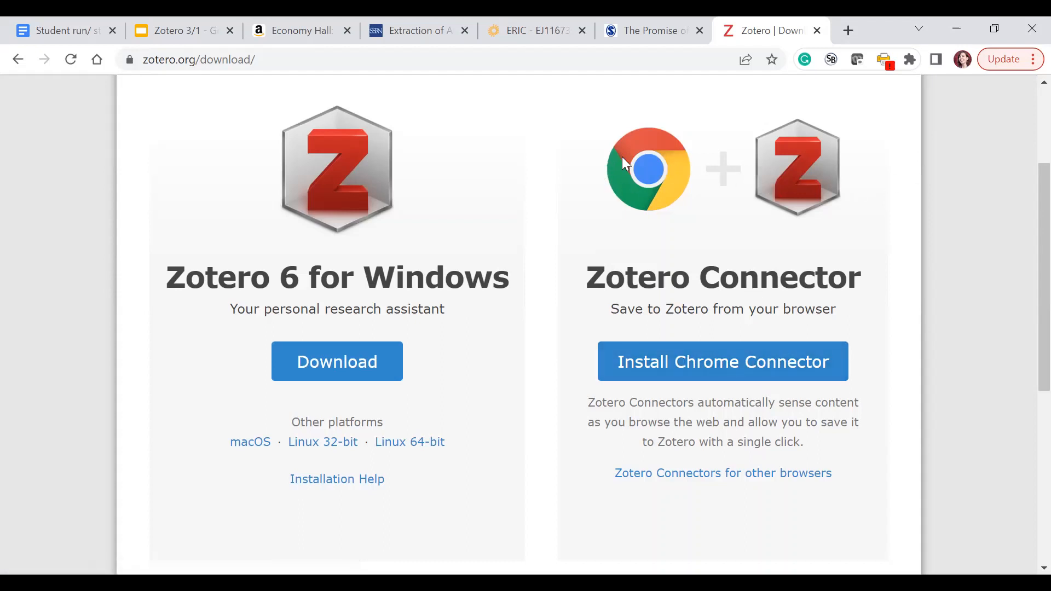
mouse_move(775, 188)
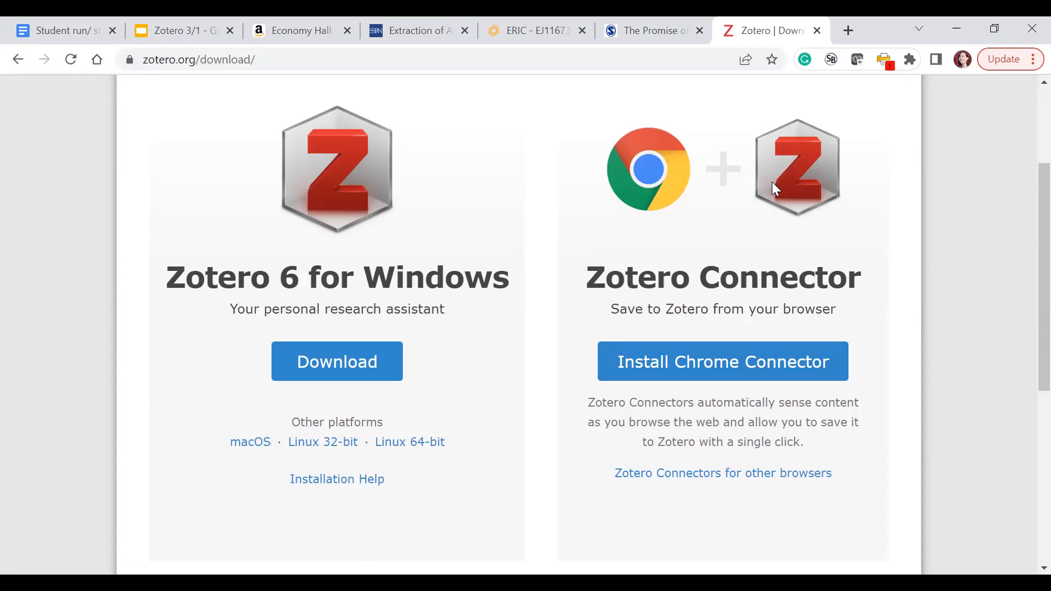
mouse_move(778, 190)
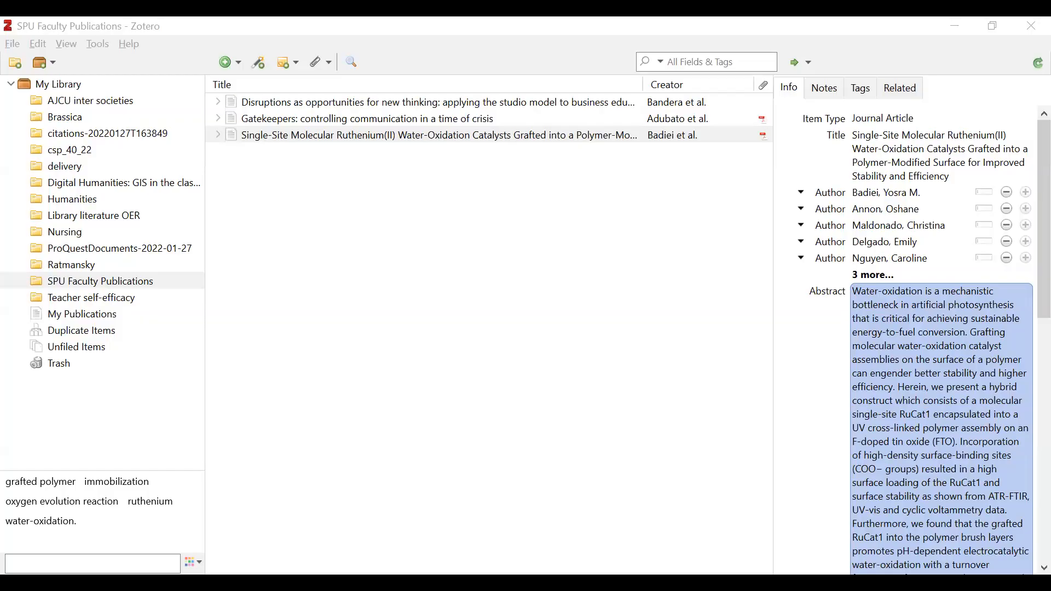
Switch to My Library to list all 33 library items
click(647, 397)
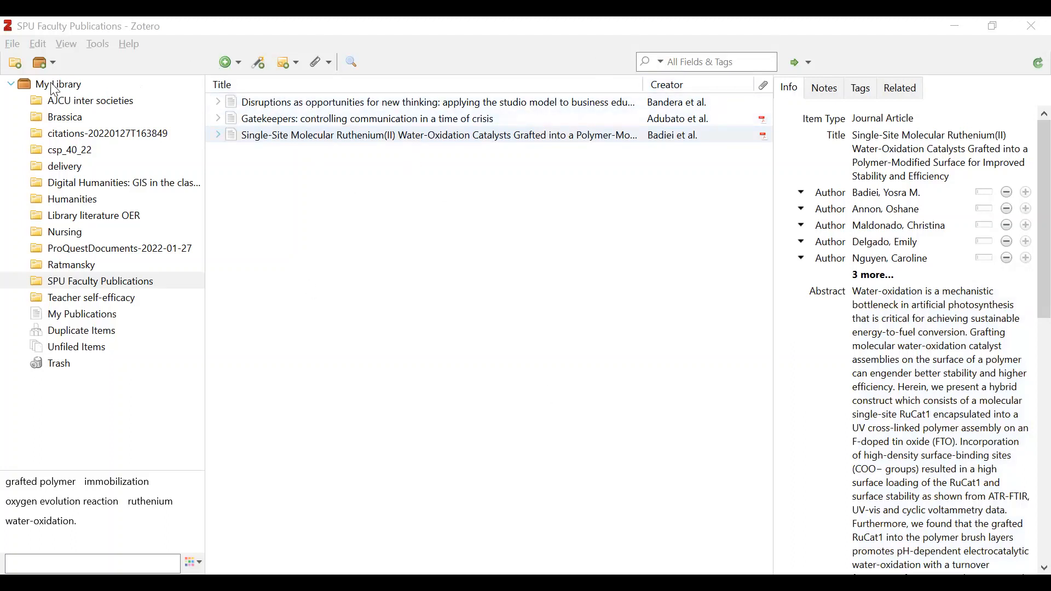
mouse_move(485, 315)
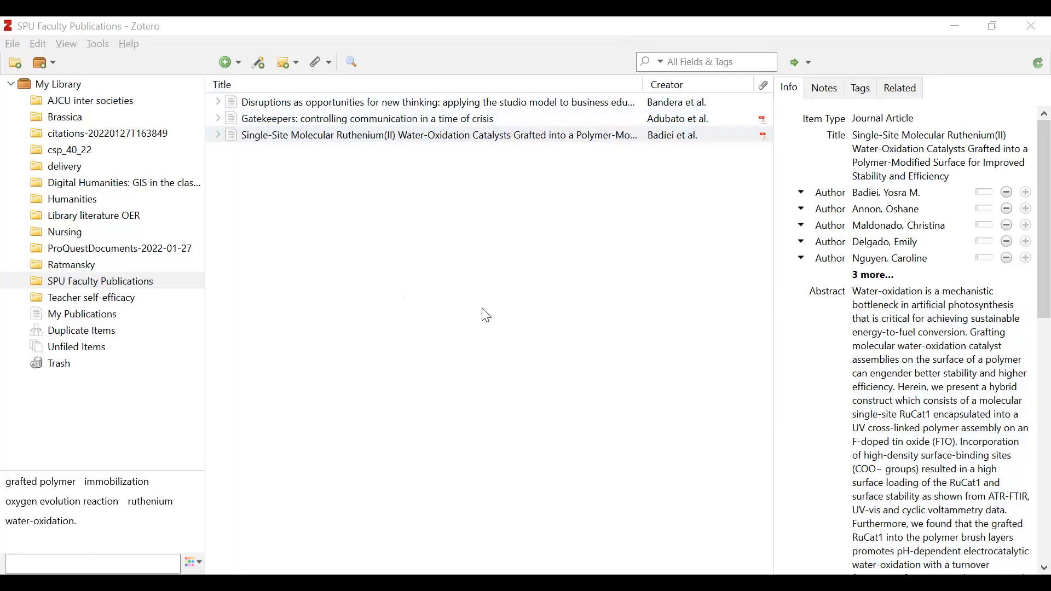
mouse_move(512, 318)
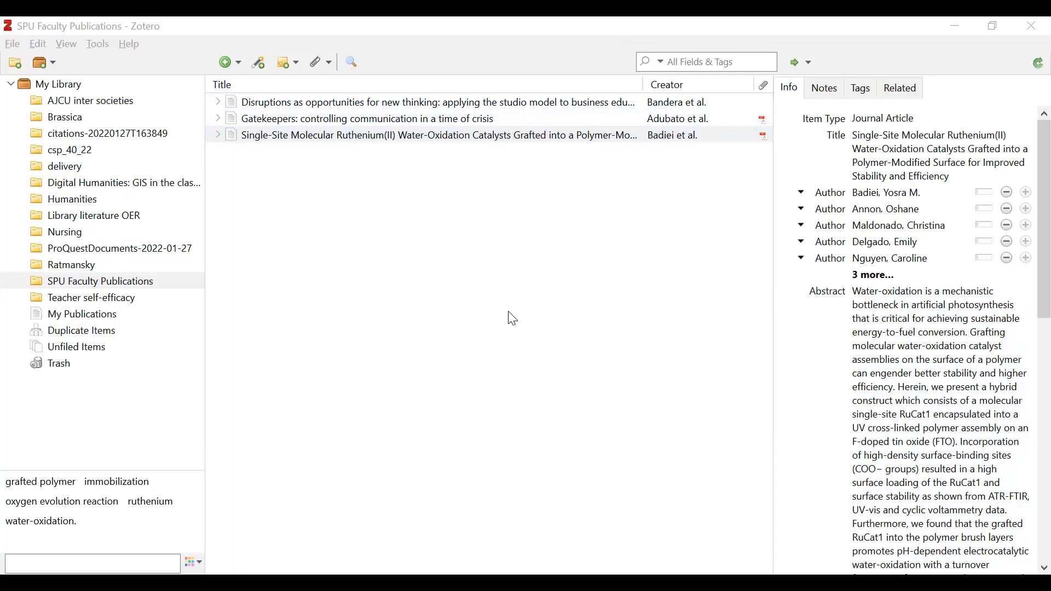
mouse_move(402, 333)
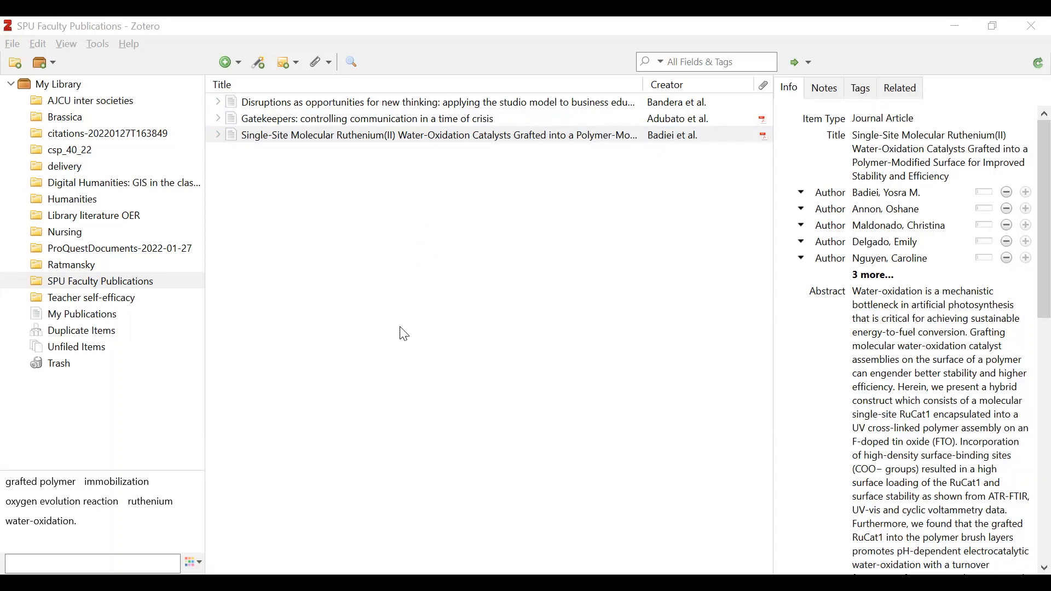
mouse_move(615, 372)
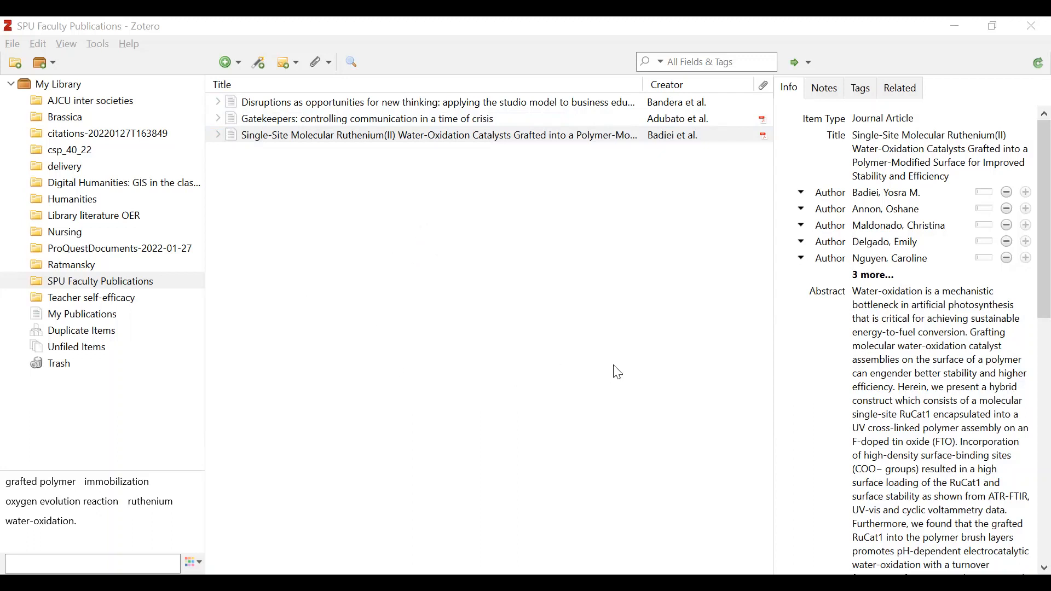
mouse_move(650, 382)
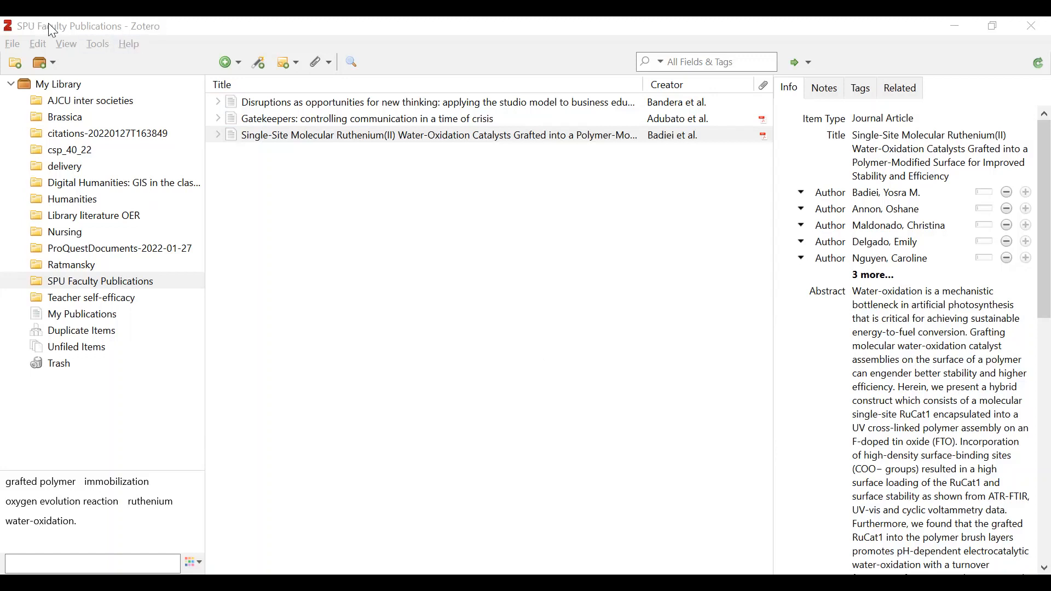
mouse_move(197, 146)
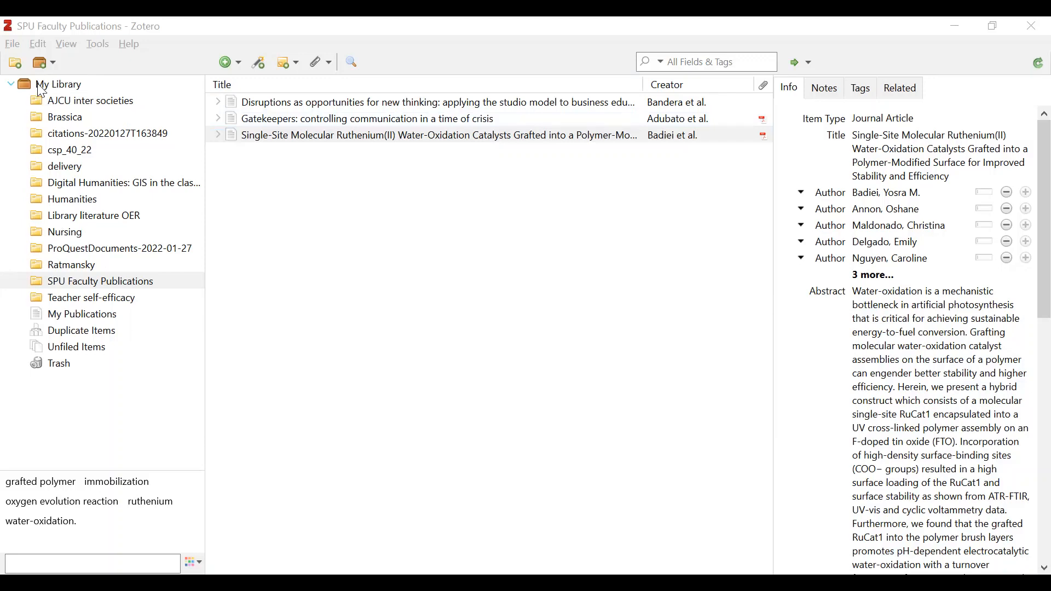
click(66, 83)
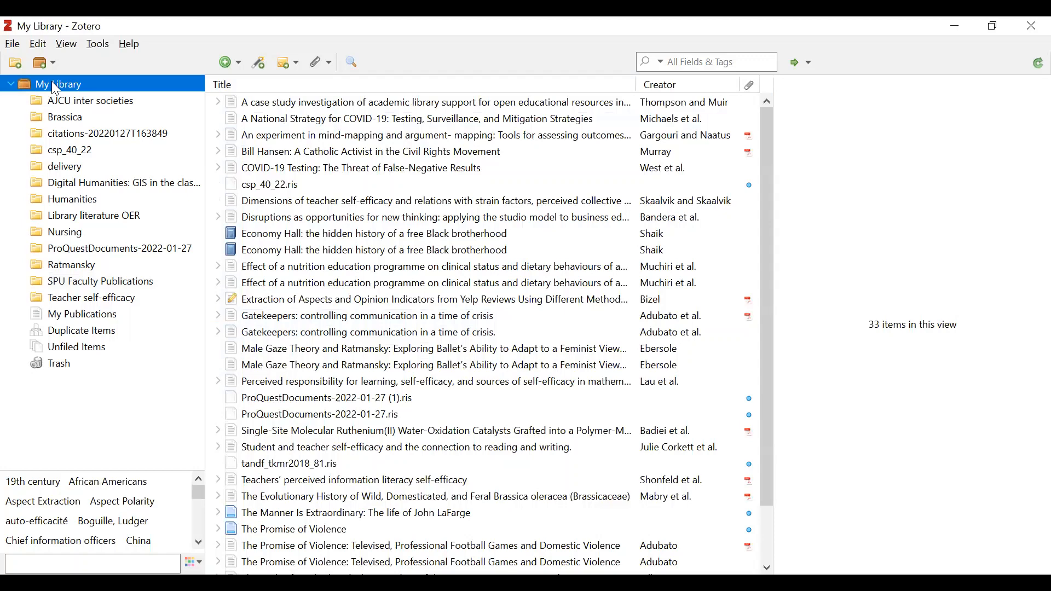
Open the Unfiled Items view listing the 9 items in no collection
click(44, 62)
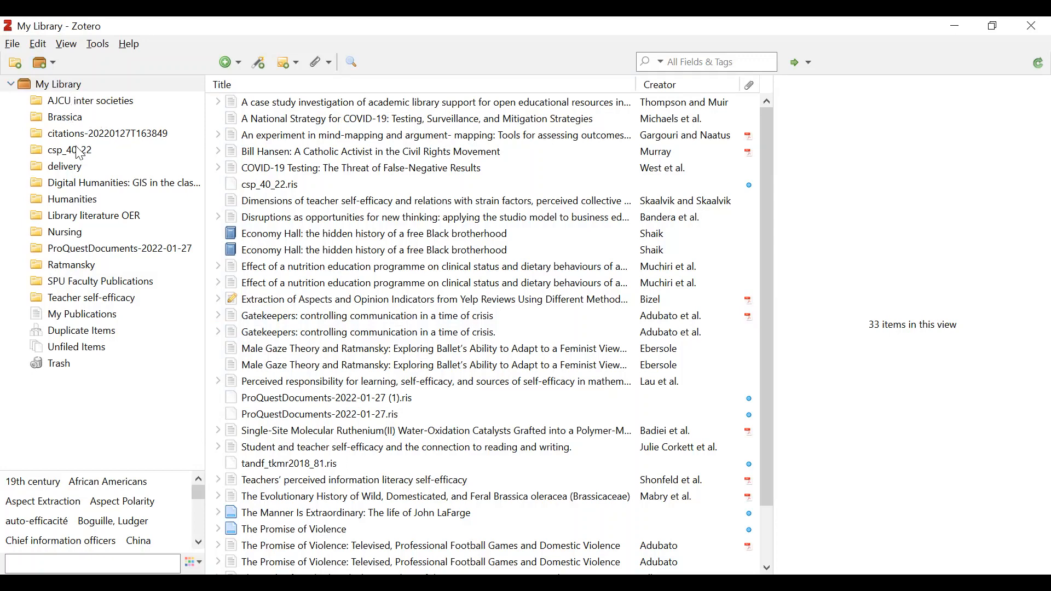
mouse_move(128, 239)
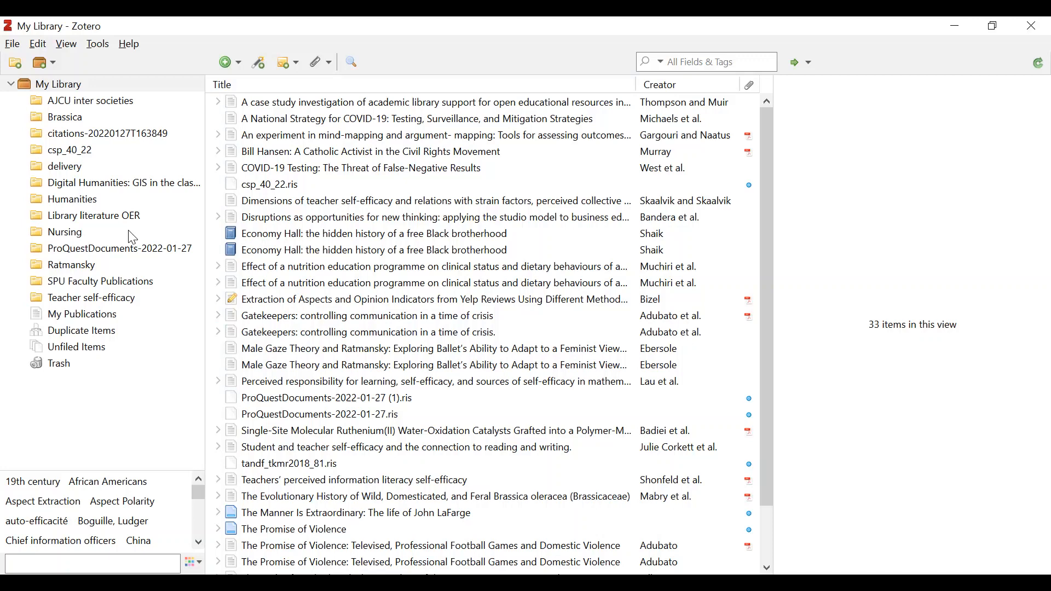
click(434, 134)
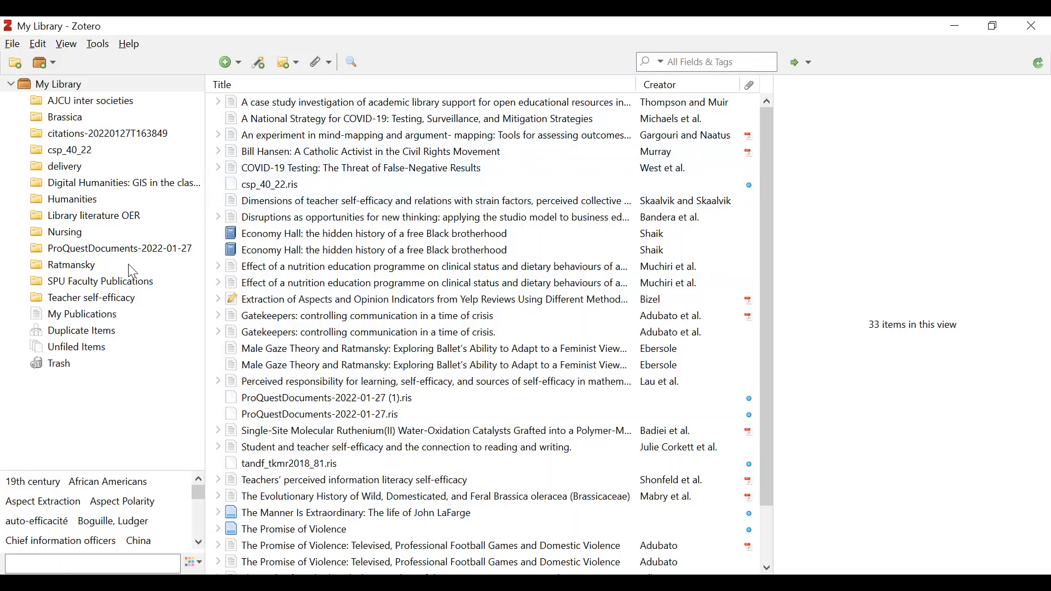
mouse_move(111, 337)
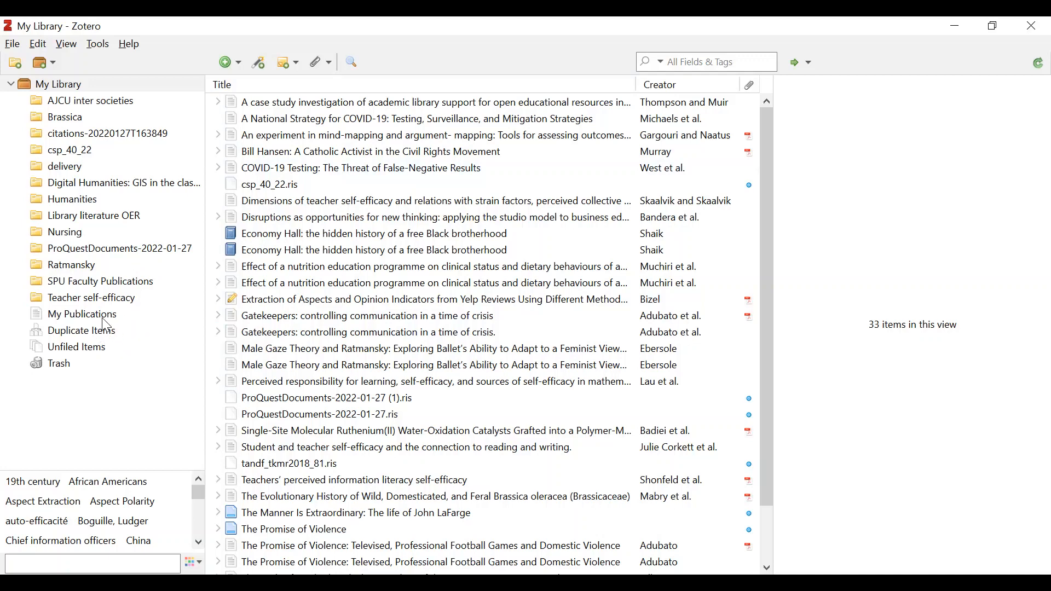
click(77, 347)
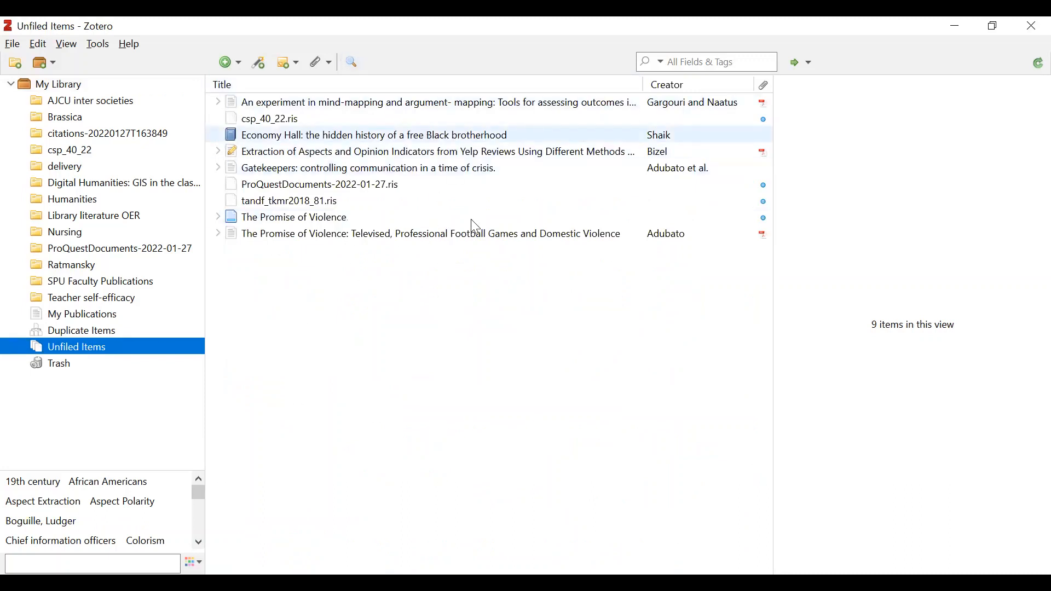
Briefly view Duplicate Items, then open the AJCU inter societies collection with 6 items
click(320, 184)
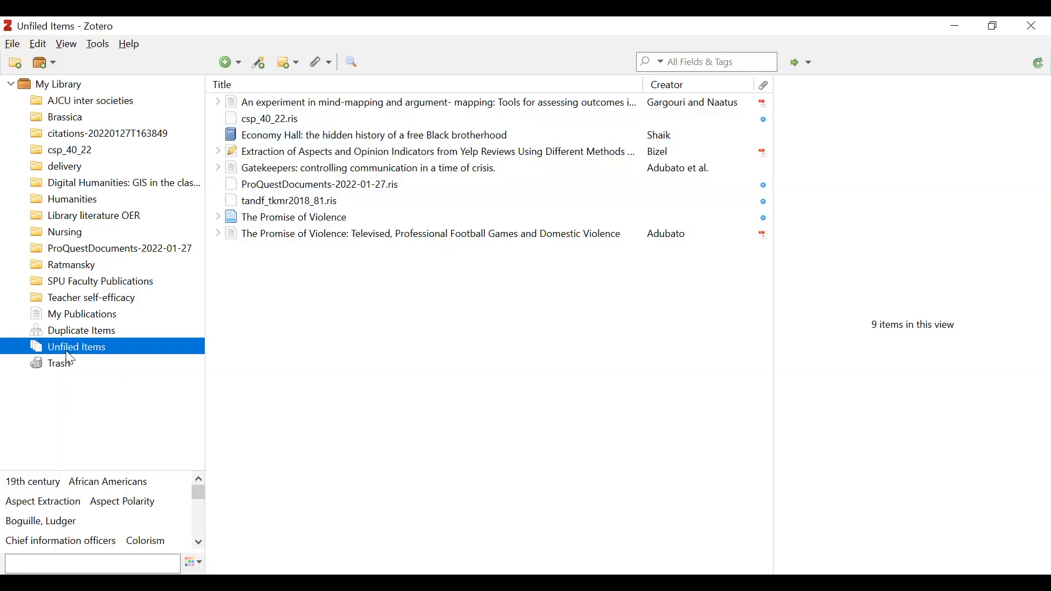
mouse_move(120, 354)
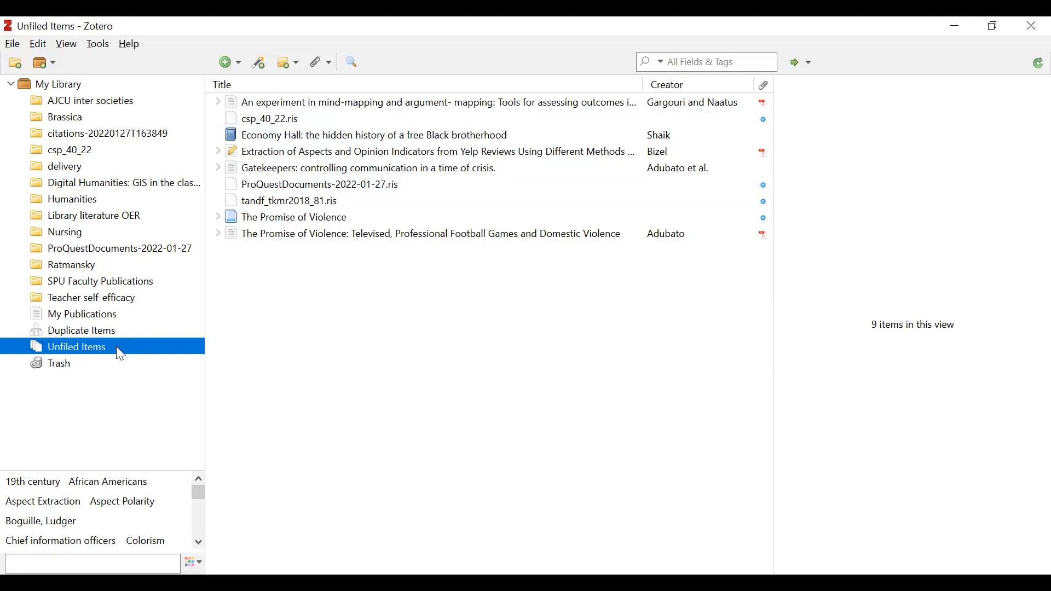
click(82, 330)
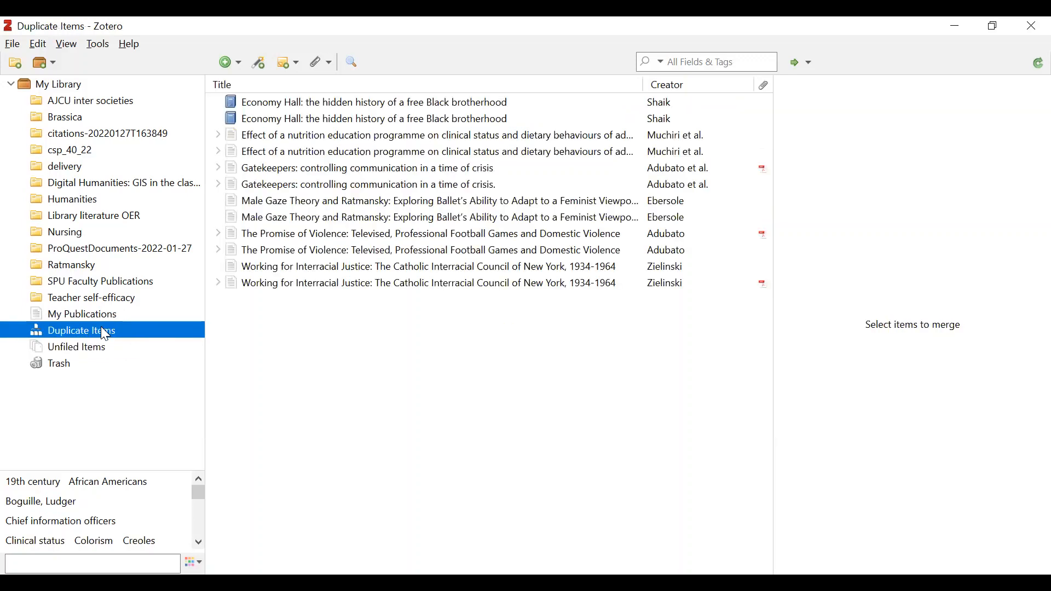
mouse_move(120, 351)
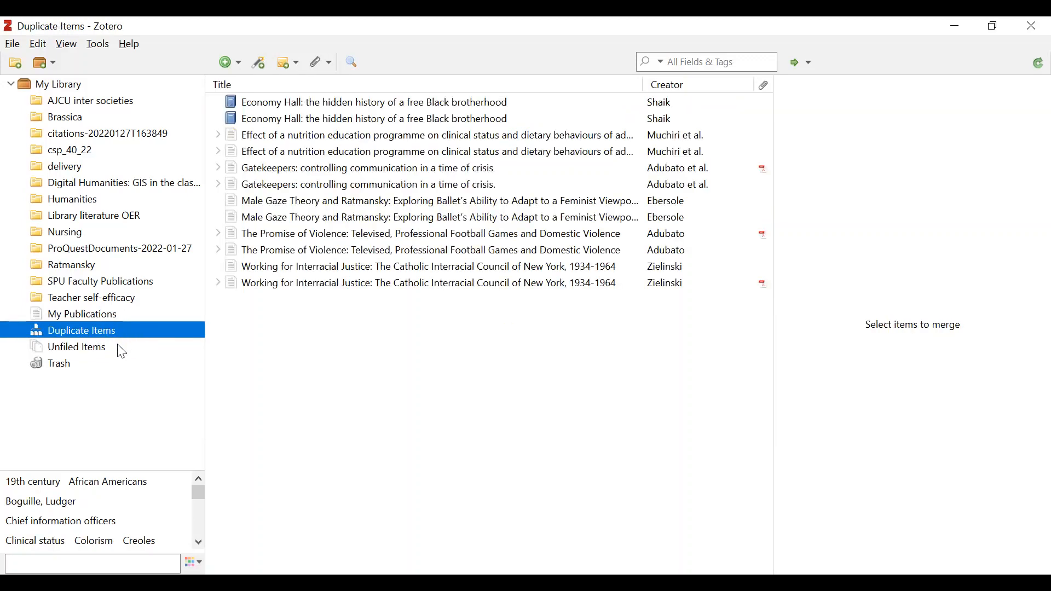
mouse_move(99, 357)
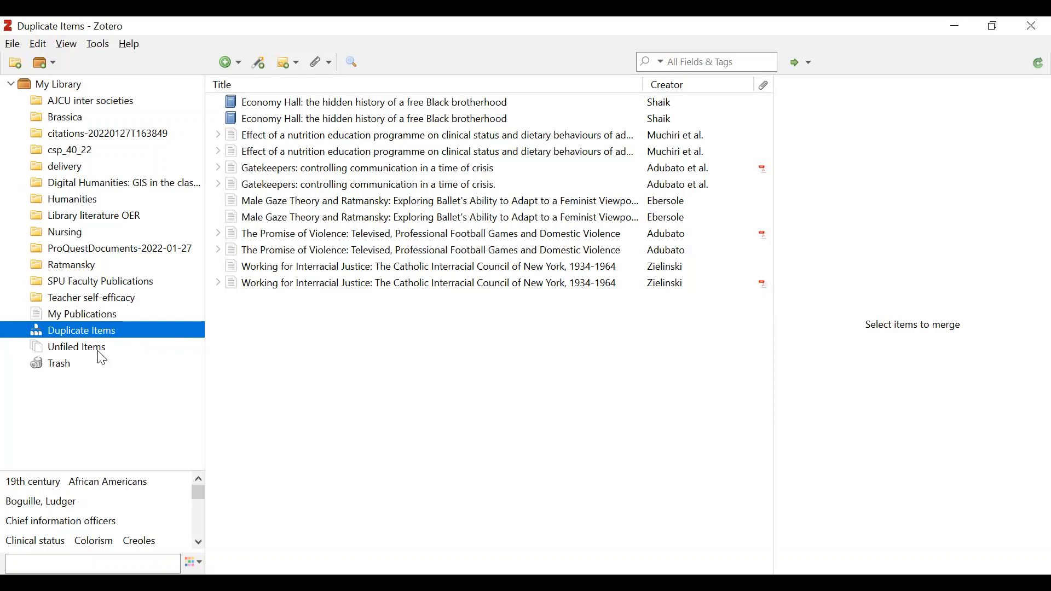
mouse_move(99, 355)
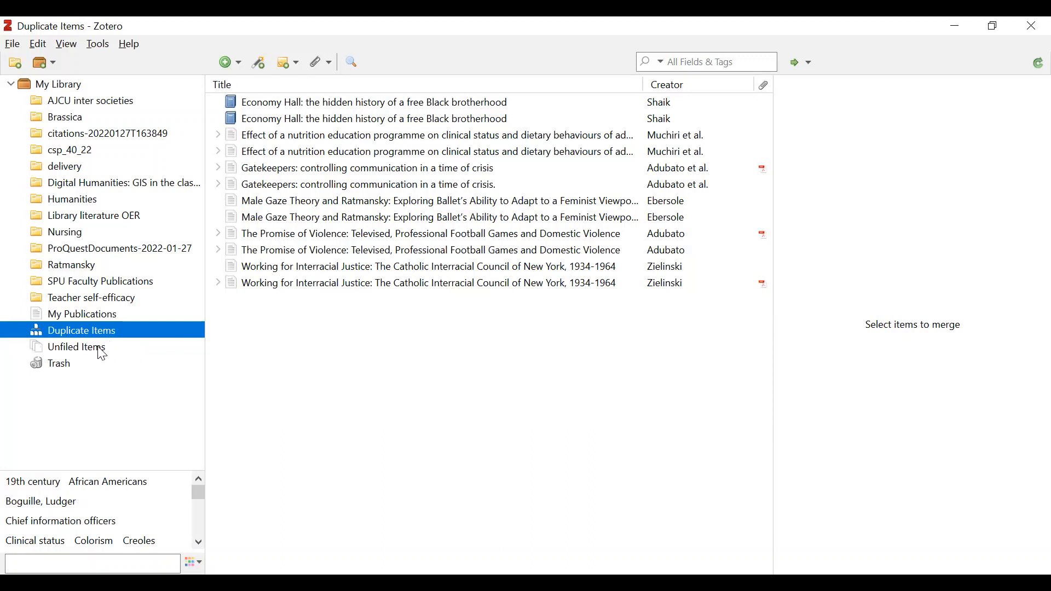
mouse_move(149, 341)
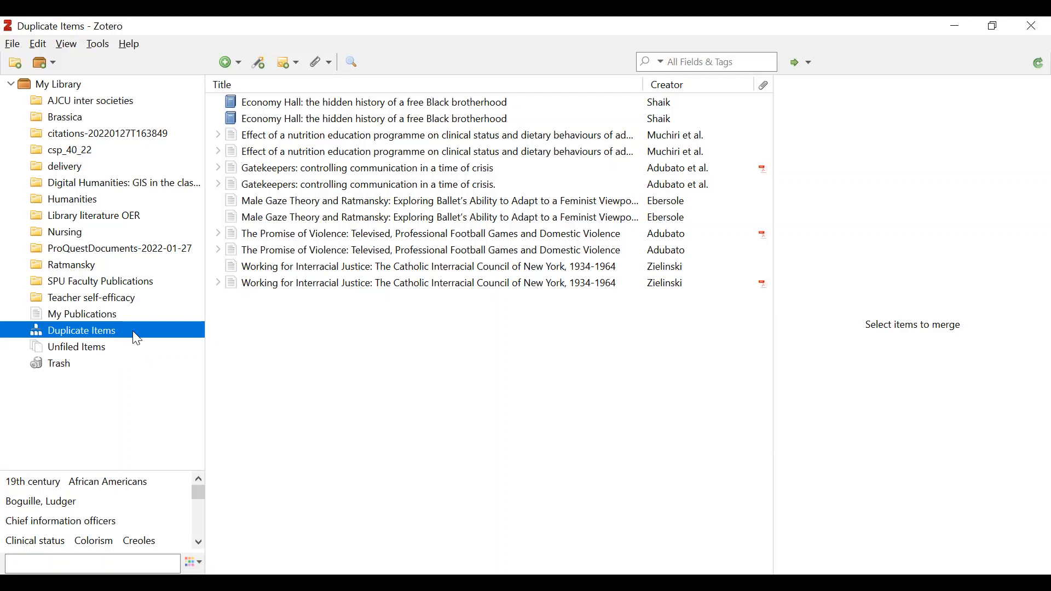
click(91, 101)
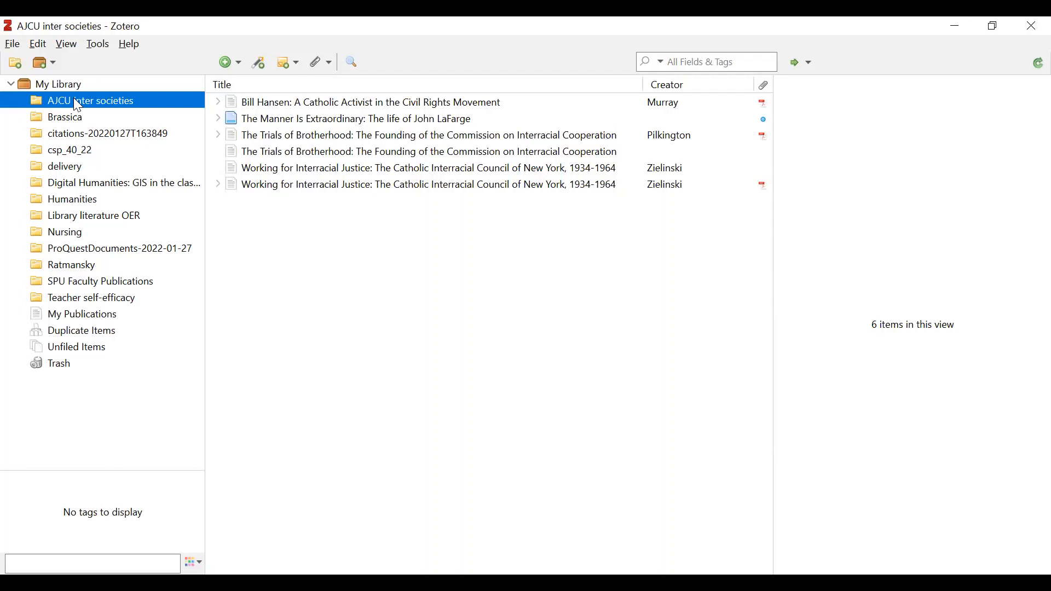
mouse_move(129, 203)
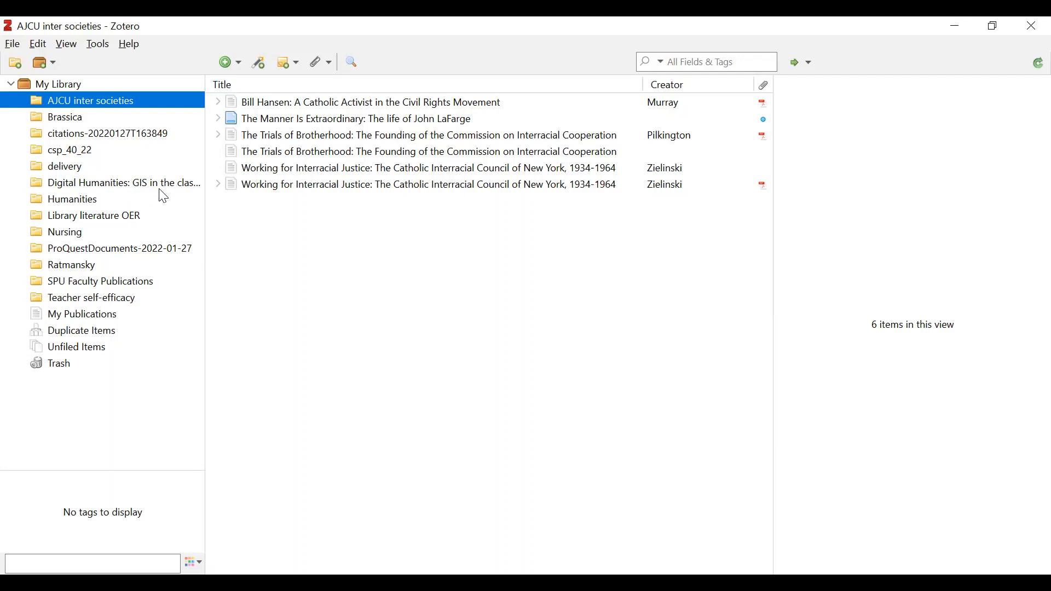
mouse_move(141, 189)
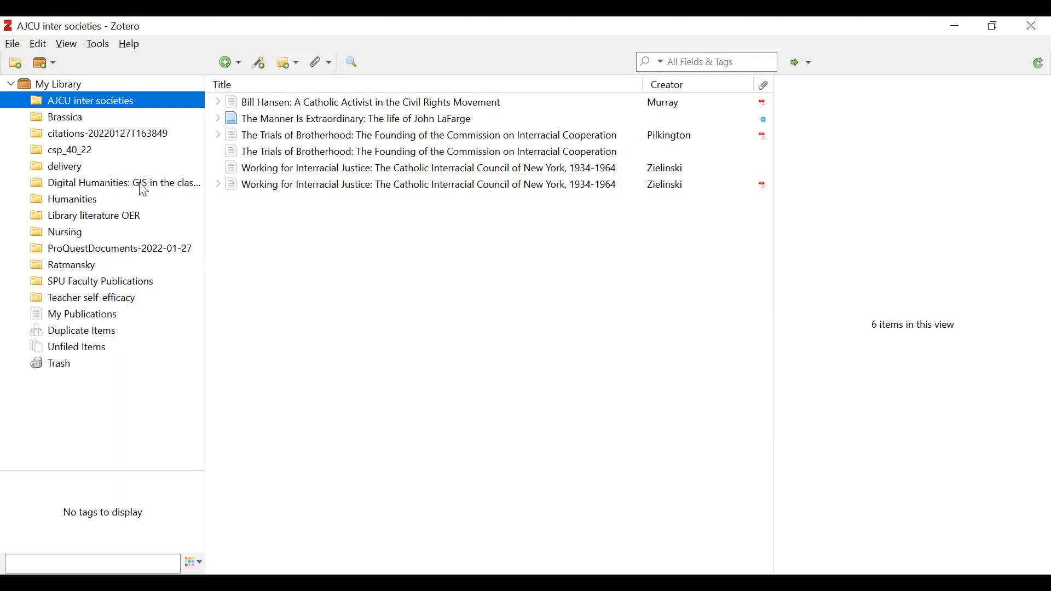
Browse Digital Humanities and AJCU, then open SPU Faculty Publications with 3 items
click(123, 187)
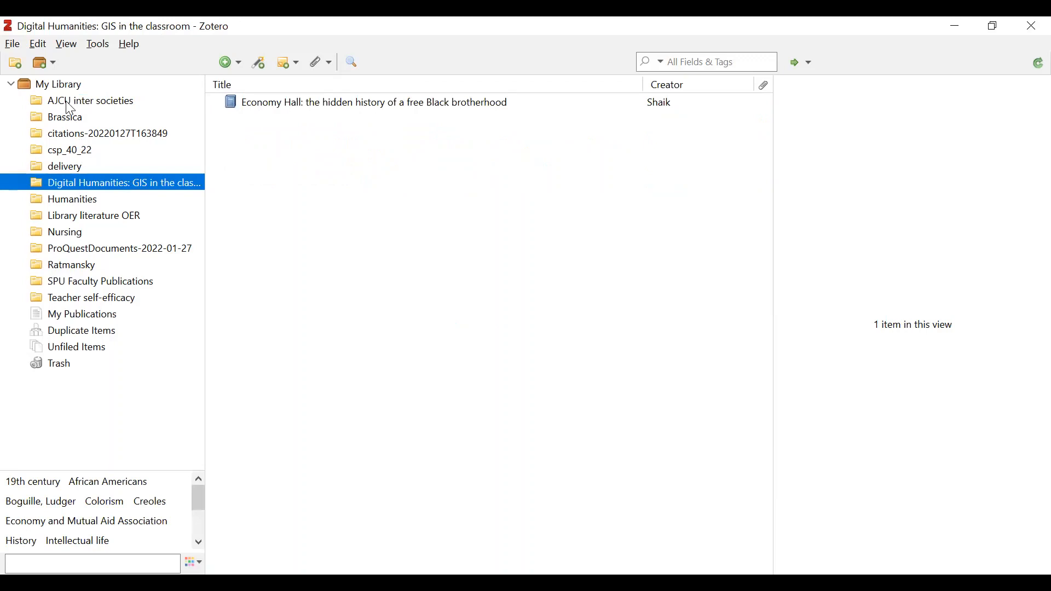
click(90, 100)
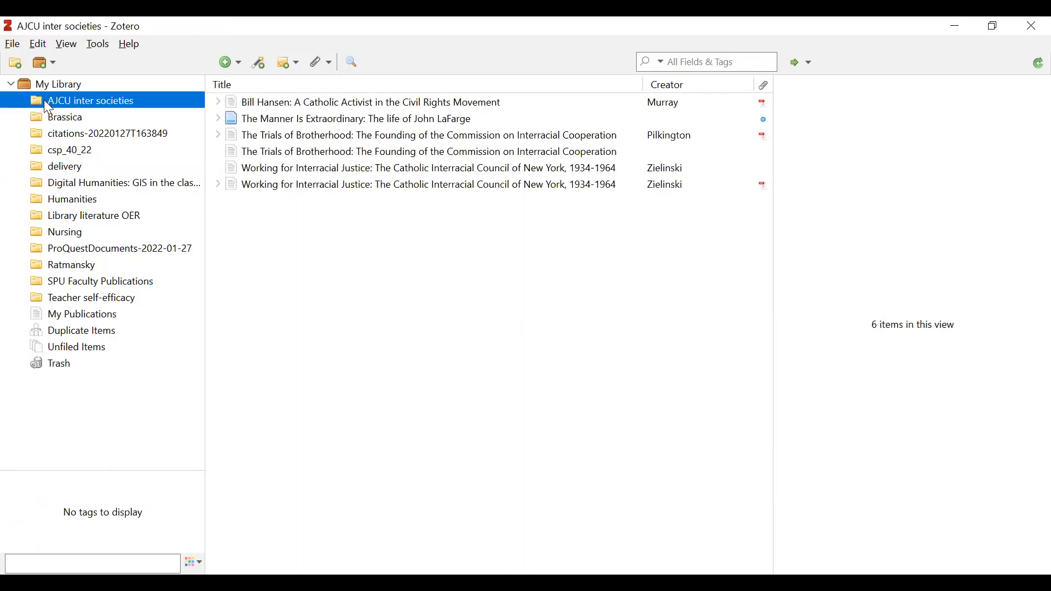
right_click(89, 100)
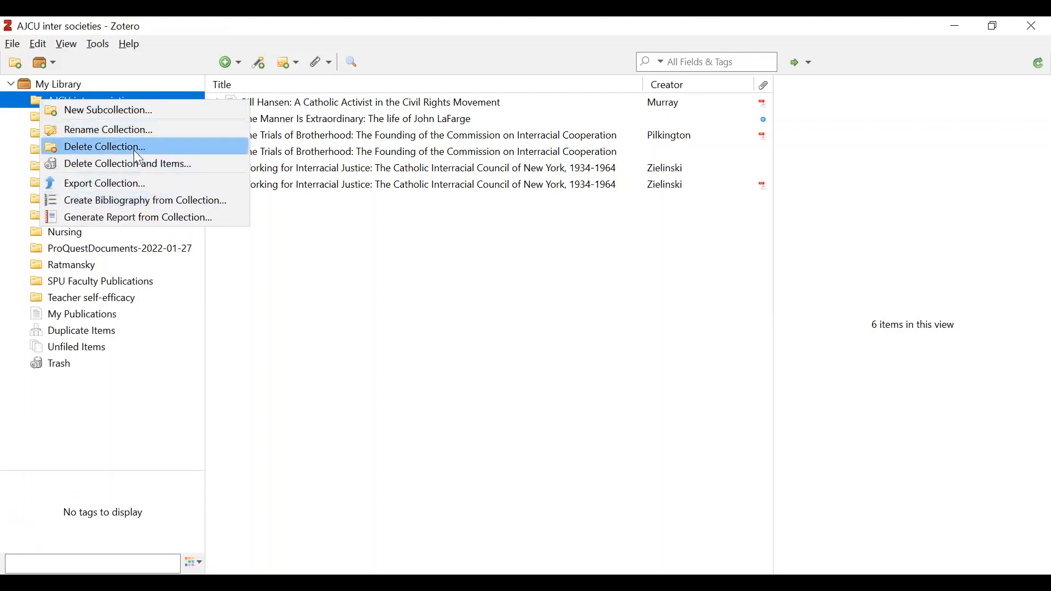
mouse_move(30, 108)
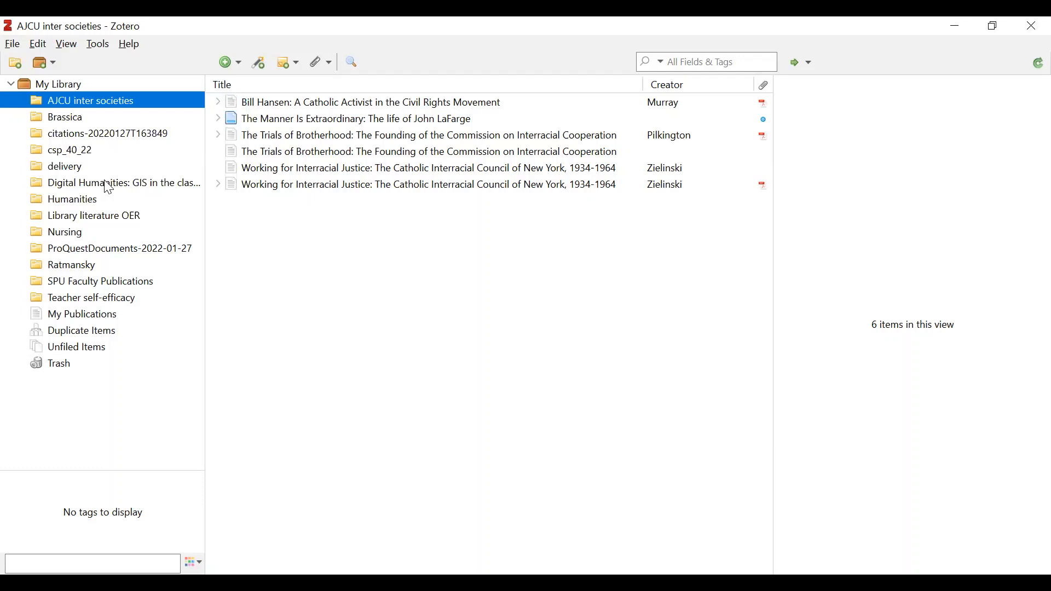
mouse_move(129, 288)
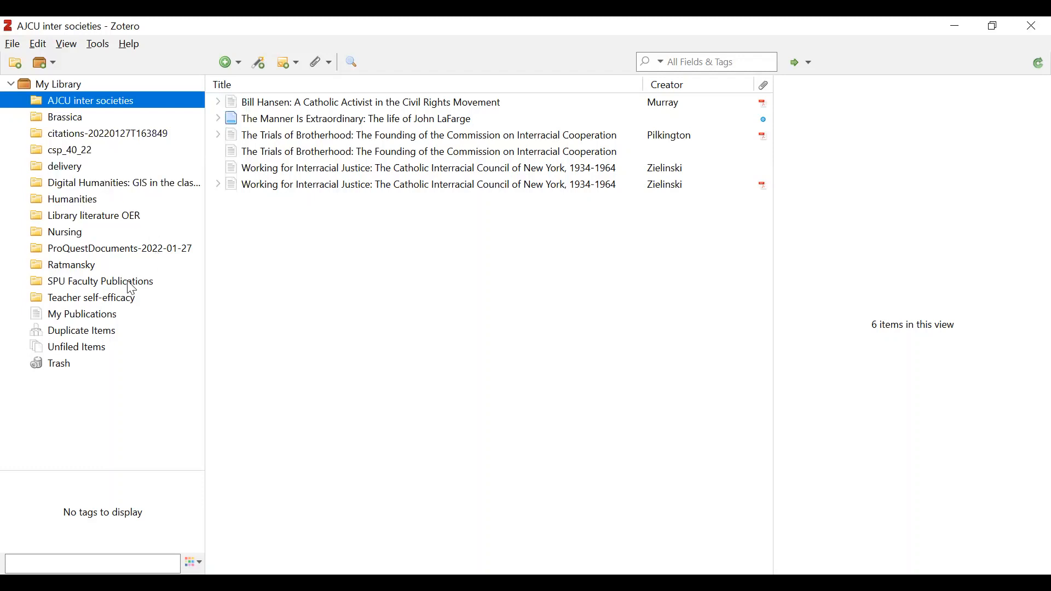
click(100, 281)
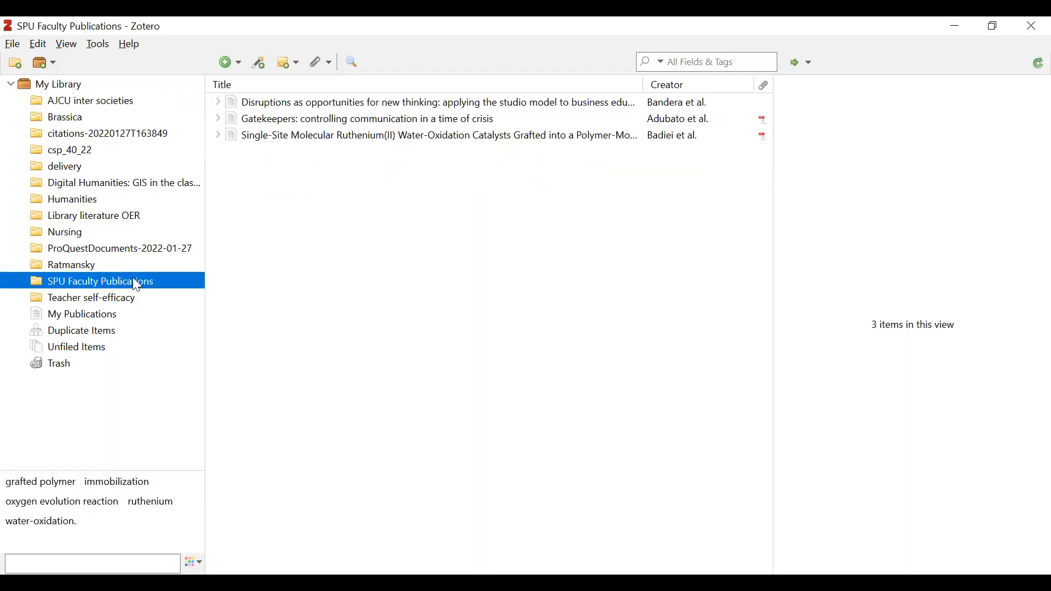
right_click(99, 281)
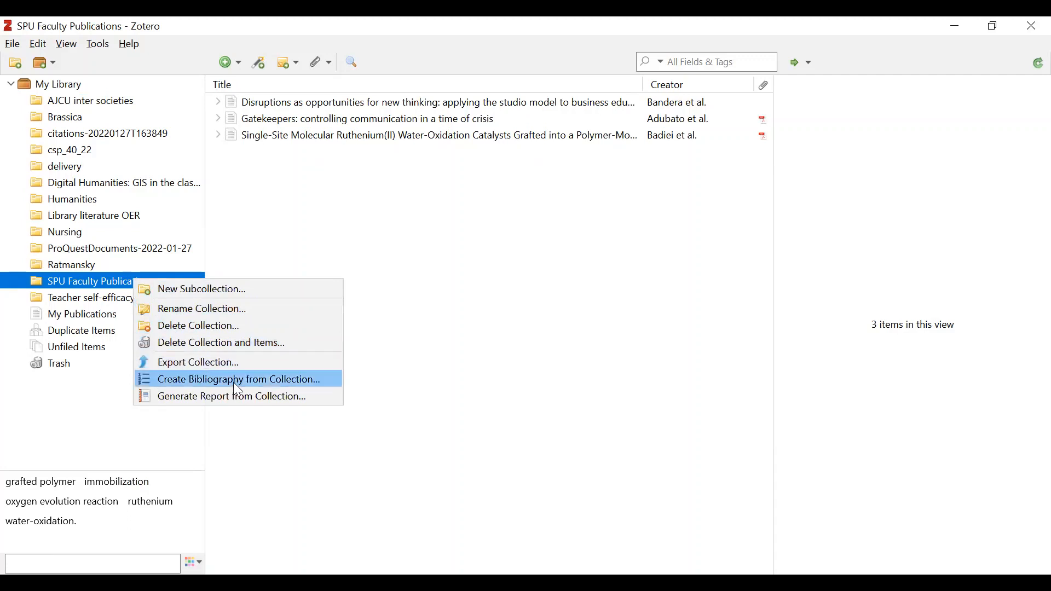
click(237, 379)
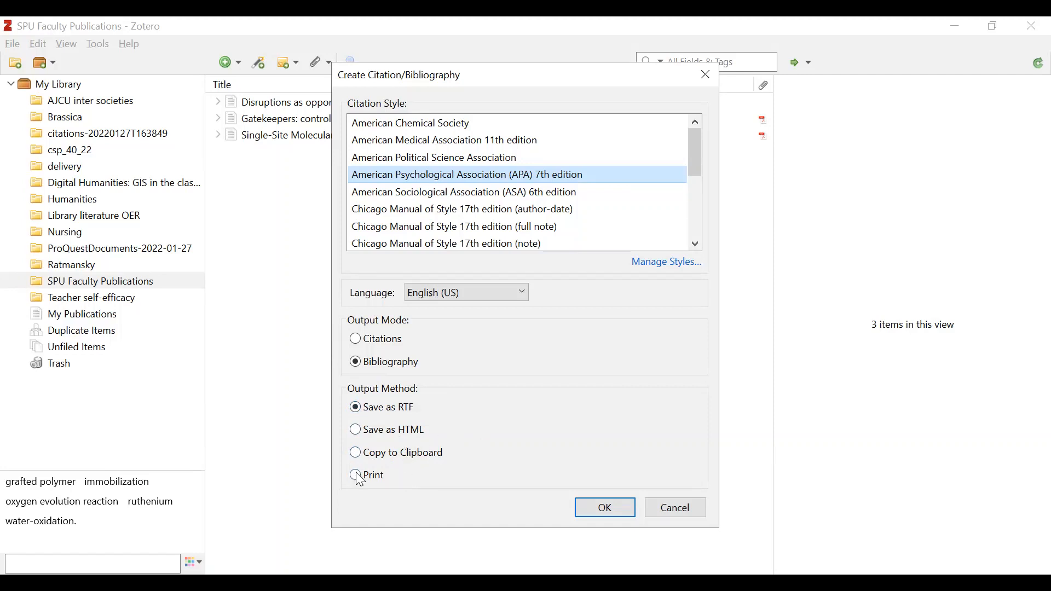
click(355, 475)
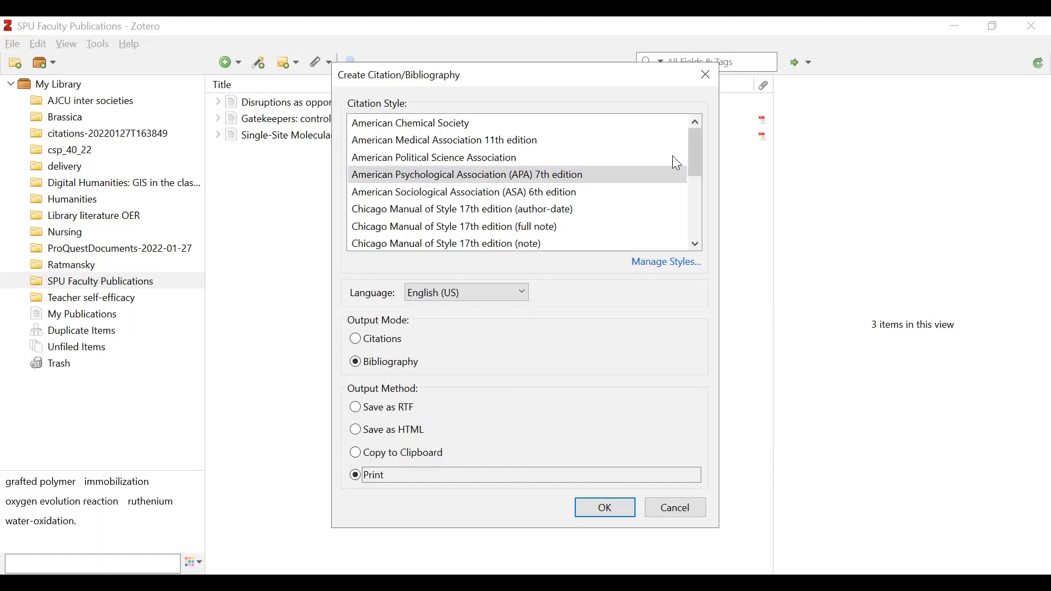
click(466, 174)
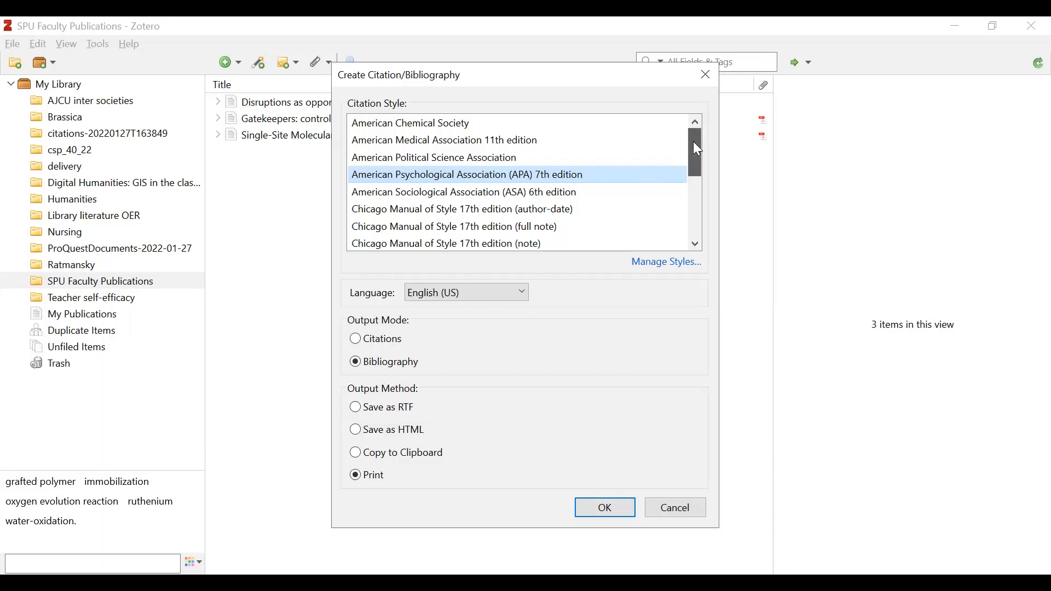
scroll(down, 3)
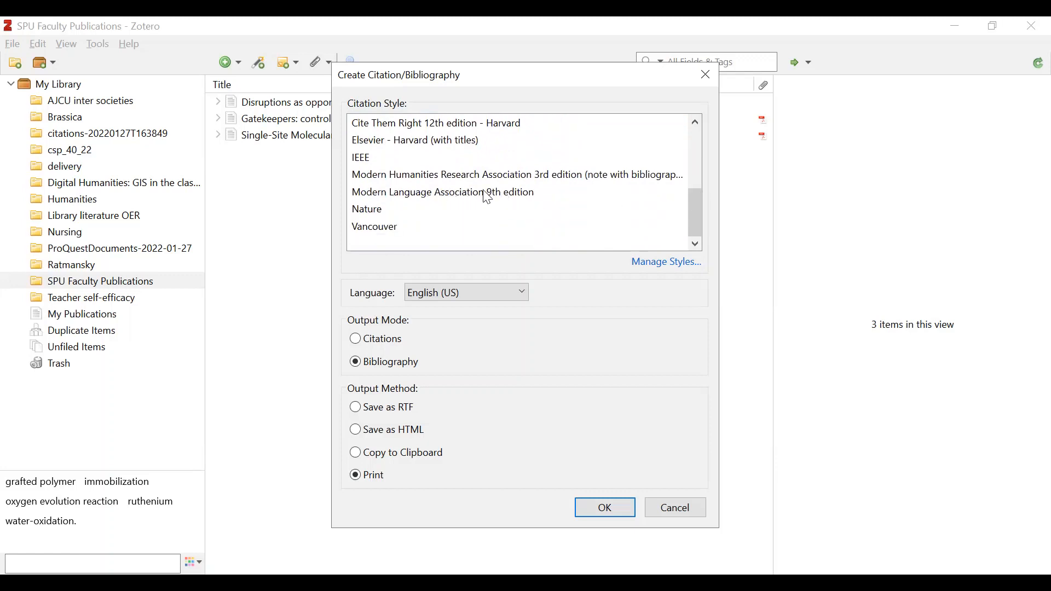
mouse_move(724, 201)
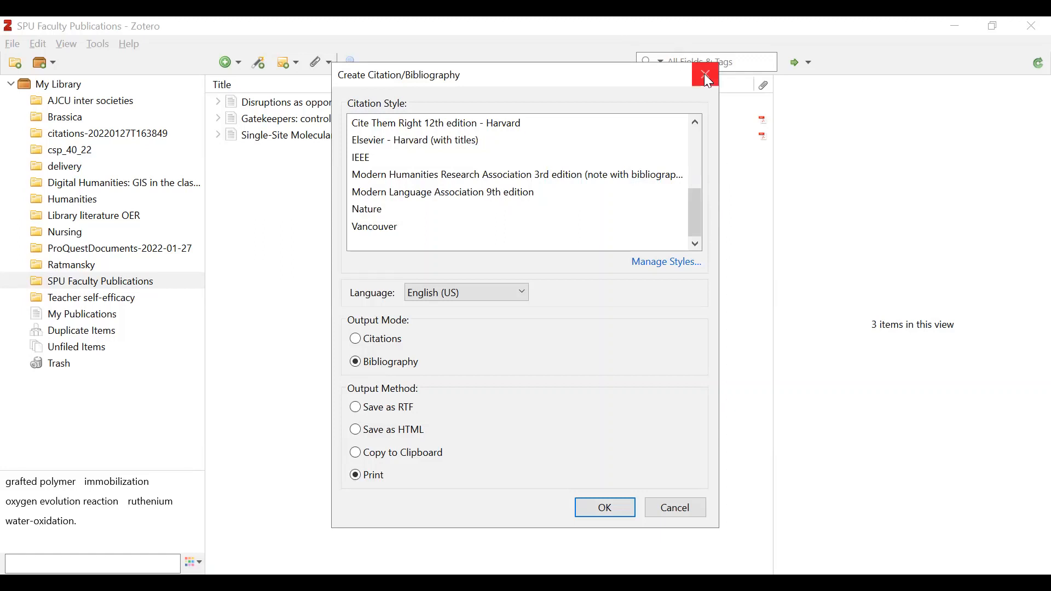
click(703, 75)
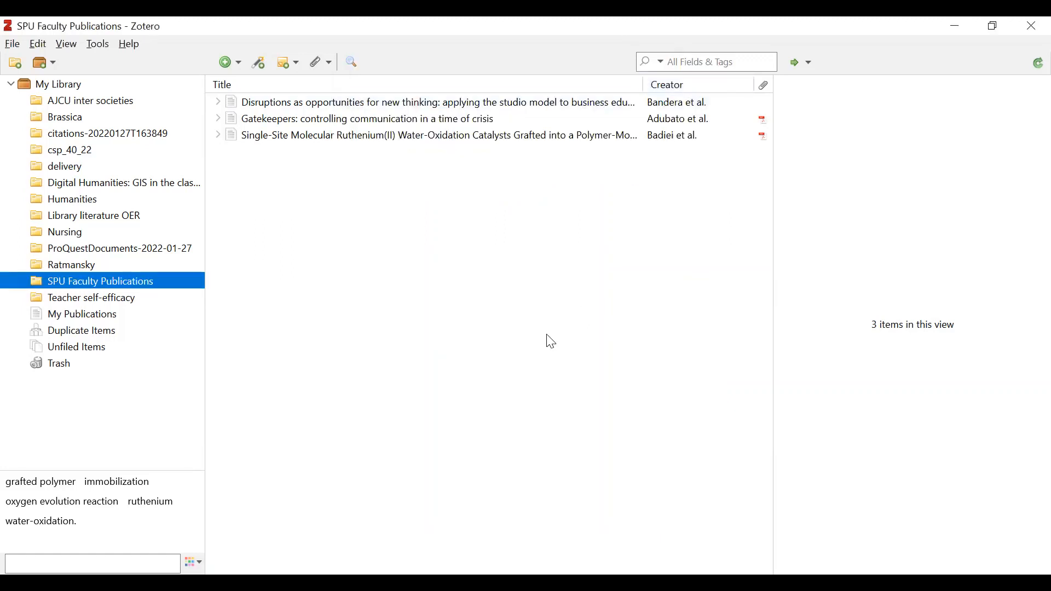
click(368, 118)
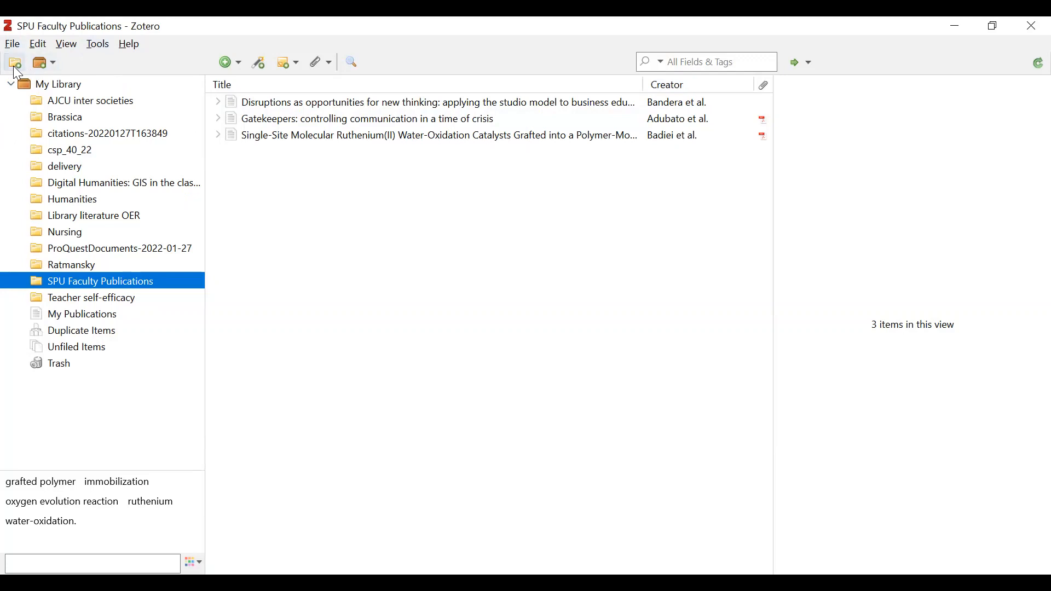
mouse_move(261, 57)
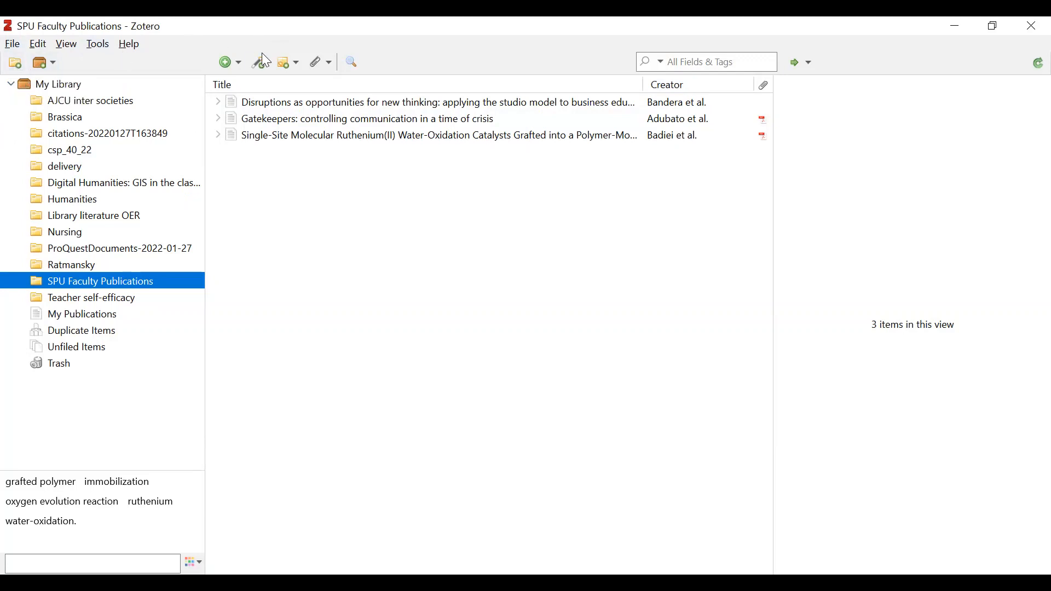
mouse_move(224, 62)
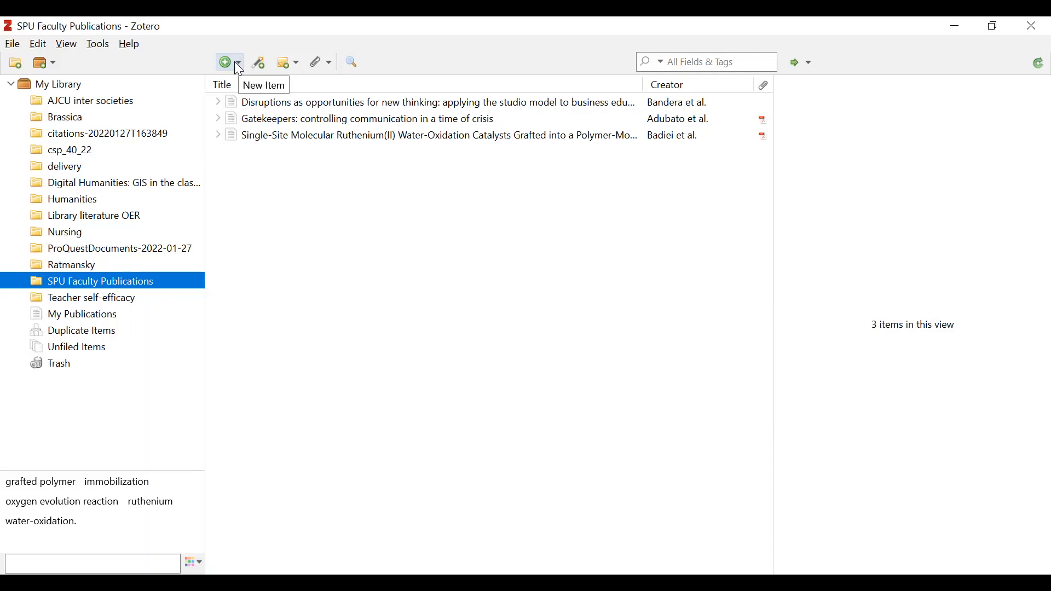
mouse_move(239, 60)
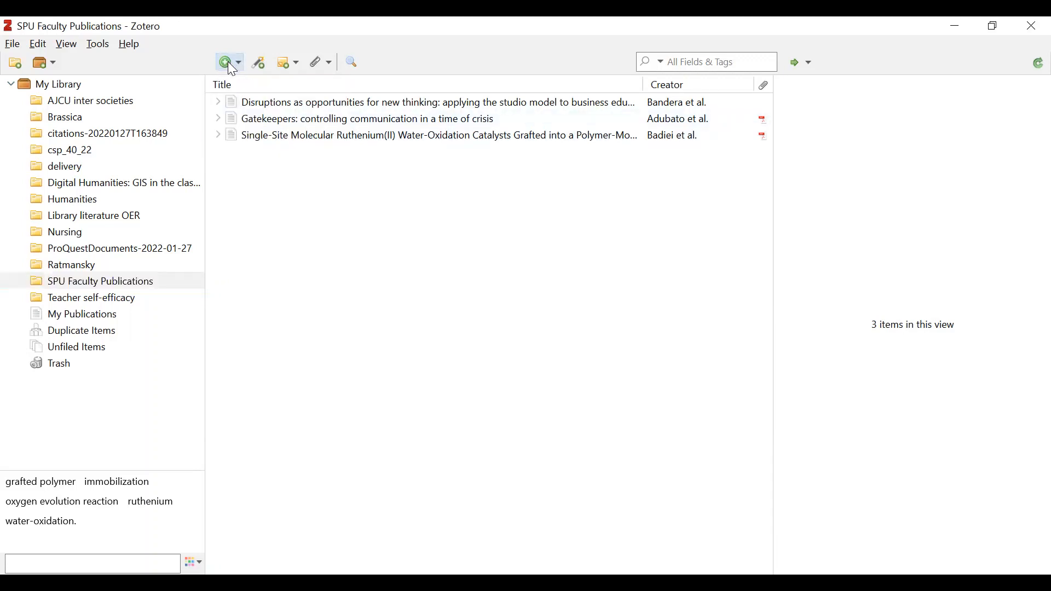
mouse_move(227, 62)
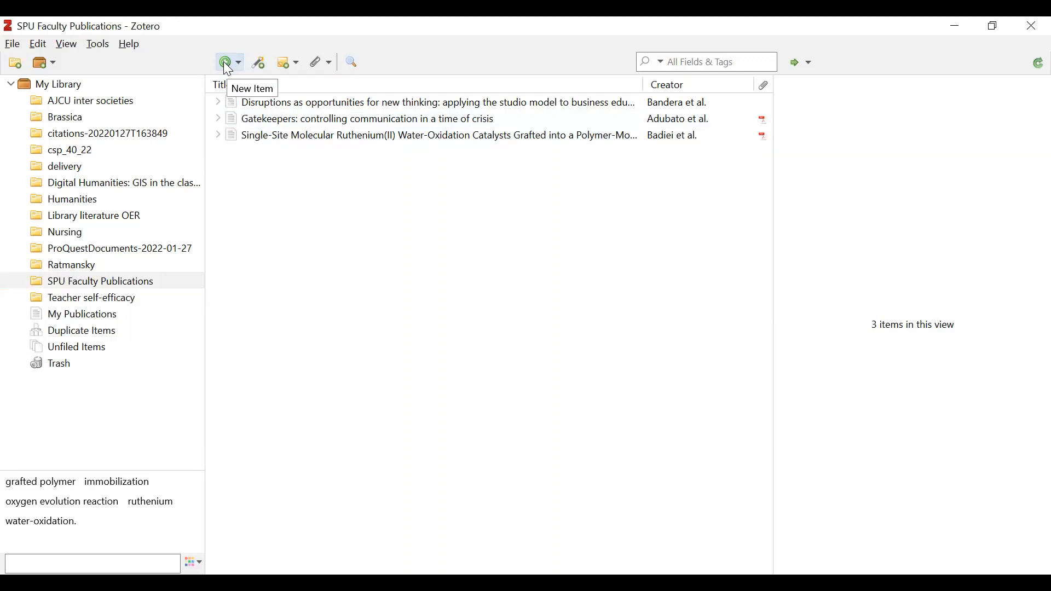
mouse_move(239, 65)
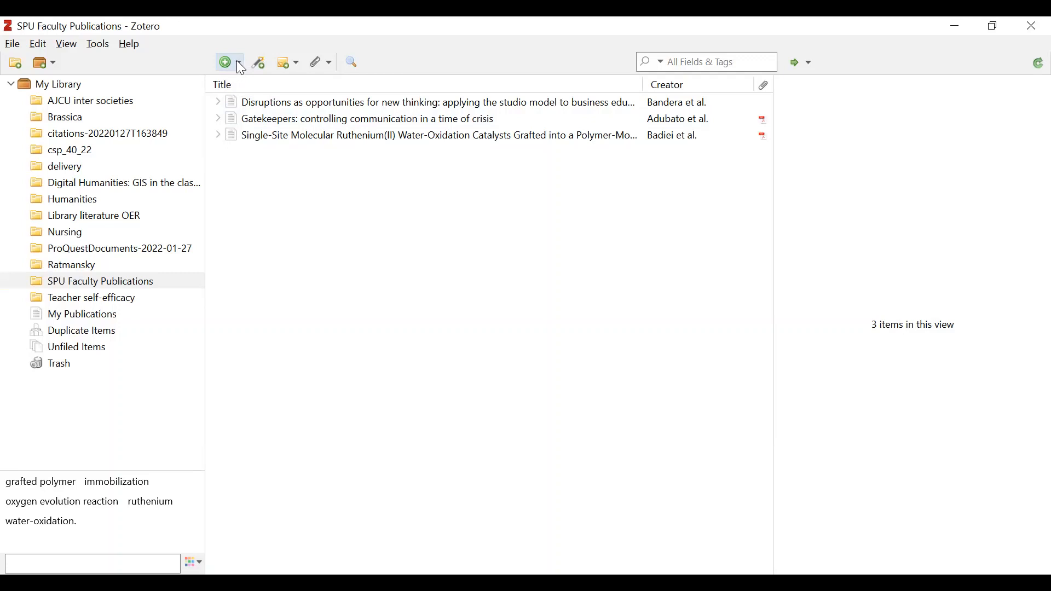
Add a blank Letter item from the New Item menu's More submenu
click(228, 61)
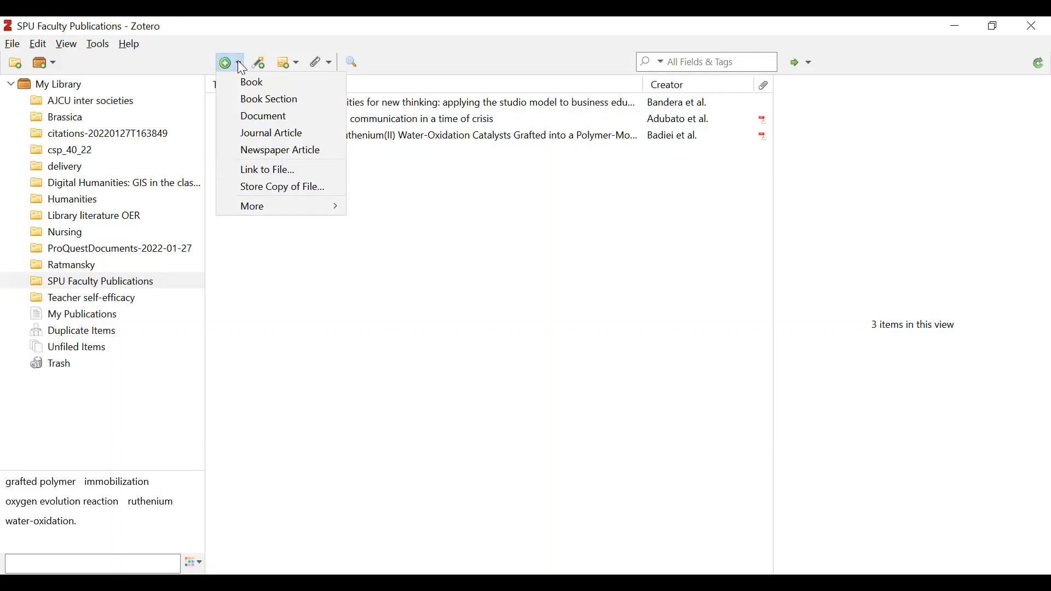
mouse_move(281, 99)
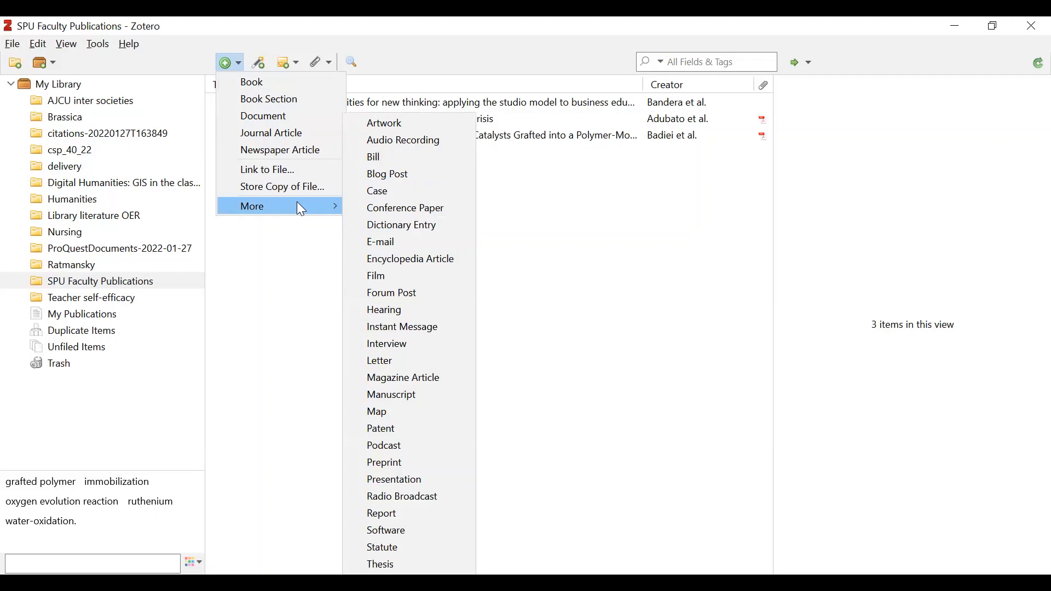
mouse_move(316, 214)
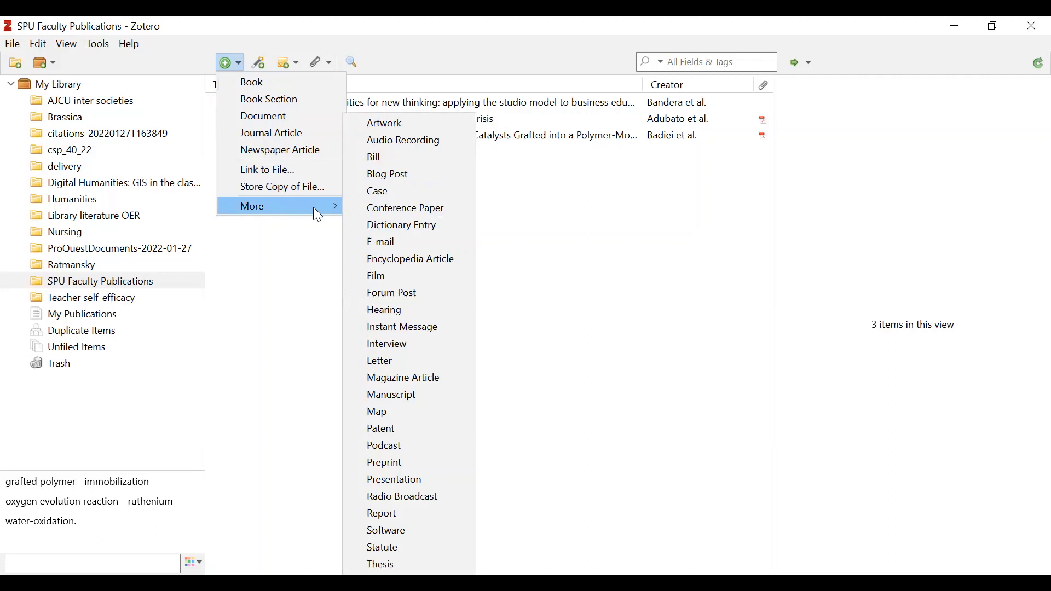
mouse_move(407, 275)
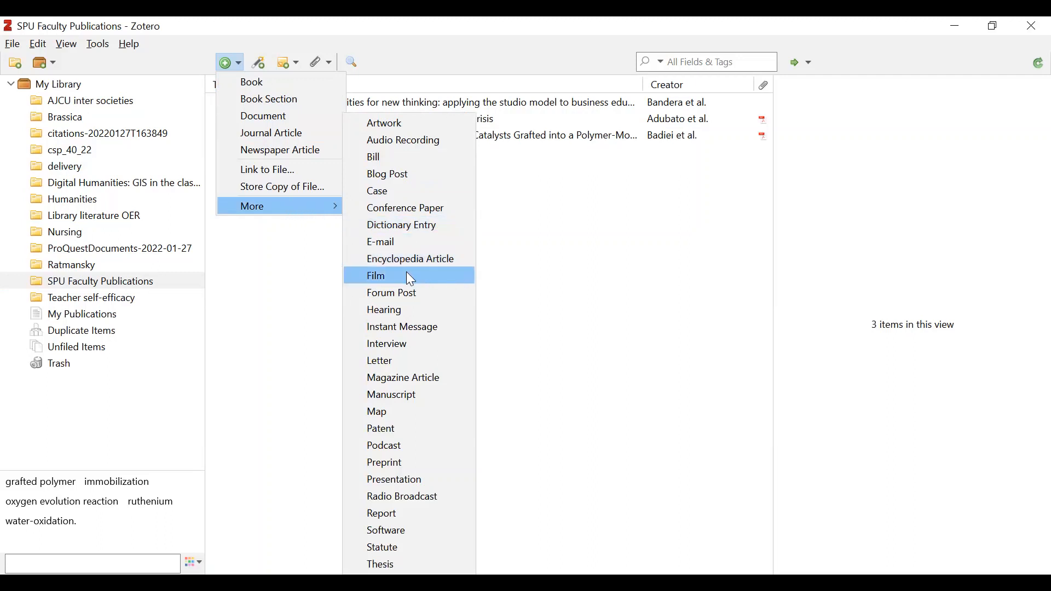
mouse_move(432, 364)
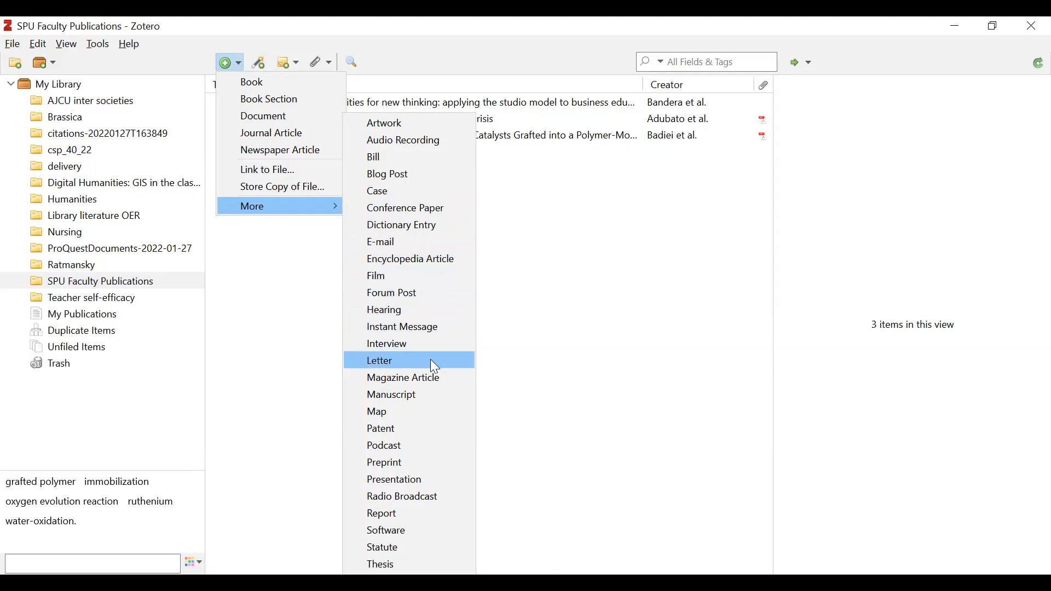
click(379, 360)
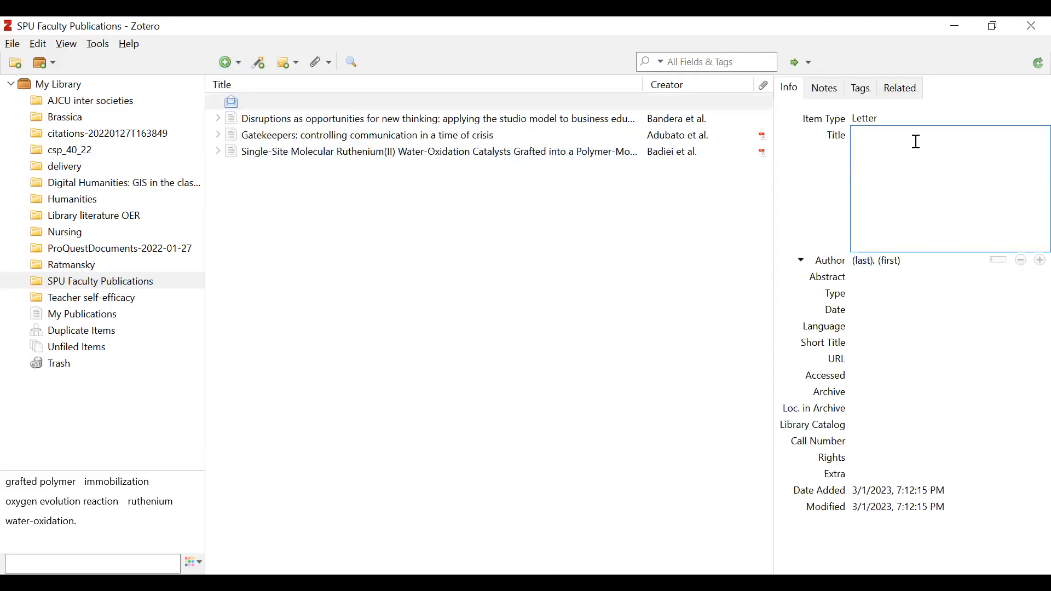
Switch to Chrome's zotero.org download tab, leaving the Letter item blank
click(946, 309)
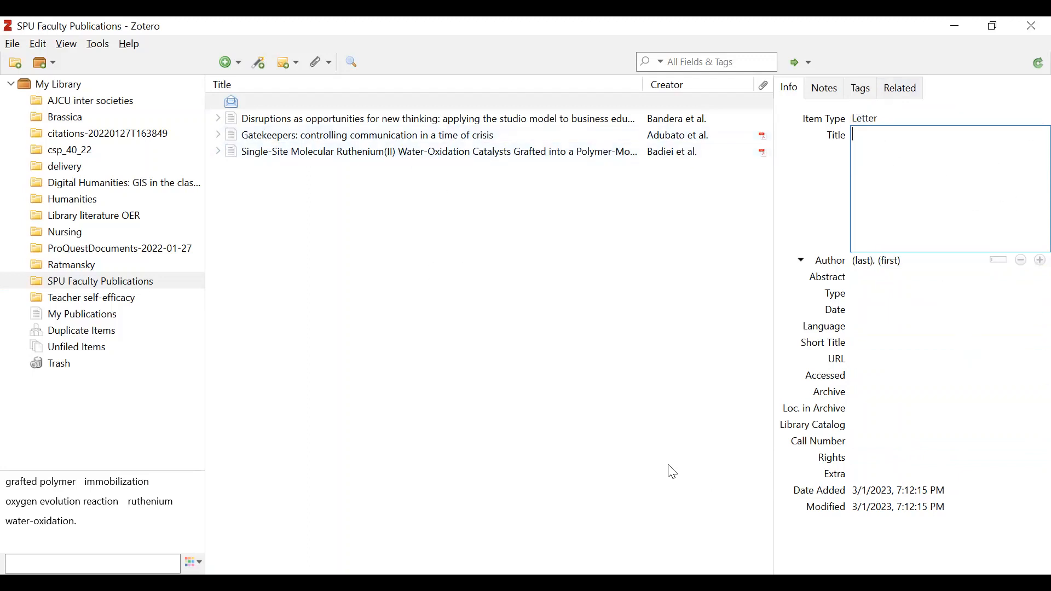
mouse_move(604, 556)
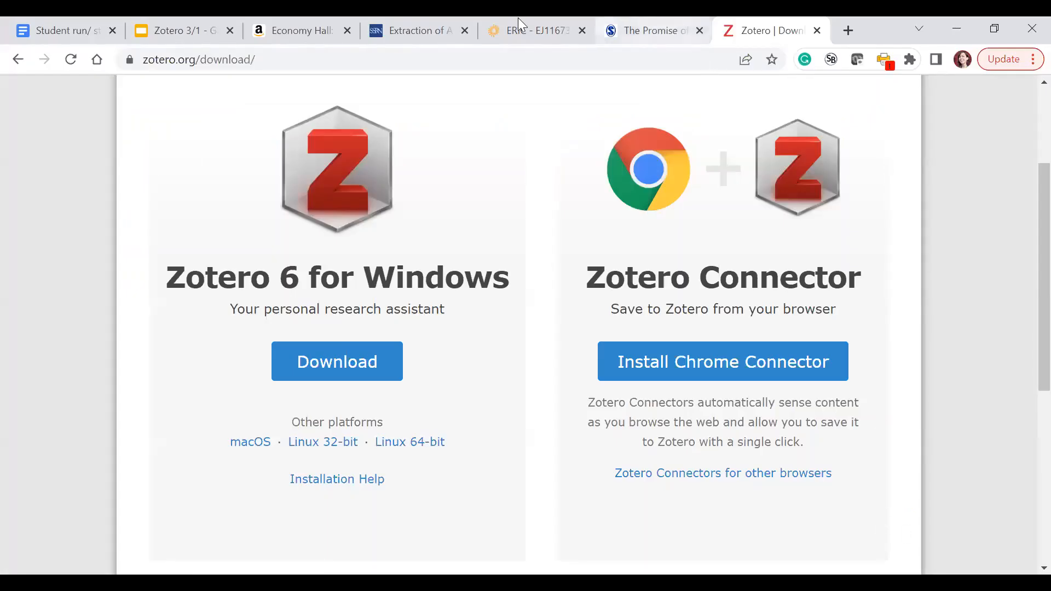
Browse the Amazon Economy Hall book page down to its product details
click(295, 31)
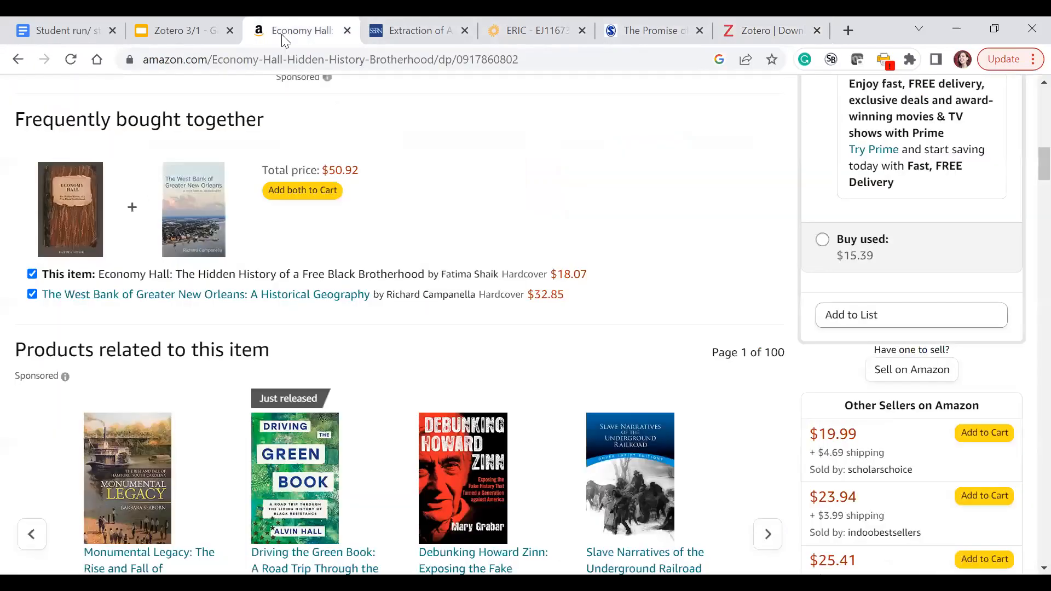
scroll(up, 3)
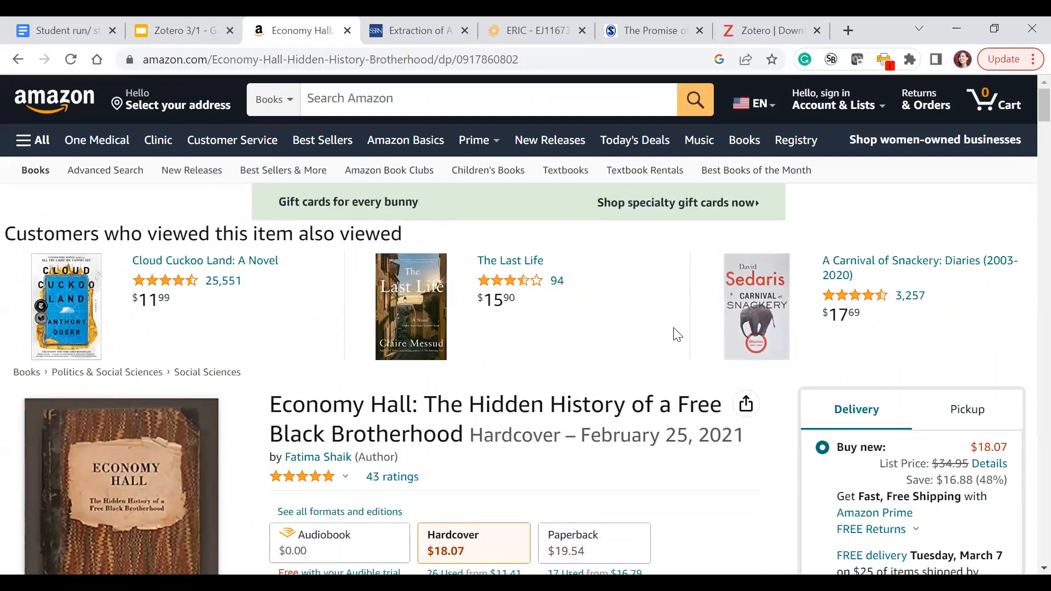
scroll(down, 3)
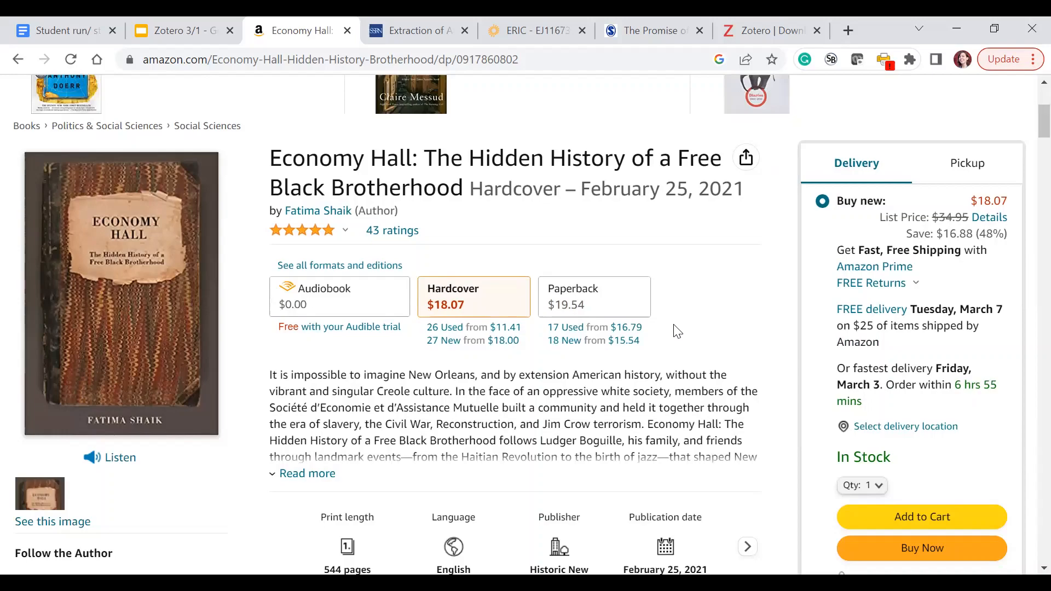
scroll(down, 3)
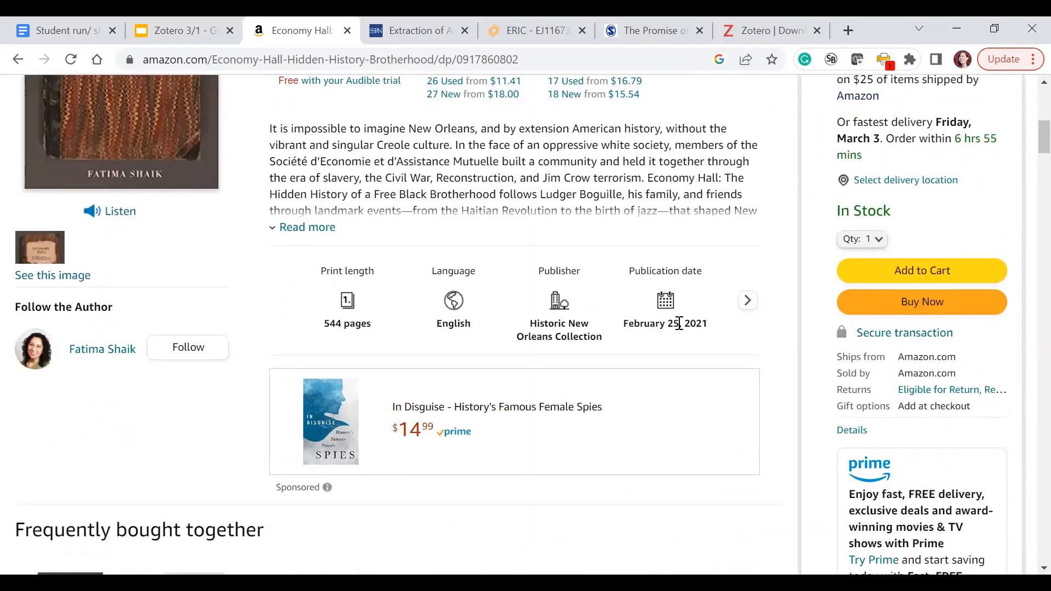
scroll(down, 3)
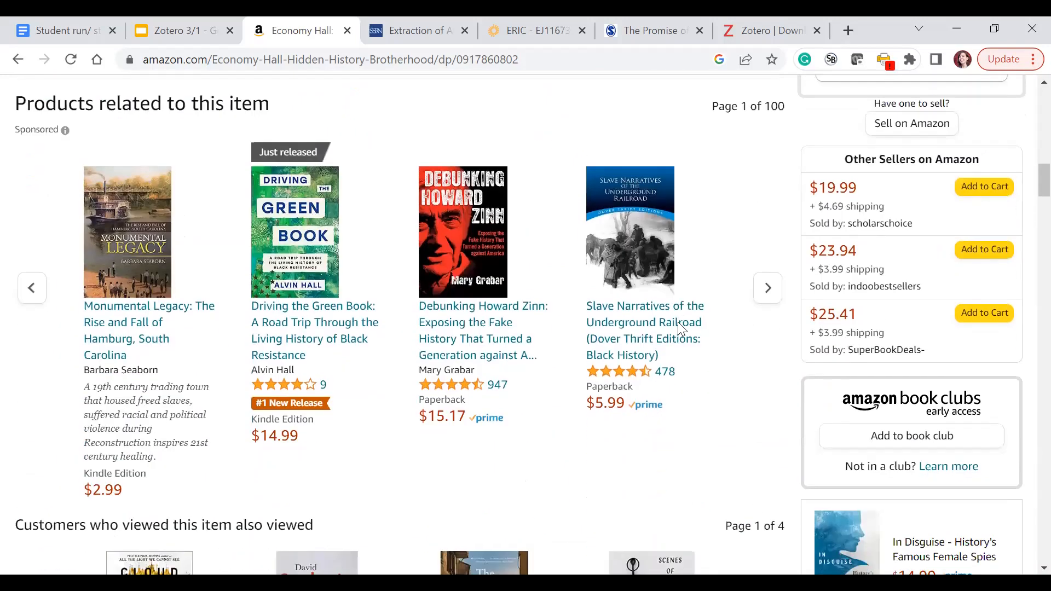
scroll(down, 3)
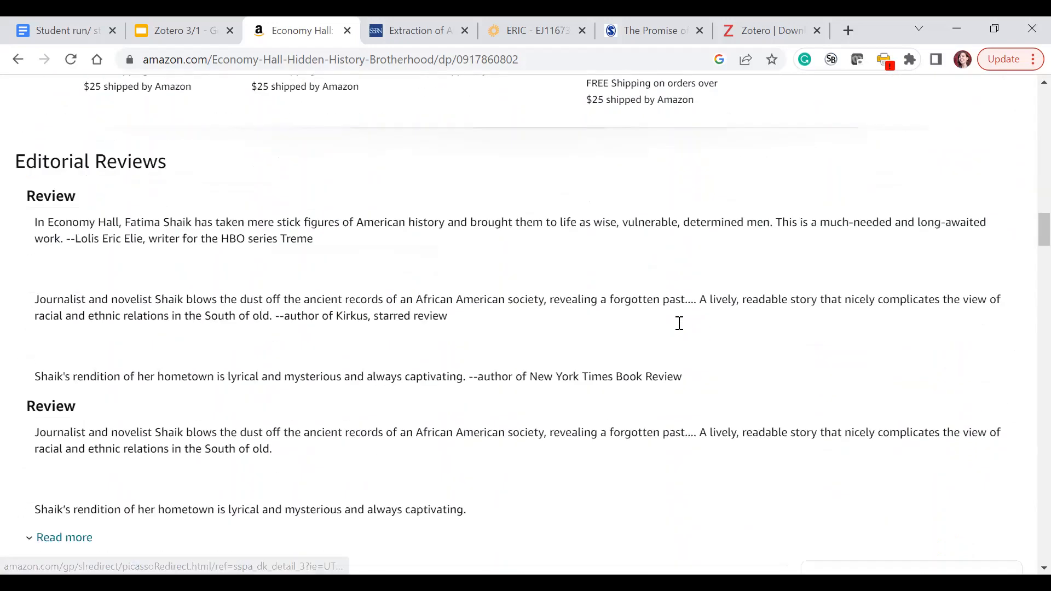
scroll(down, 3)
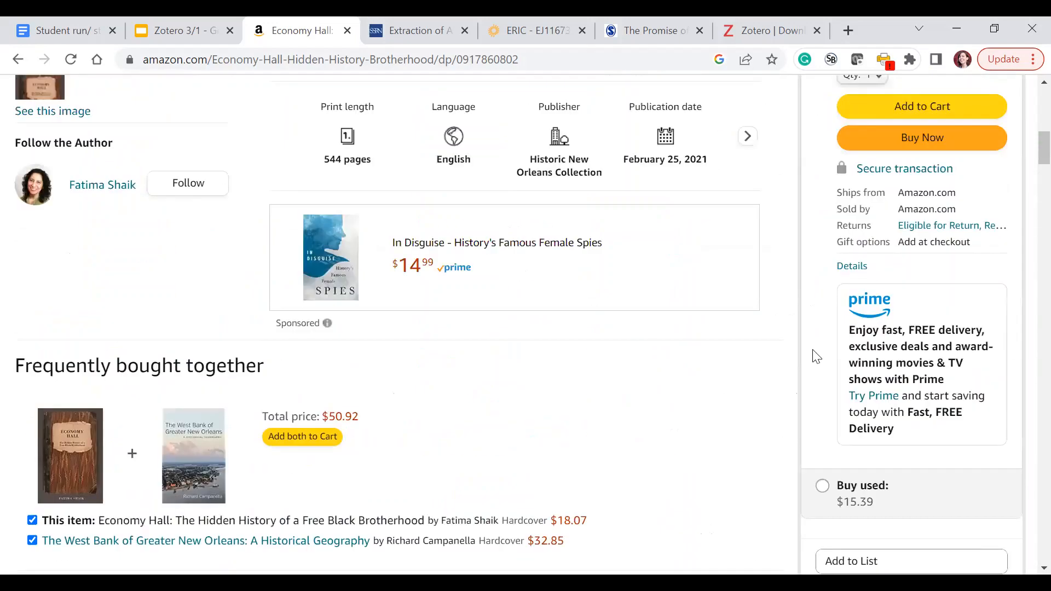
scroll(up, 3)
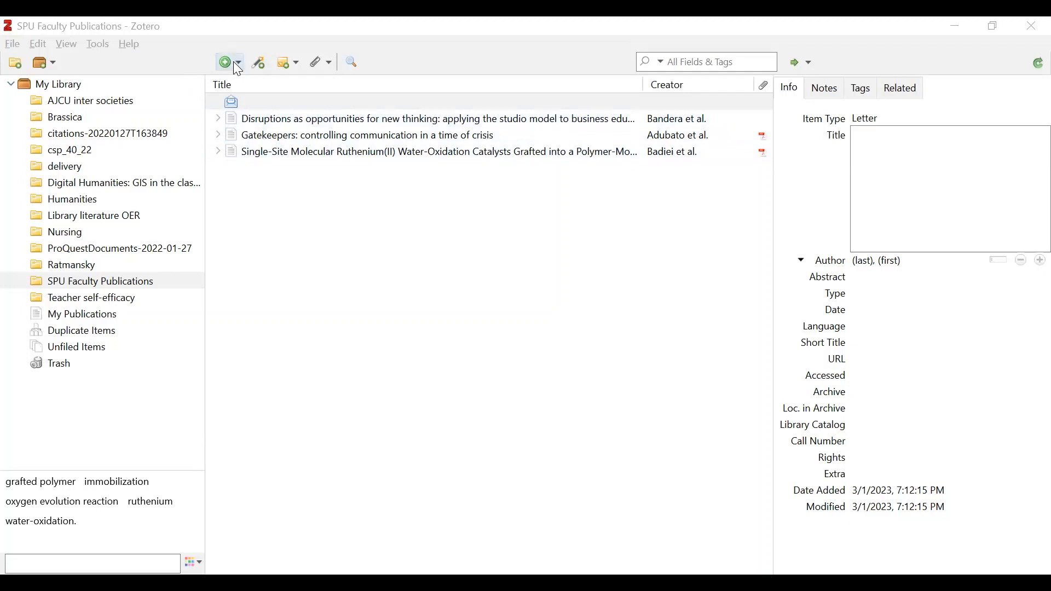
mouse_move(257, 62)
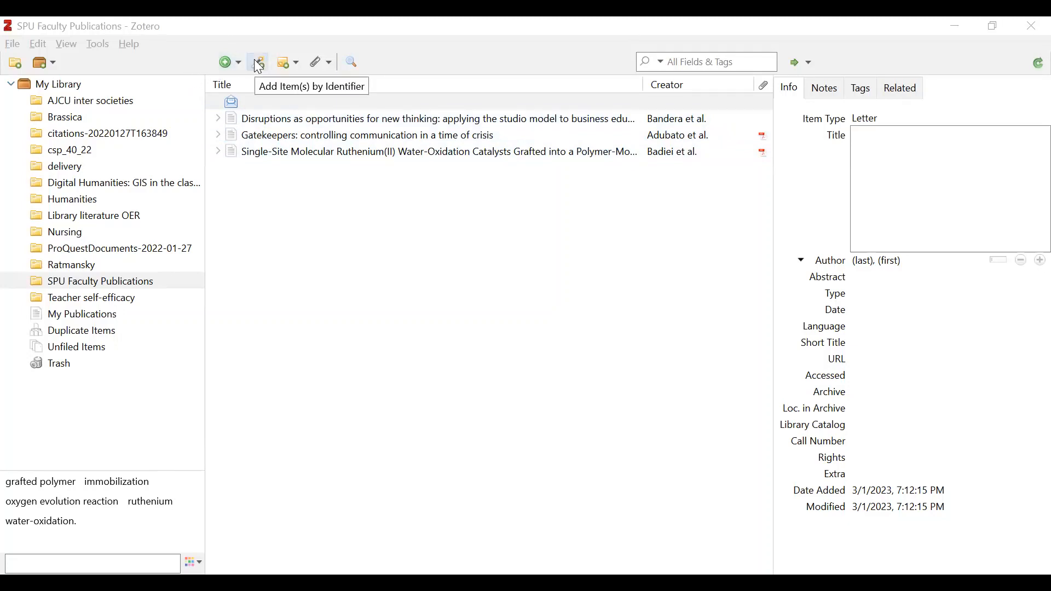
click(257, 62)
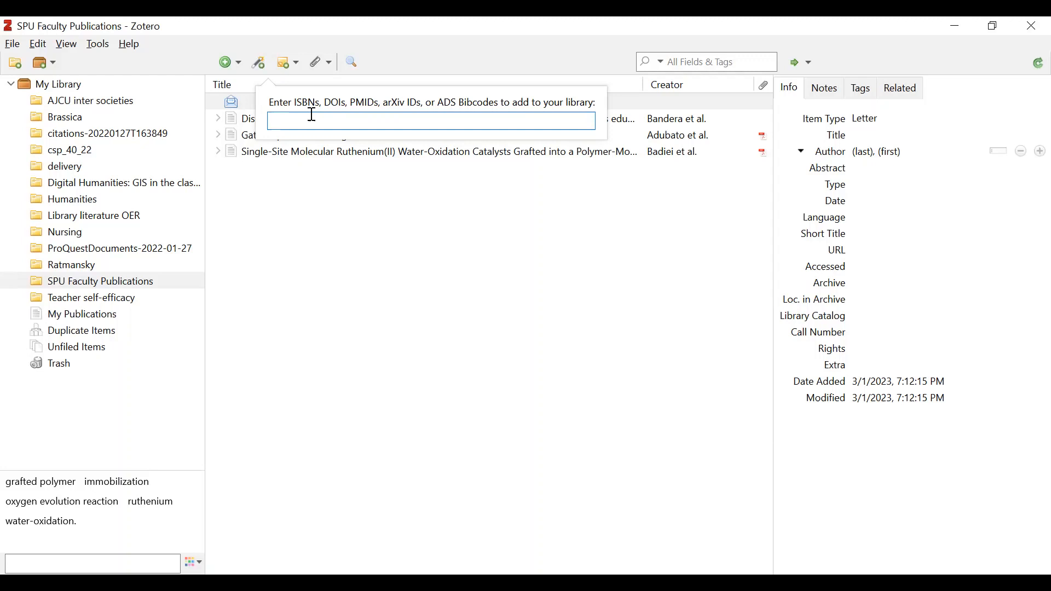
text(978-0917860805)
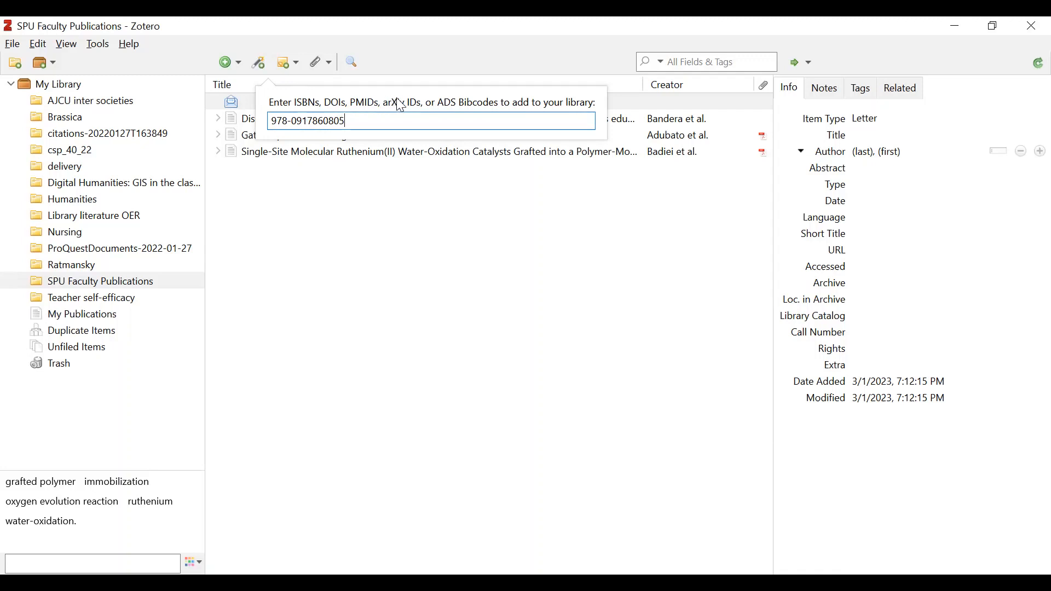
mouse_move(403, 110)
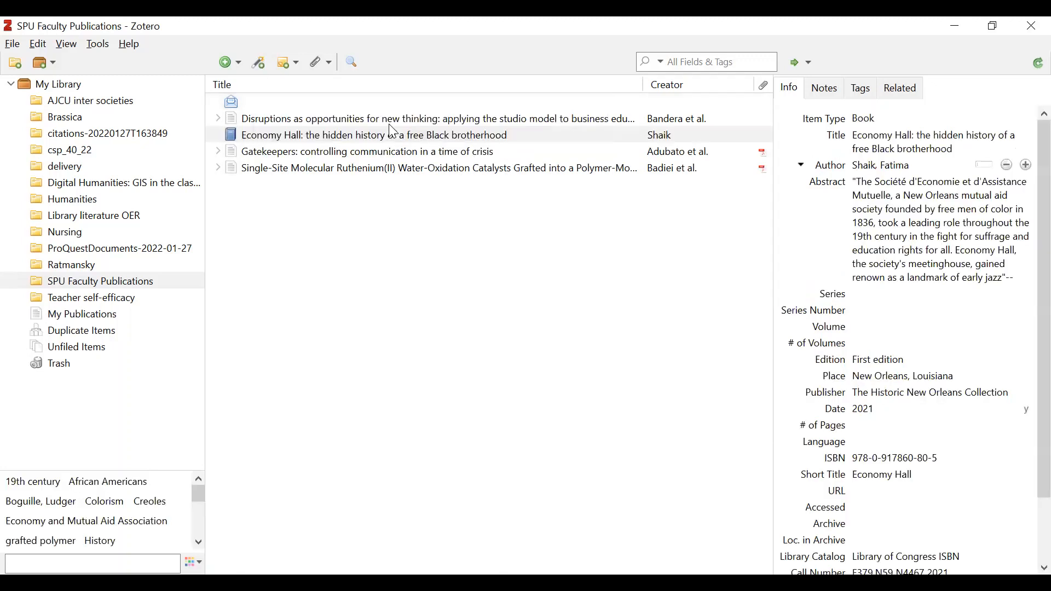
Inspect Economy Hall's abstract and Volume fields in a widened pane, then view its empty notes
click(435, 119)
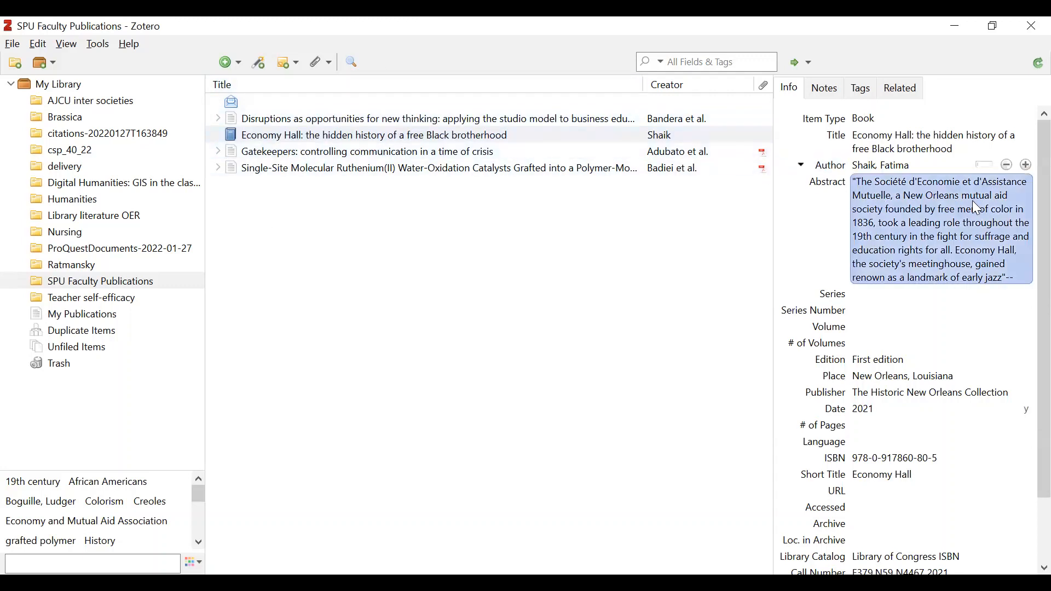
click(938, 326)
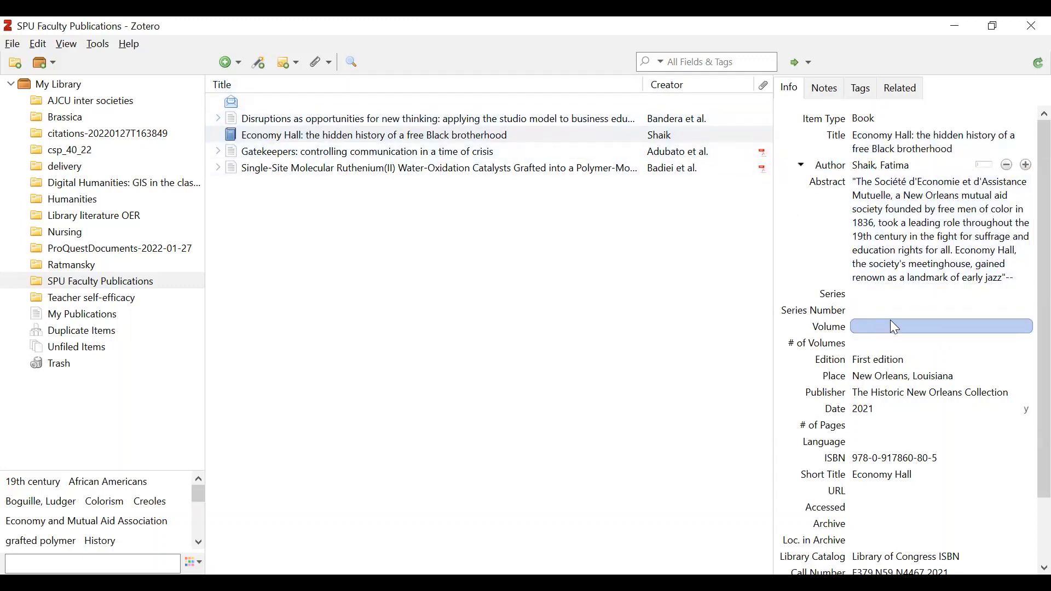
click(938, 342)
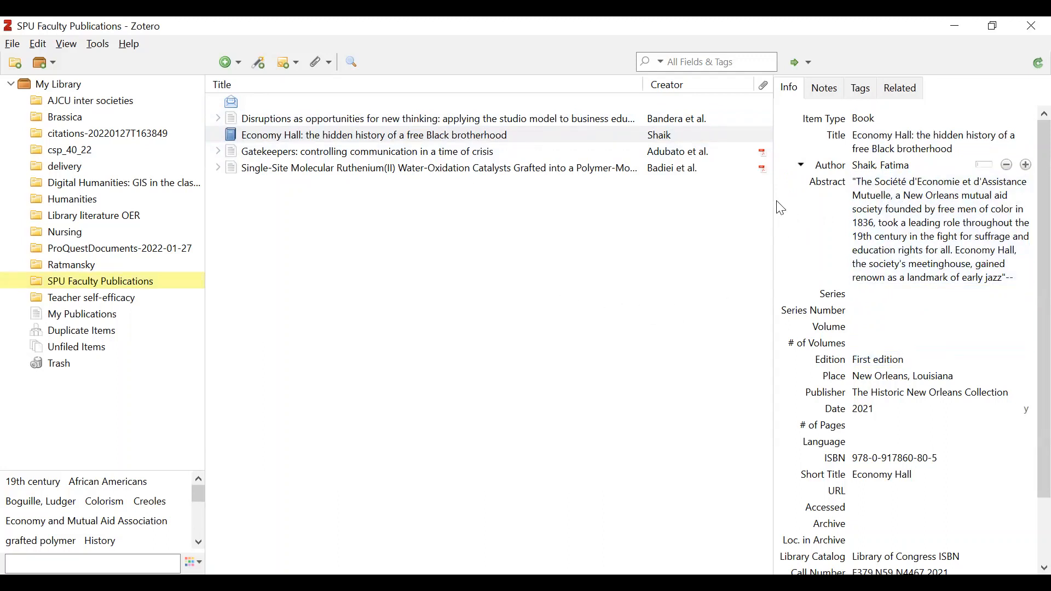
drag(774, 209, 534, 209)
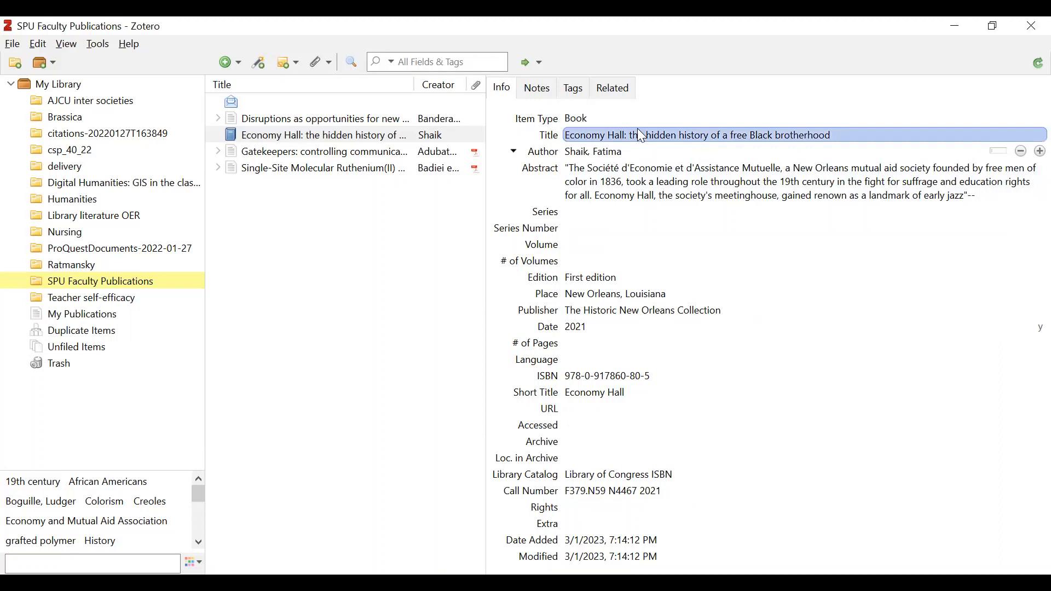
click(606, 151)
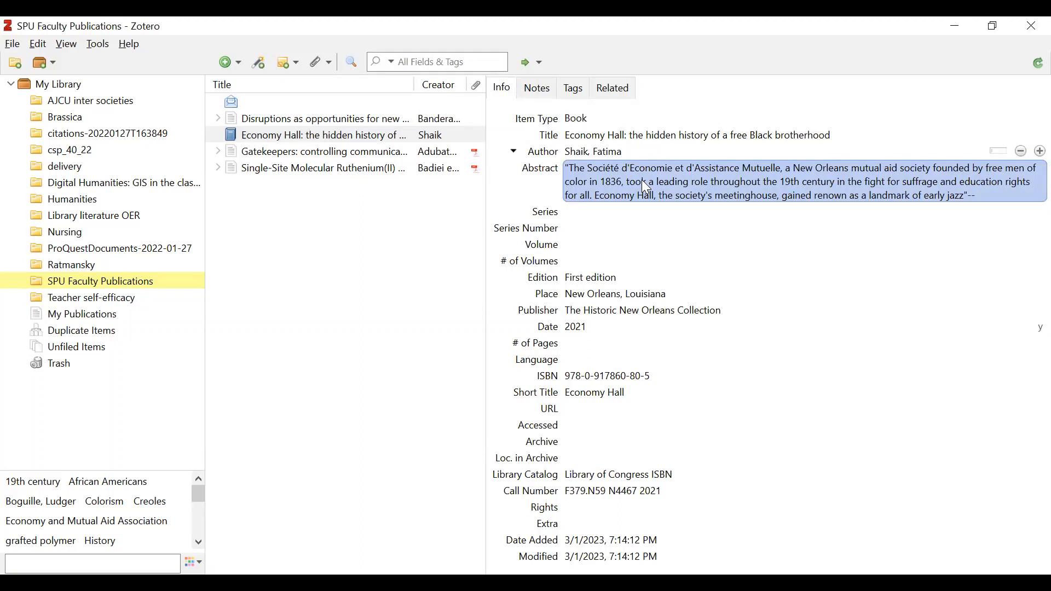
click(615, 294)
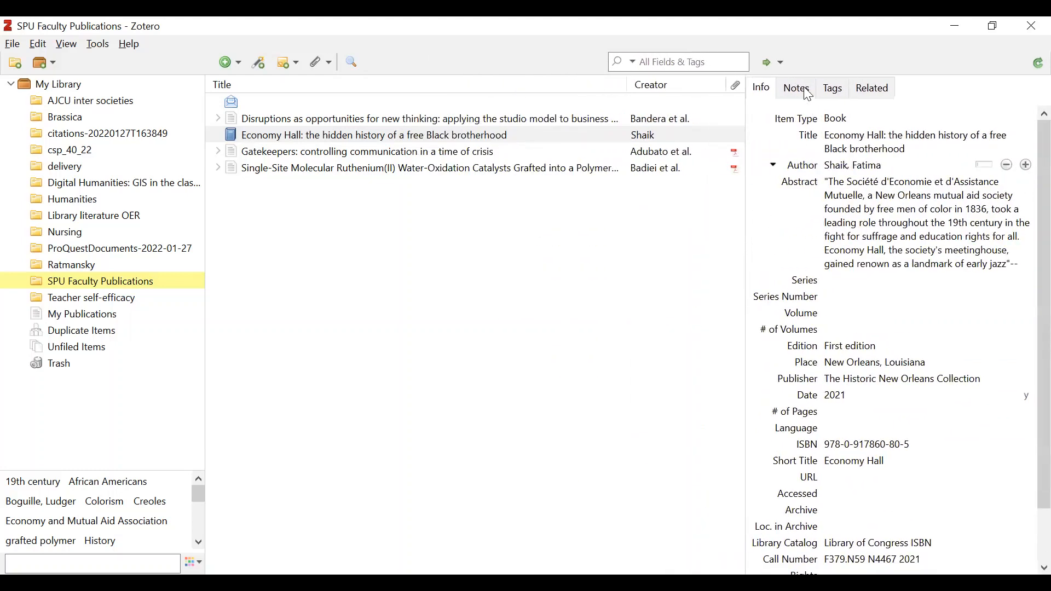
click(796, 87)
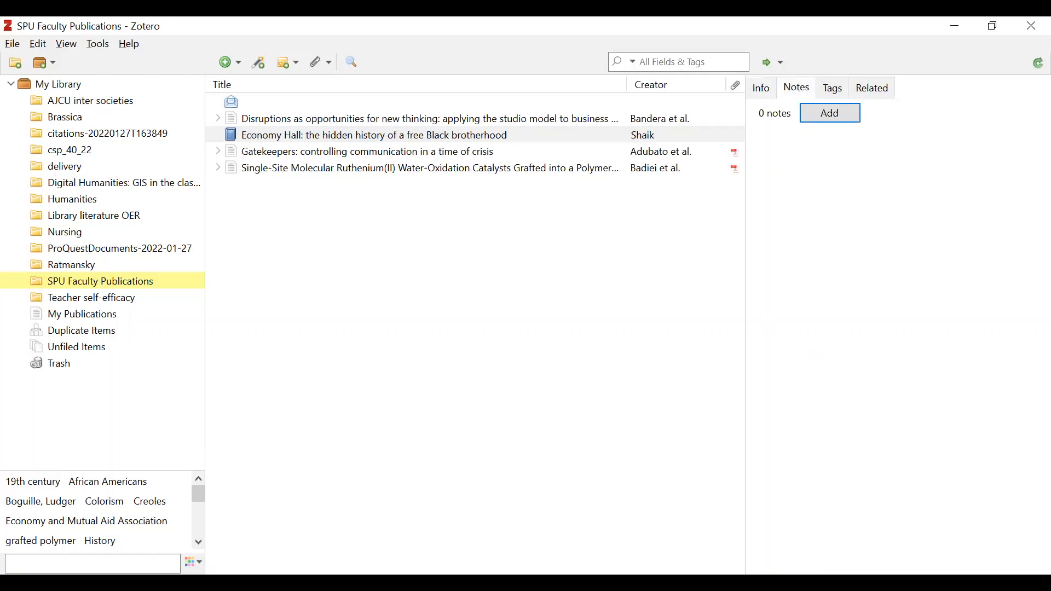
mouse_move(567, 466)
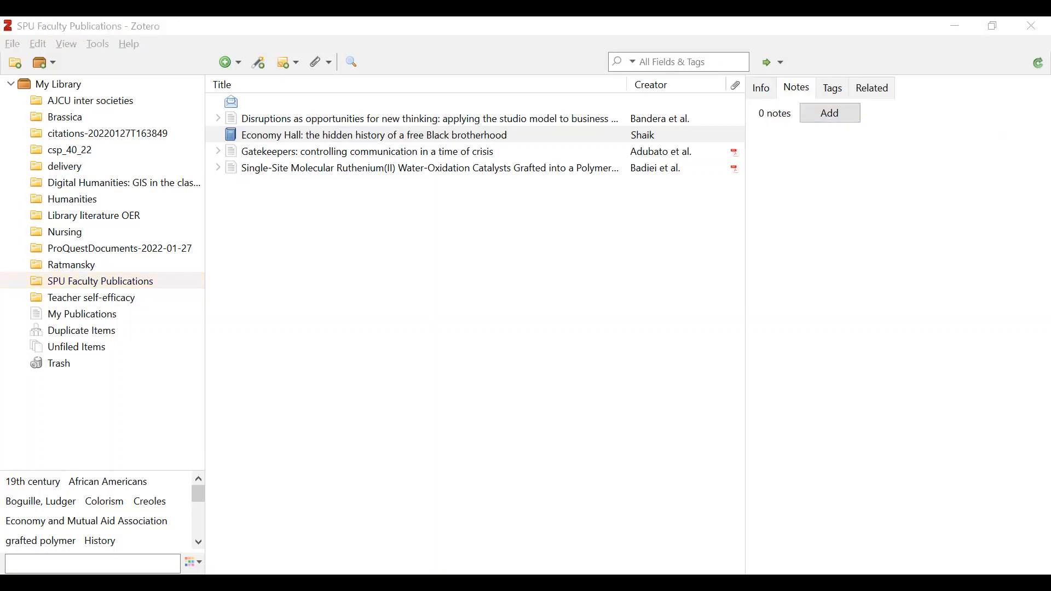
mouse_move(682, 171)
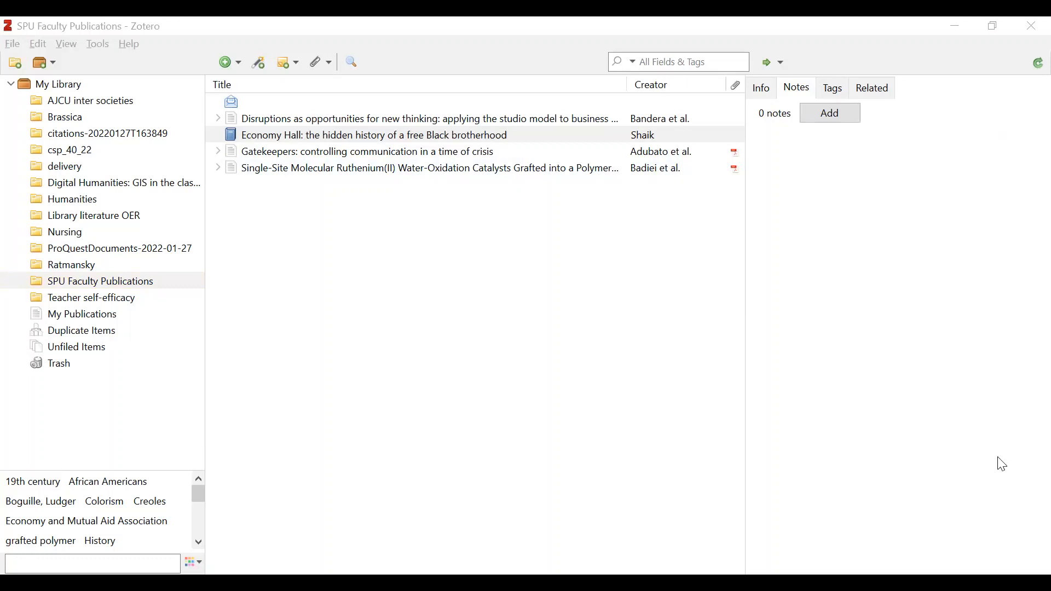
mouse_move(642, 463)
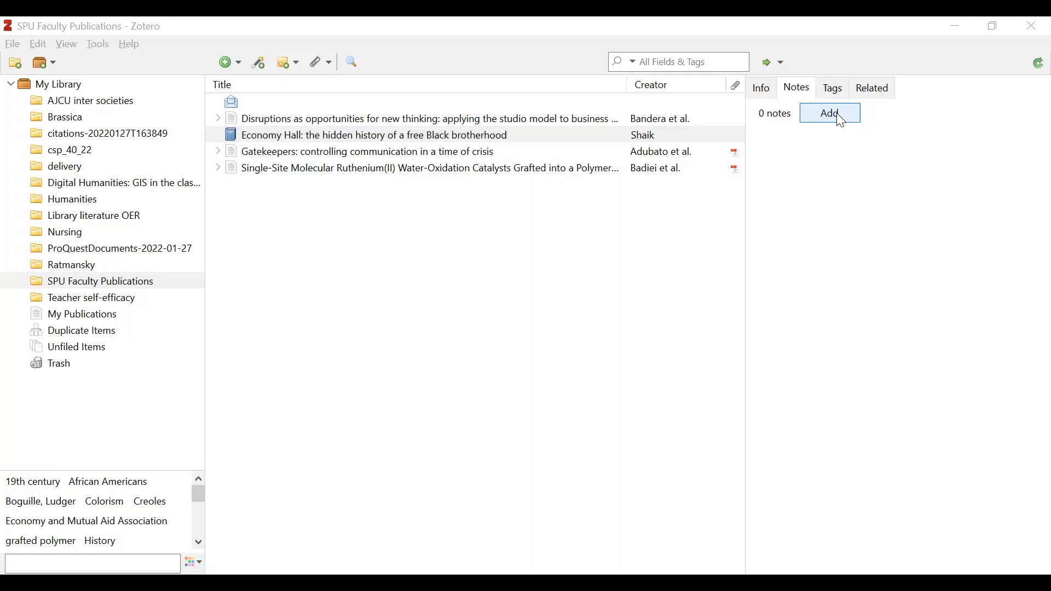
Attach the note 'useful to my second chapter' to Economy Hall and view its 12 tags
click(830, 113)
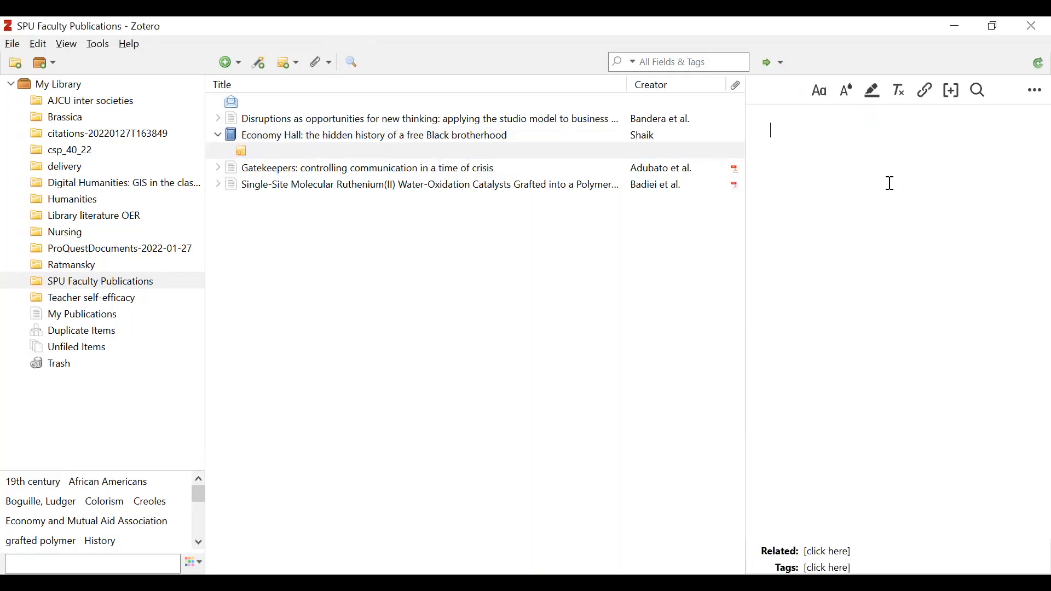
text(useful to my second chapter)
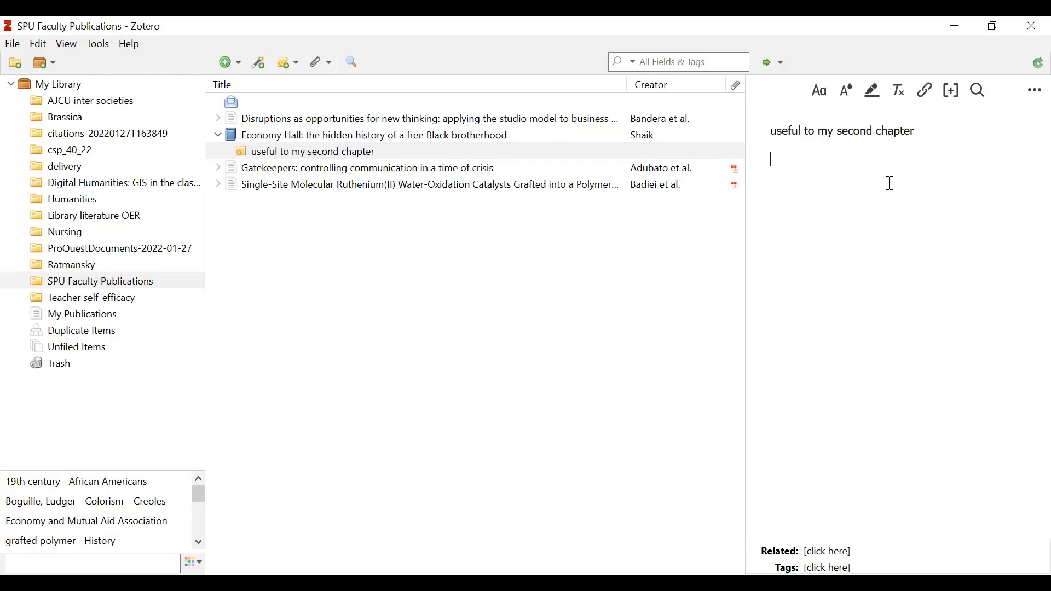
click(374, 135)
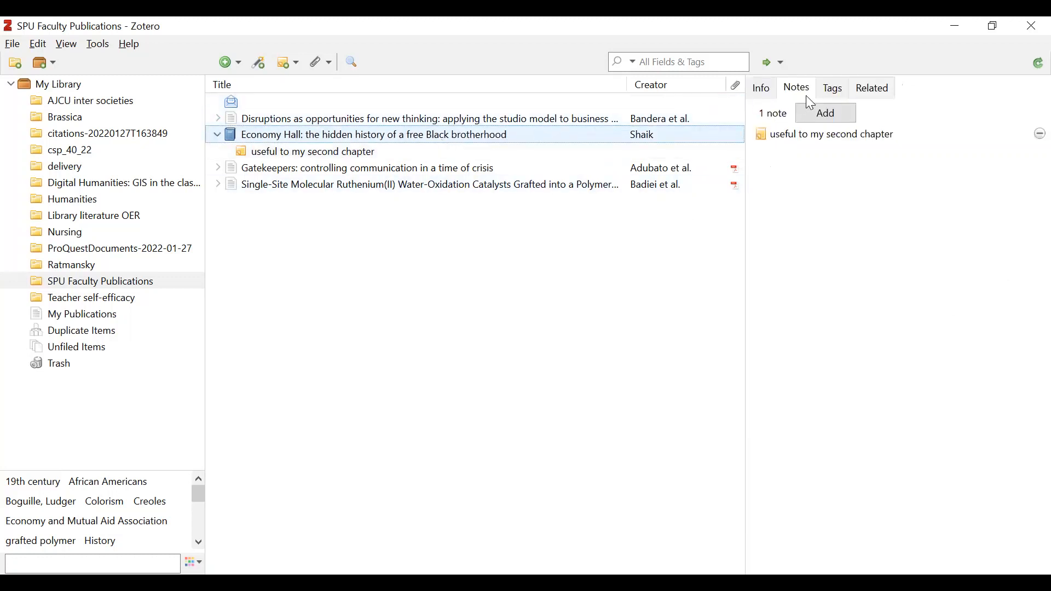
click(831, 88)
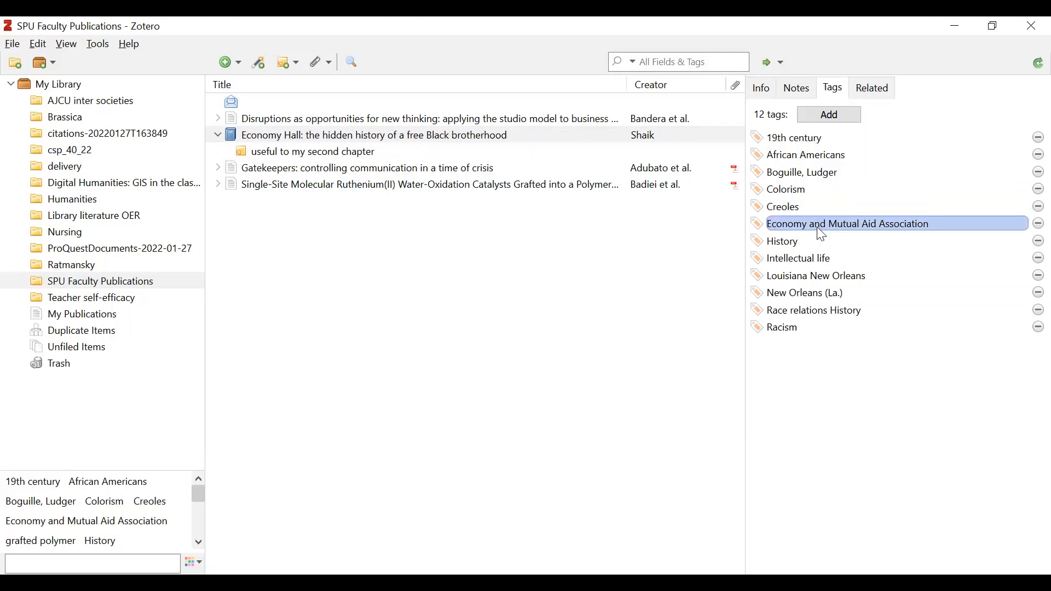
Select the Economy and Mutual Aid Association tag, then view Economy Hall's zero related items
click(802, 172)
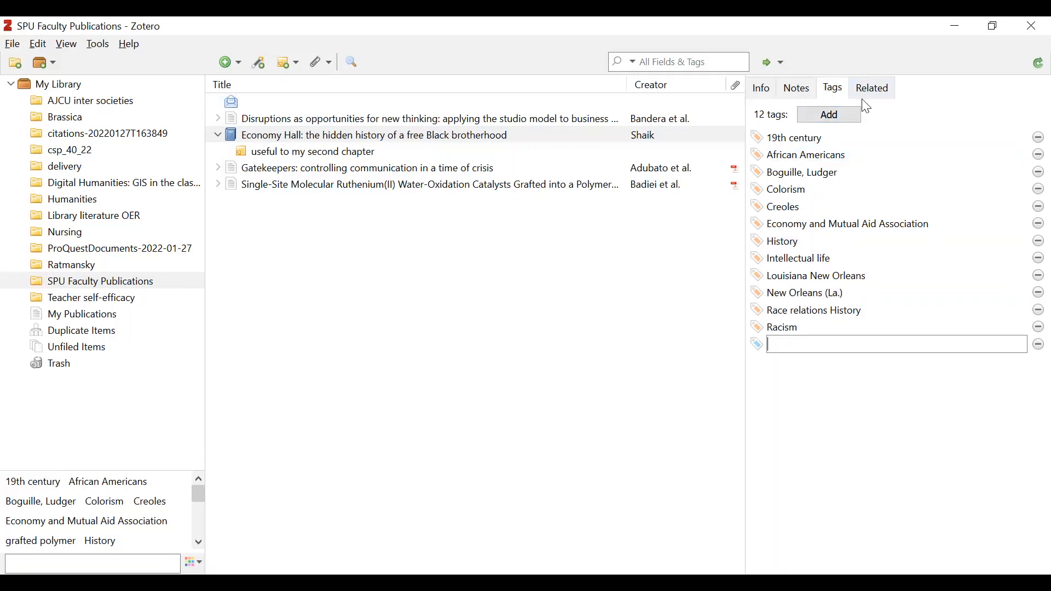
mouse_move(875, 98)
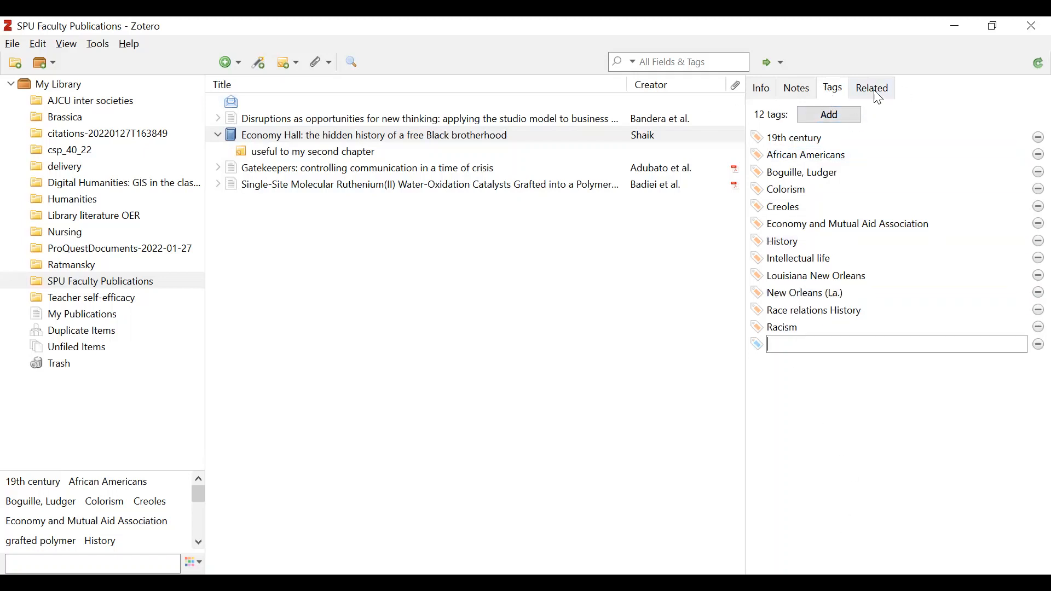
click(871, 87)
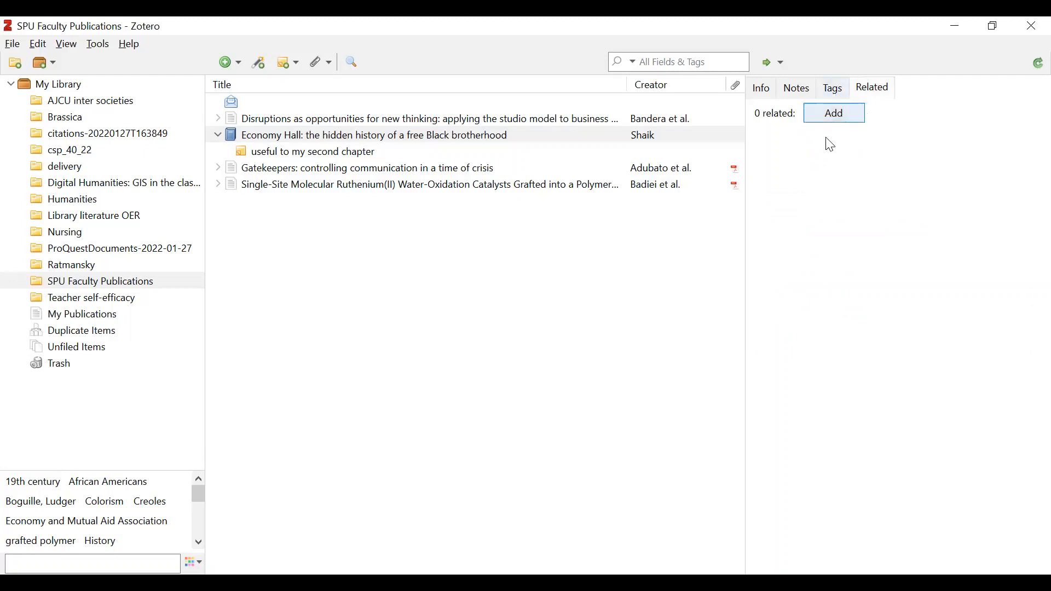
mouse_move(744, 340)
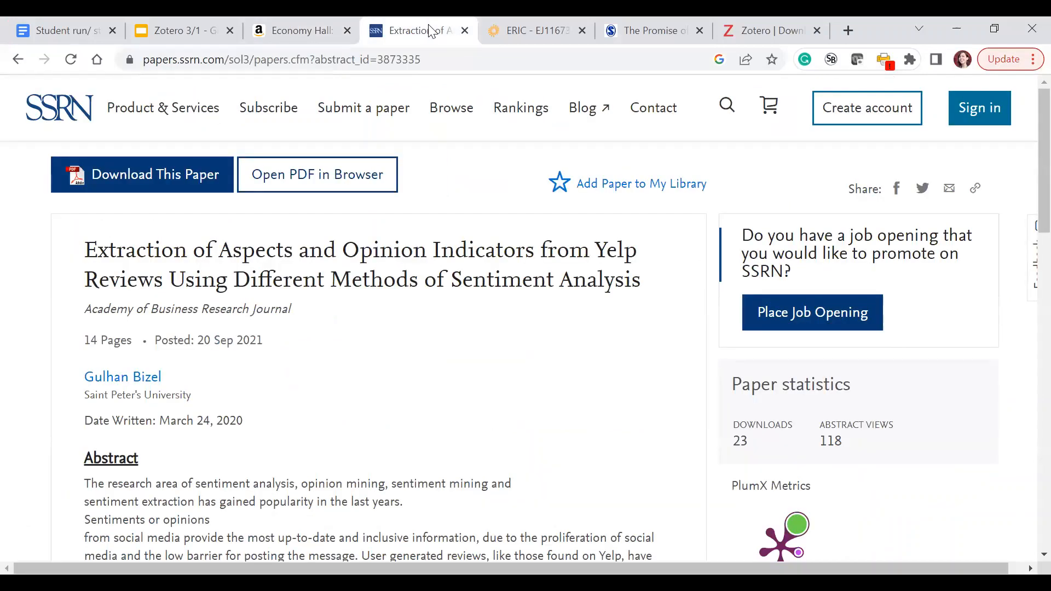
mouse_move(460, 27)
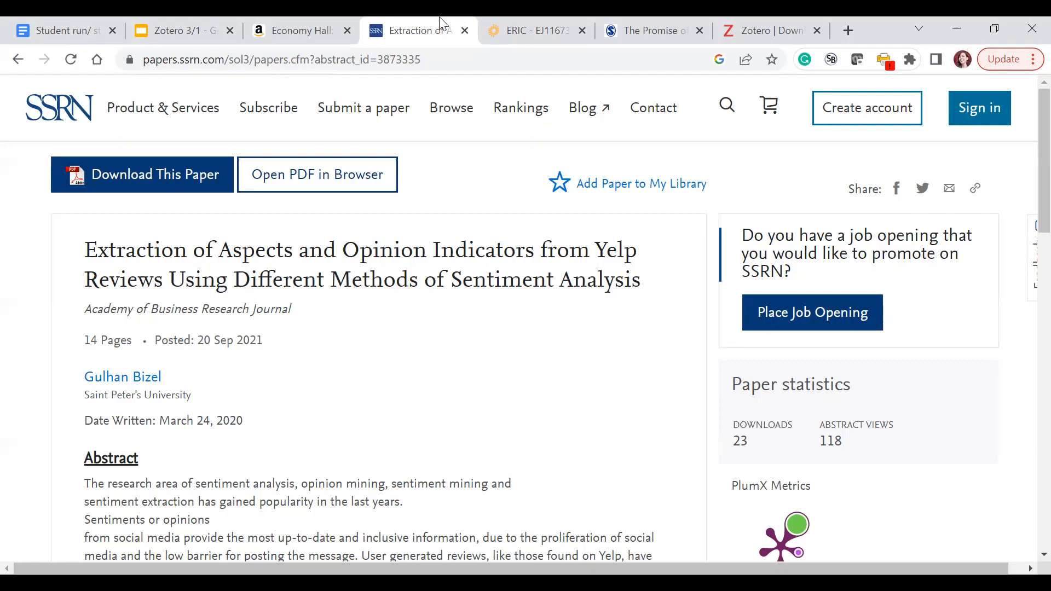
Scroll through the abstract of Bizel's Yelp review sentiment analysis paper on SSRN
scroll(down, 3)
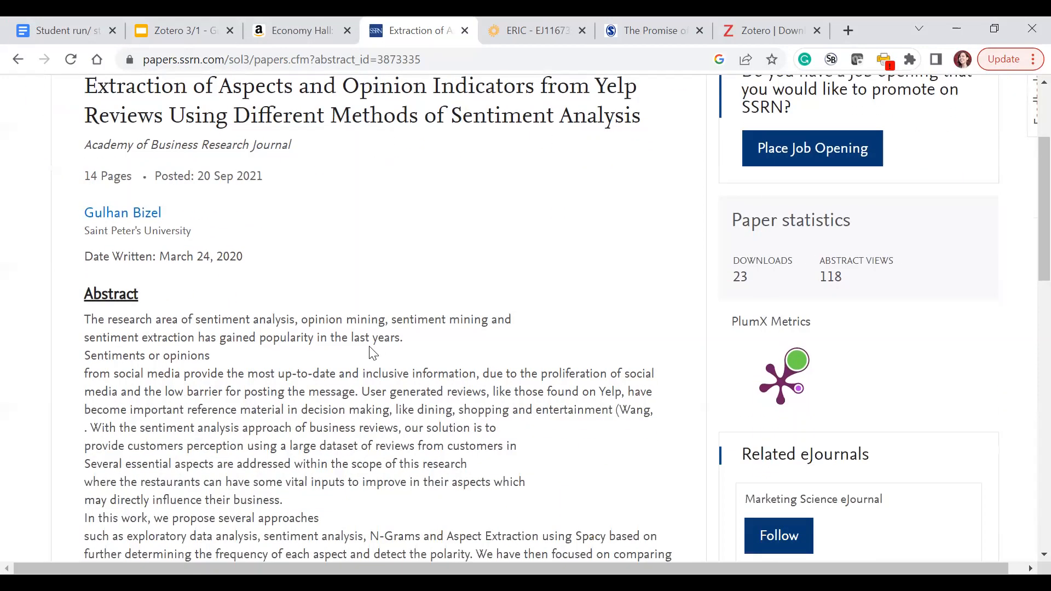
scroll(up, 3)
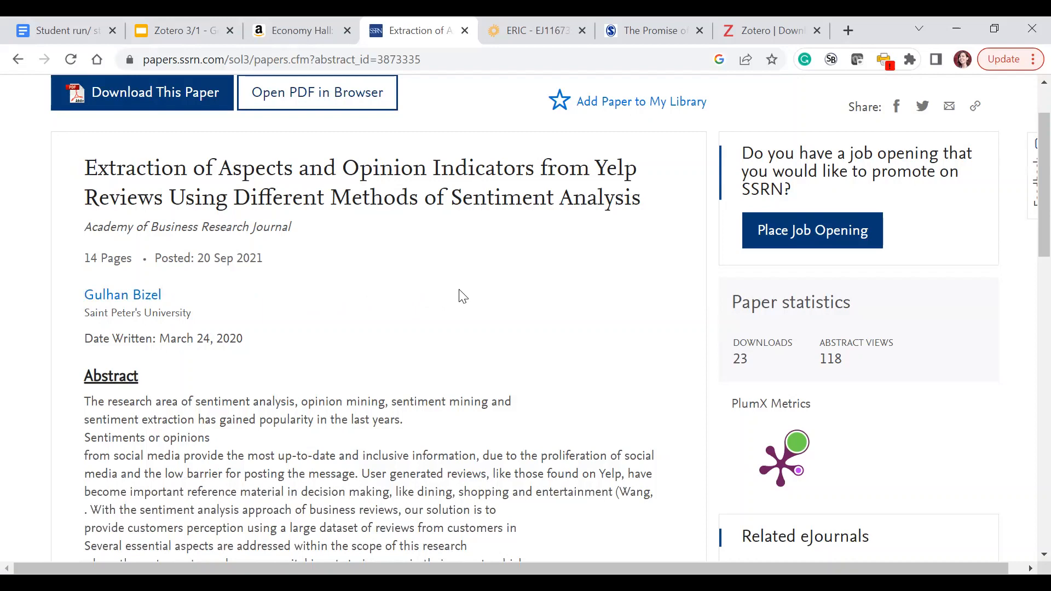
mouse_move(941, 57)
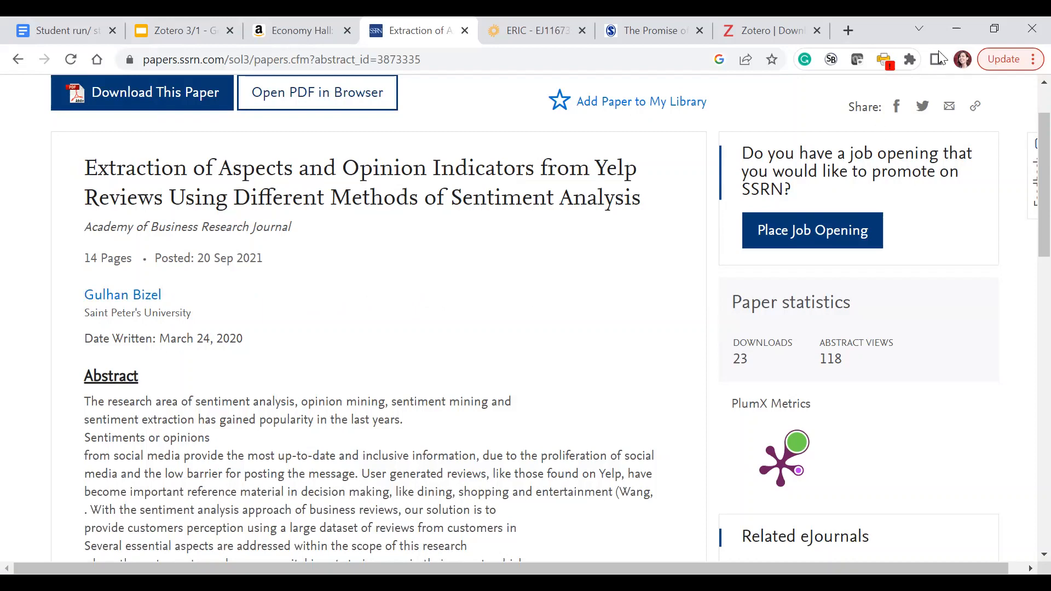
mouse_move(926, 191)
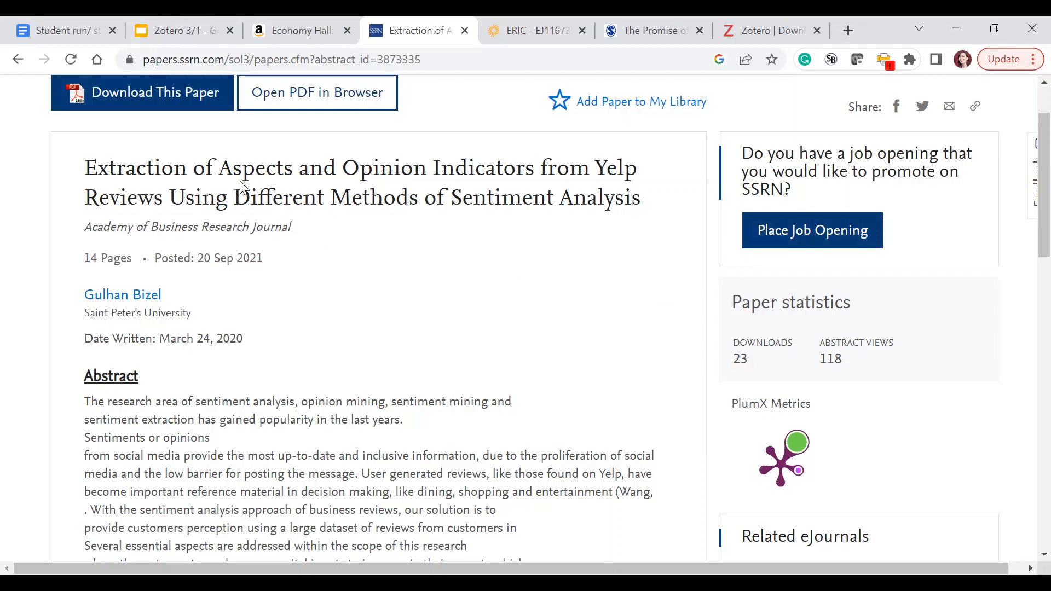
mouse_move(871, 92)
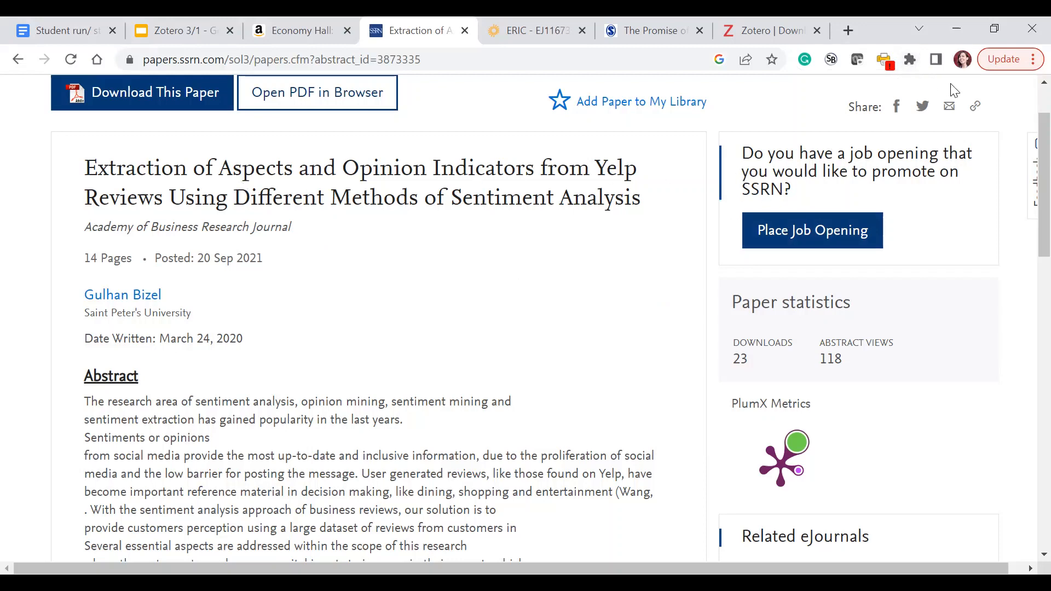
mouse_move(755, 299)
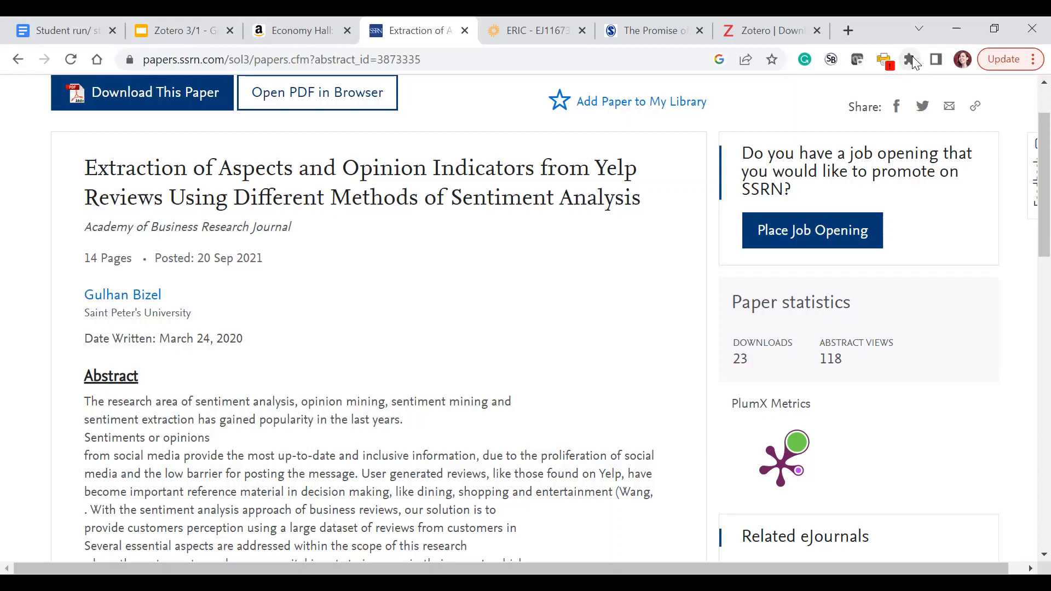
Save the SSRN Yelp sentiment paper and its PDF to SPU Faculty Publications with Zotero Connector
click(910, 59)
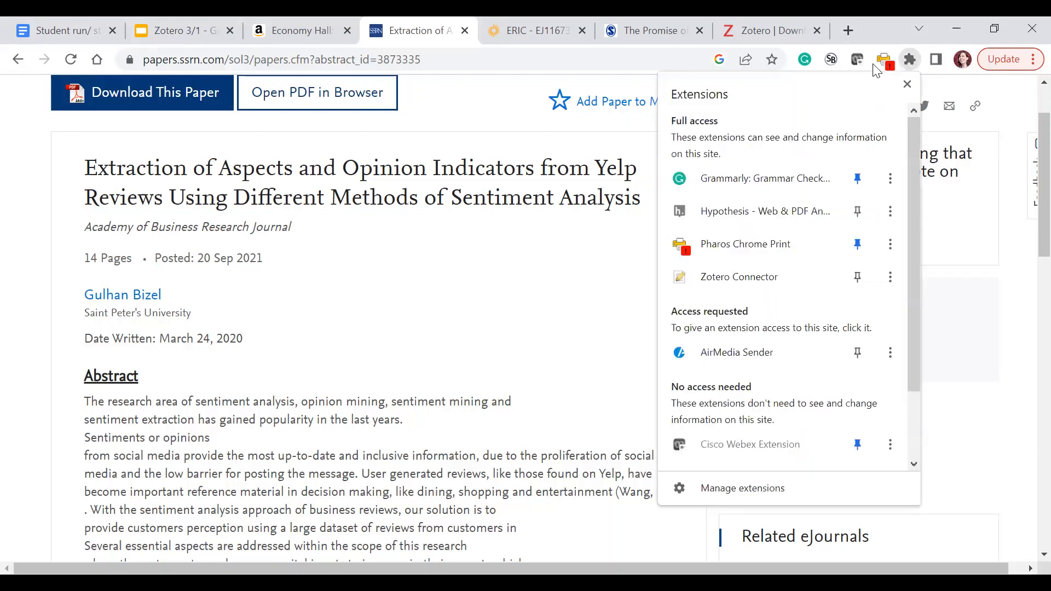
mouse_move(716, 138)
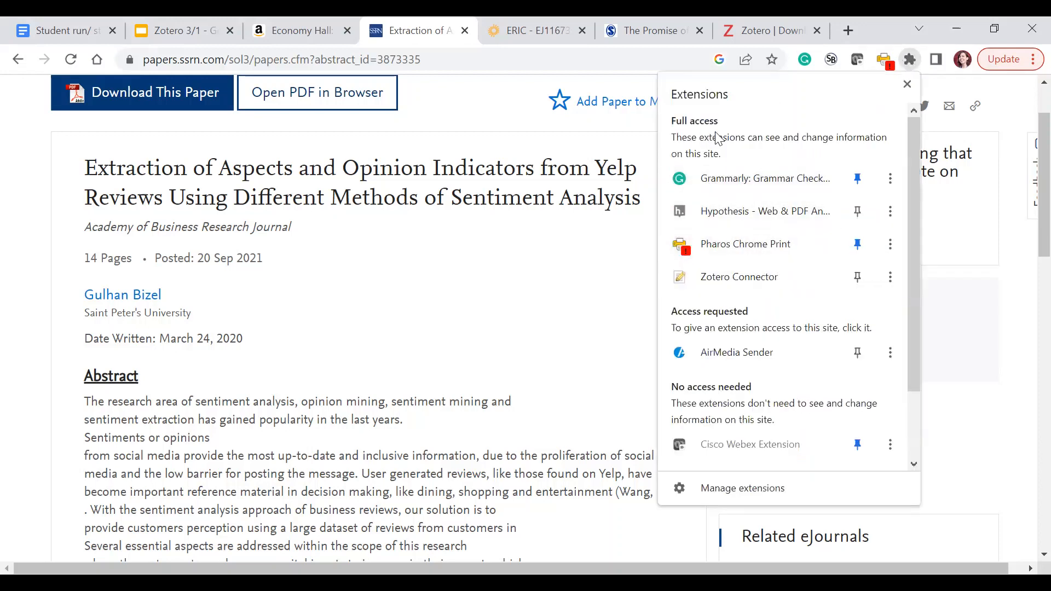
mouse_move(732, 165)
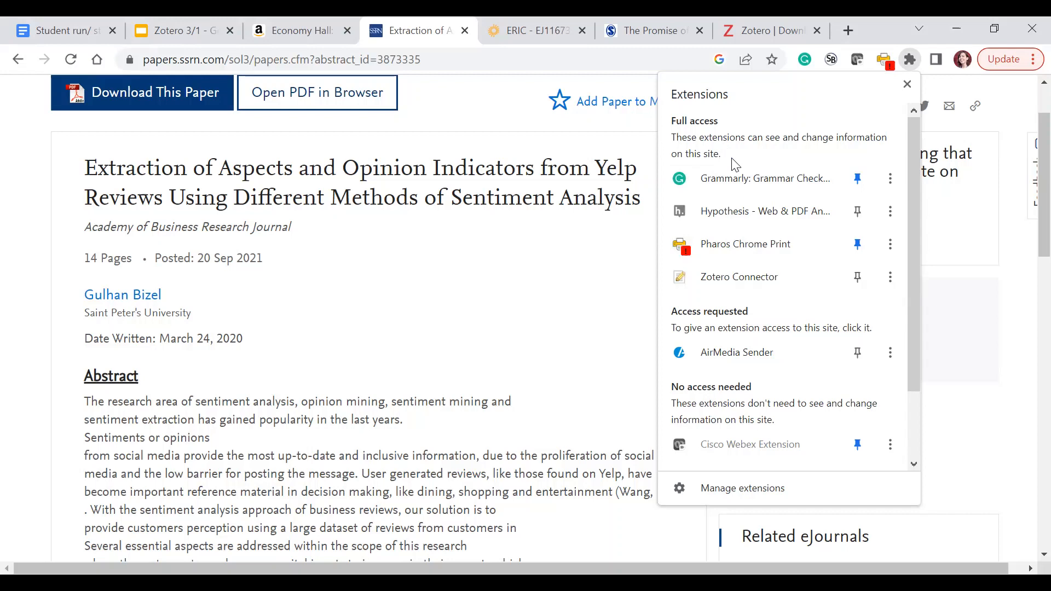
mouse_move(756, 280)
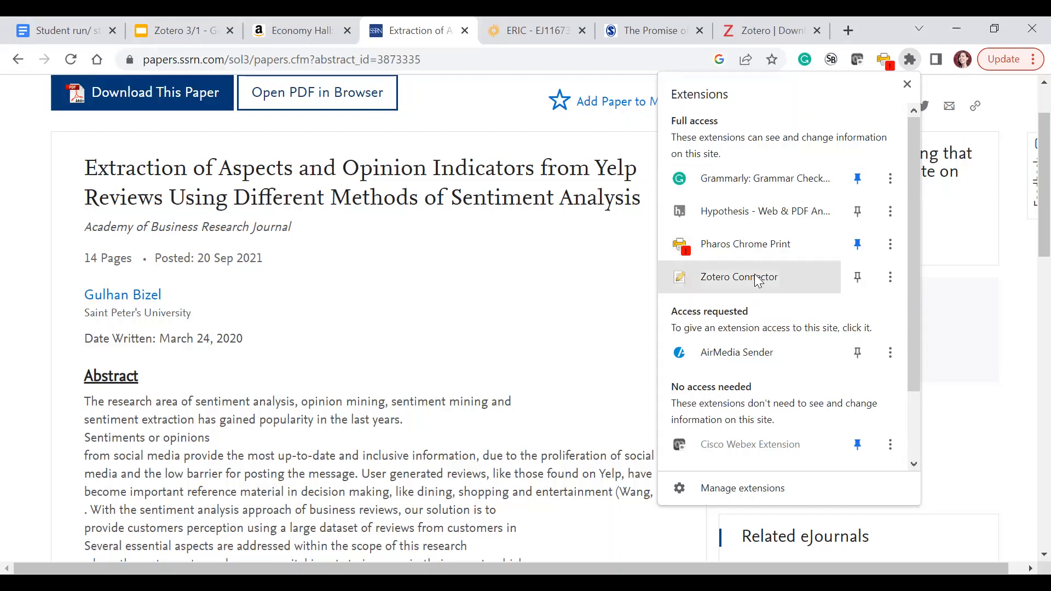
mouse_move(740, 277)
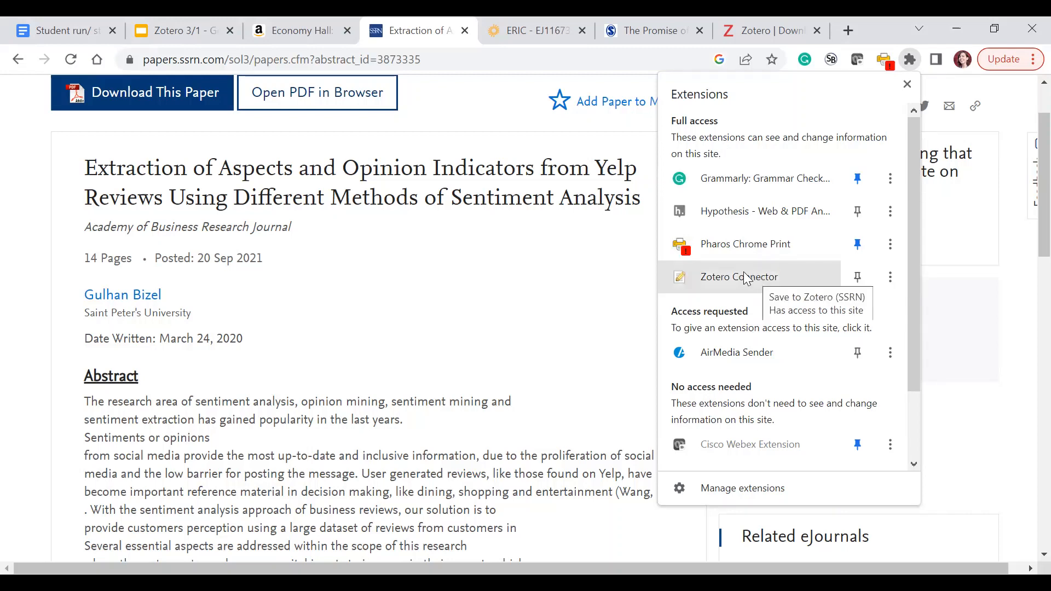
click(739, 277)
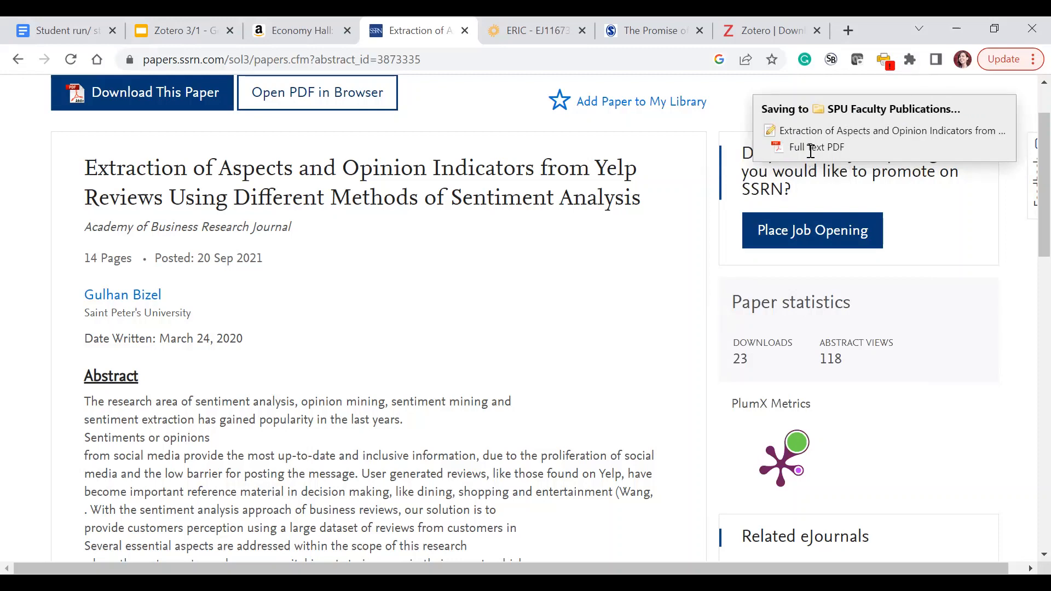
mouse_move(905, 65)
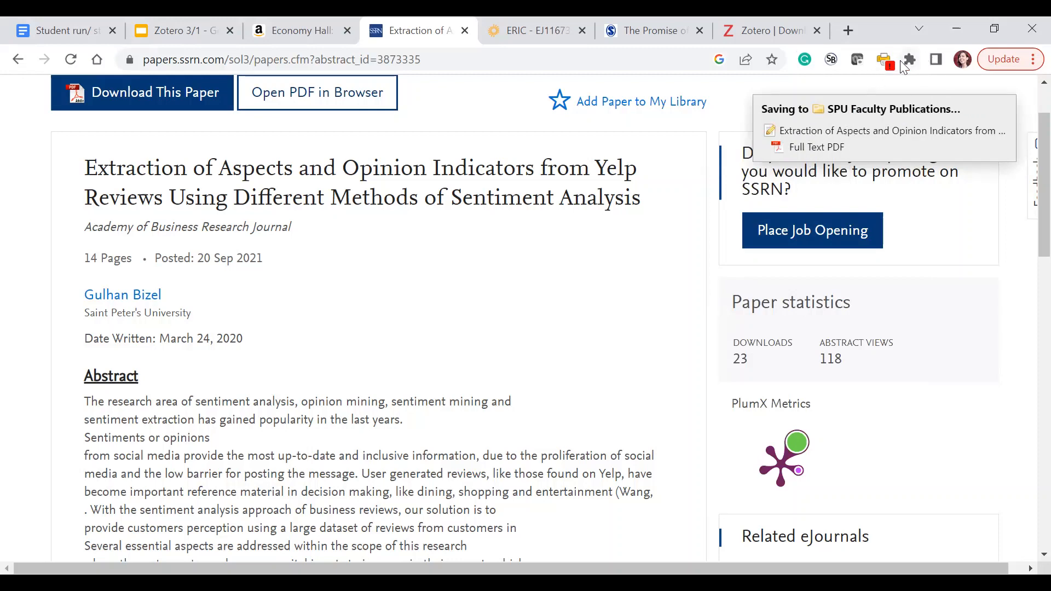
click(889, 277)
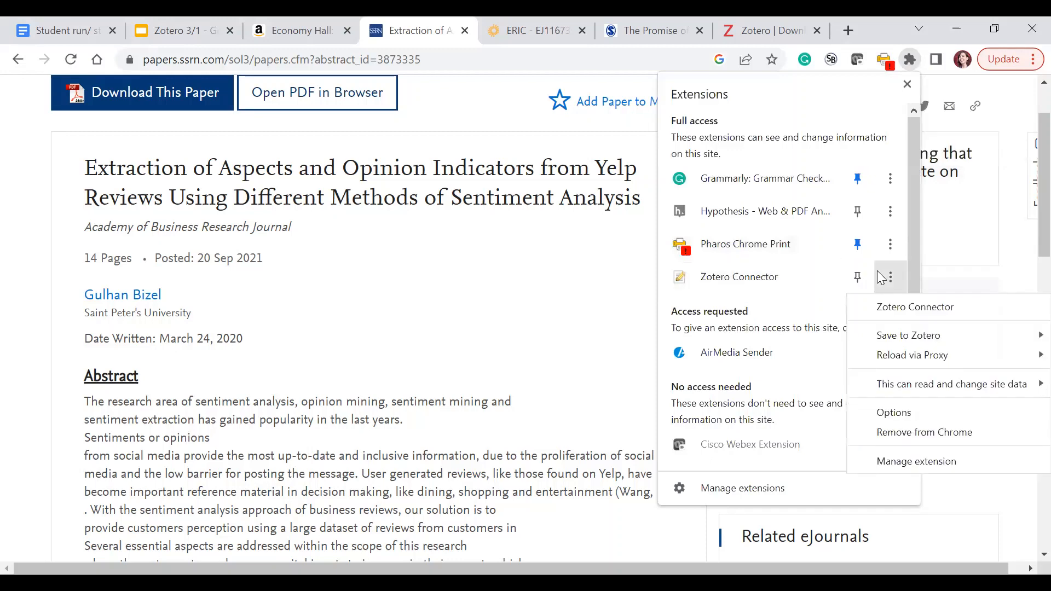
mouse_move(913, 308)
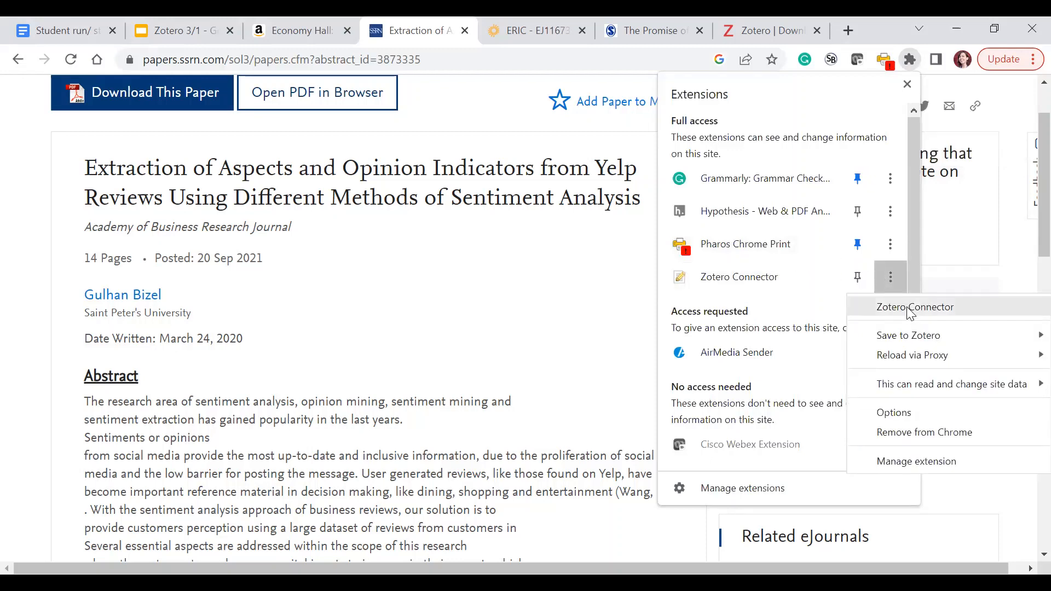
click(463, 30)
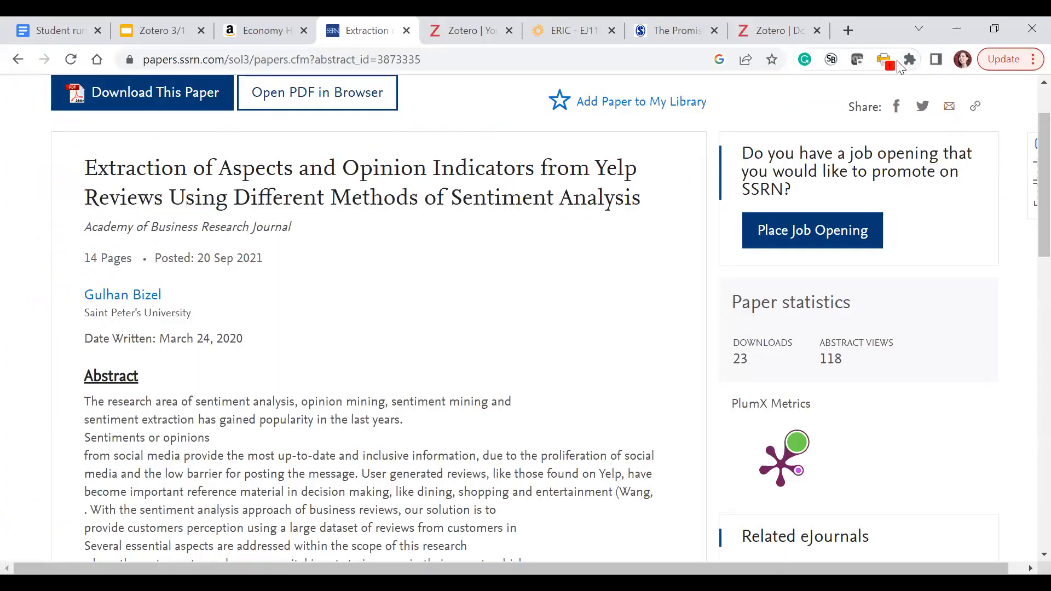
click(910, 59)
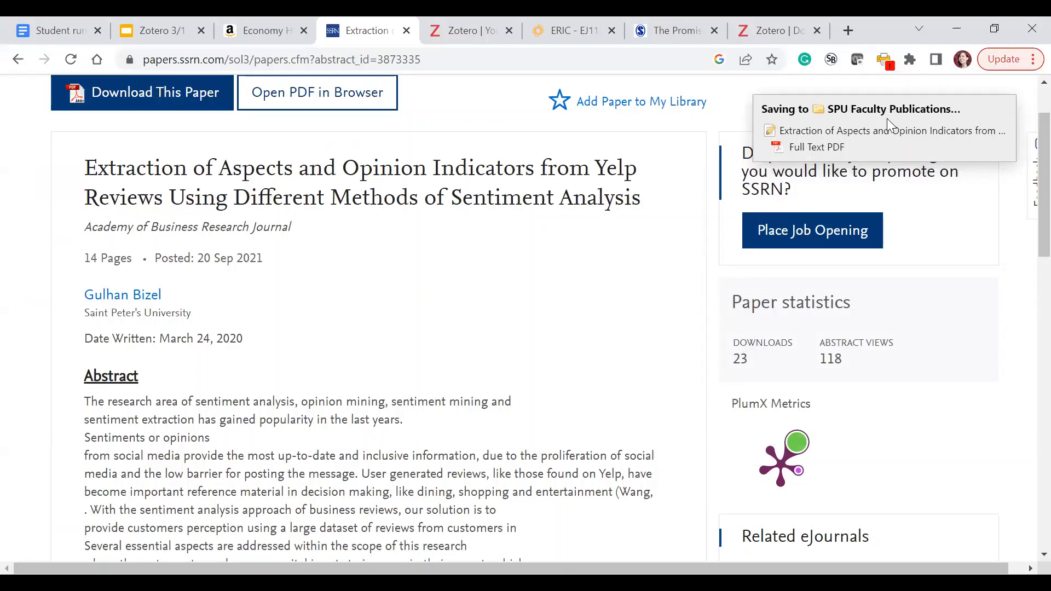
mouse_move(795, 146)
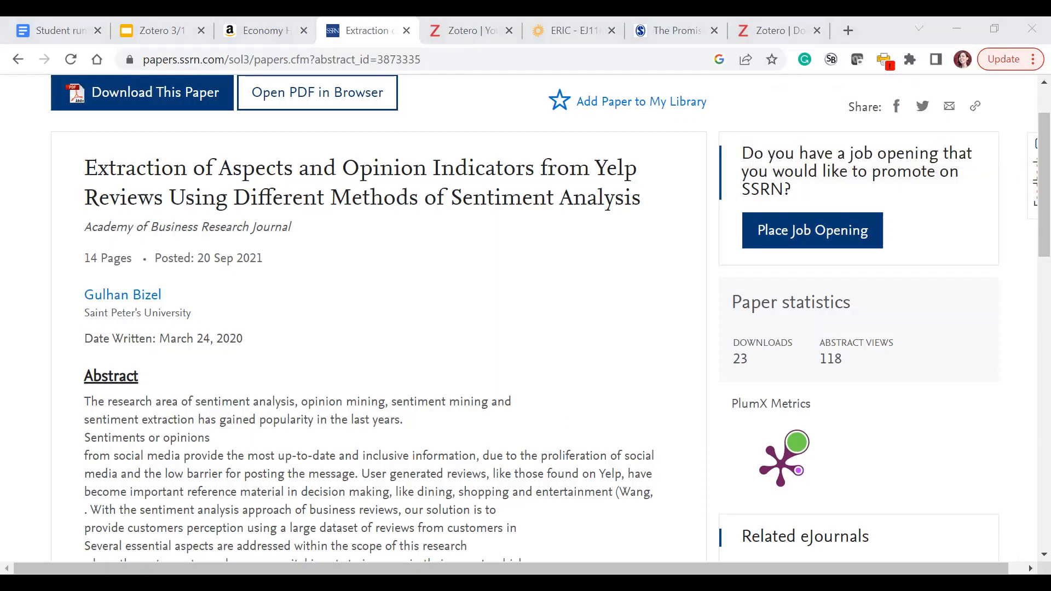
mouse_move(935, 523)
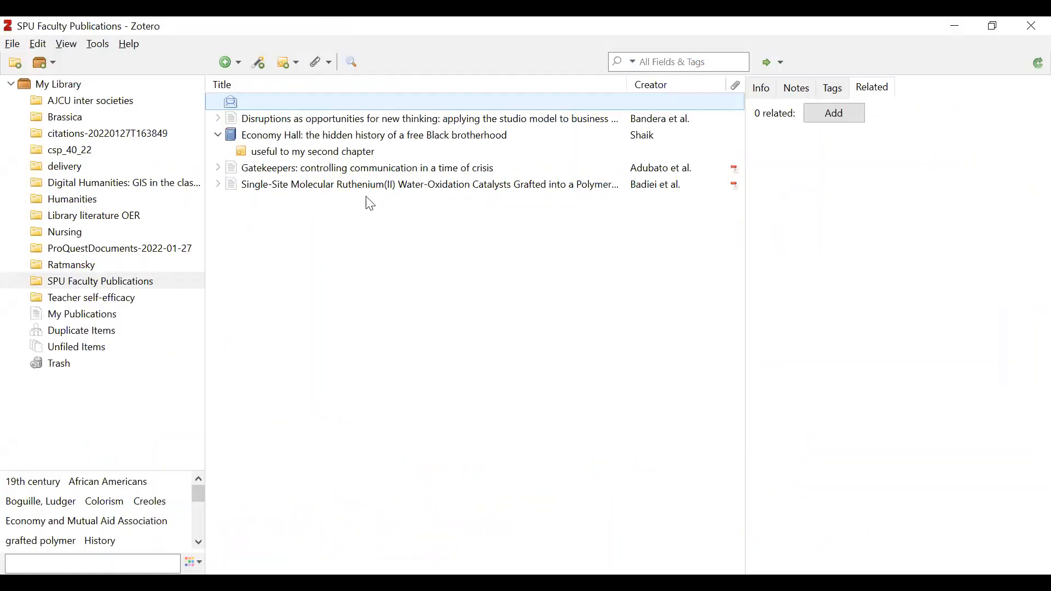
click(71, 265)
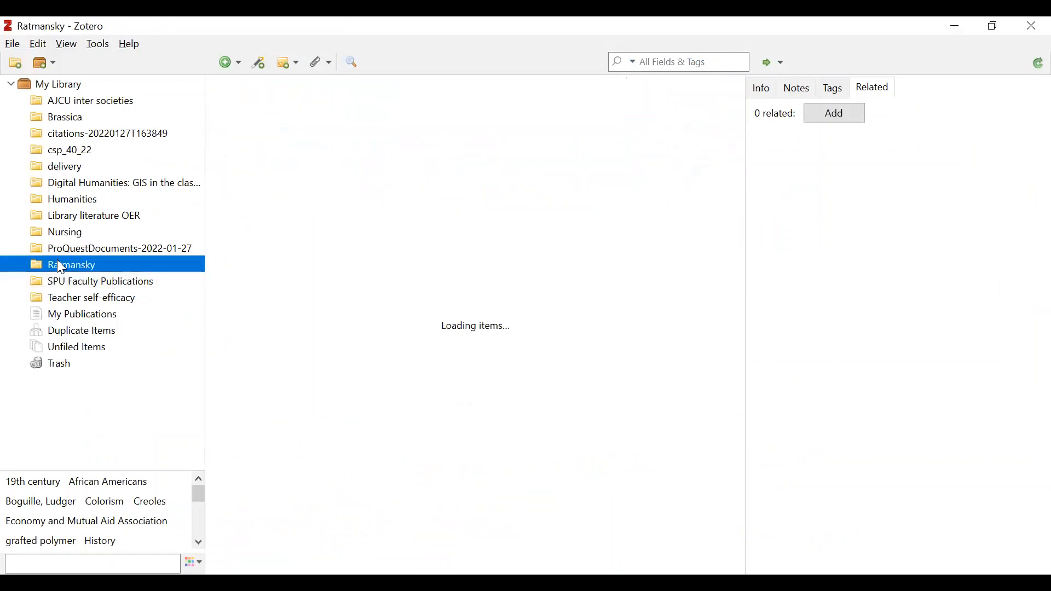
click(100, 281)
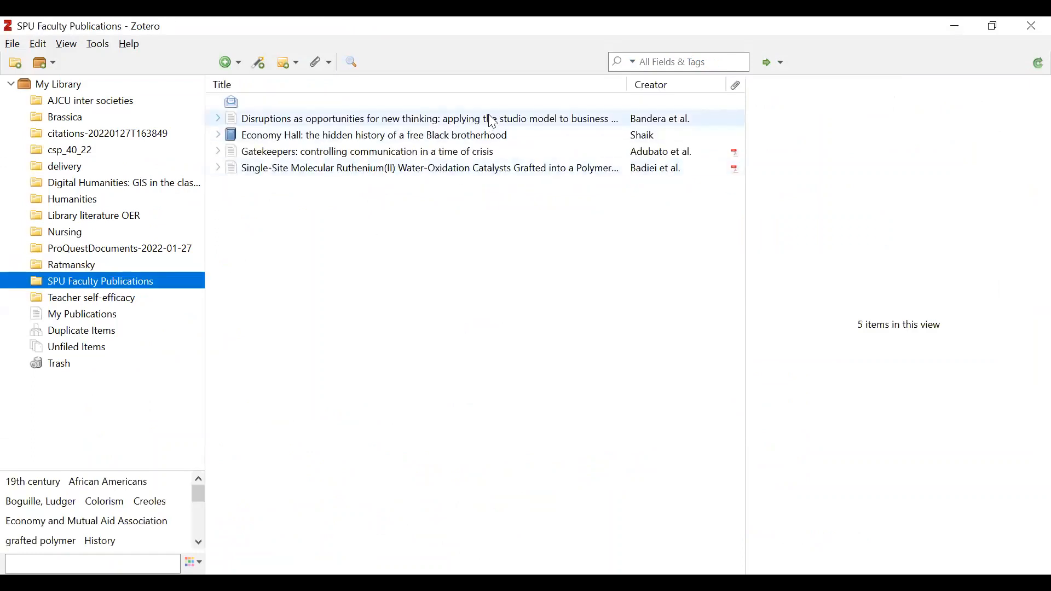
click(429, 118)
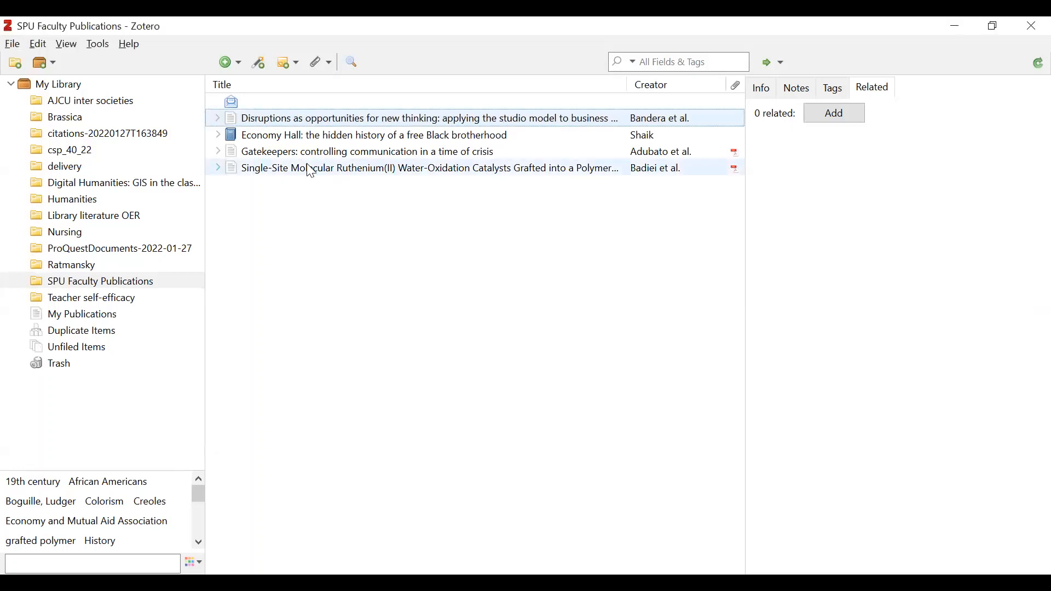
click(367, 151)
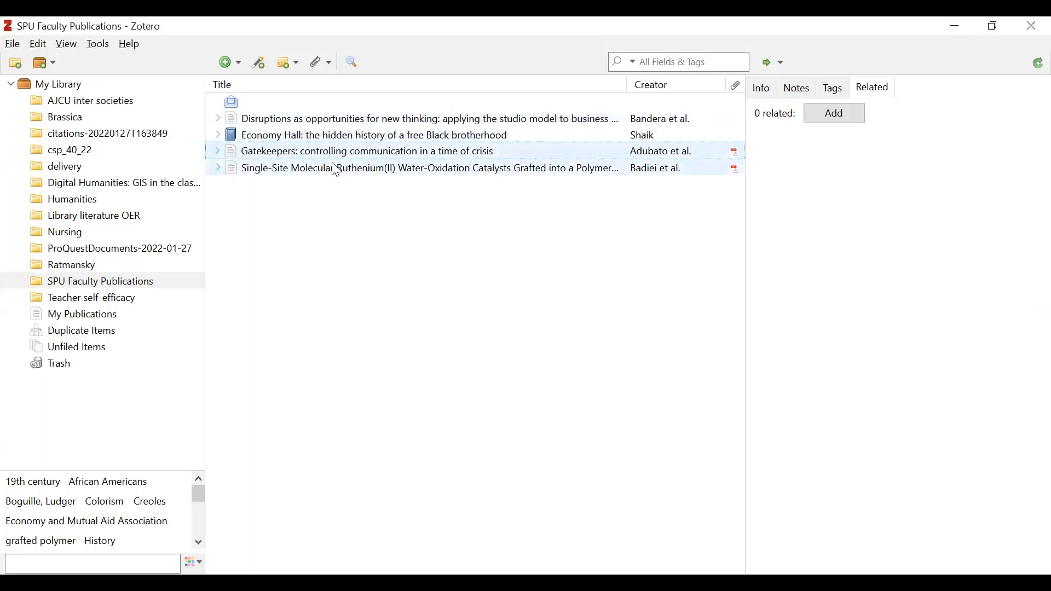
click(429, 167)
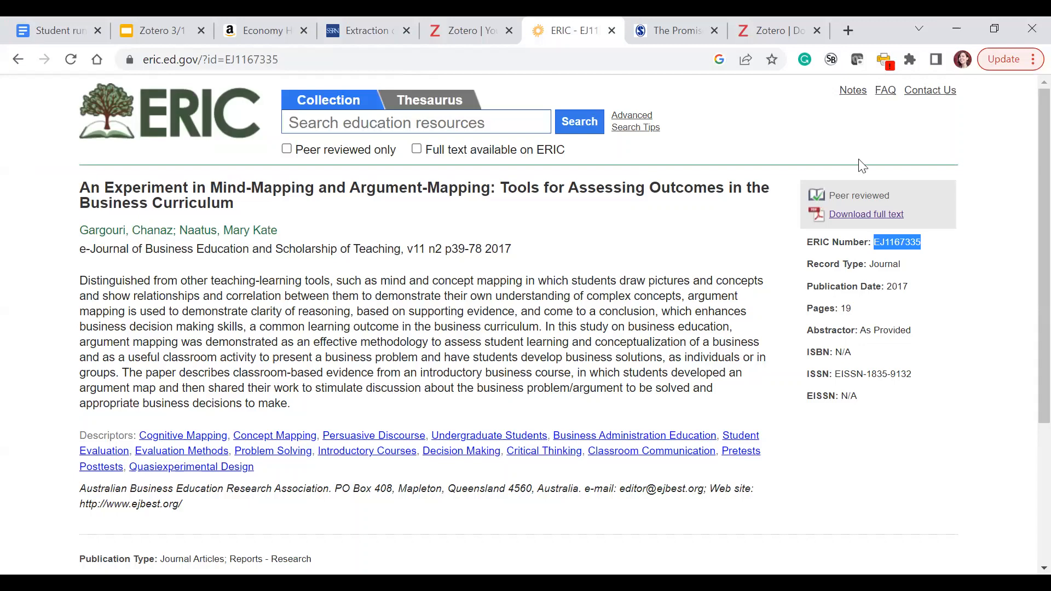
mouse_move(878, 219)
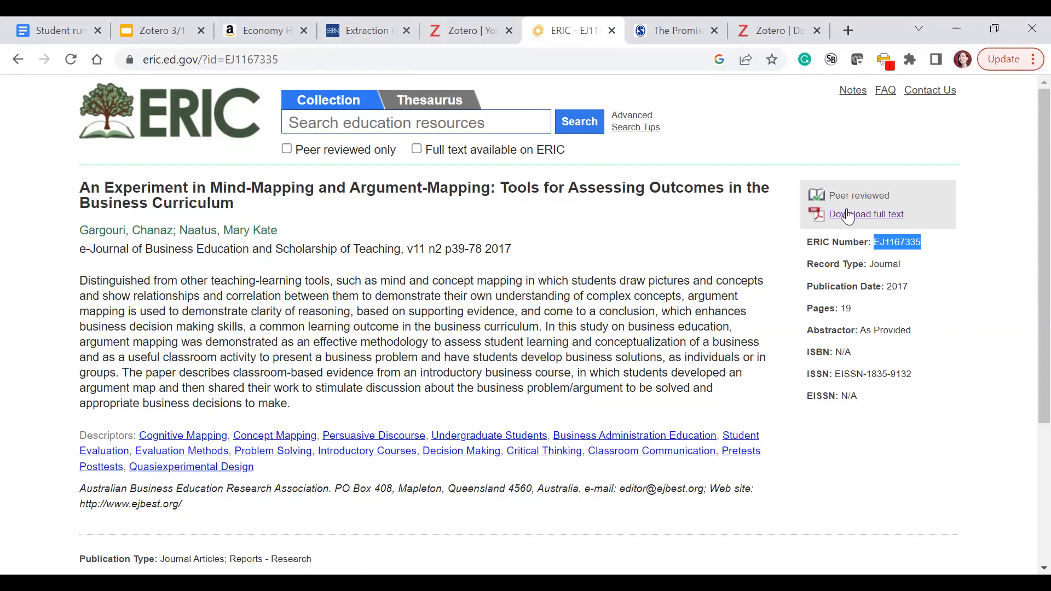
Save the Gargouri and Naatus mind-mapping article's full-text PDF into the Pictures folder
click(866, 214)
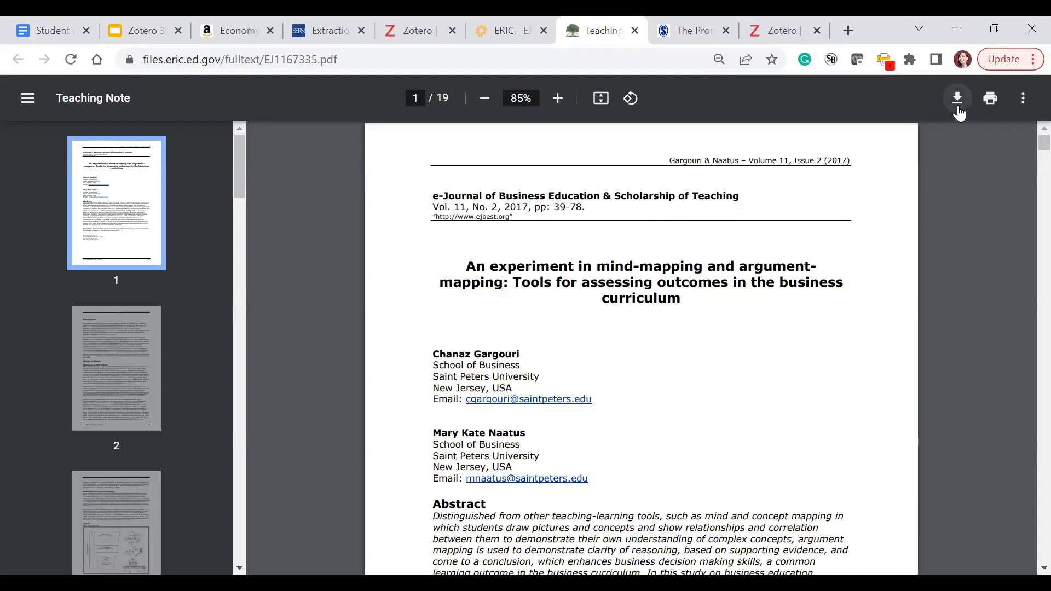
click(956, 98)
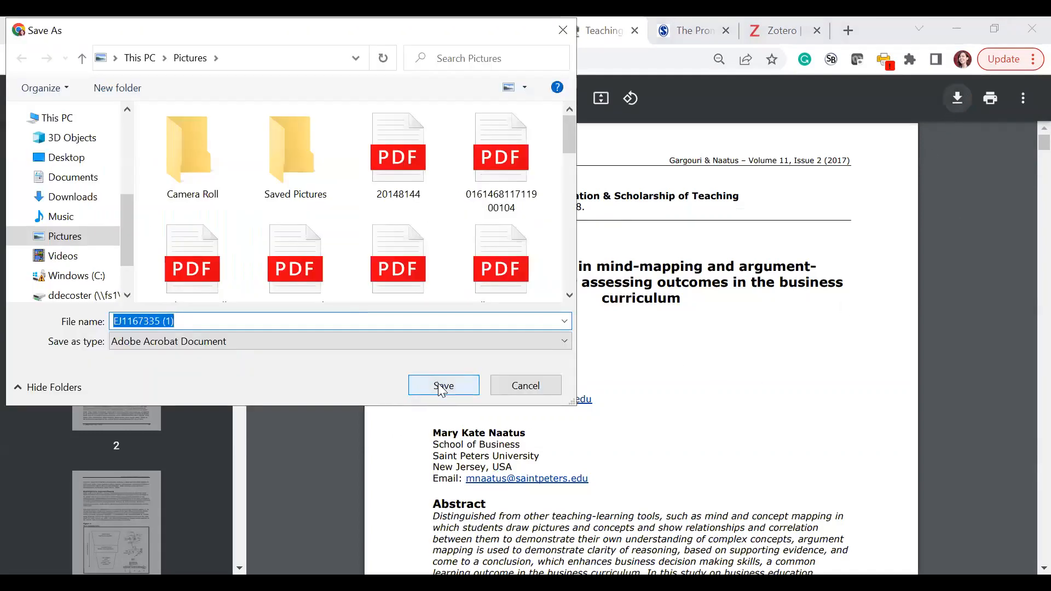
click(443, 386)
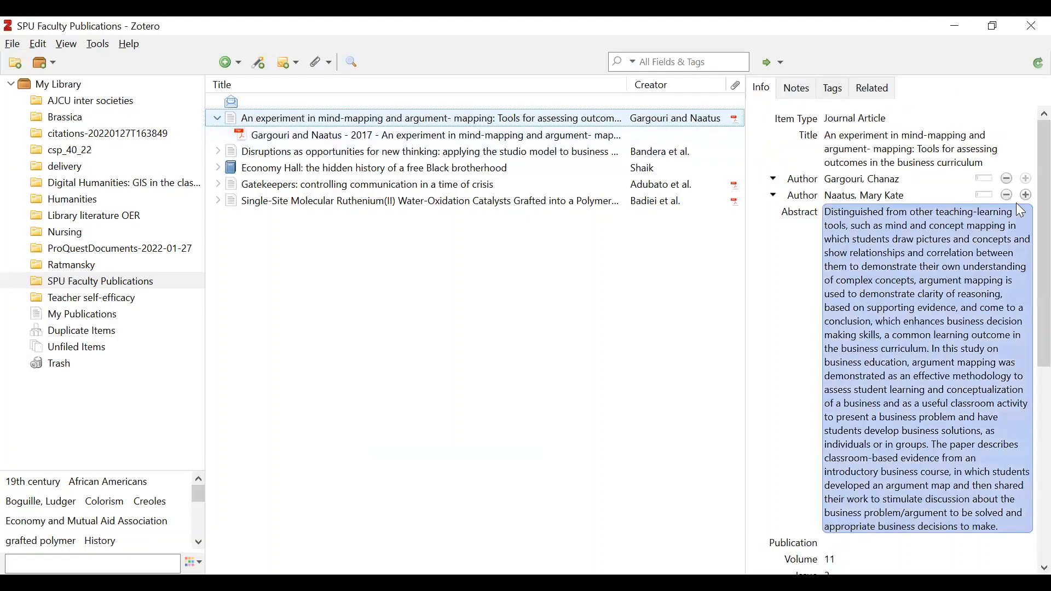
Review the mind-mapping article's details (volume 11, issue 2, 2017), then select the empty Letter item
scroll(down, 3)
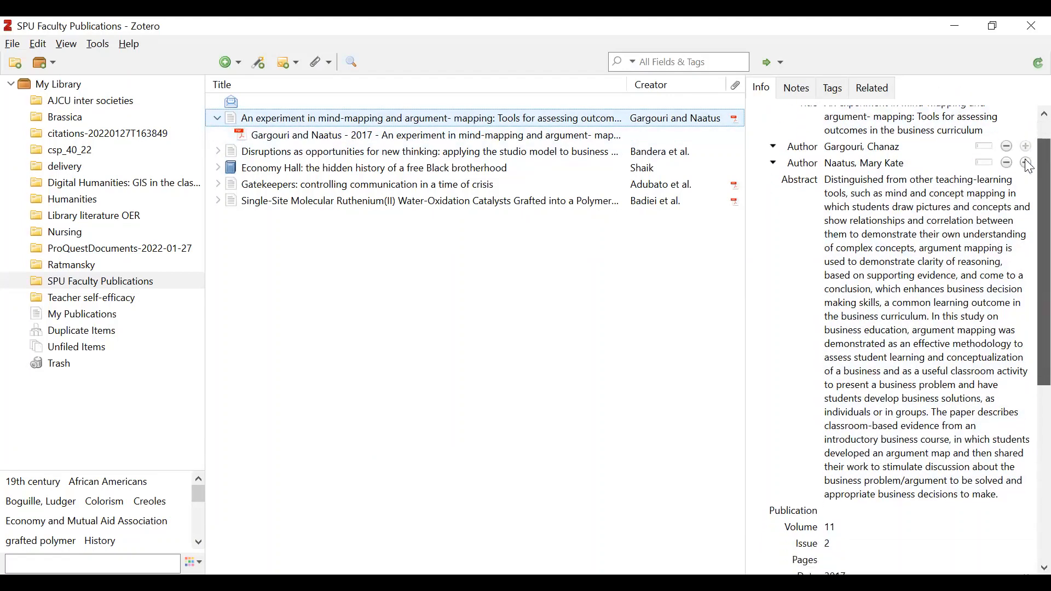
scroll(down, 3)
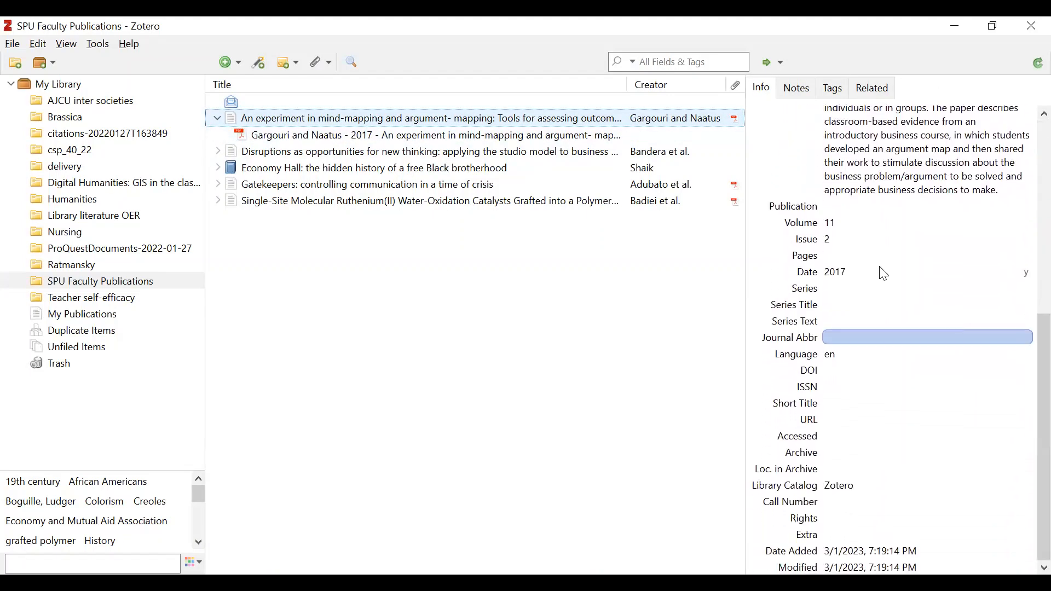
click(927, 255)
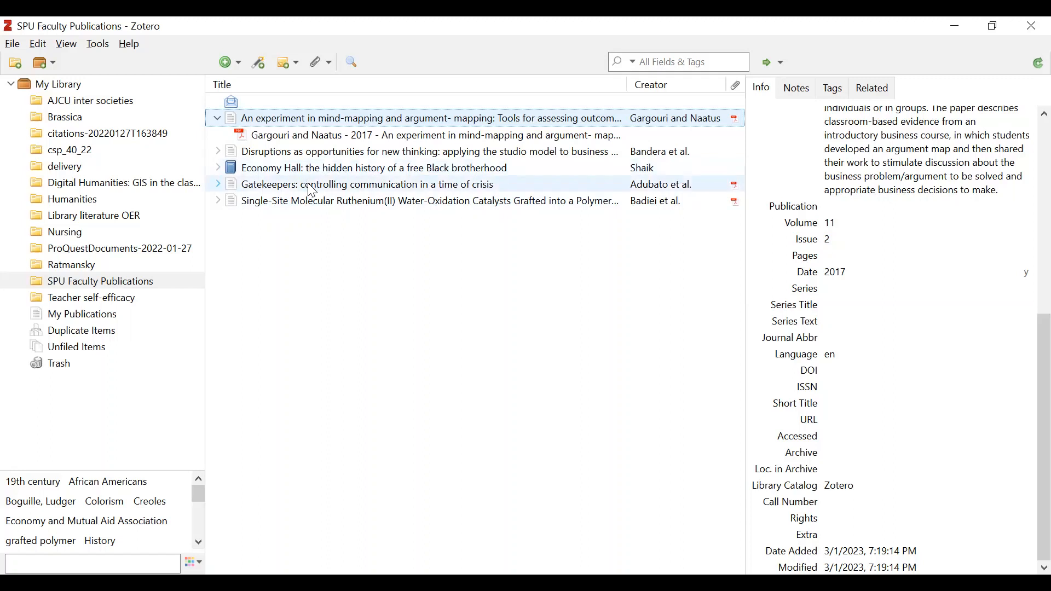
click(231, 102)
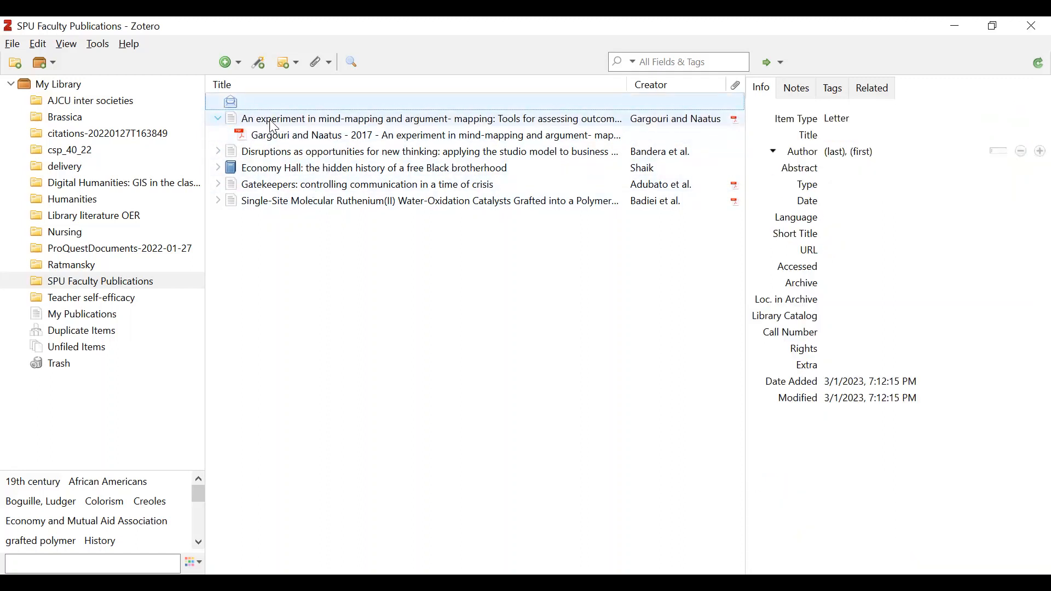
Remove the blank Letter item from SPU Faculty Publications and return to the SAGE article
click(429, 119)
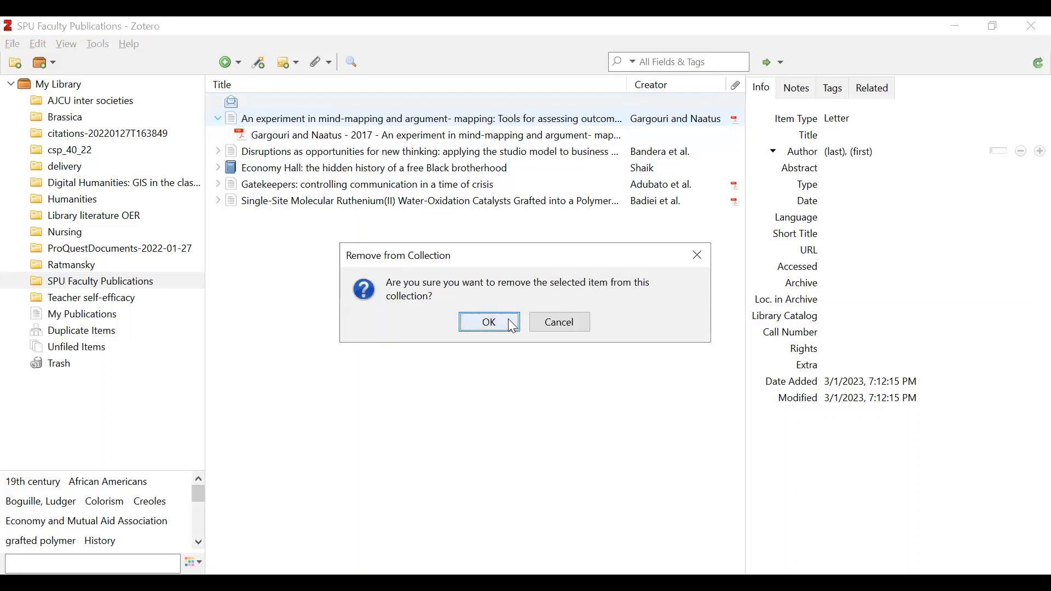
click(489, 322)
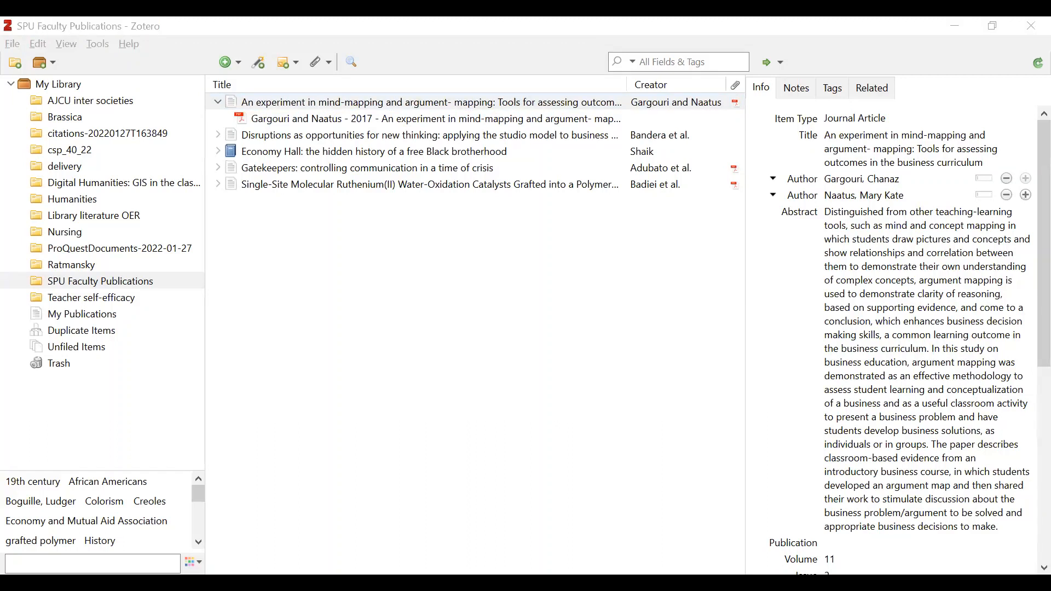
click(692, 30)
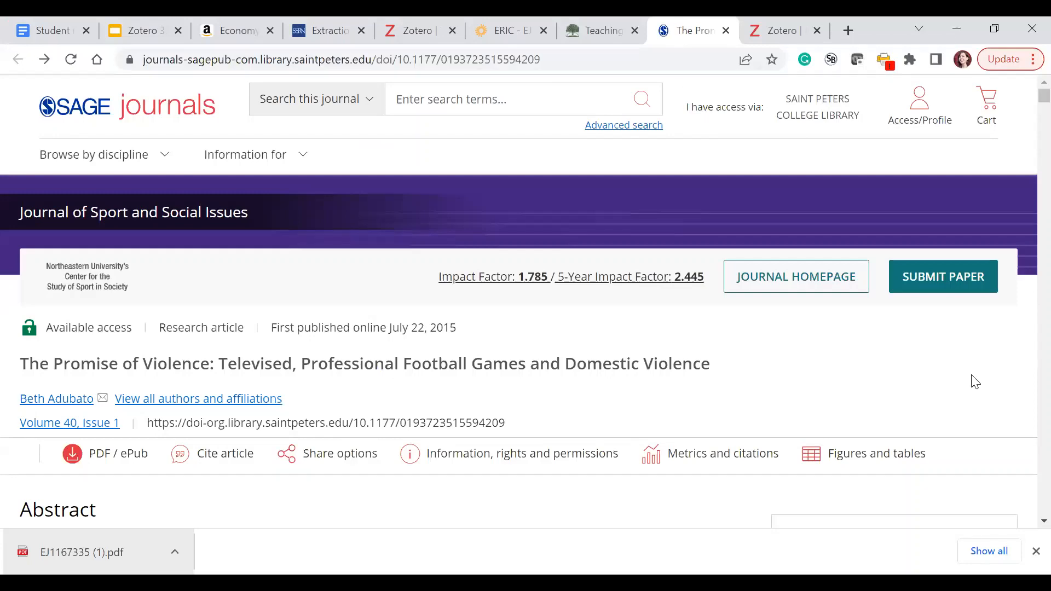
Download the Promise of Violence article's citation as RIS with direct import
scroll(down, 3)
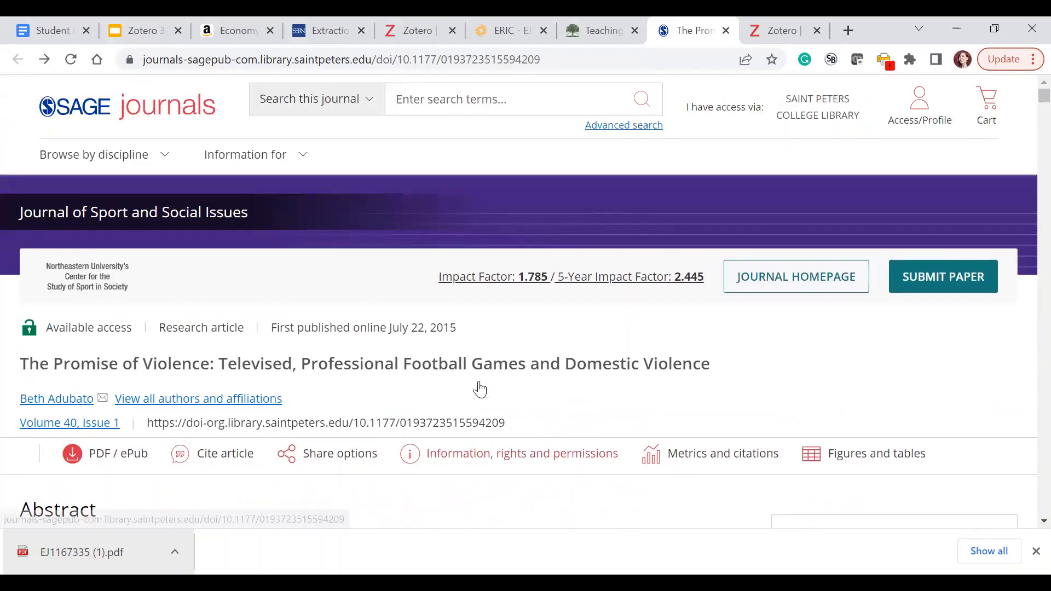
scroll(down, 3)
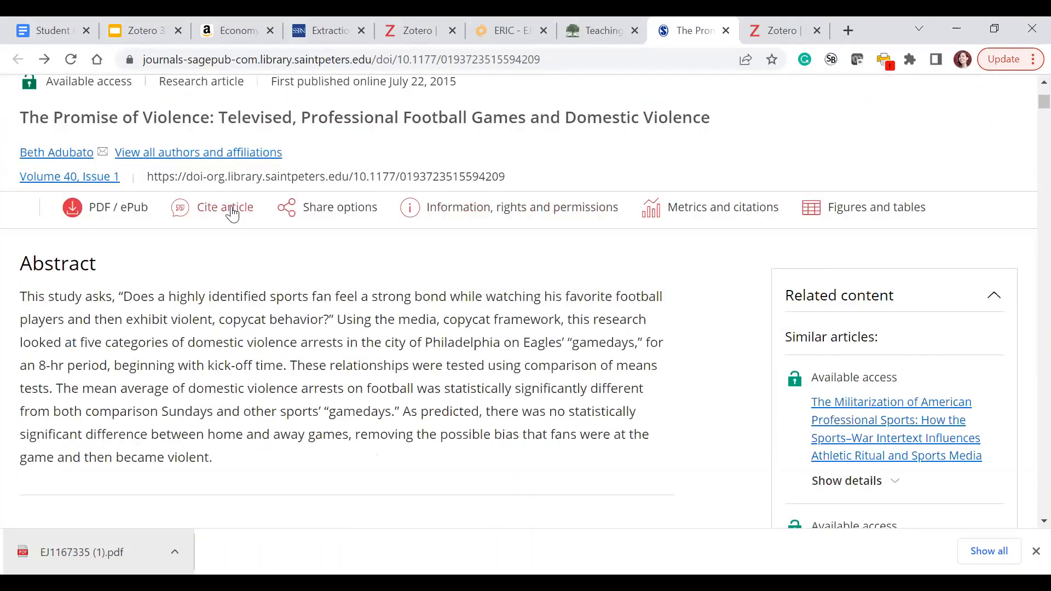
click(225, 206)
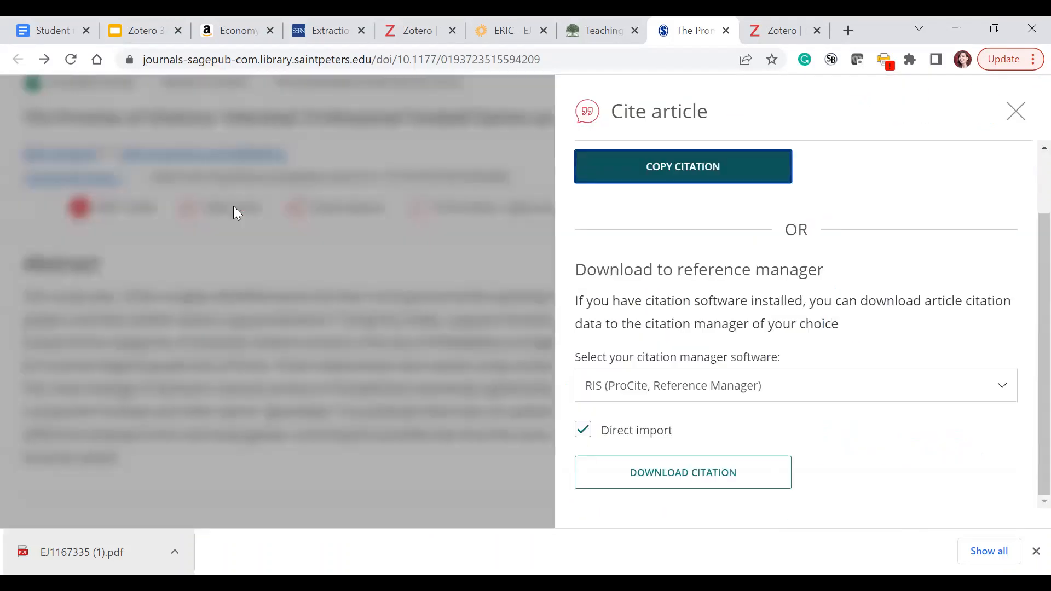
mouse_move(610, 392)
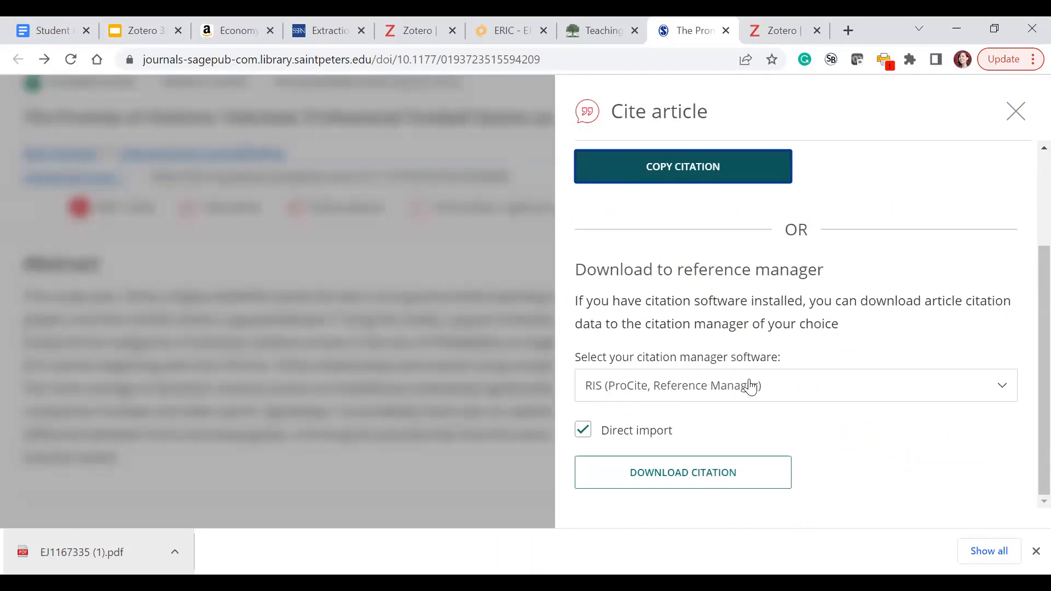
mouse_move(737, 420)
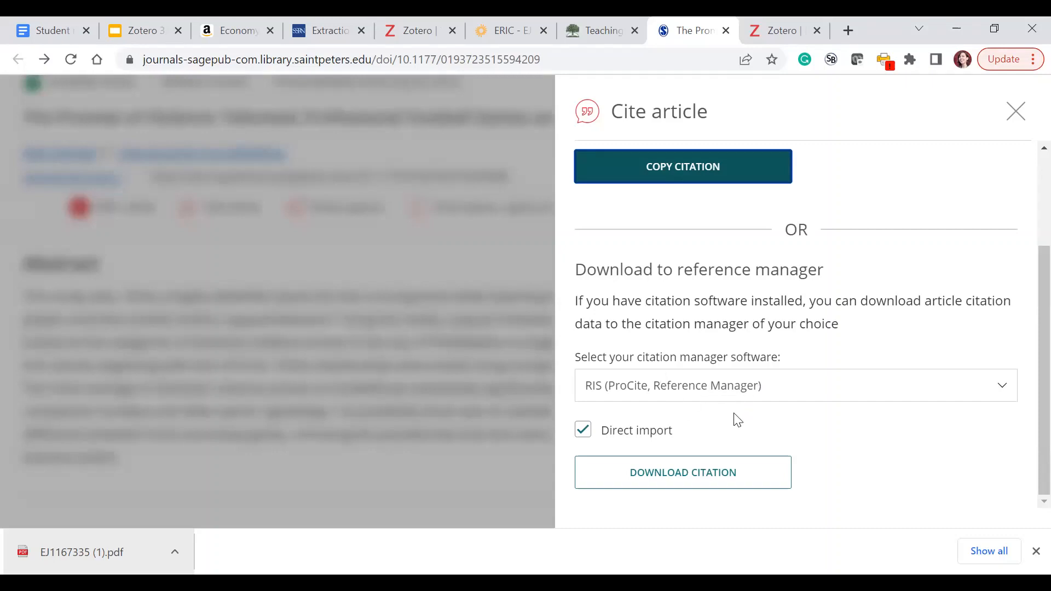
mouse_move(735, 416)
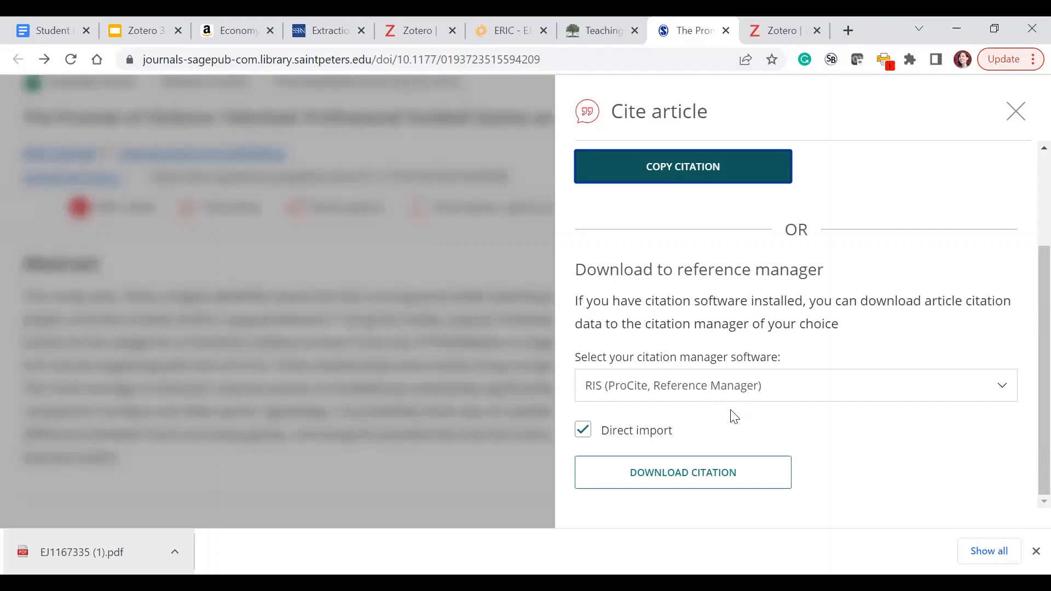
click(683, 472)
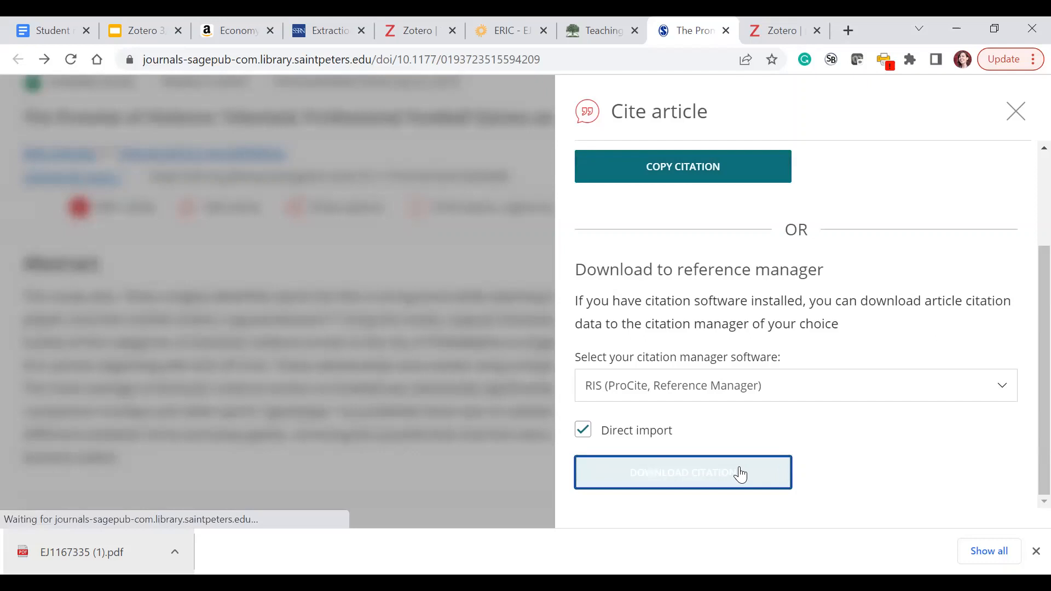
click(683, 472)
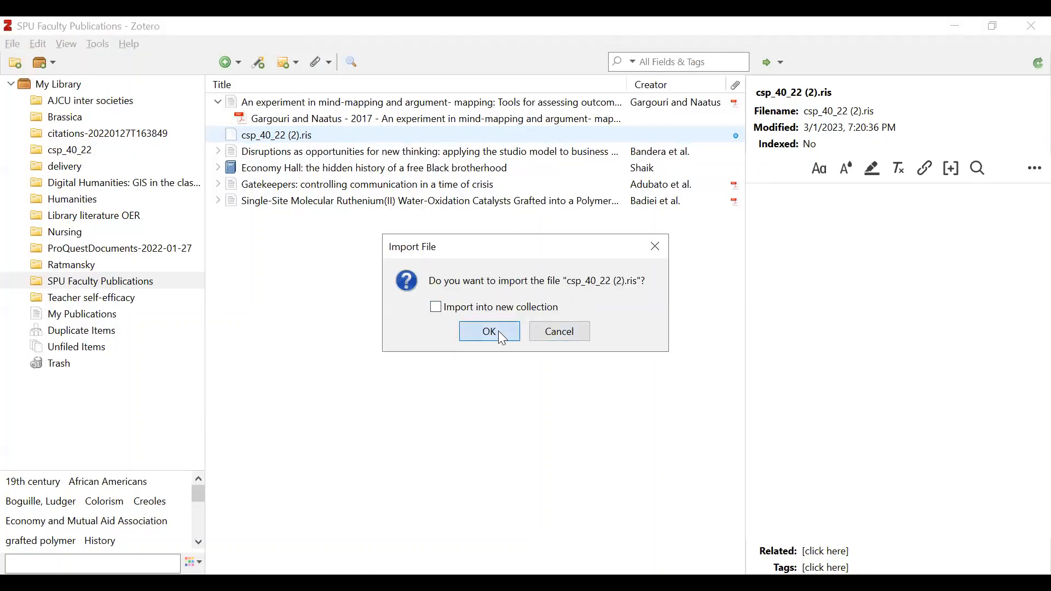
Import Adubato's Promise of Violence article and remove the leftover RIS file entry
click(489, 331)
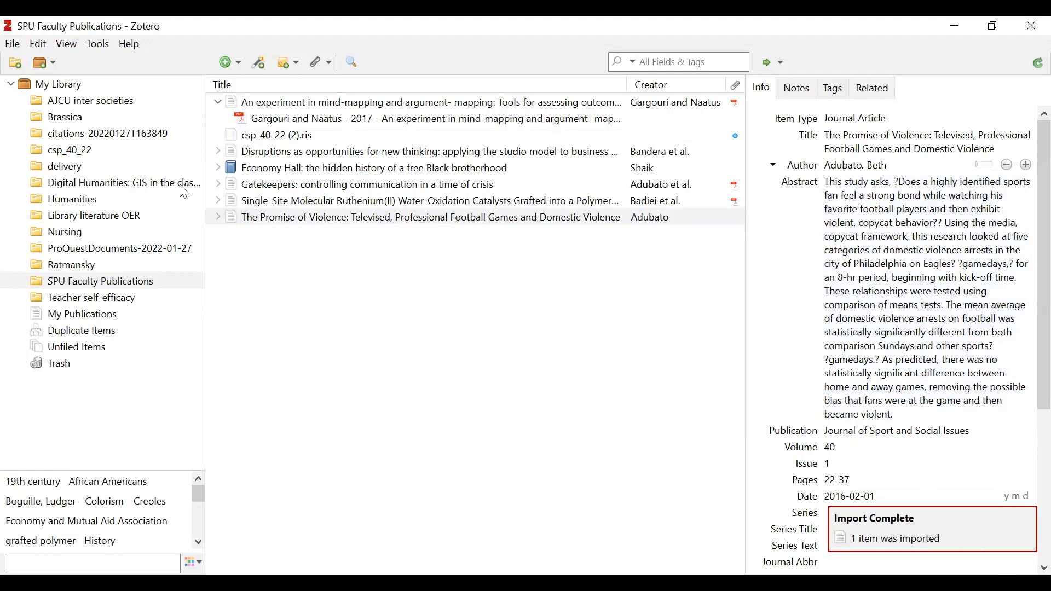
click(276, 135)
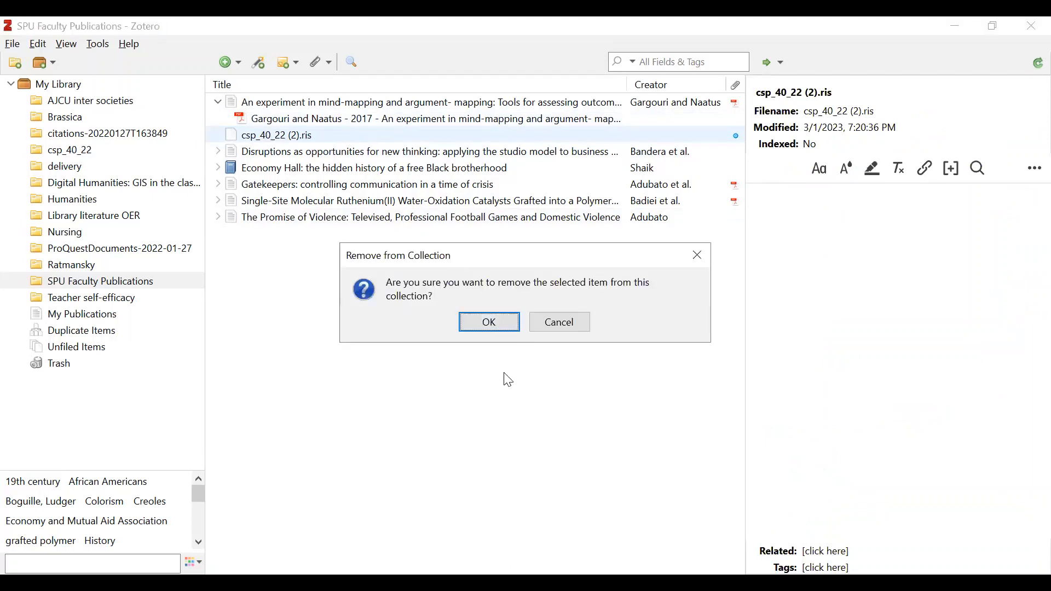
click(488, 322)
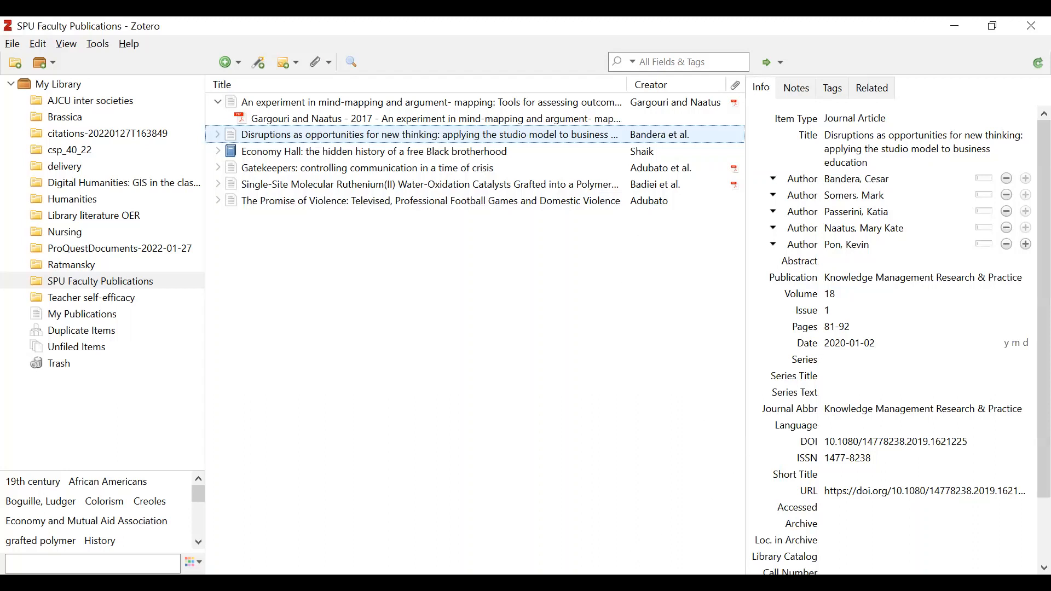
mouse_move(337, 266)
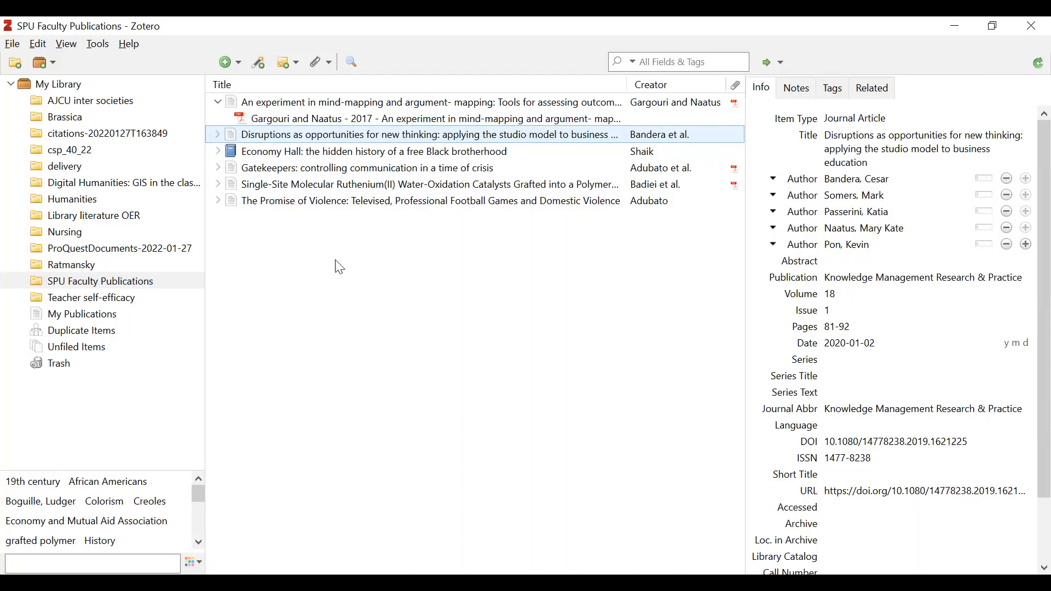
mouse_move(523, 553)
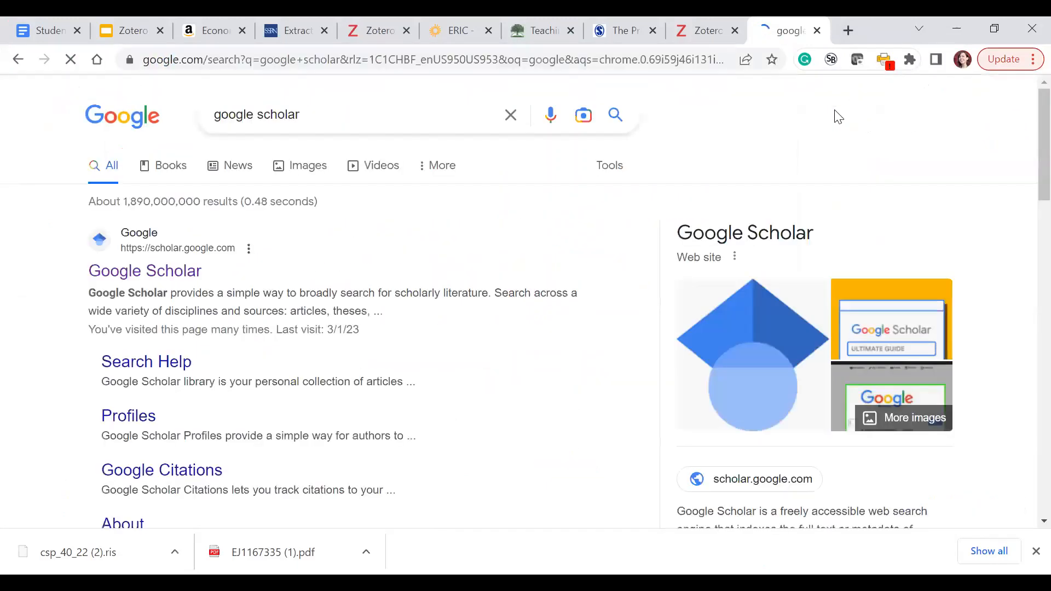
Search Google Scholar for the faculty author Gulhan Bizel
click(144, 270)
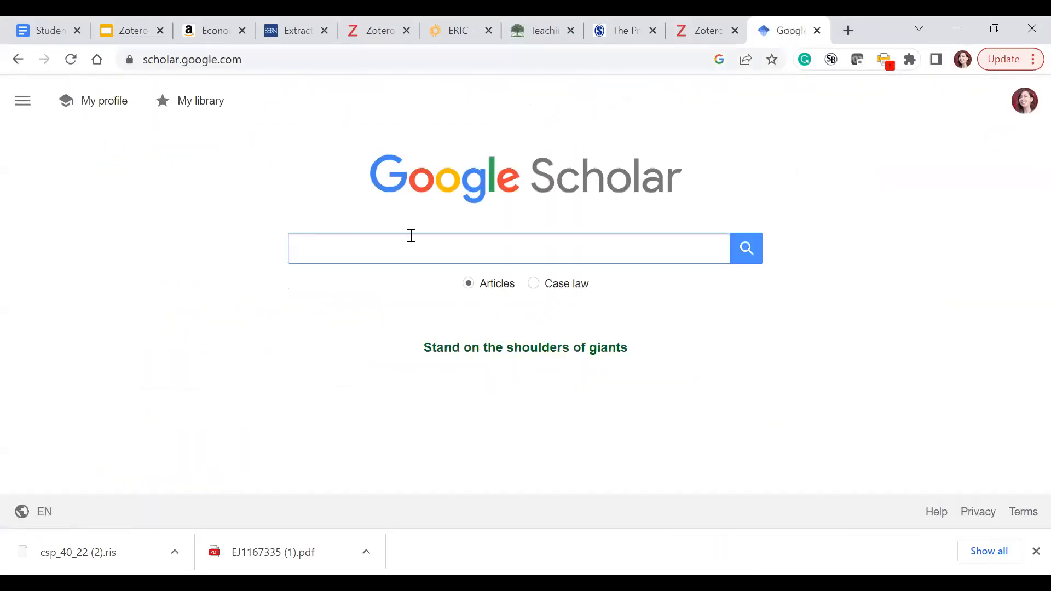
text(guhlan bizel)
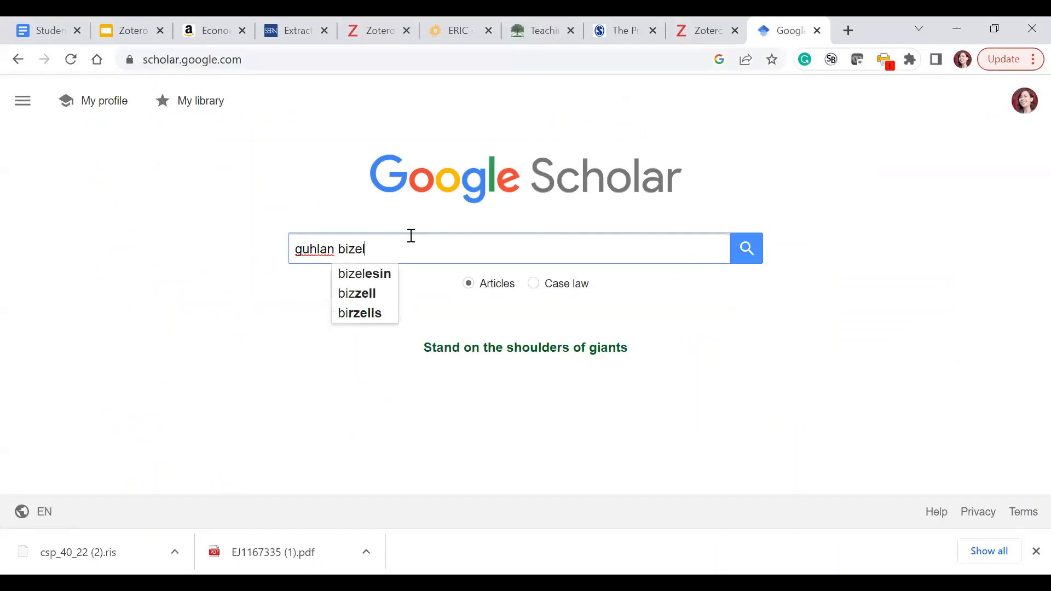
click(746, 248)
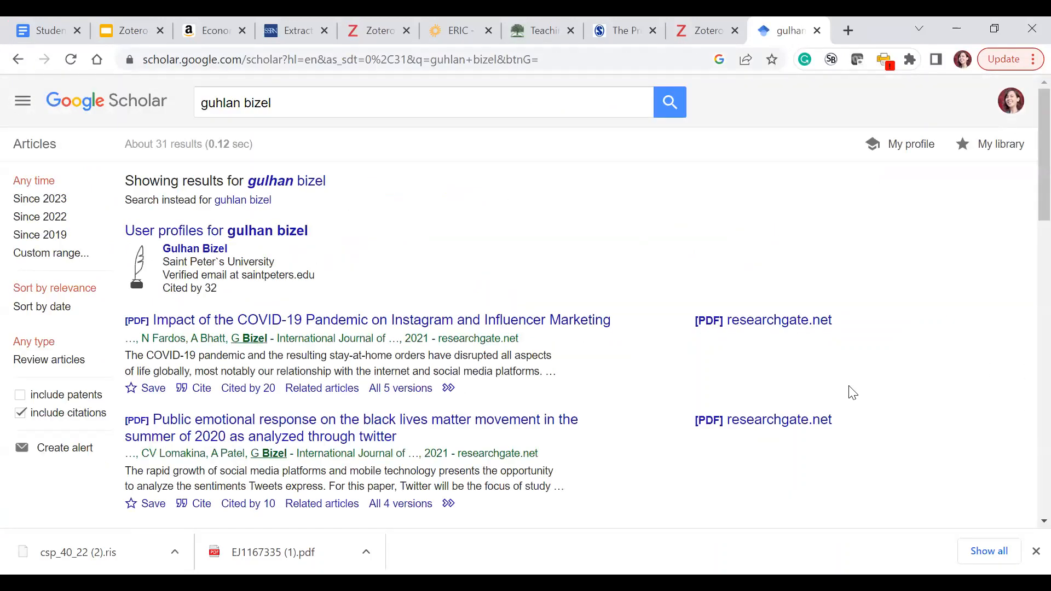
mouse_move(924, 419)
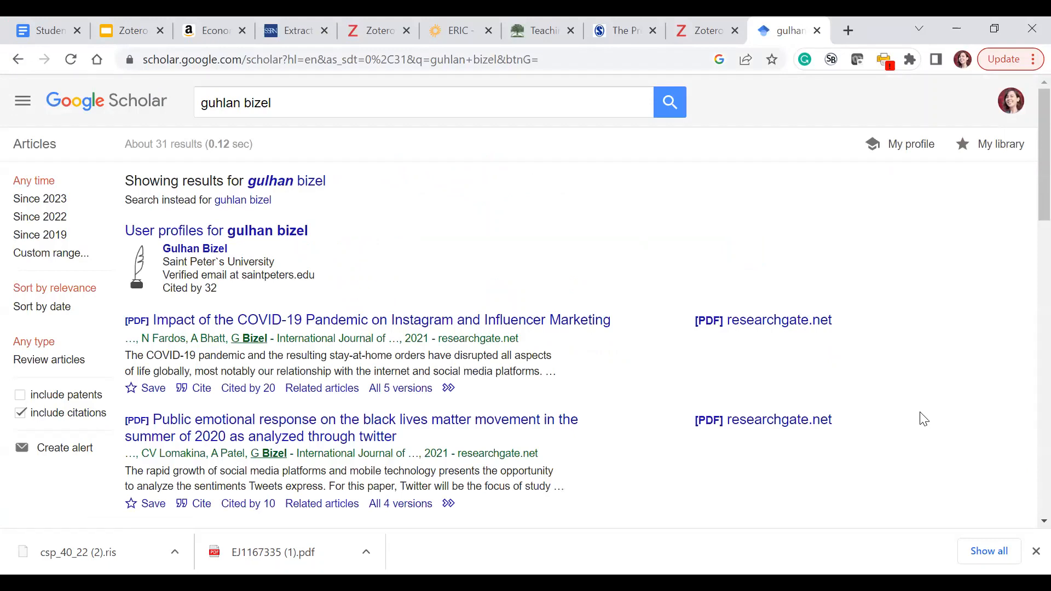
Open the Business World Studies in Management, Trade and Marketing PDF from the results
scroll(down, 3)
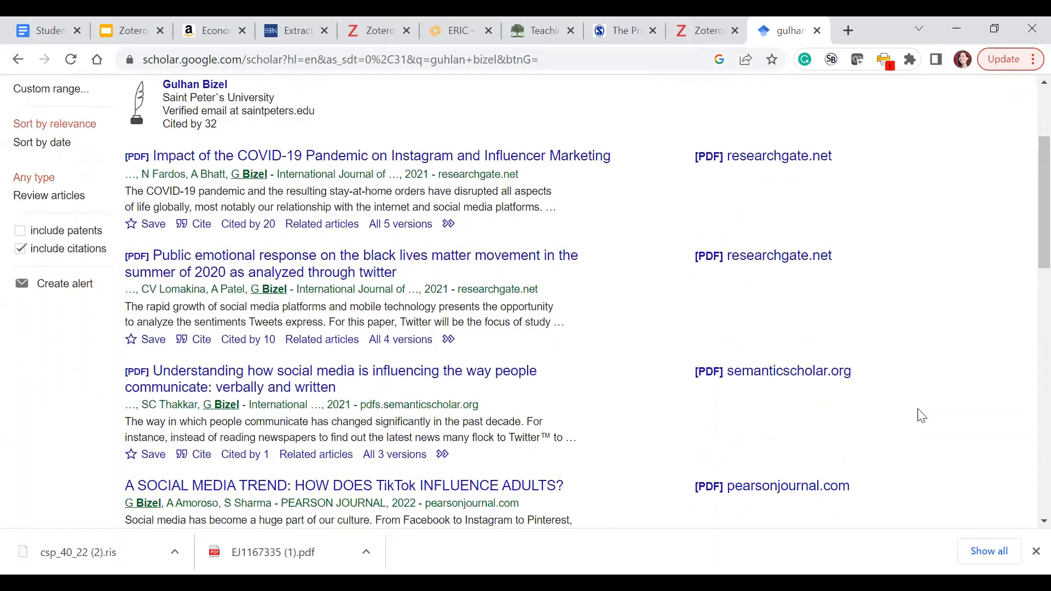
scroll(down, 3)
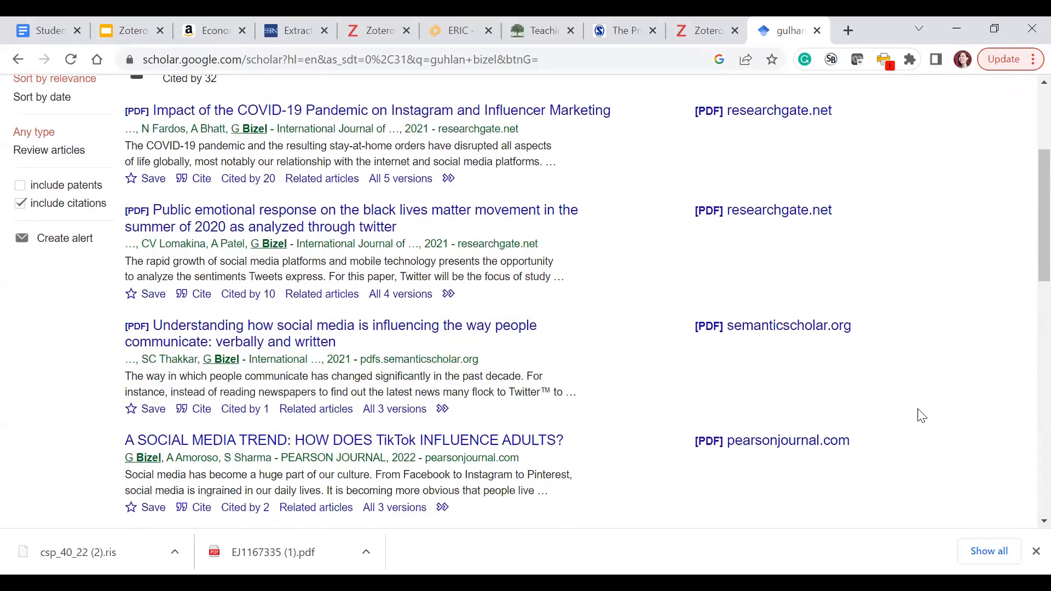
scroll(down, 3)
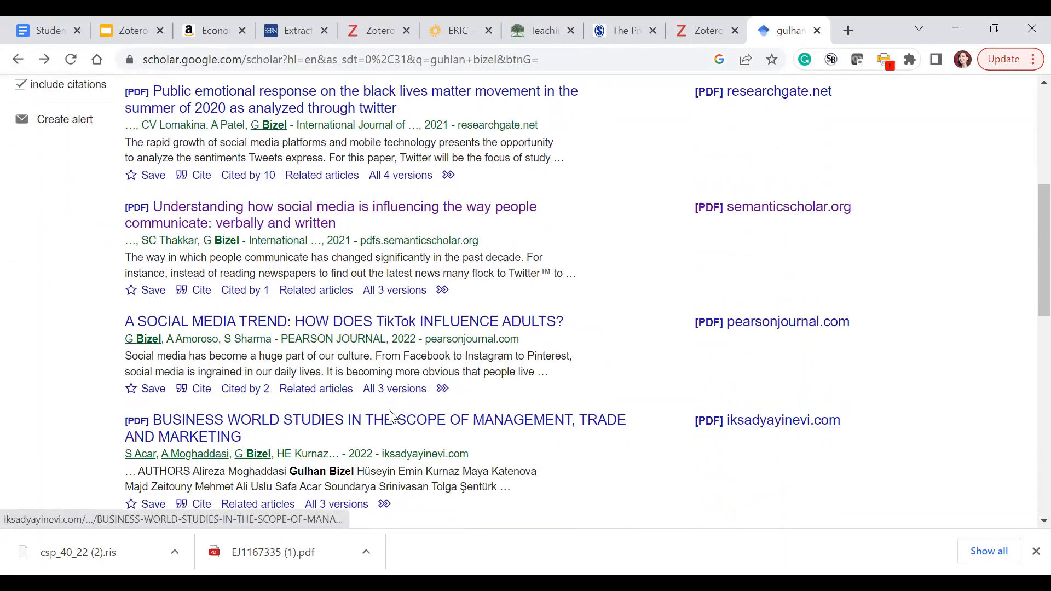
click(376, 420)
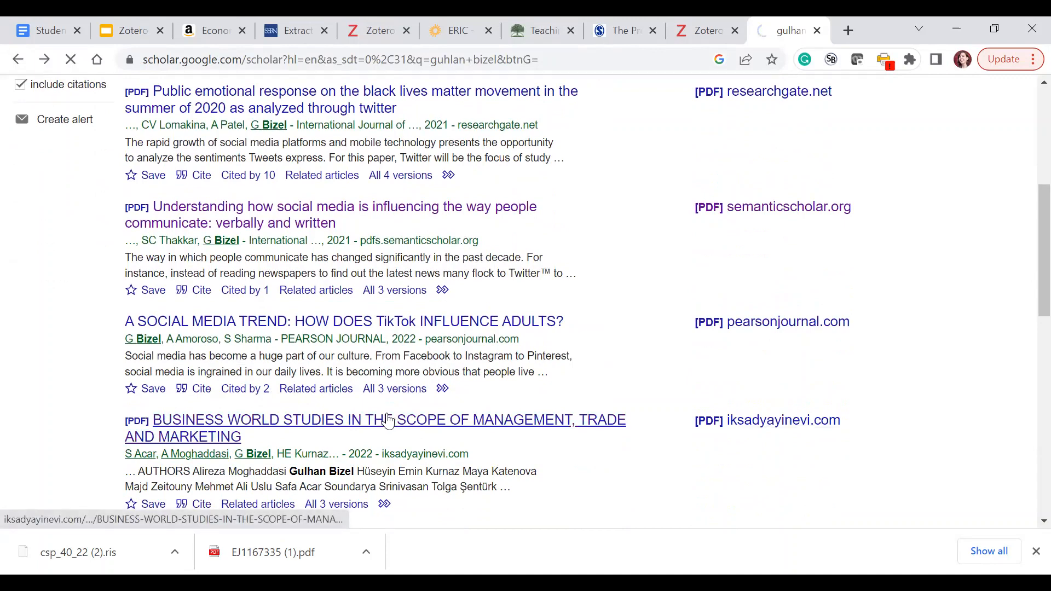
click(376, 419)
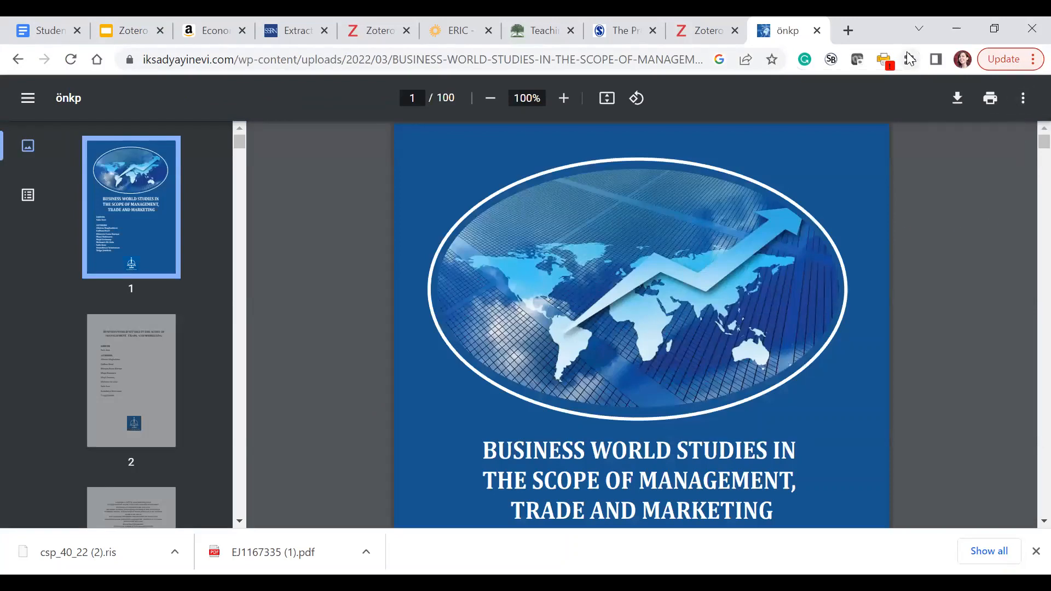
Save the Business World Studies PDF into the SPU Faculty Publications collection with Zotero Connector
click(910, 59)
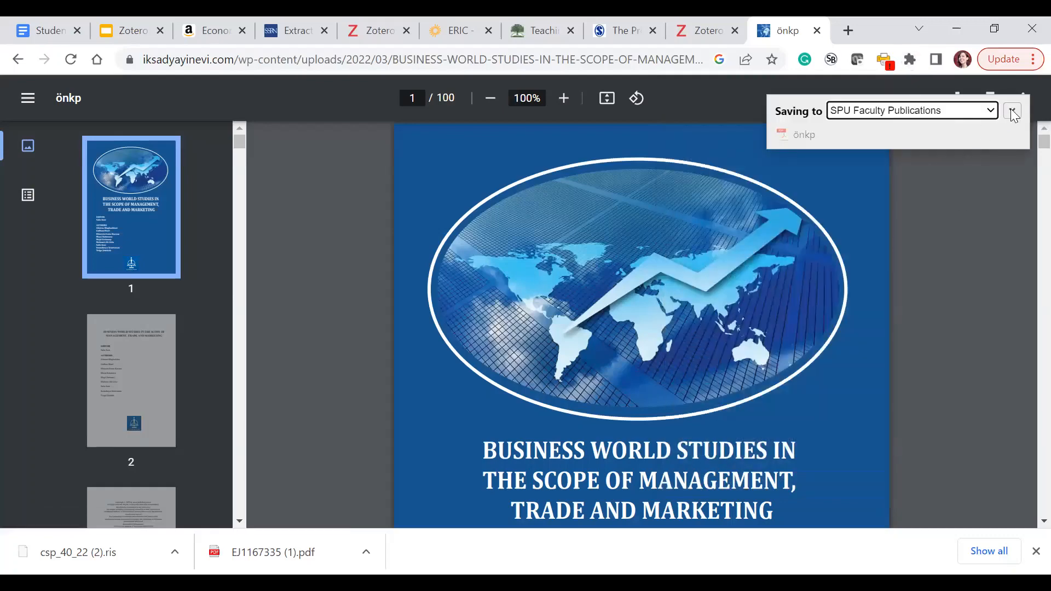
click(1012, 110)
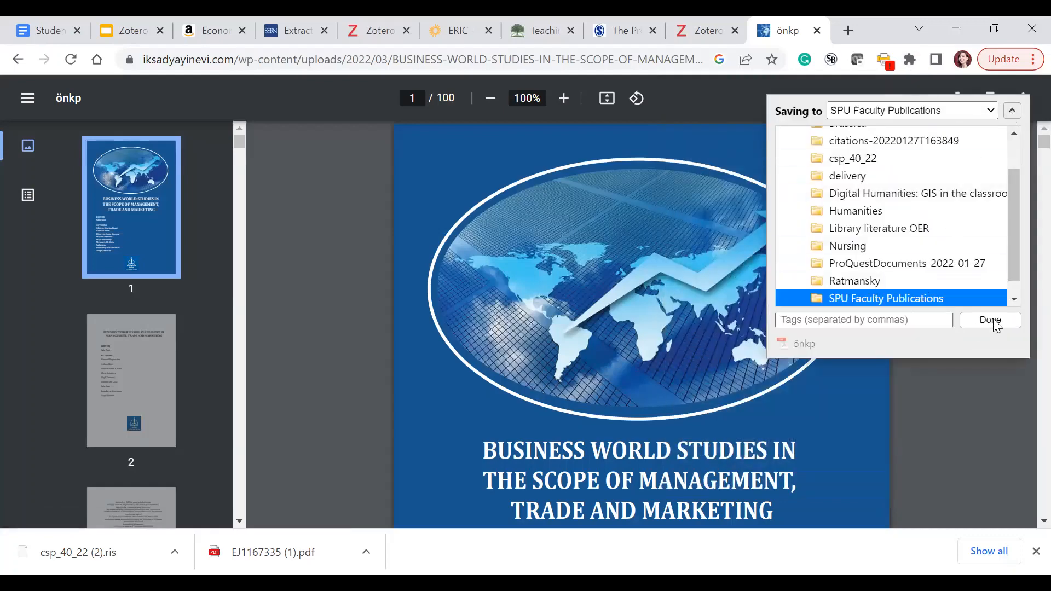
click(989, 319)
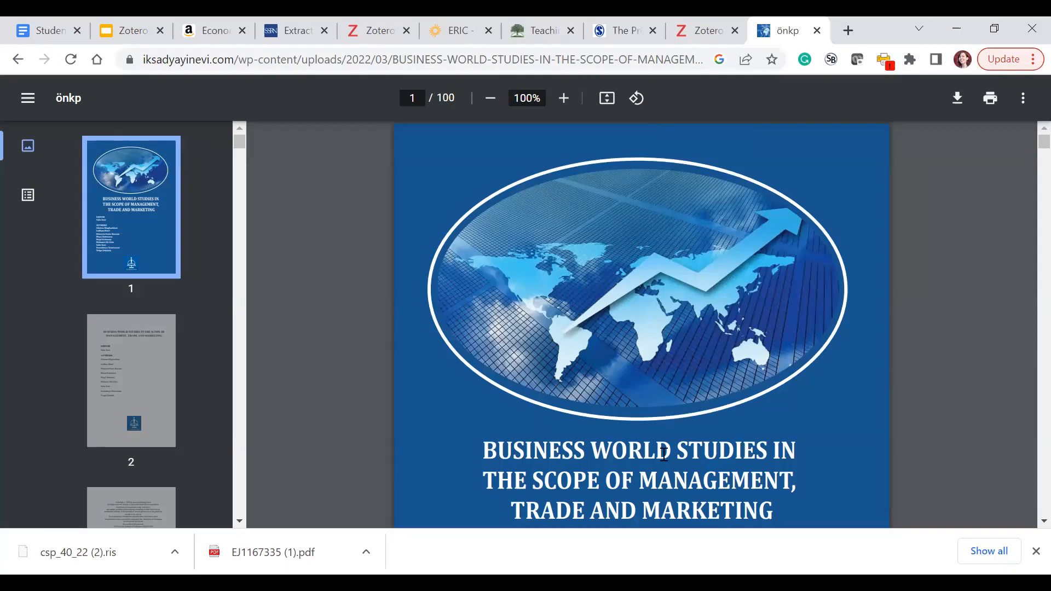
mouse_move(662, 454)
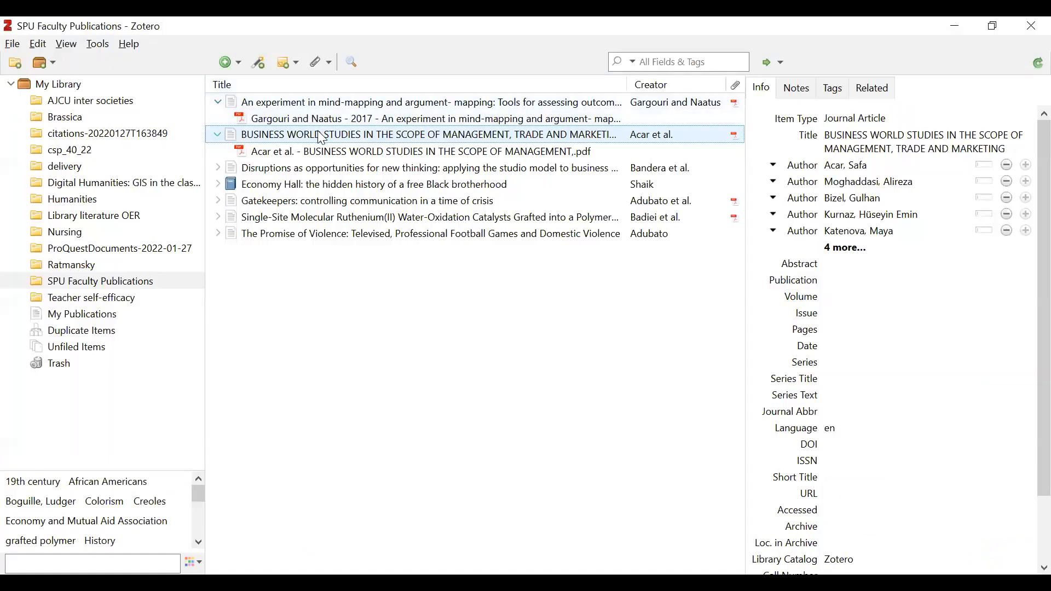
Review the Business World Studies article's details and its attached PDF in Zotero
click(415, 152)
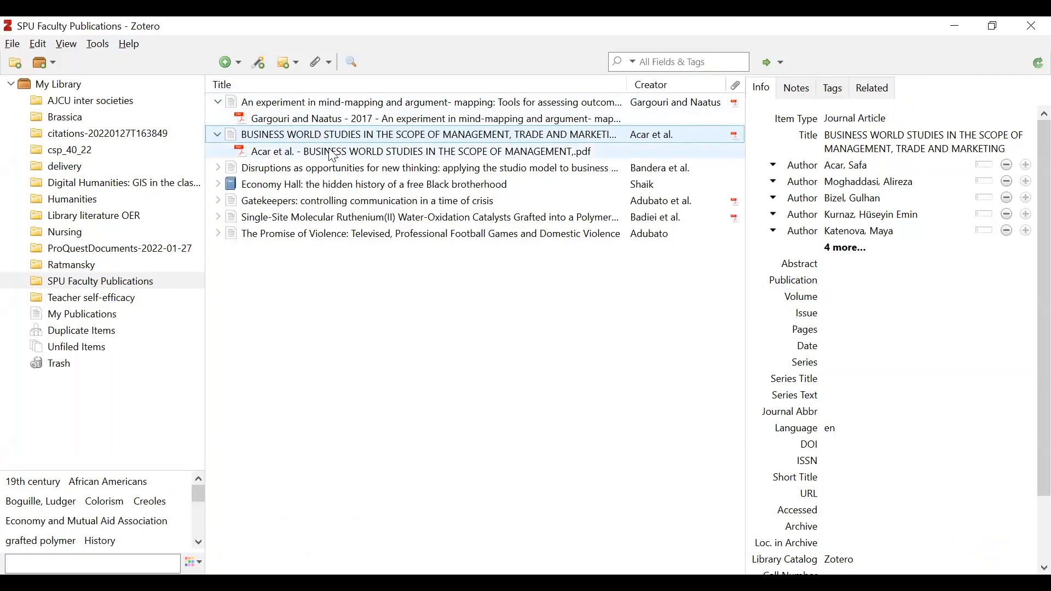
click(435, 118)
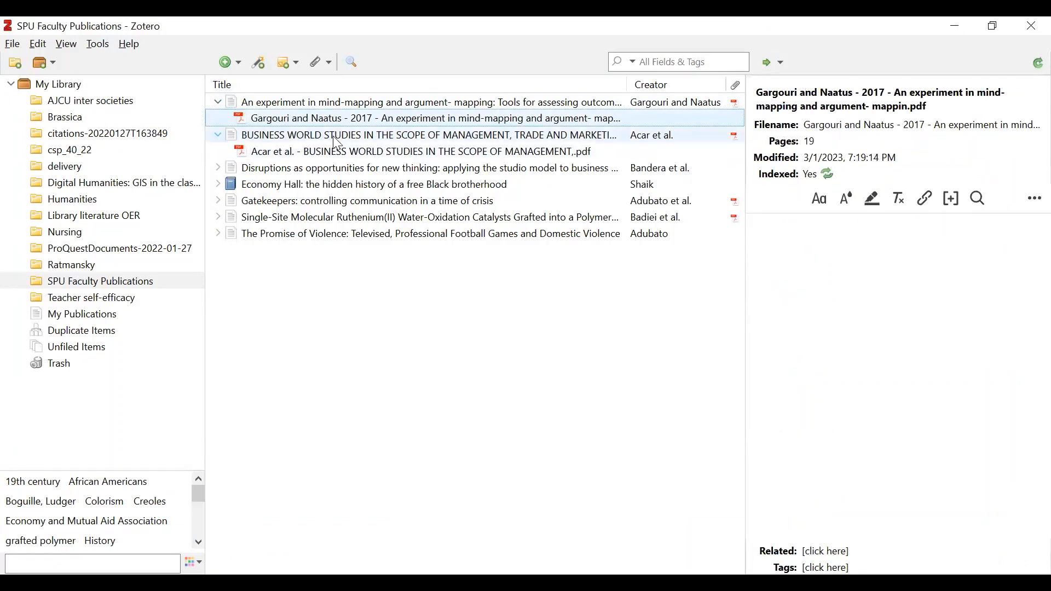
click(429, 135)
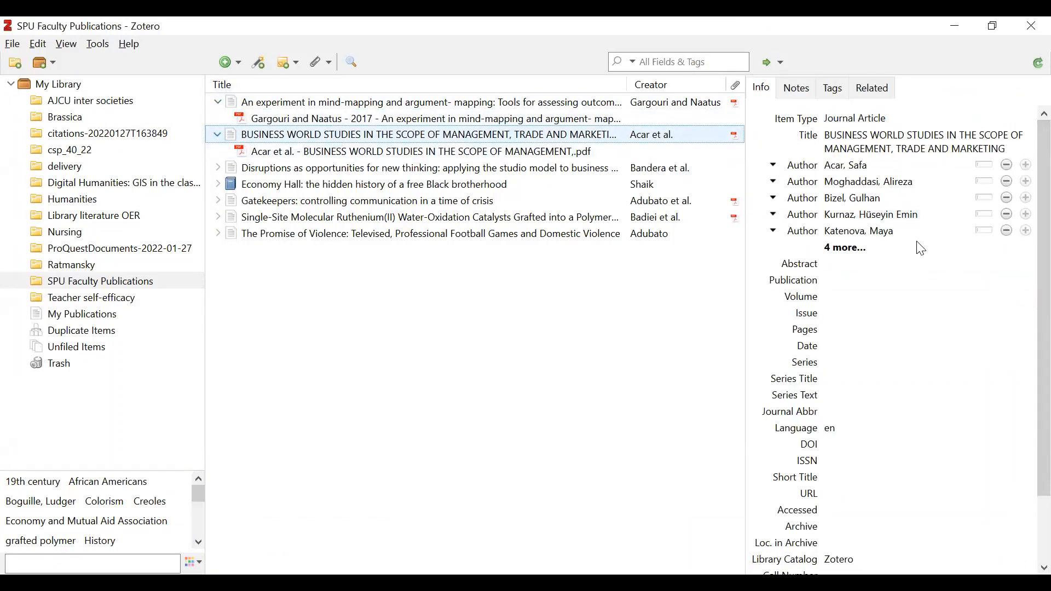
click(927, 329)
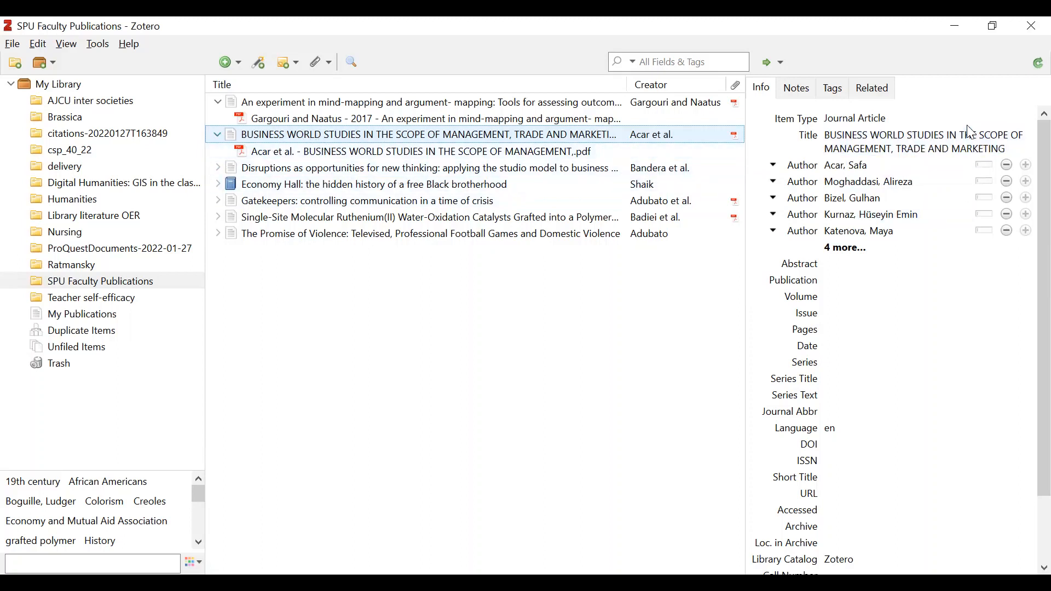
click(919, 141)
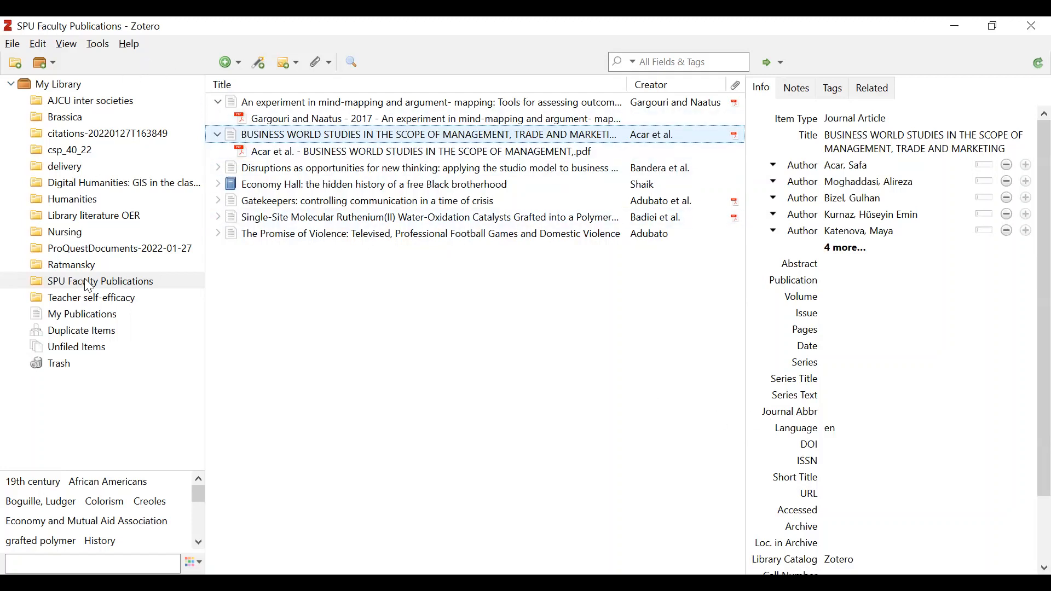
Export an APA 7th RTF bibliography of SPU Faculty Publications to Downloads, replacing the existing file
right_click(101, 280)
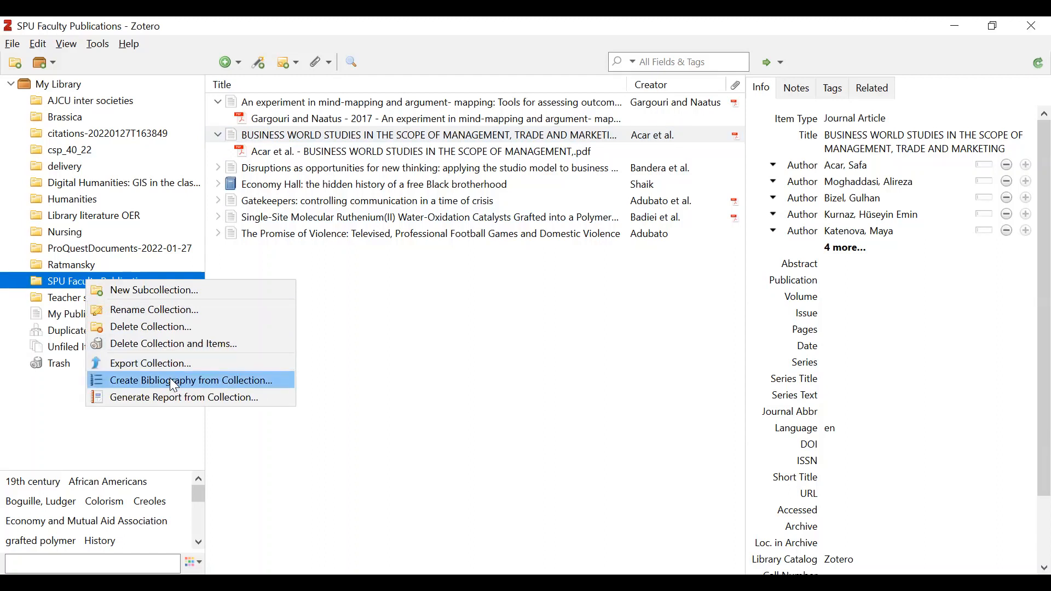
click(190, 380)
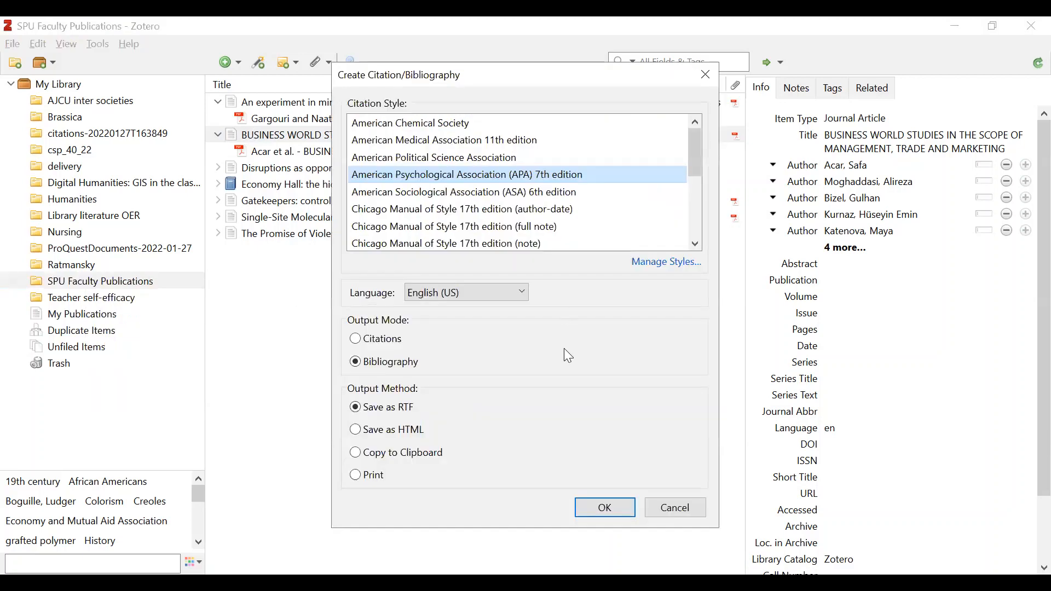
click(602, 507)
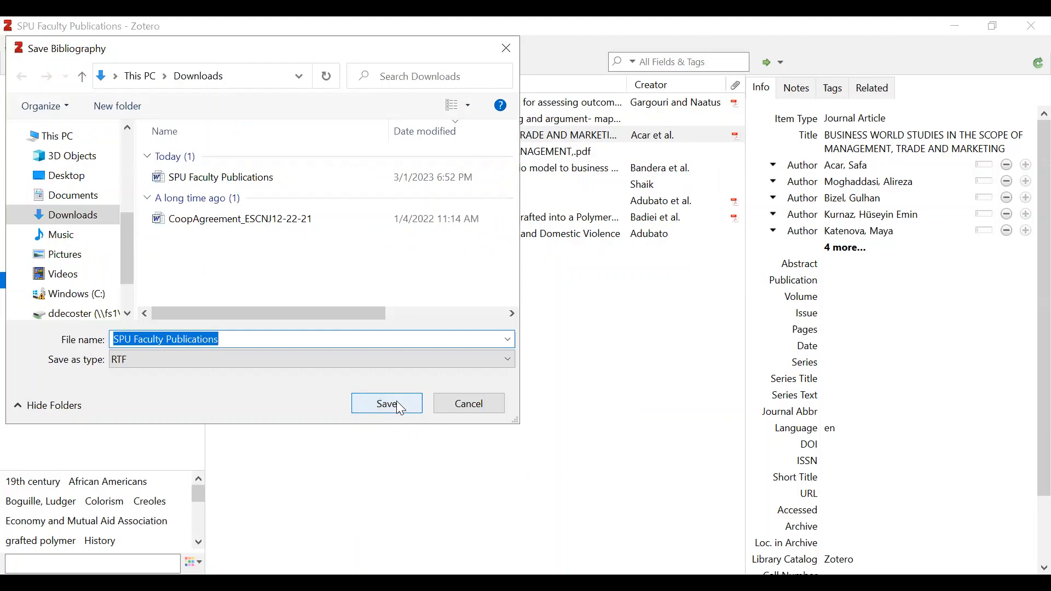
click(387, 403)
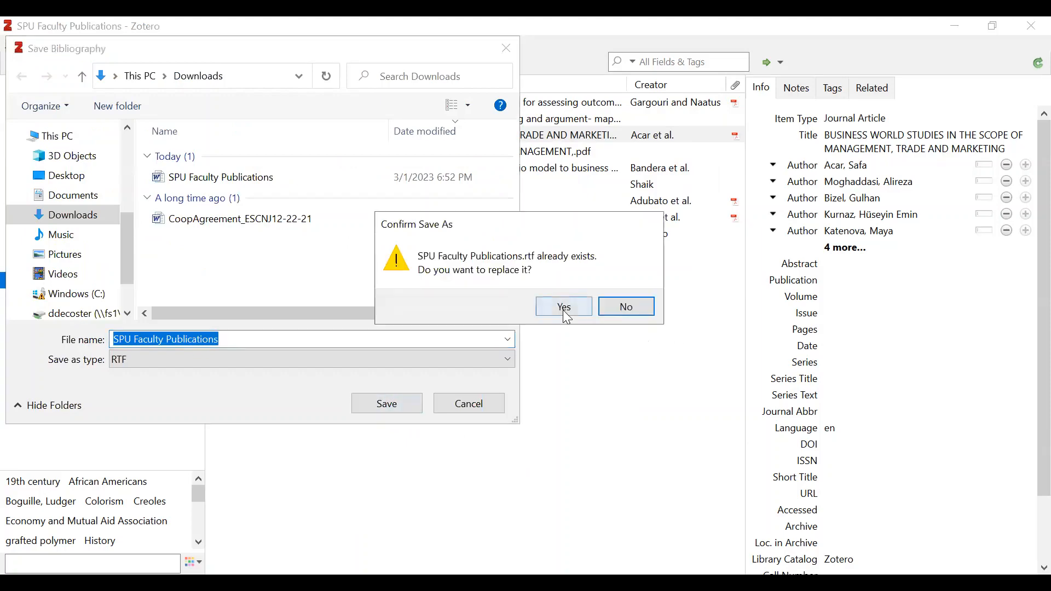
click(564, 306)
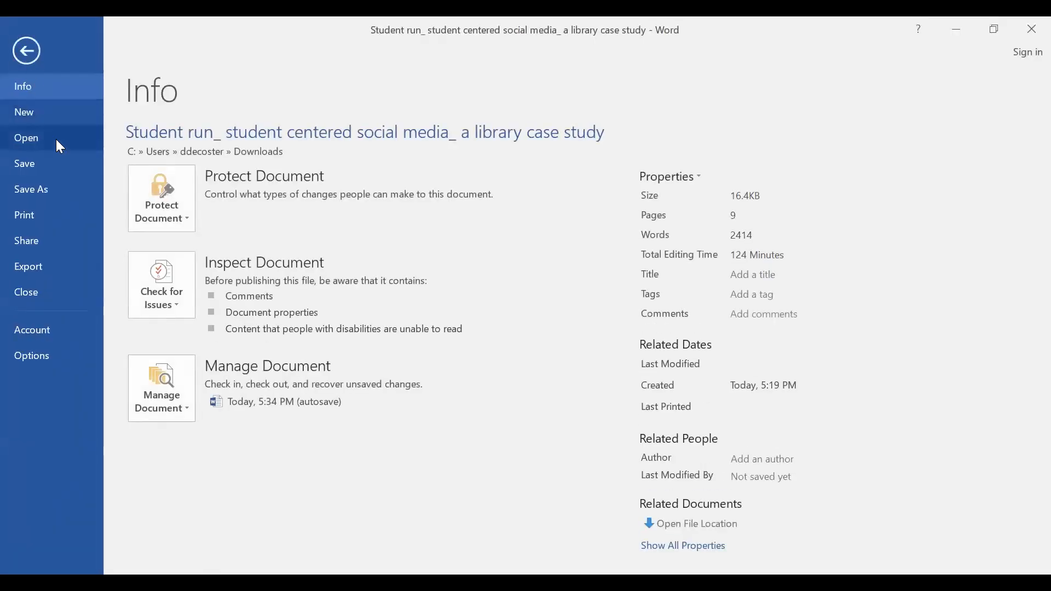
Browse for the student-run social media library case study document in Word
click(27, 138)
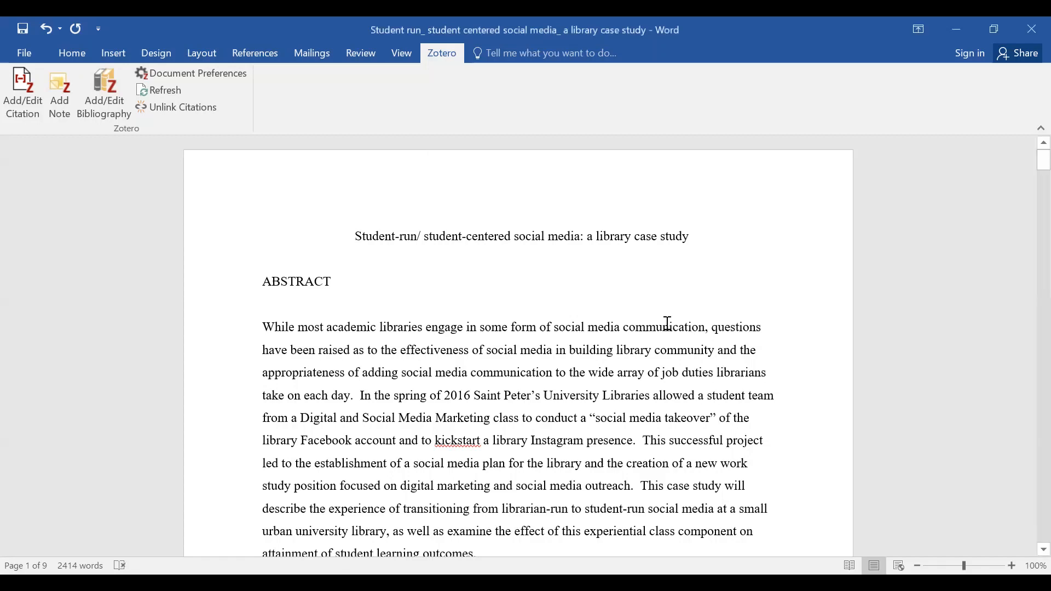
scroll(down, 3)
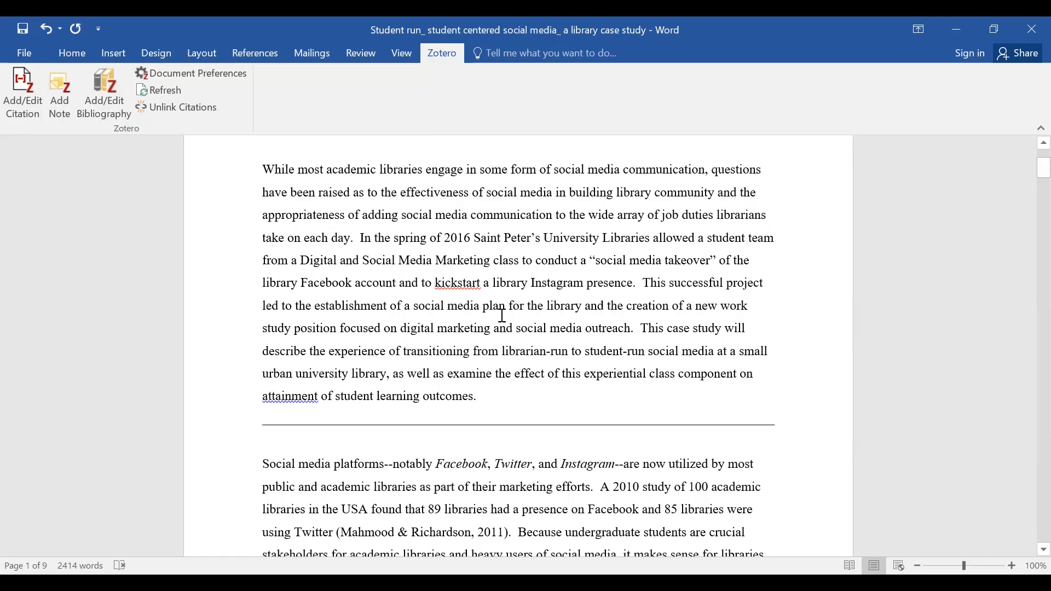
mouse_move(517, 401)
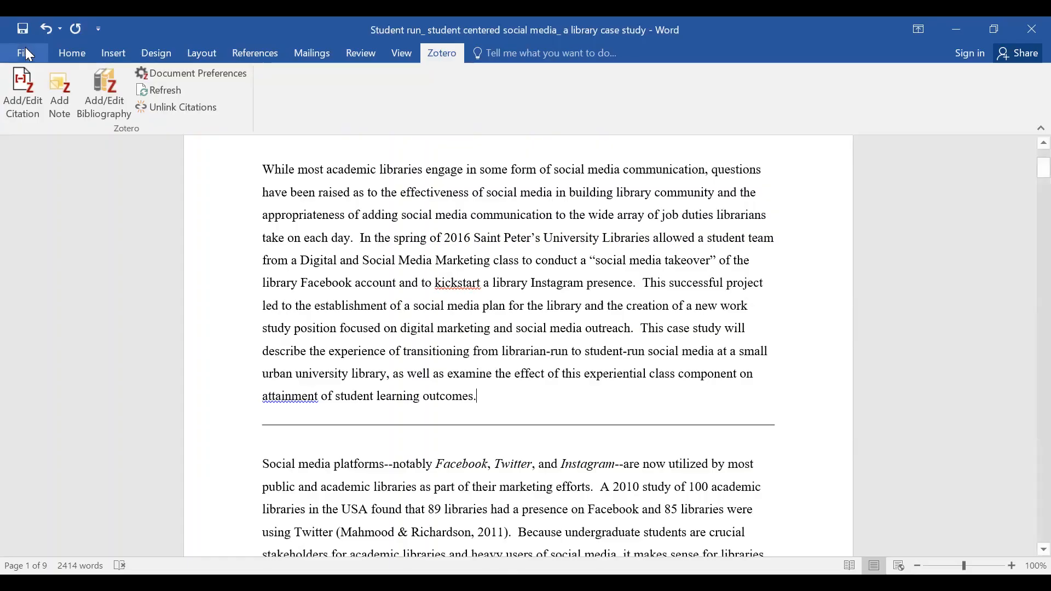
click(71, 53)
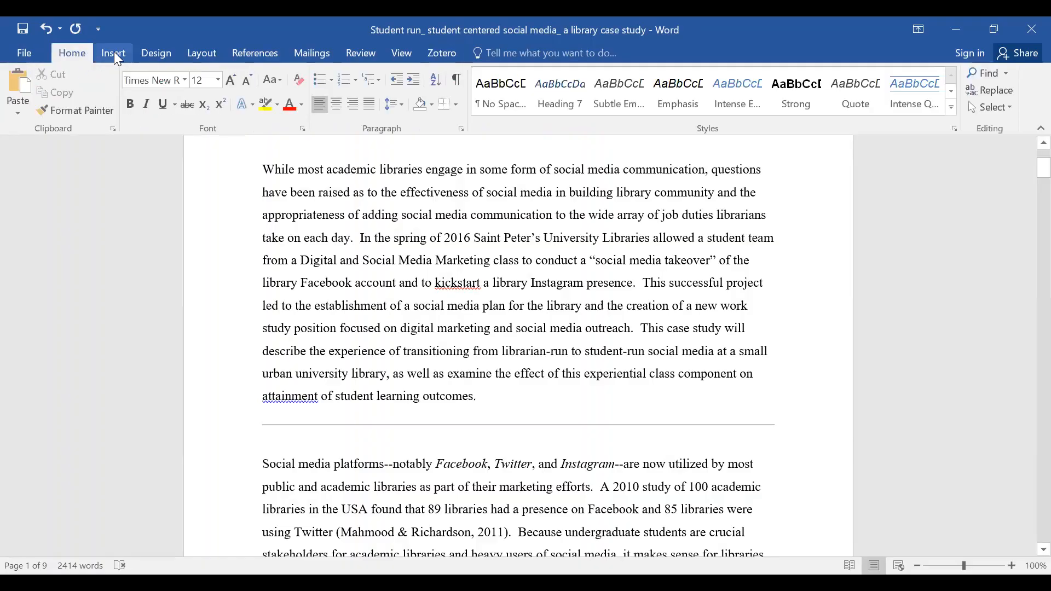
click(112, 54)
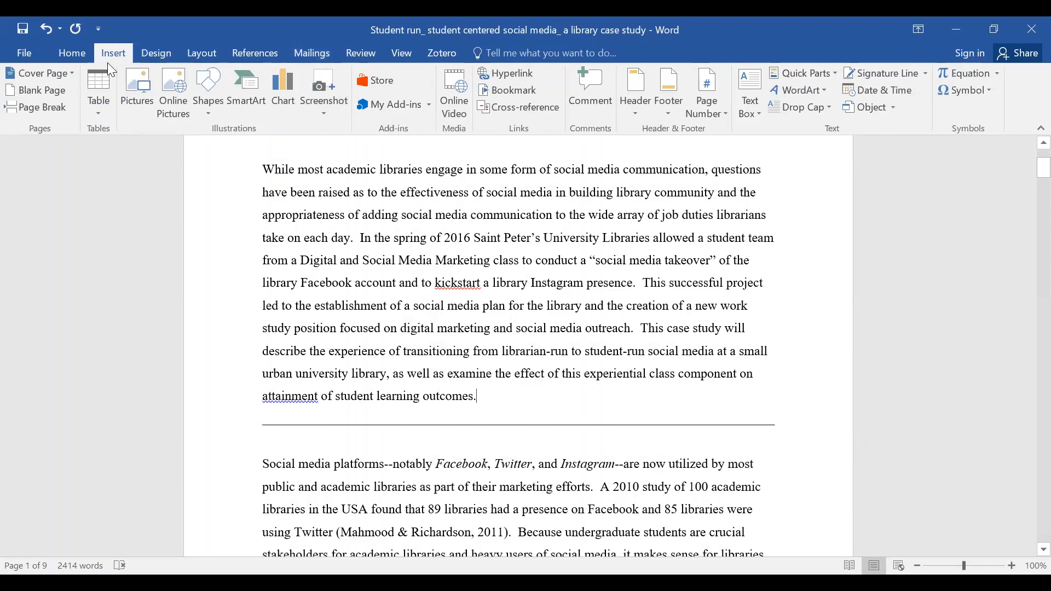
click(156, 53)
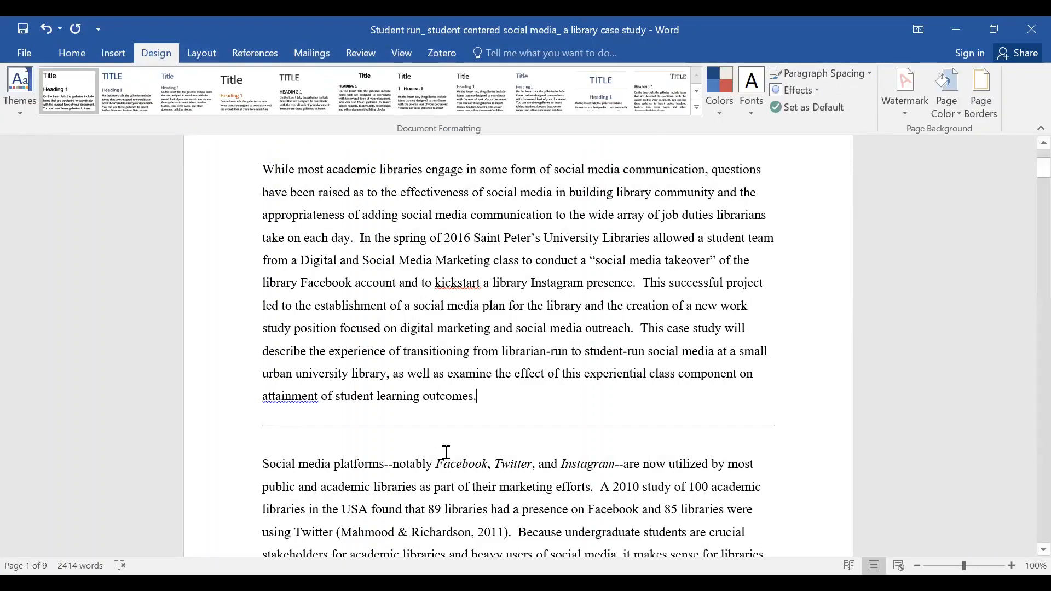
mouse_move(506, 402)
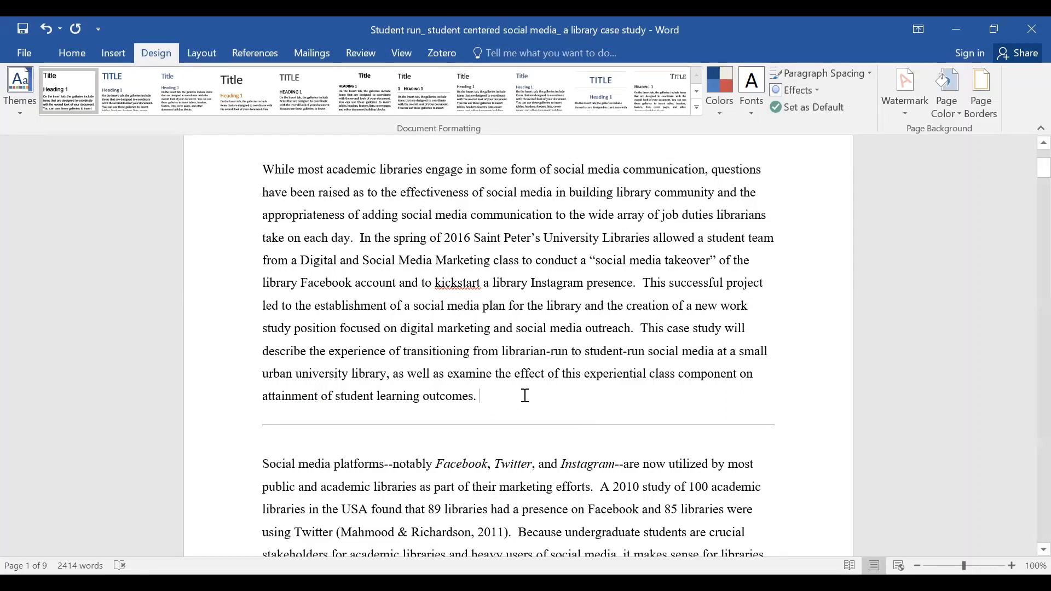
click(442, 53)
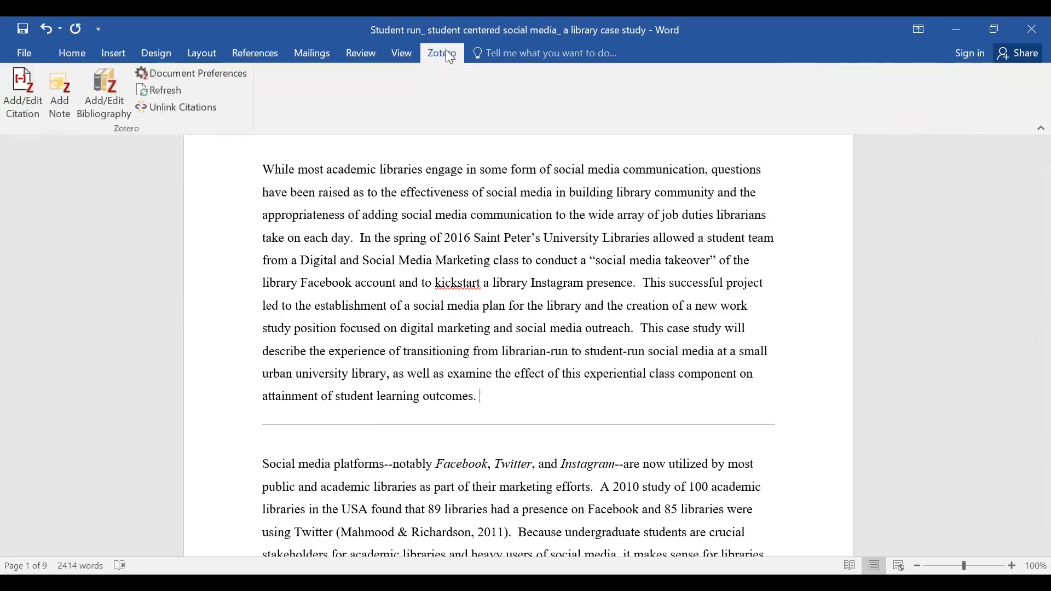
mouse_move(59, 93)
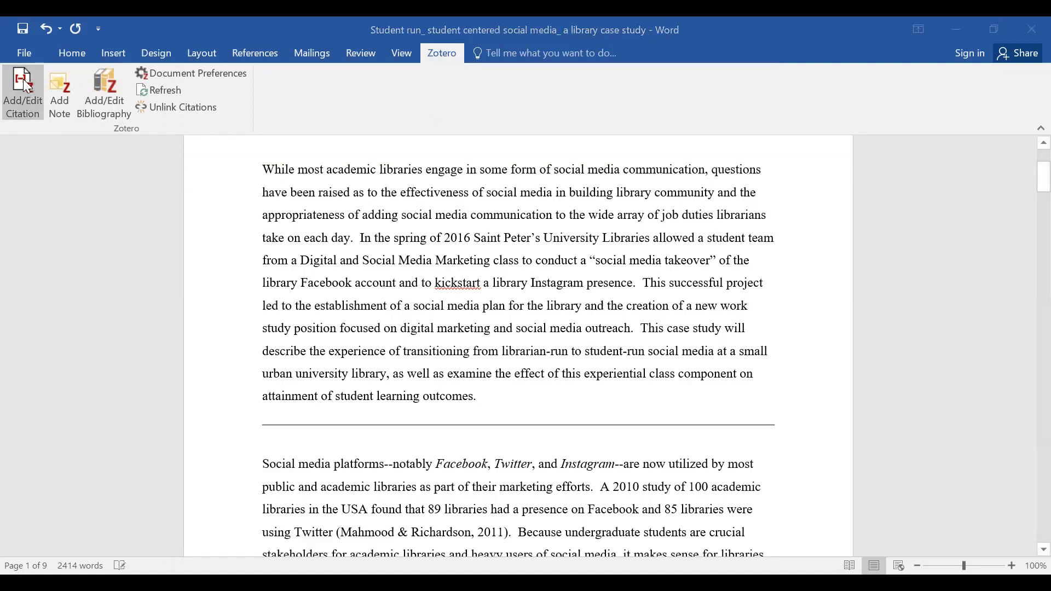
Insert a Zotero citation for Bizel (2020) at the end of the abstract
click(22, 93)
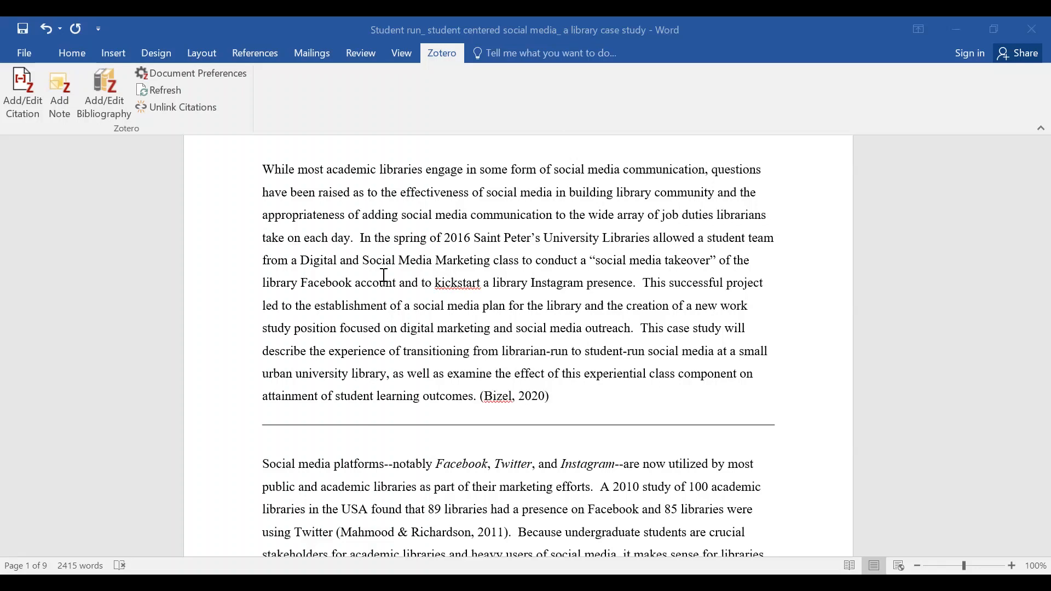
click(1013, 565)
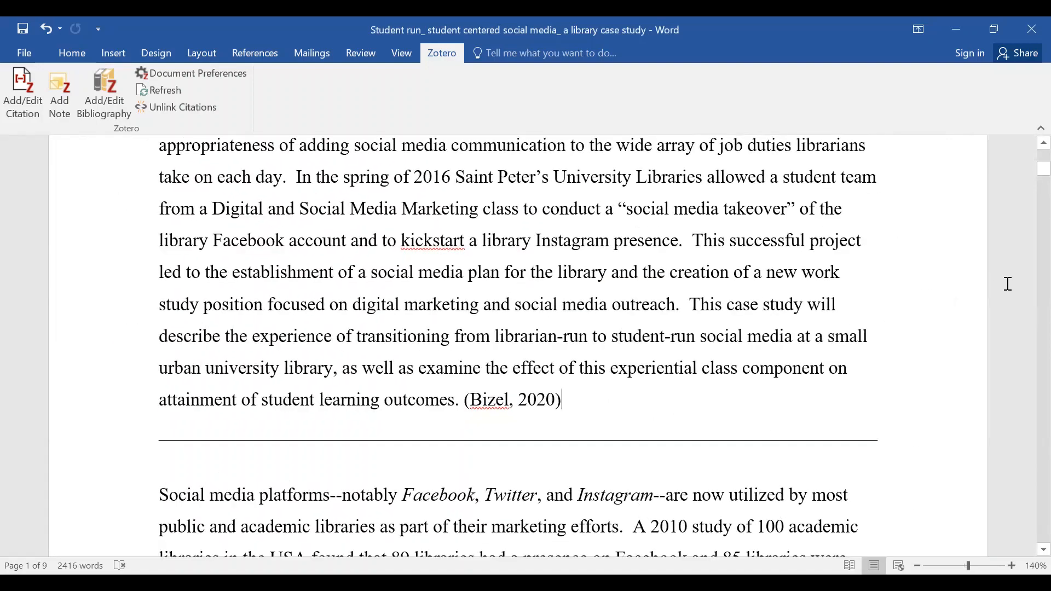
mouse_move(1029, 171)
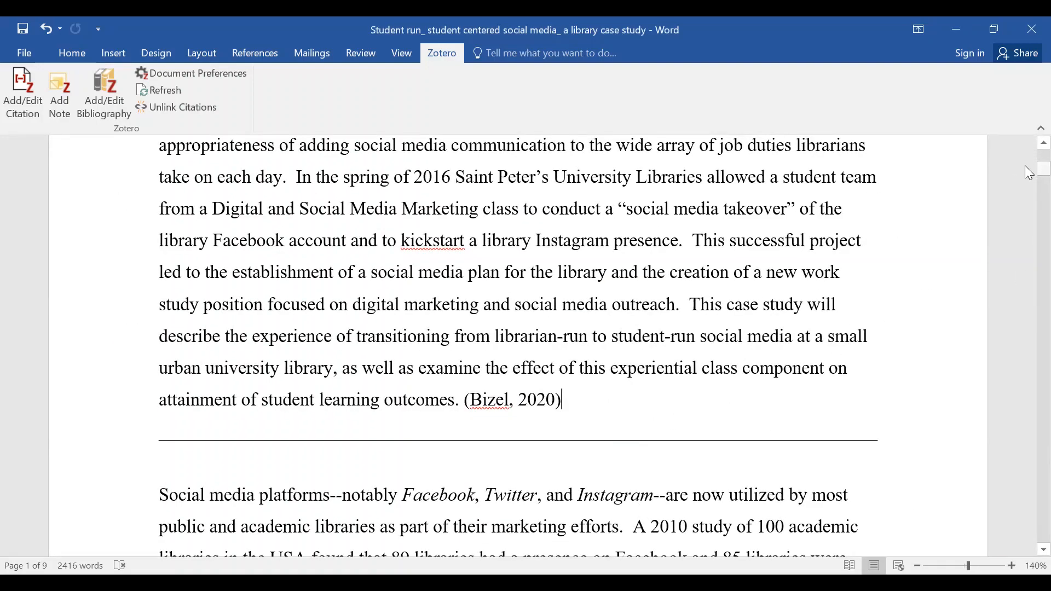
scroll(down, 3)
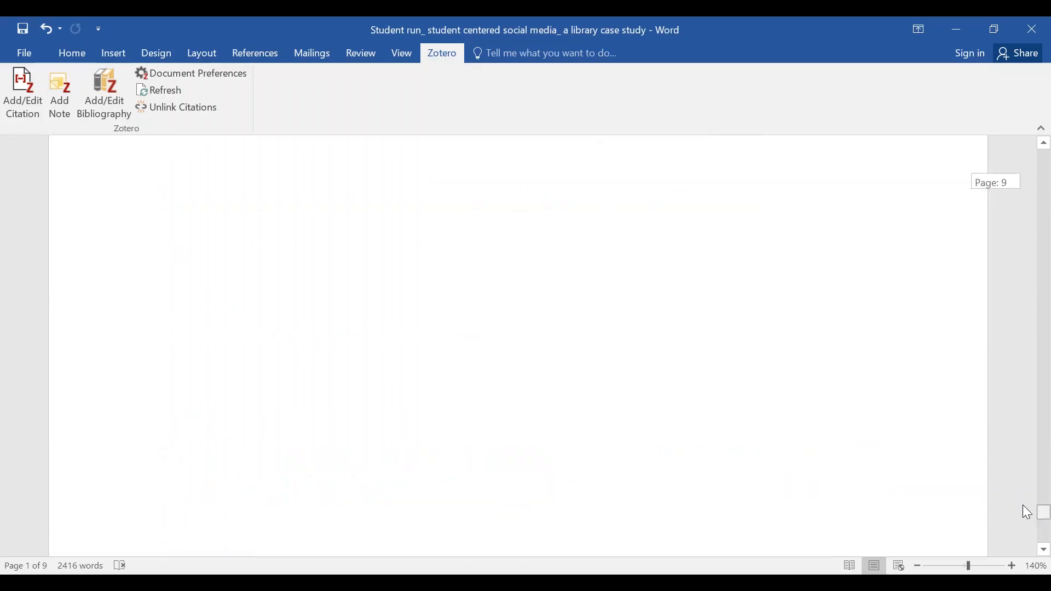
scroll(down, 3)
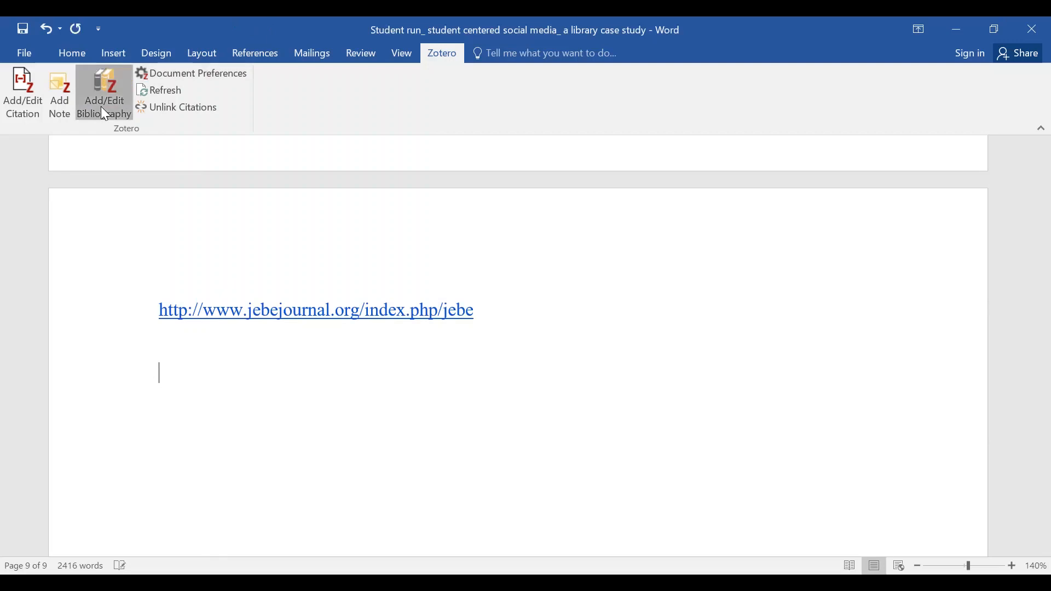
click(103, 92)
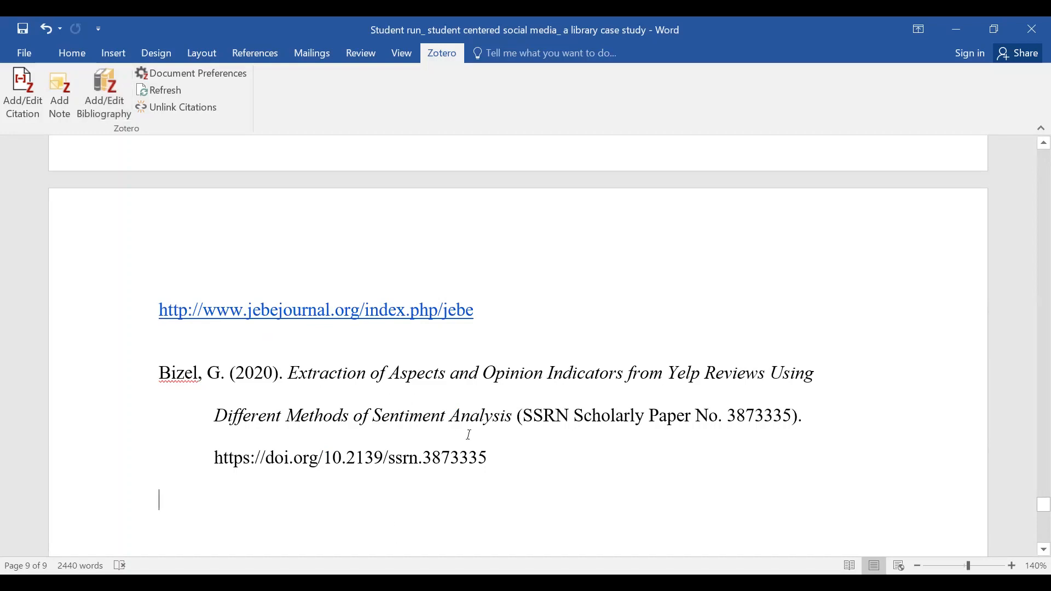
mouse_move(104, 94)
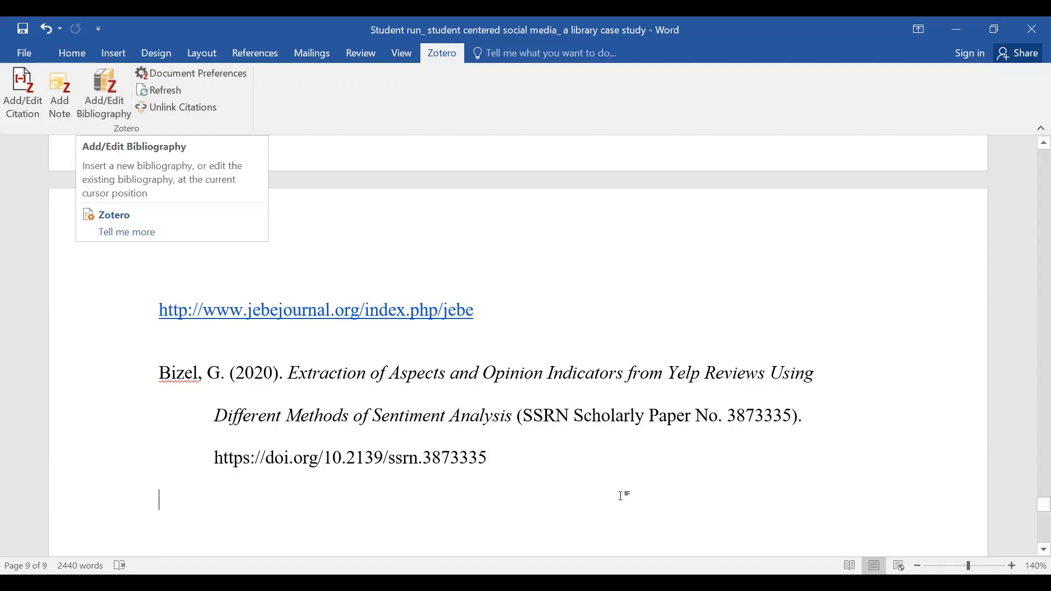
mouse_move(391, 462)
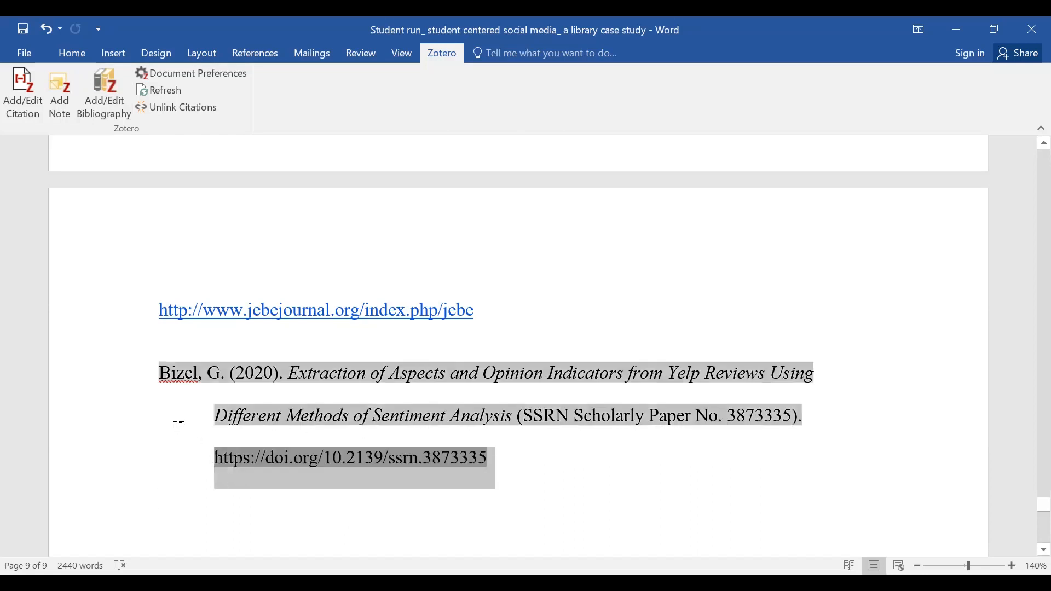
key(Delete)
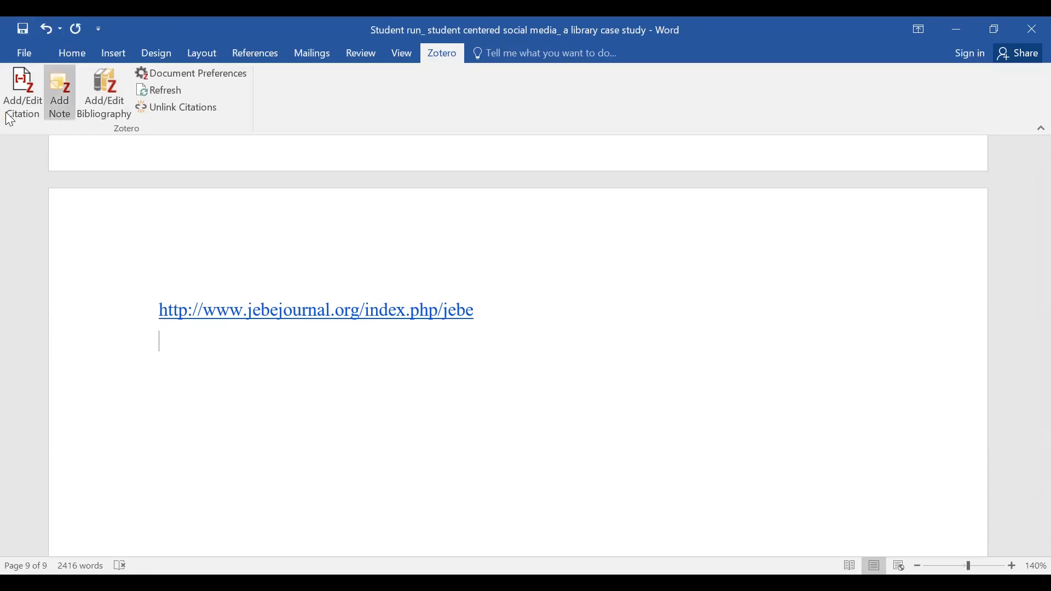
mouse_move(183, 107)
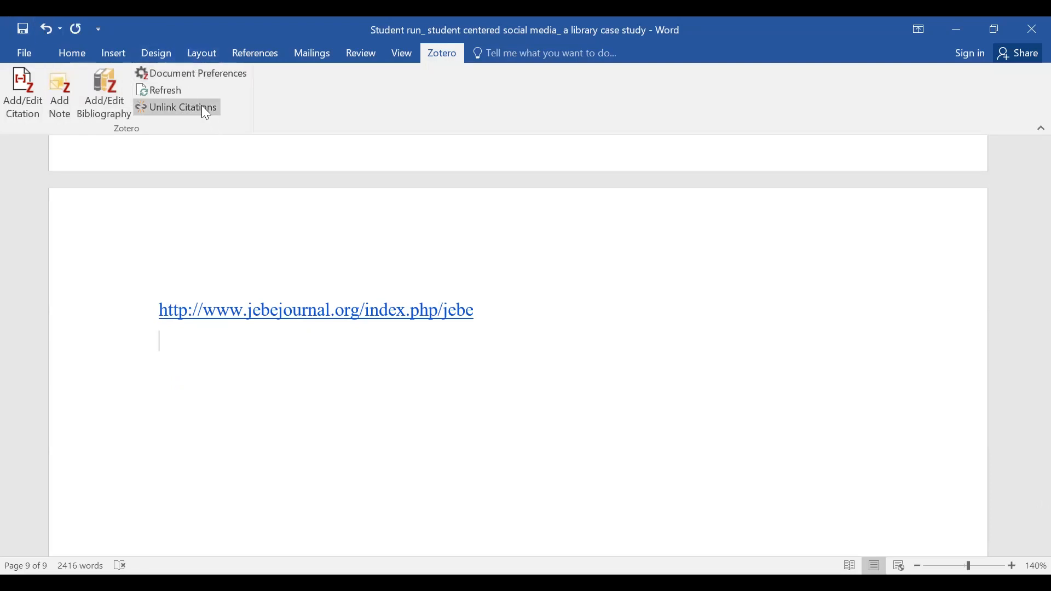
mouse_move(198, 74)
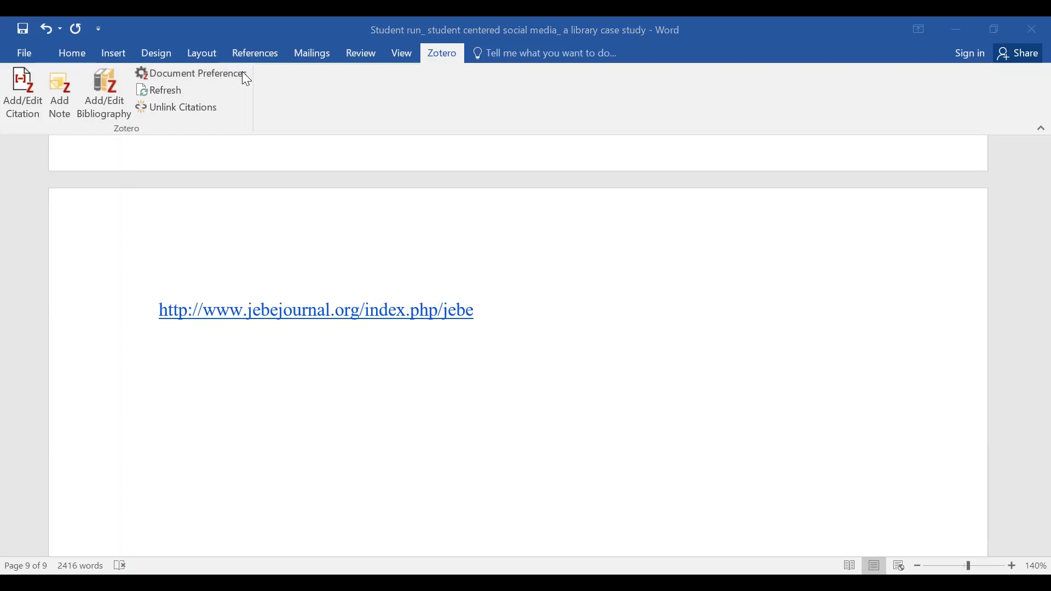
mouse_move(786, 283)
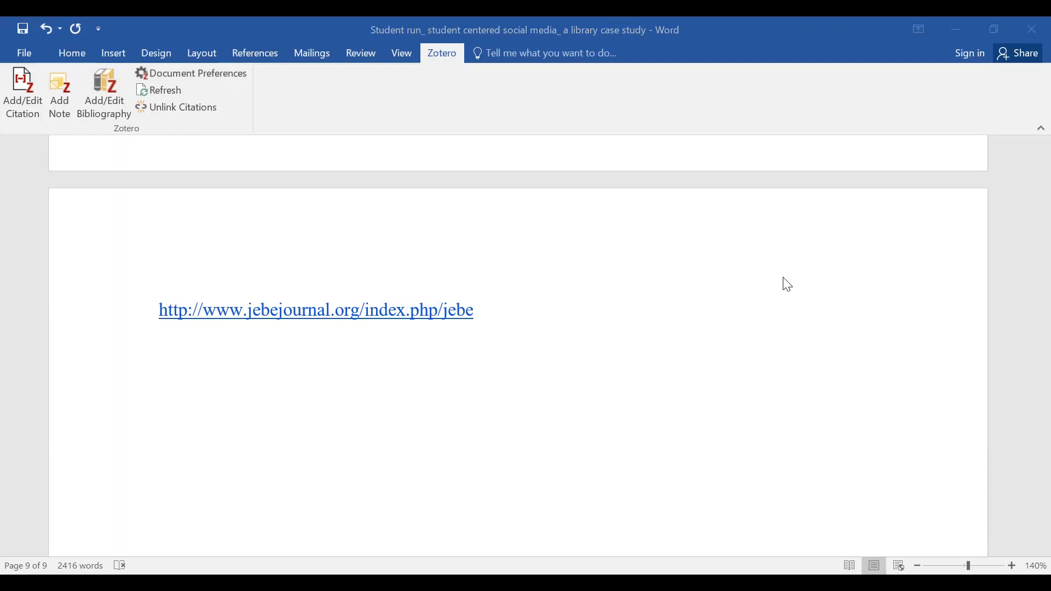
click(158, 341)
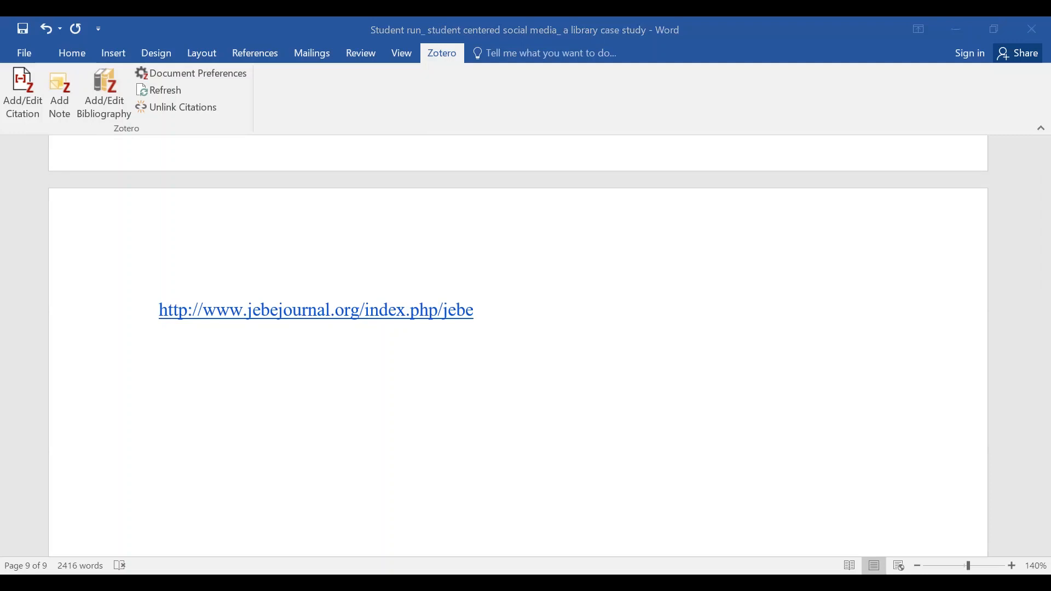
In the Google Docs case study, place the cursor after the Liew and Chern Li (2015) citation
click(47, 30)
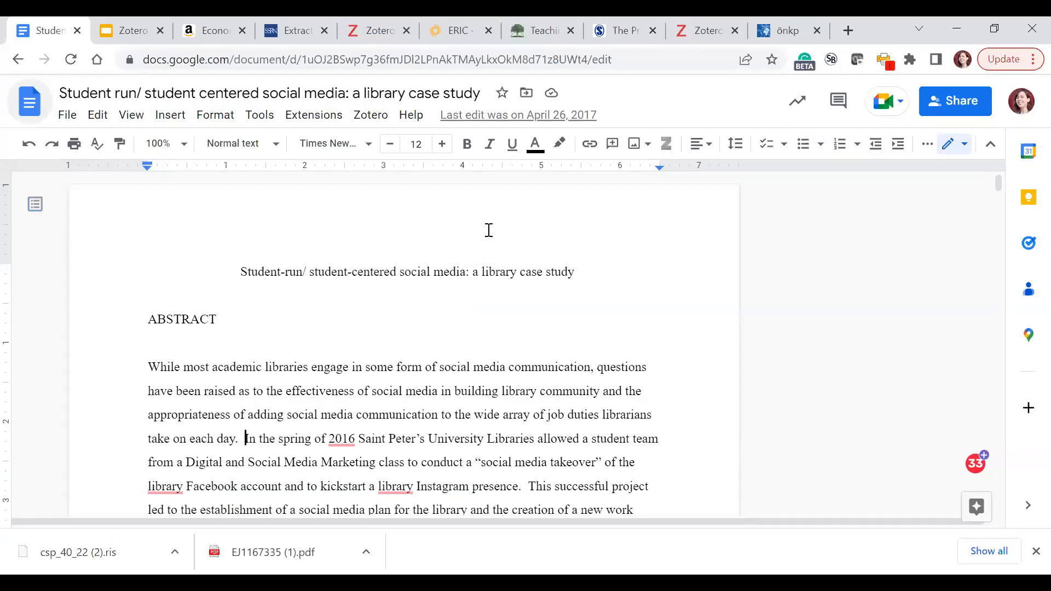
scroll(down, 3)
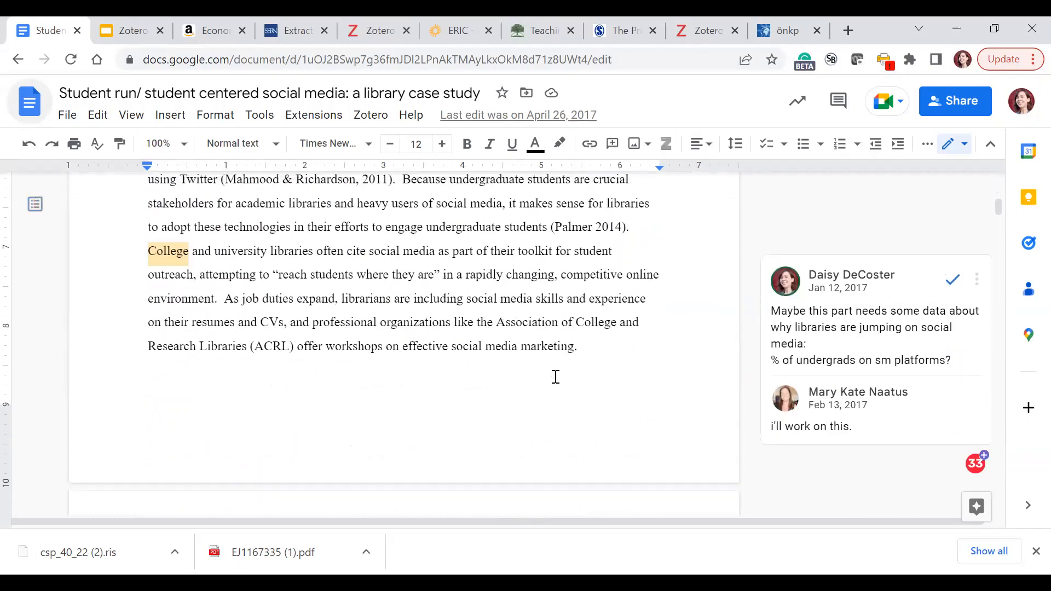
scroll(down, 3)
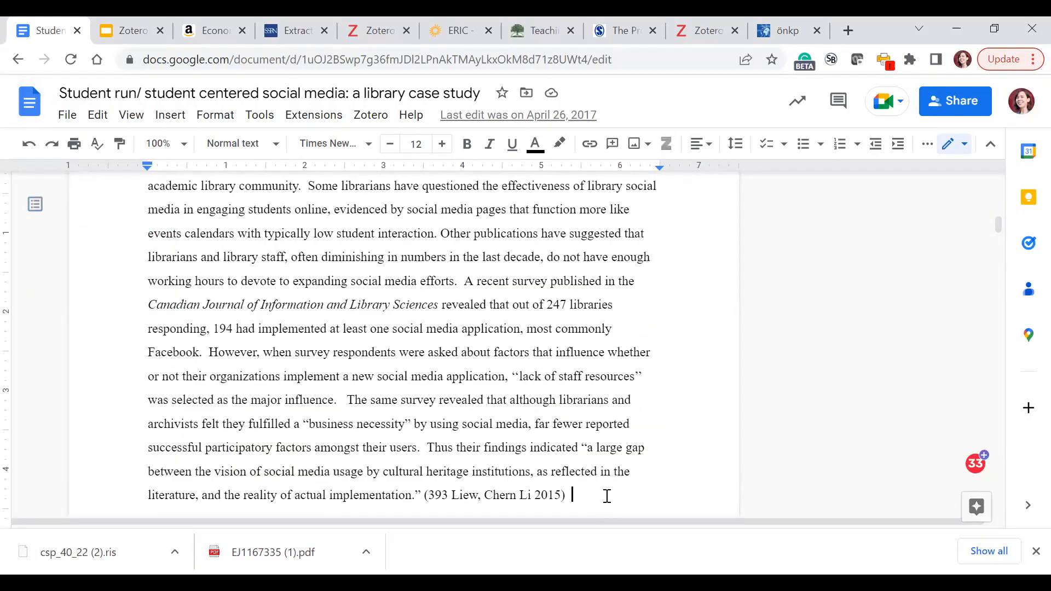
click(370, 114)
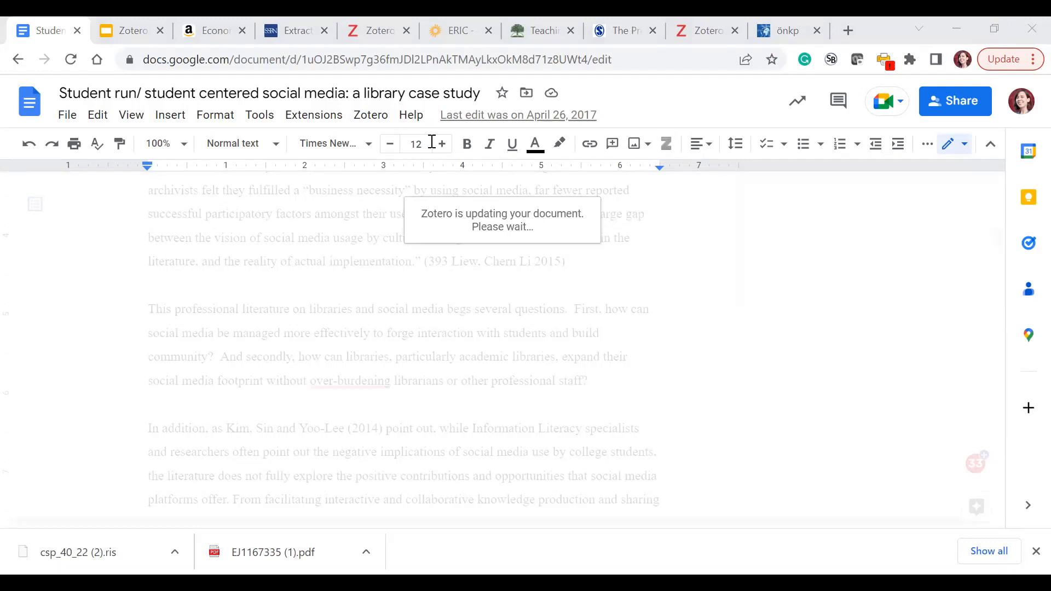
mouse_move(600, 421)
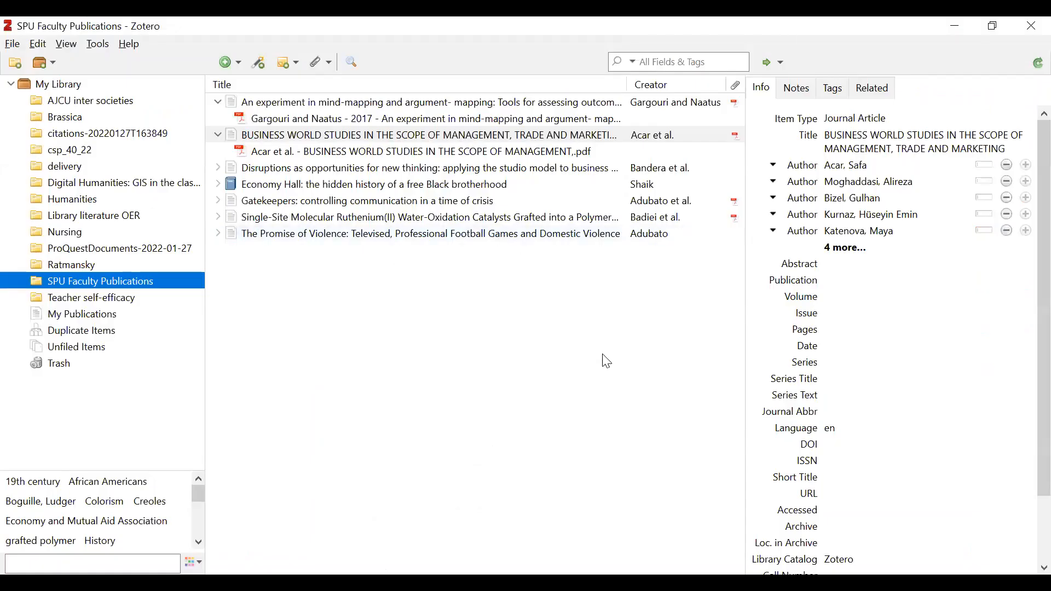
mouse_move(323, 314)
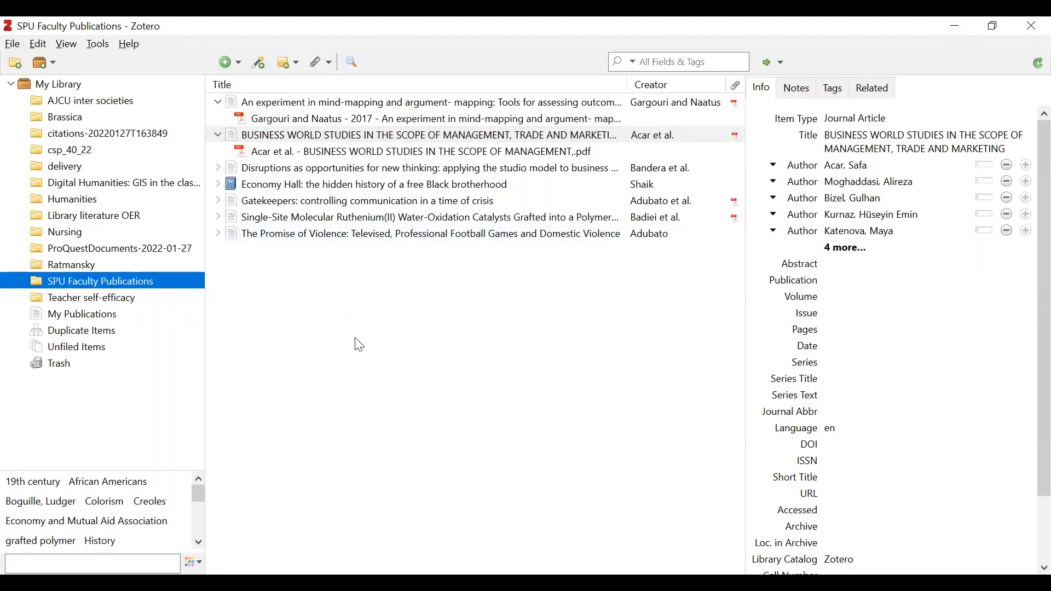
mouse_move(374, 333)
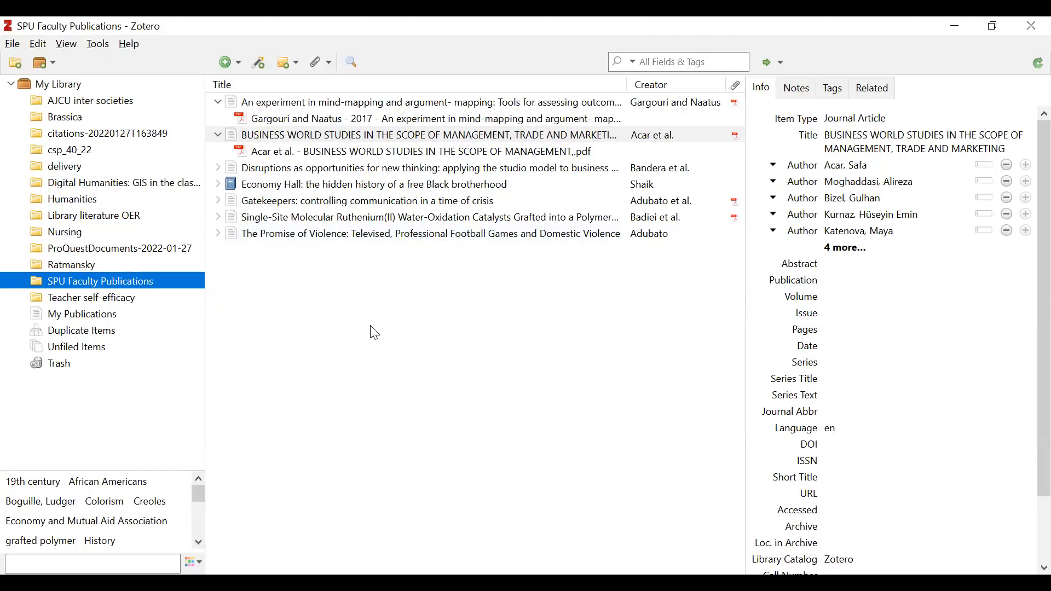
Return to Zotero's SPU Faculty Publications collection and look through its File and Edit menus
click(432, 217)
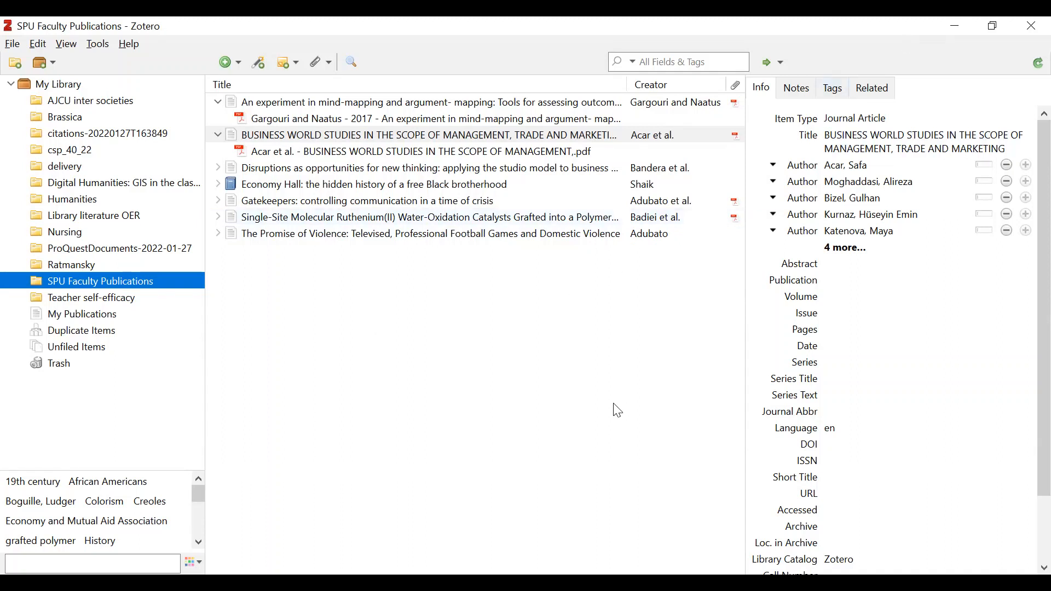
mouse_move(169, 349)
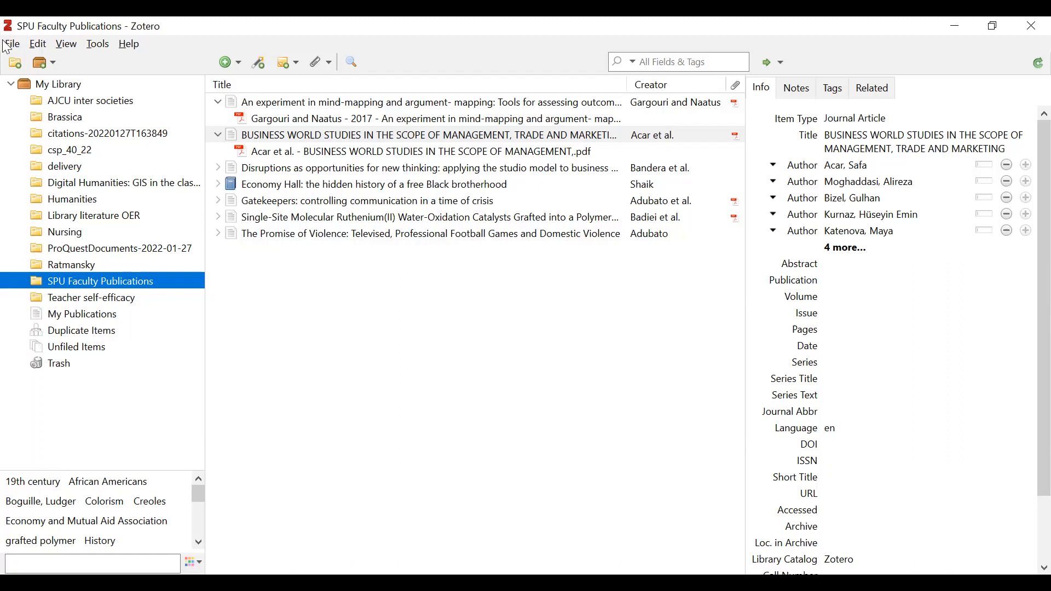
mouse_move(98, 141)
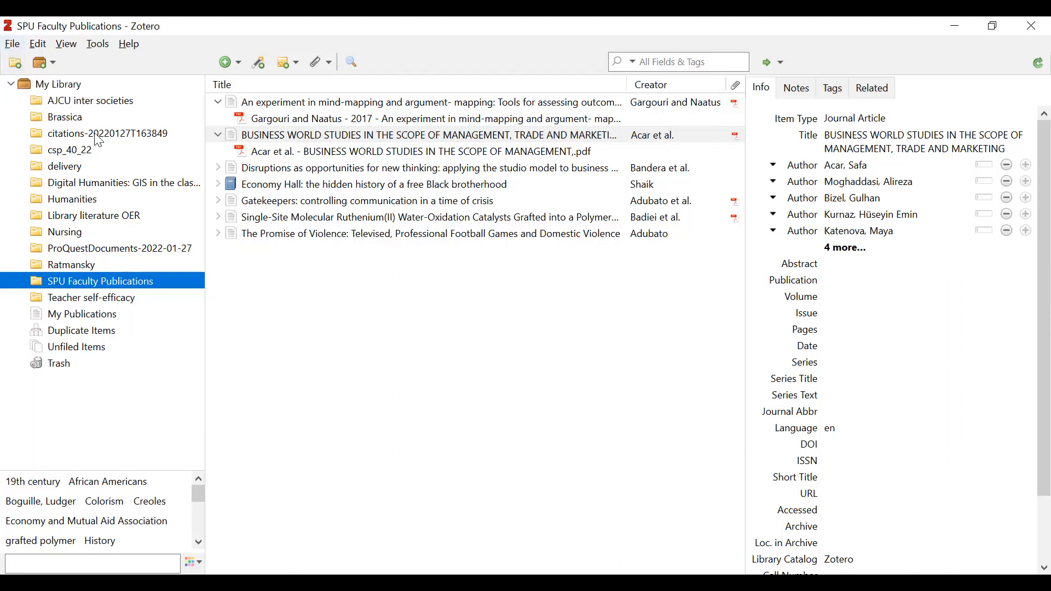
mouse_move(119, 188)
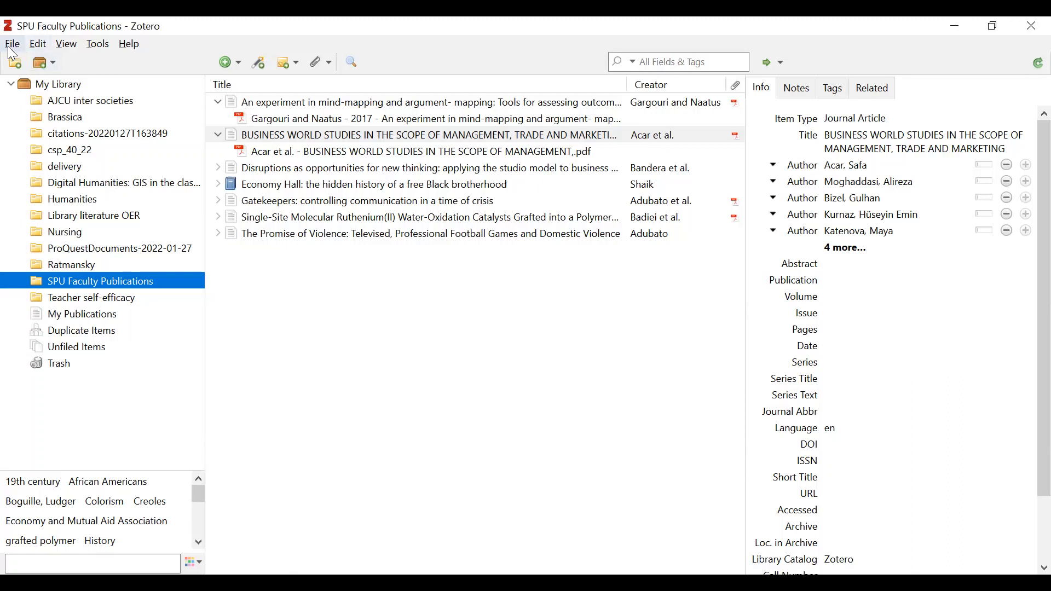
click(12, 44)
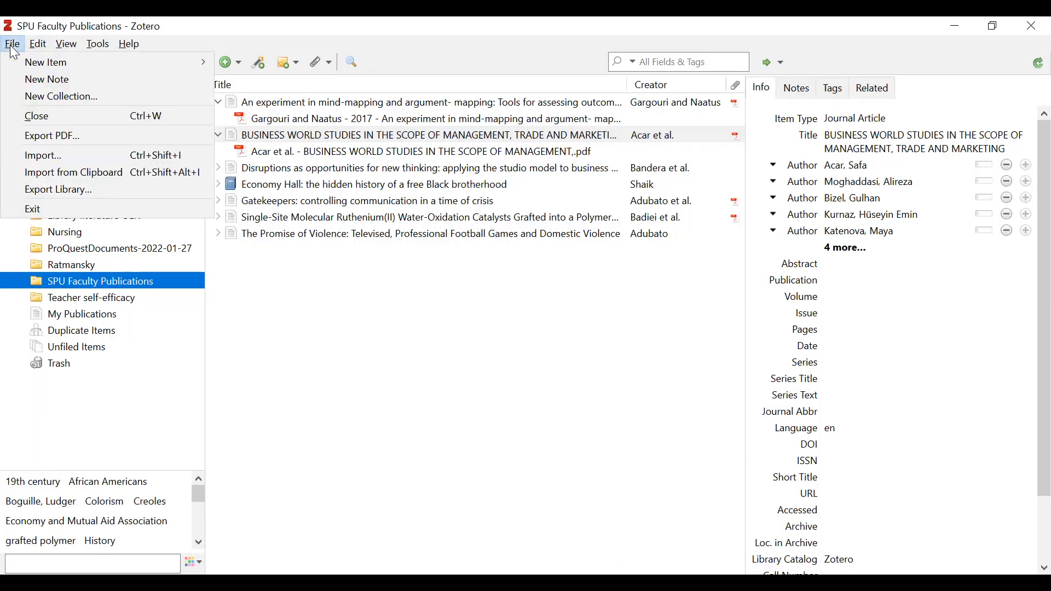
mouse_move(30, 45)
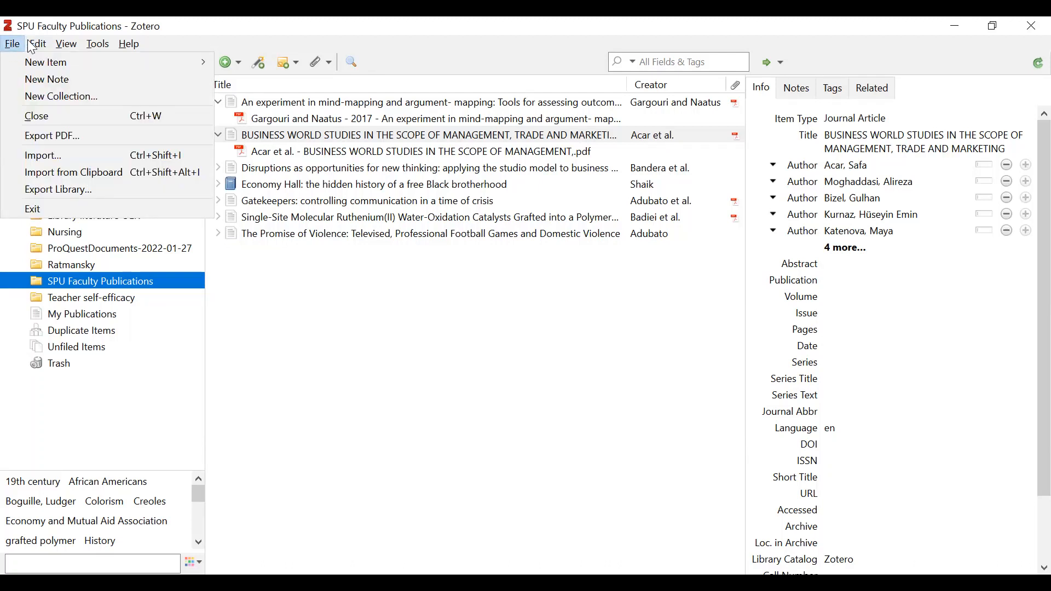
click(37, 44)
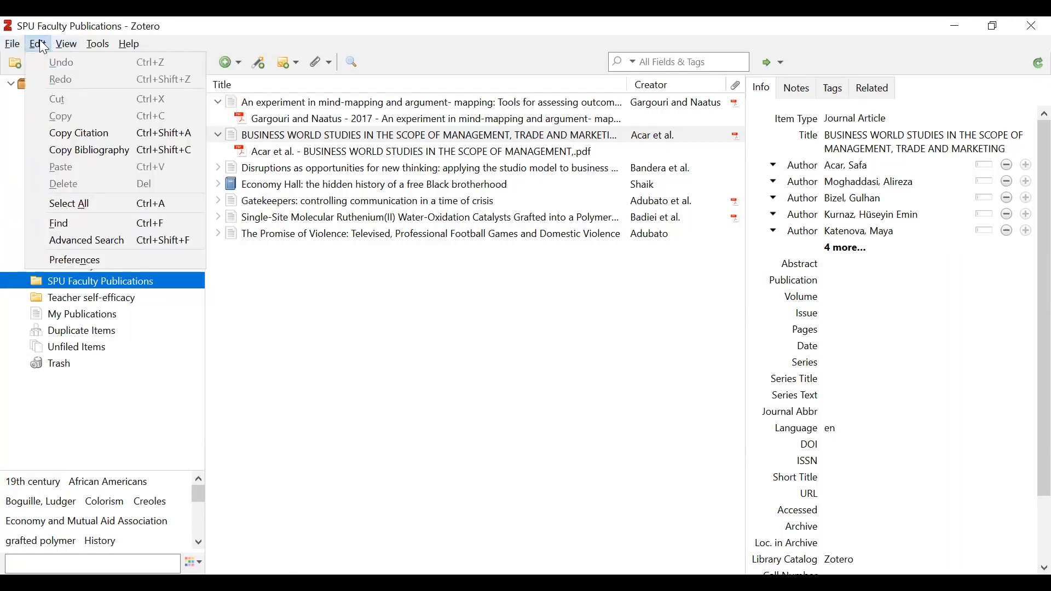
mouse_move(36, 44)
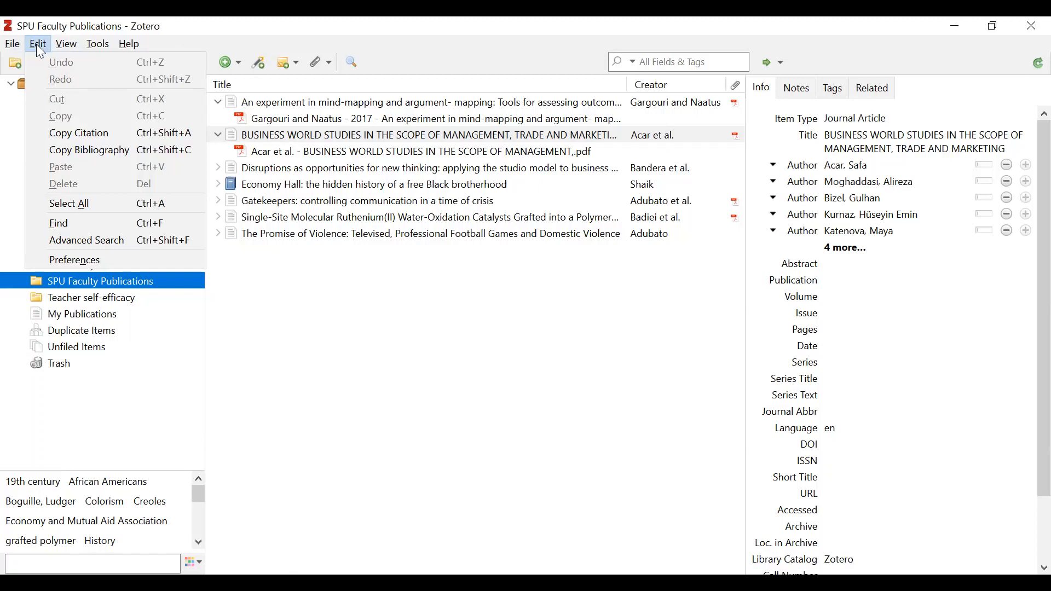
mouse_move(74, 260)
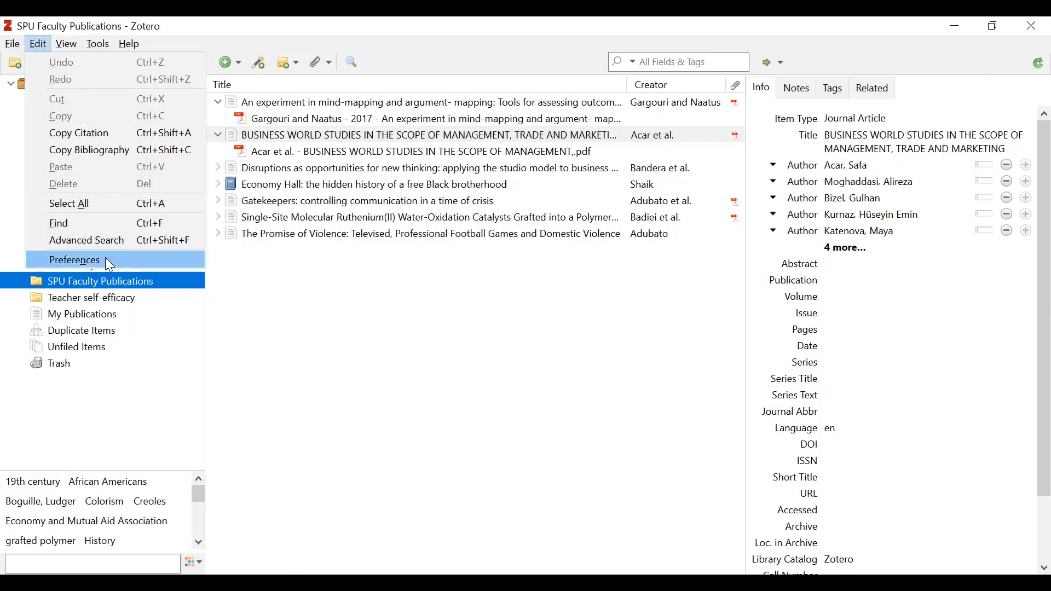
From Zotero Preferences, open the style repository and scroll its 10,388 citation styles
click(75, 261)
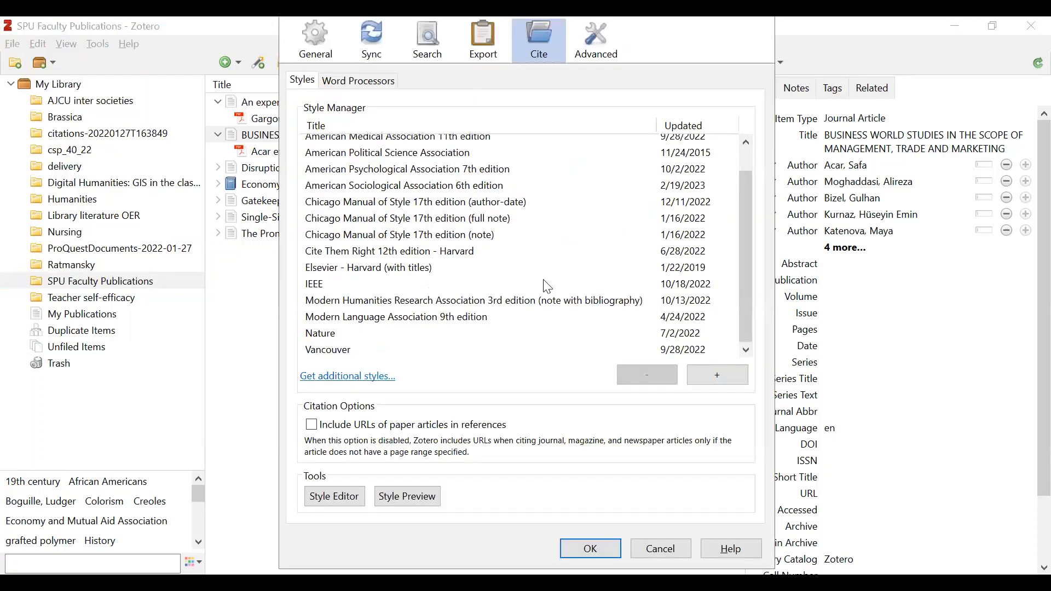
mouse_move(368, 380)
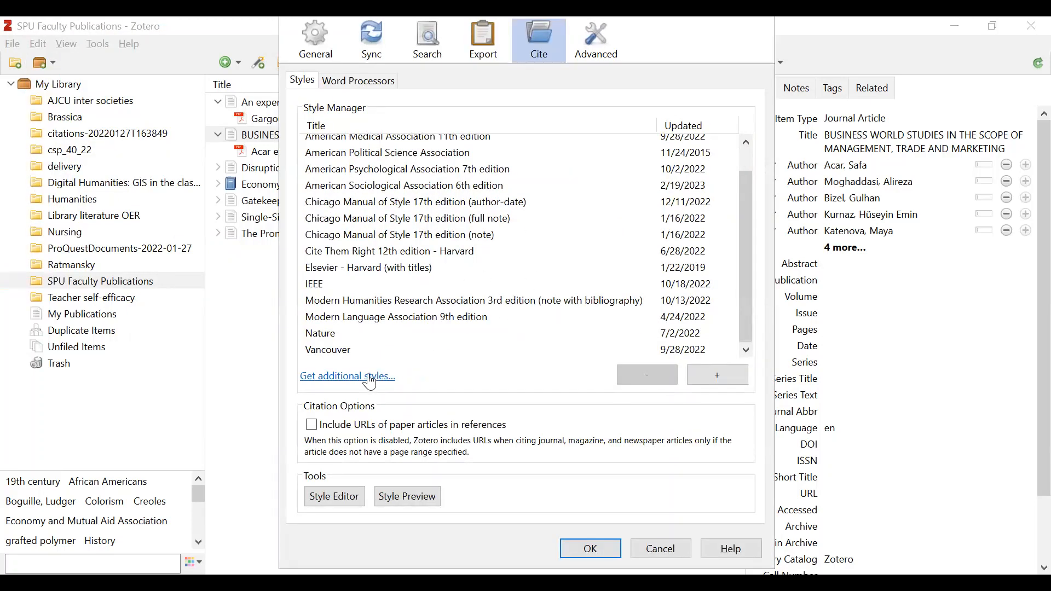
click(347, 375)
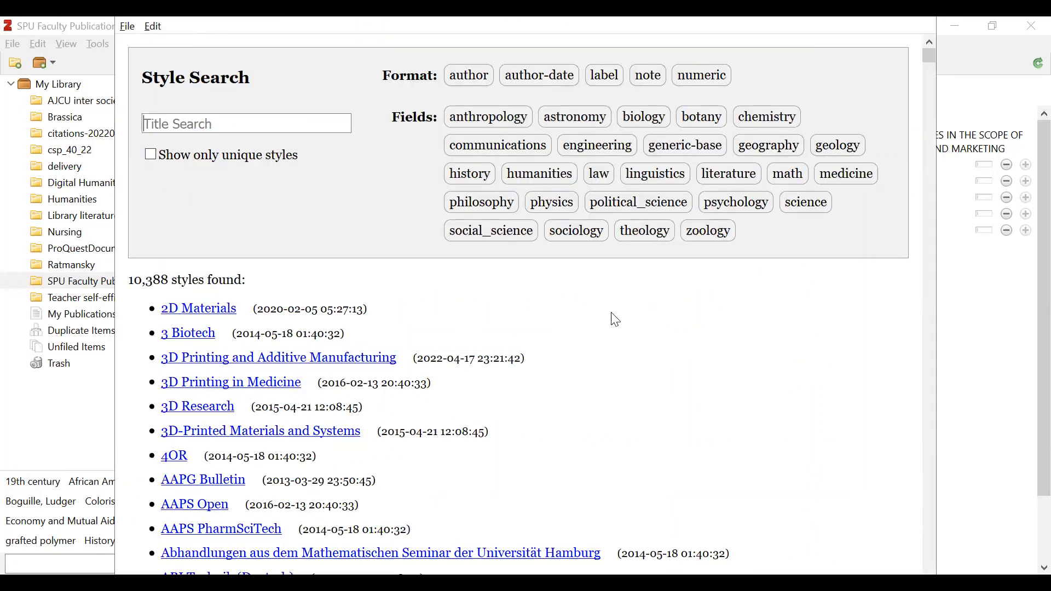
mouse_move(667, 346)
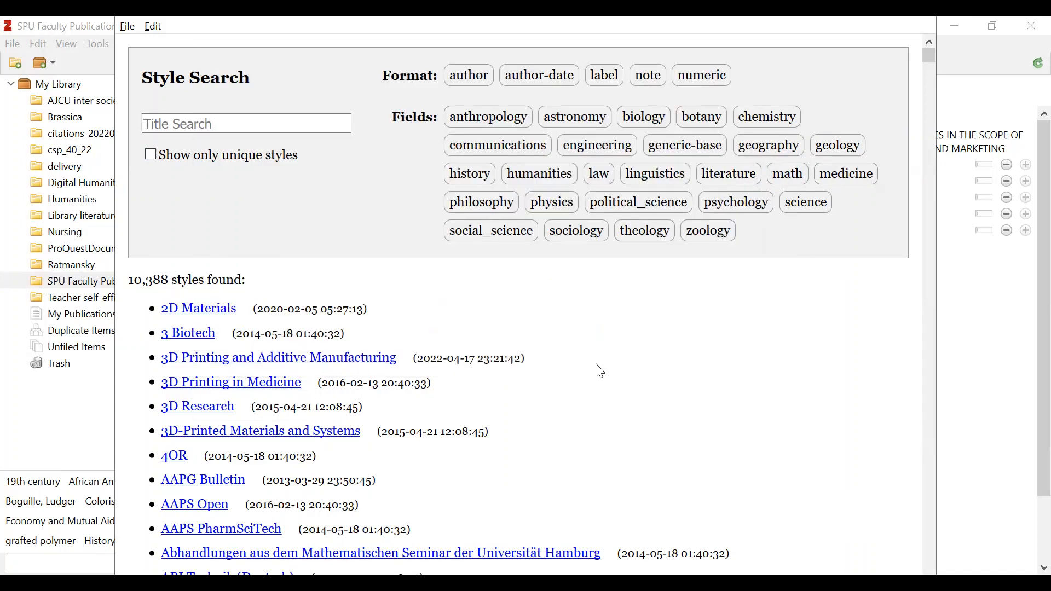
scroll(down, 3)
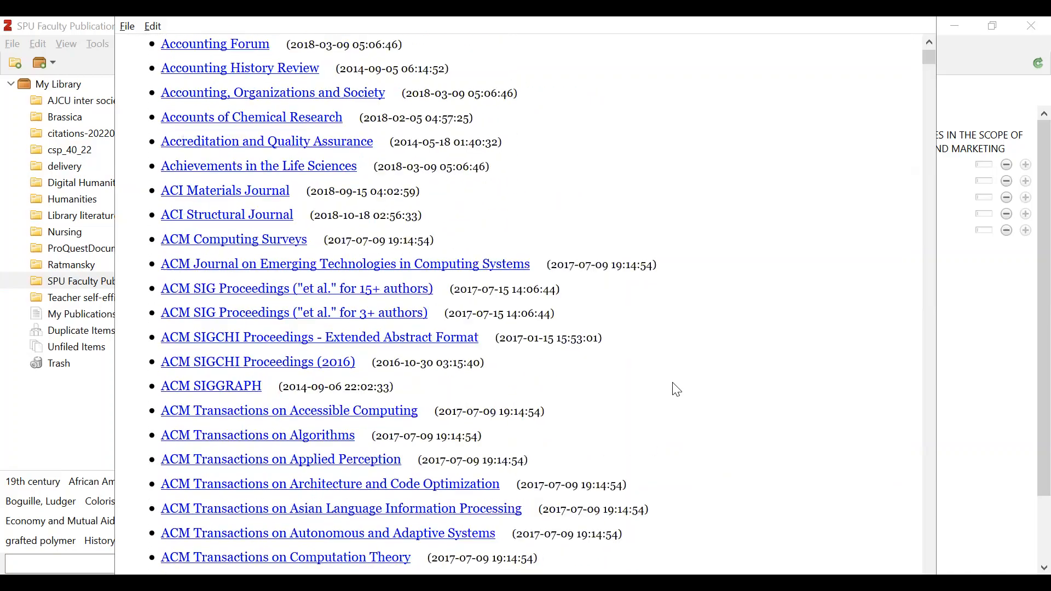
scroll(down, 3)
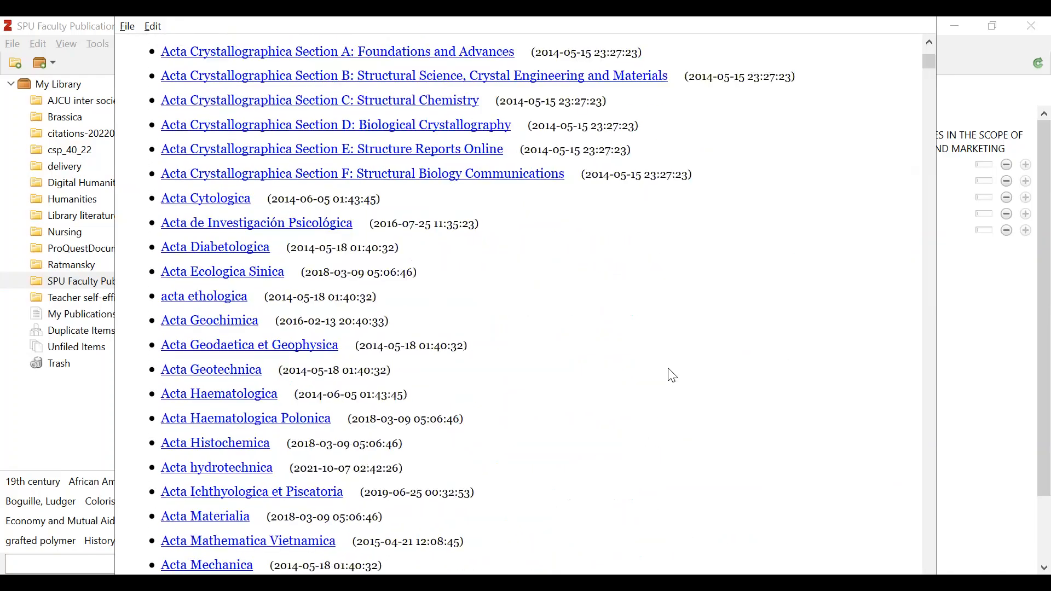
scroll(down, 3)
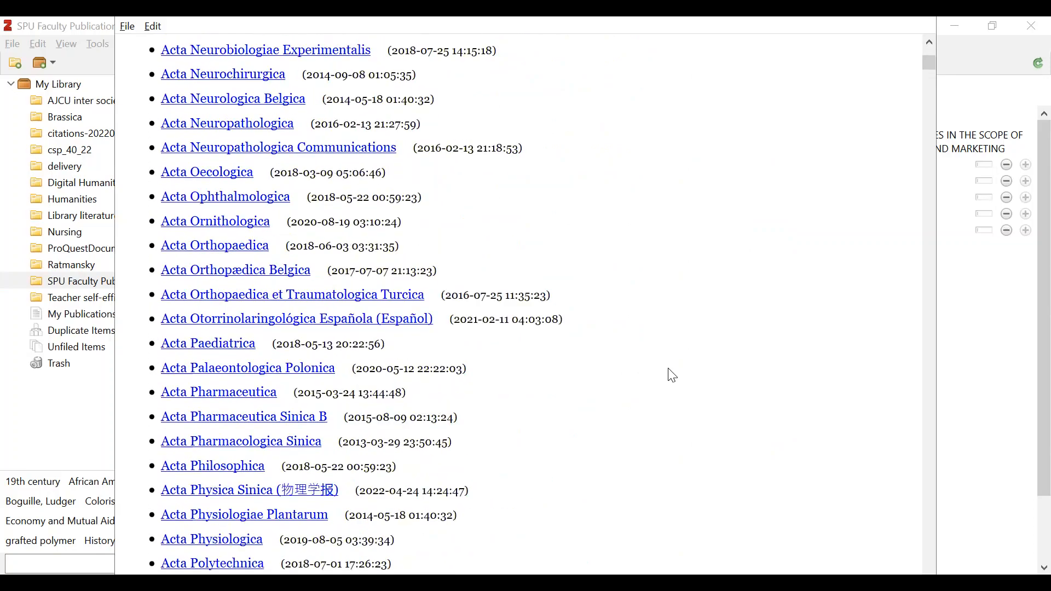
scroll(down, 3)
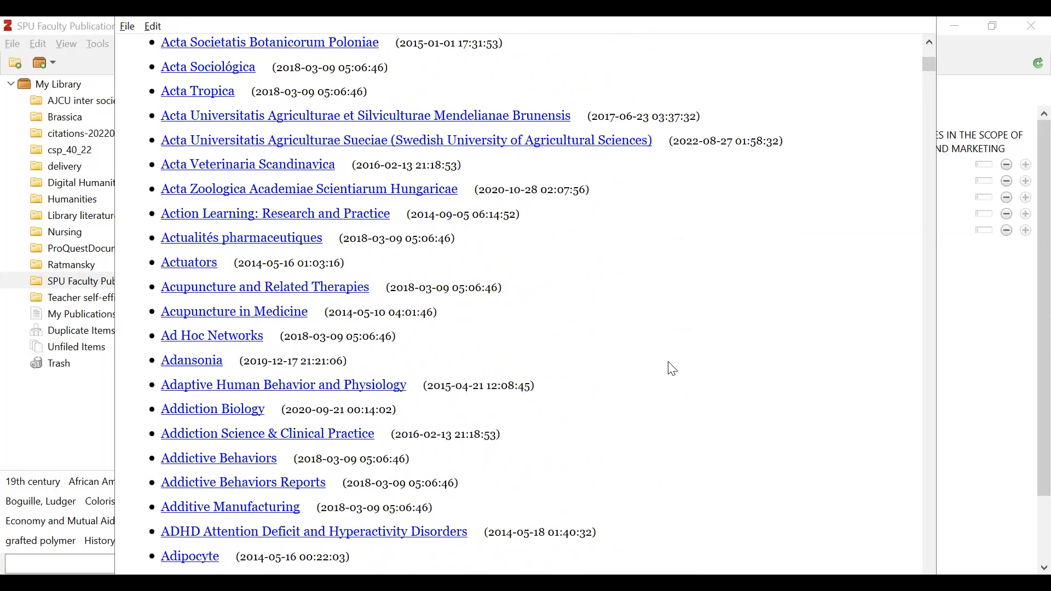
scroll(down, 3)
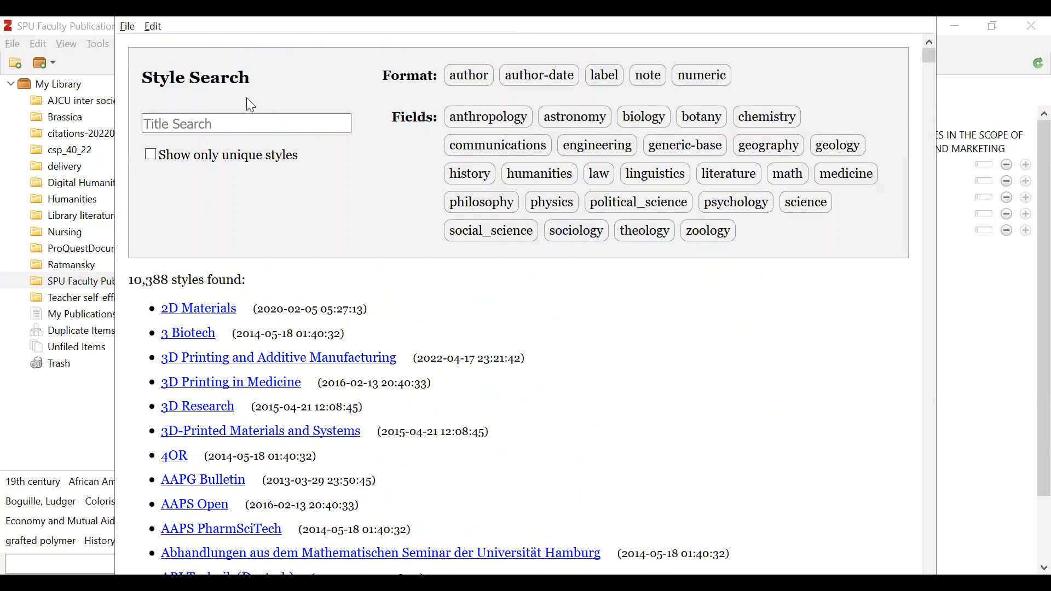
Search the style repository for 'data science', then exit the style window
text(data science)
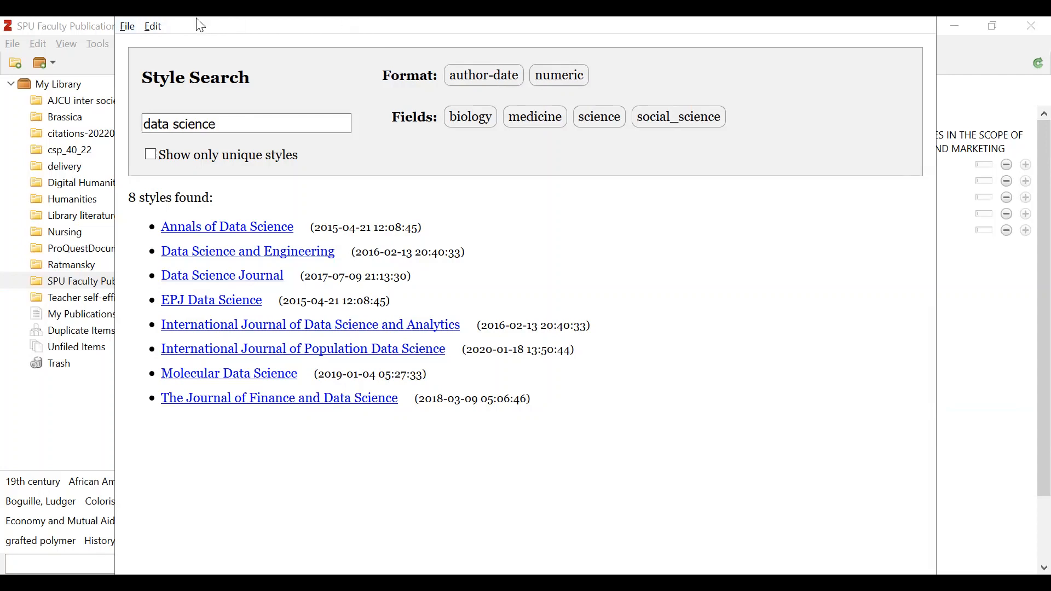
click(127, 26)
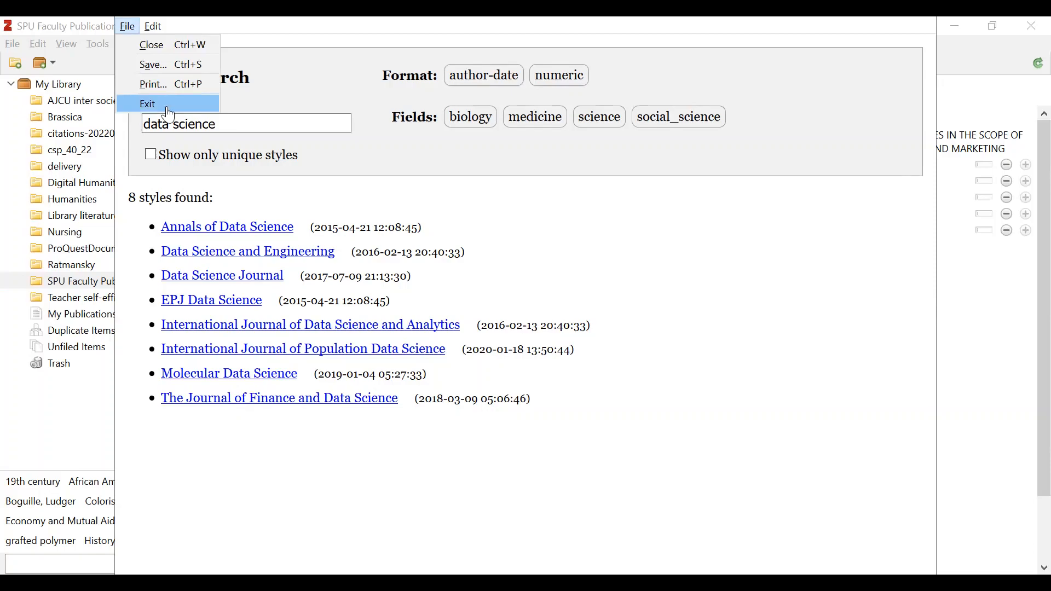
click(167, 104)
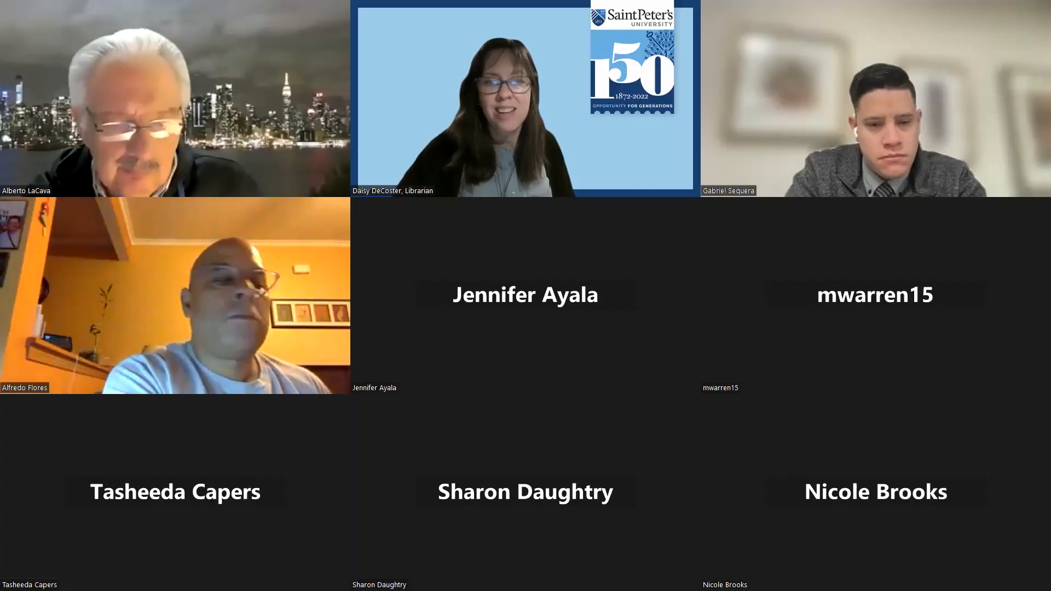